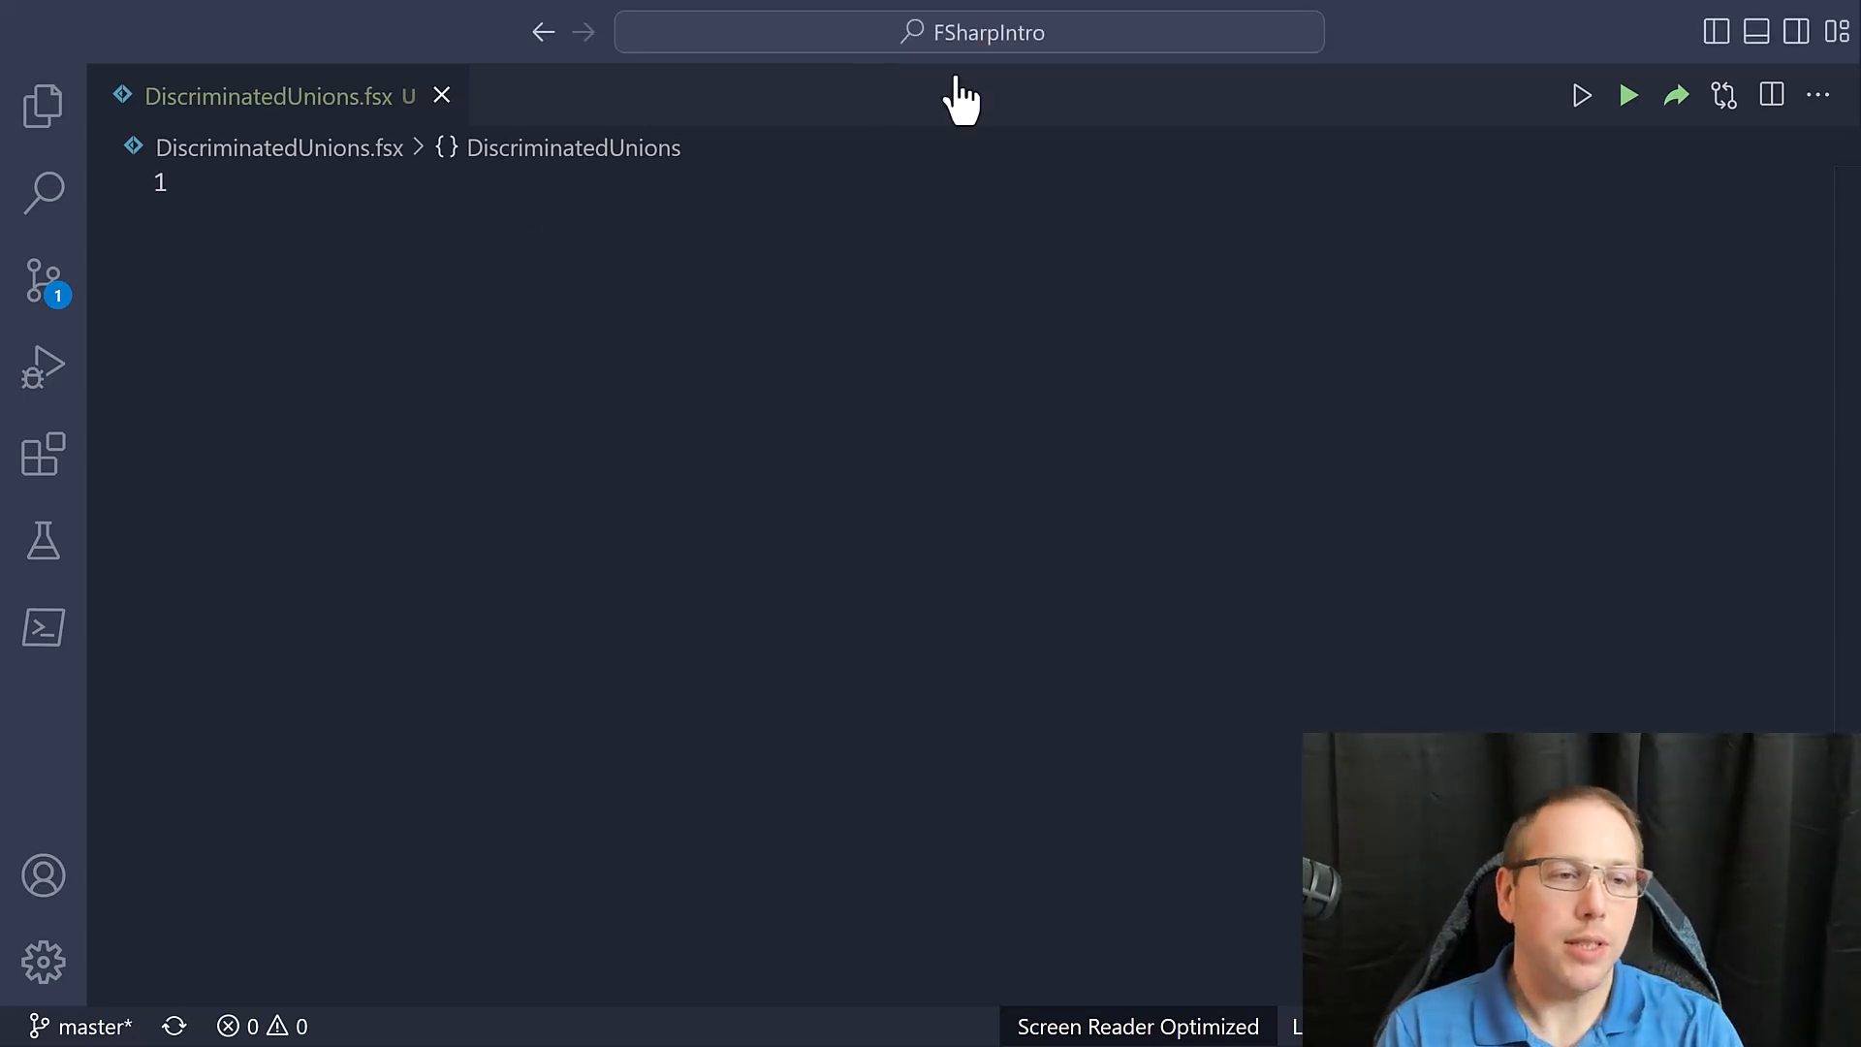
# Define the Chicken record type with a Name : string field
pyautogui.write('type')
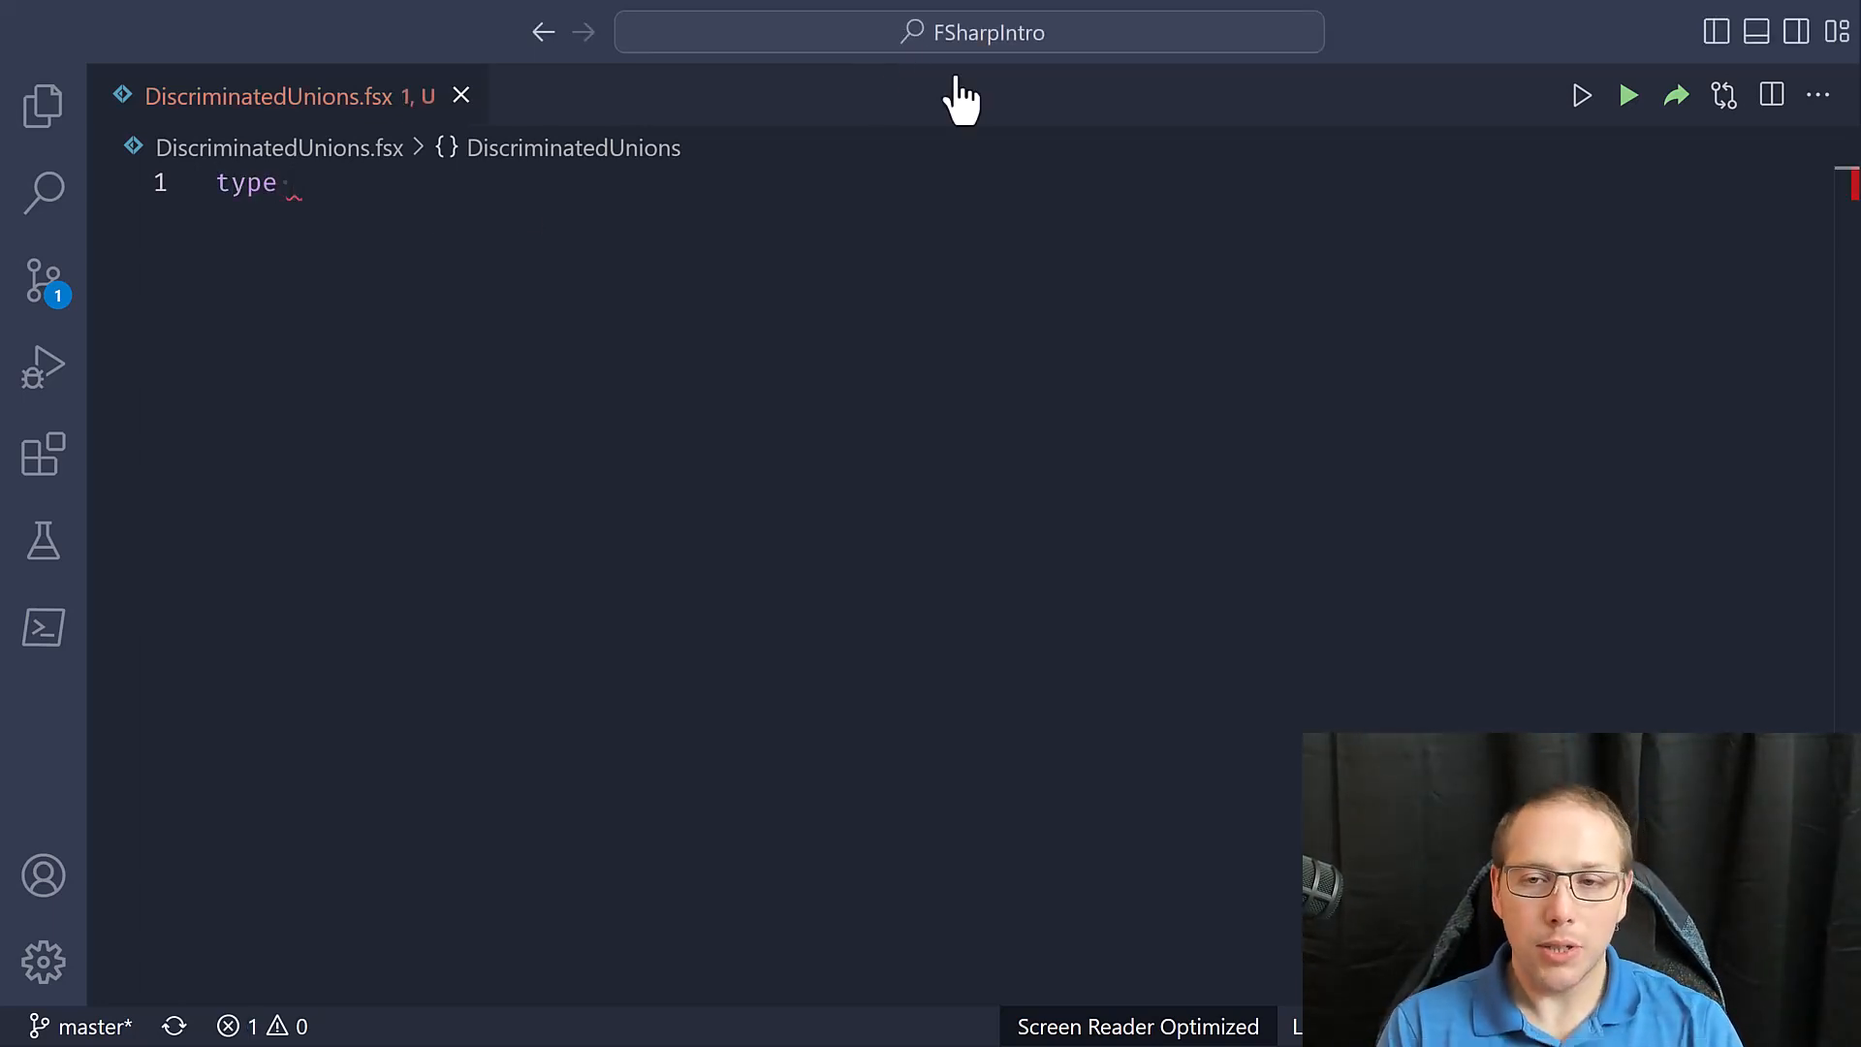
pyautogui.click(279, 182)
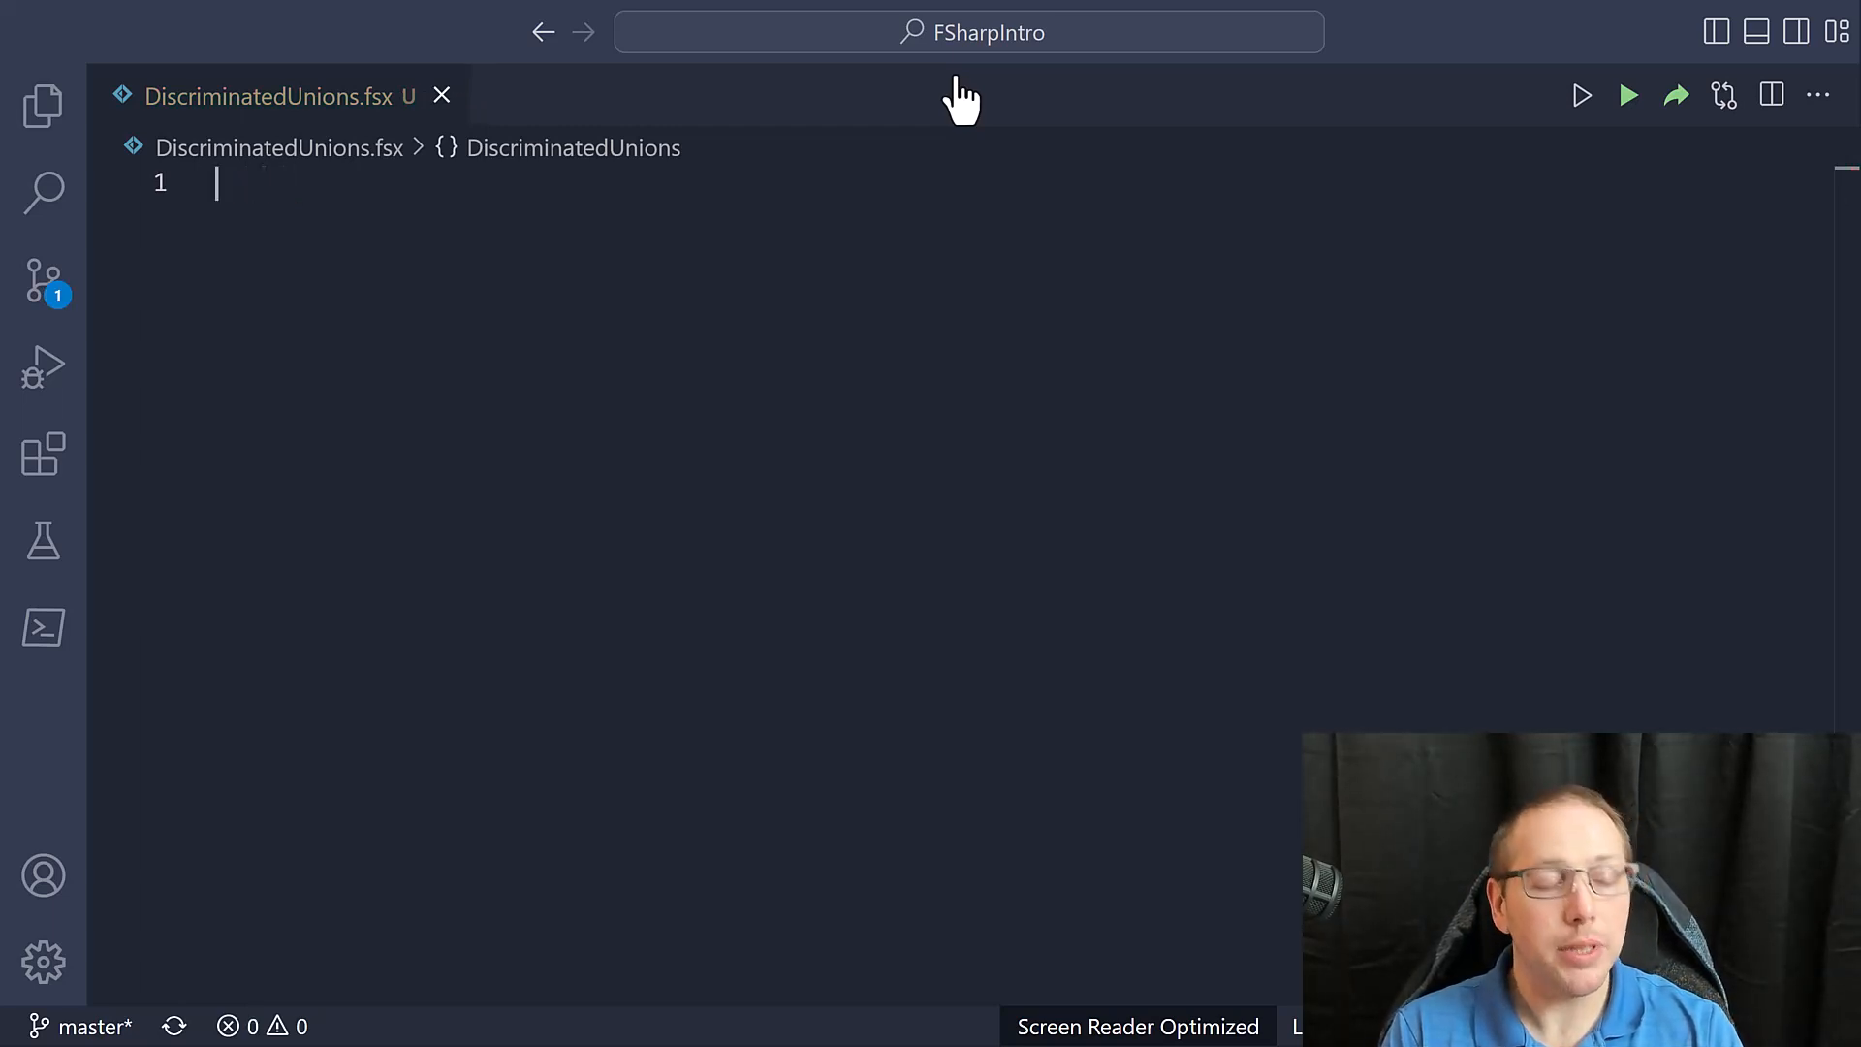
pyautogui.write('type Chicken')
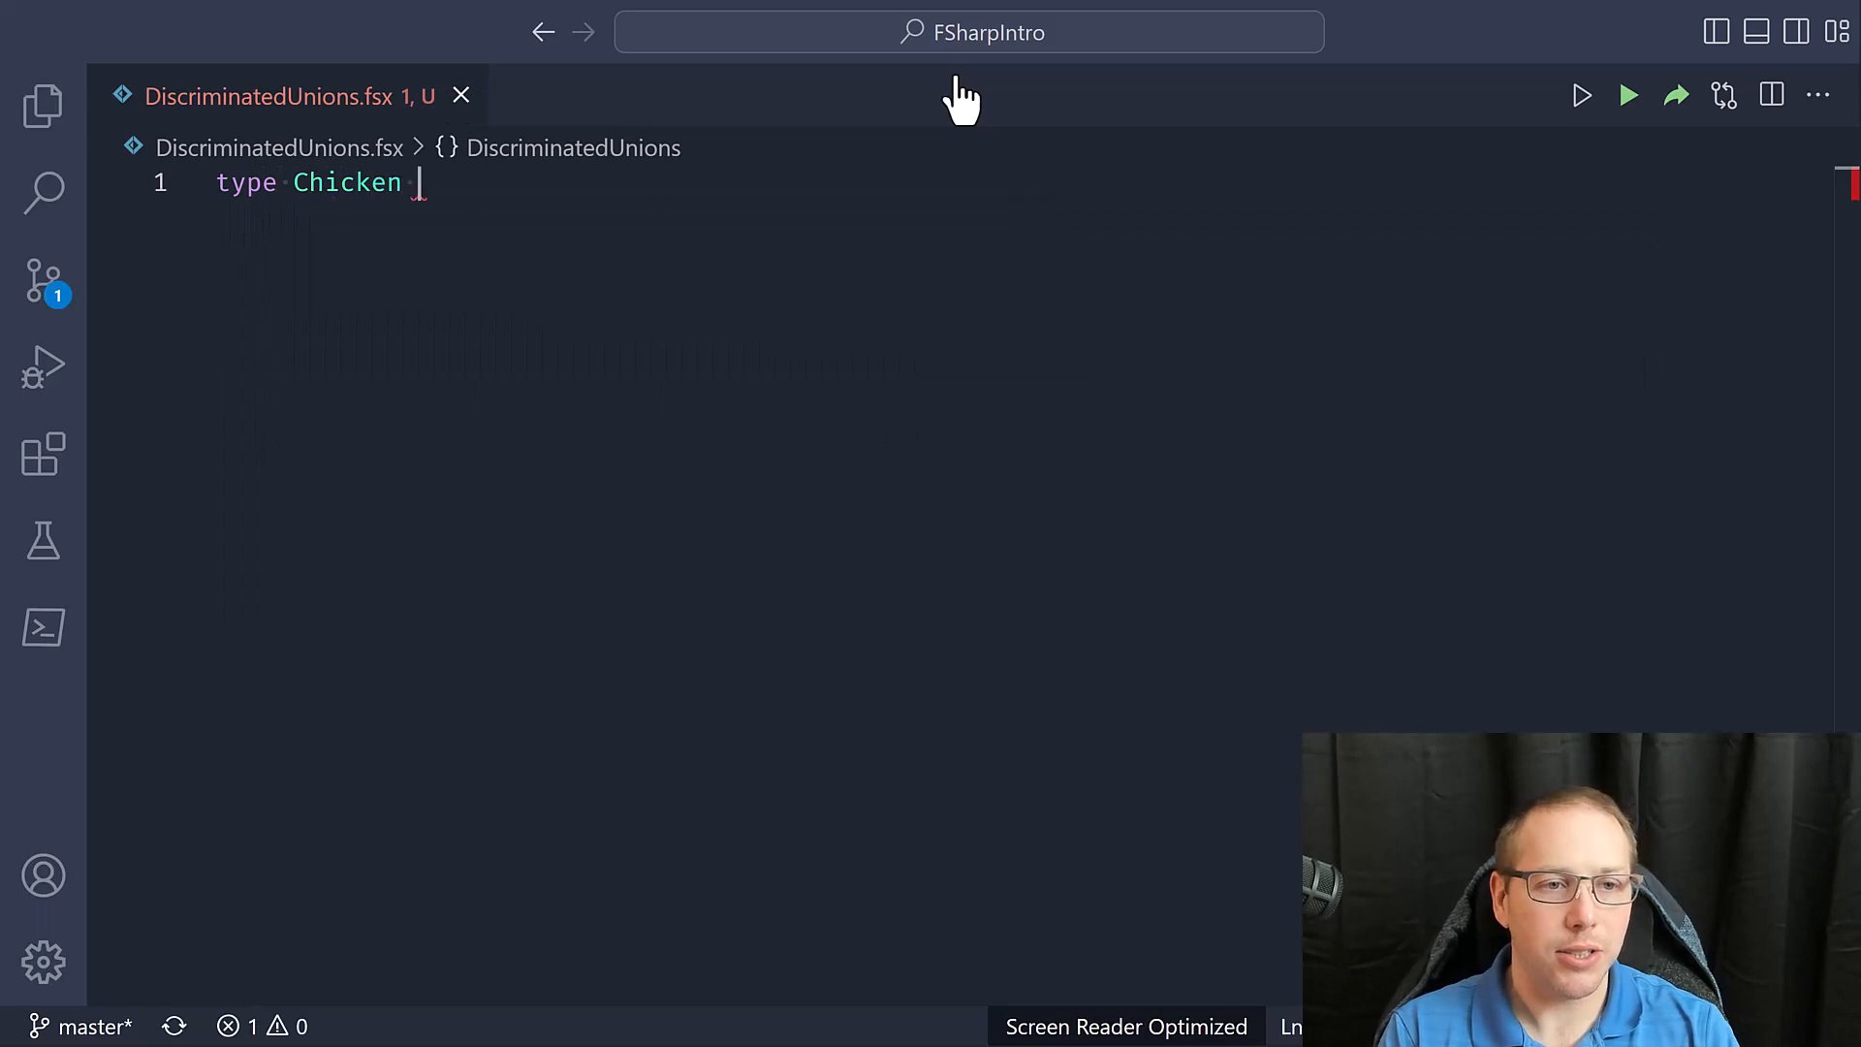
pyautogui.write('=')
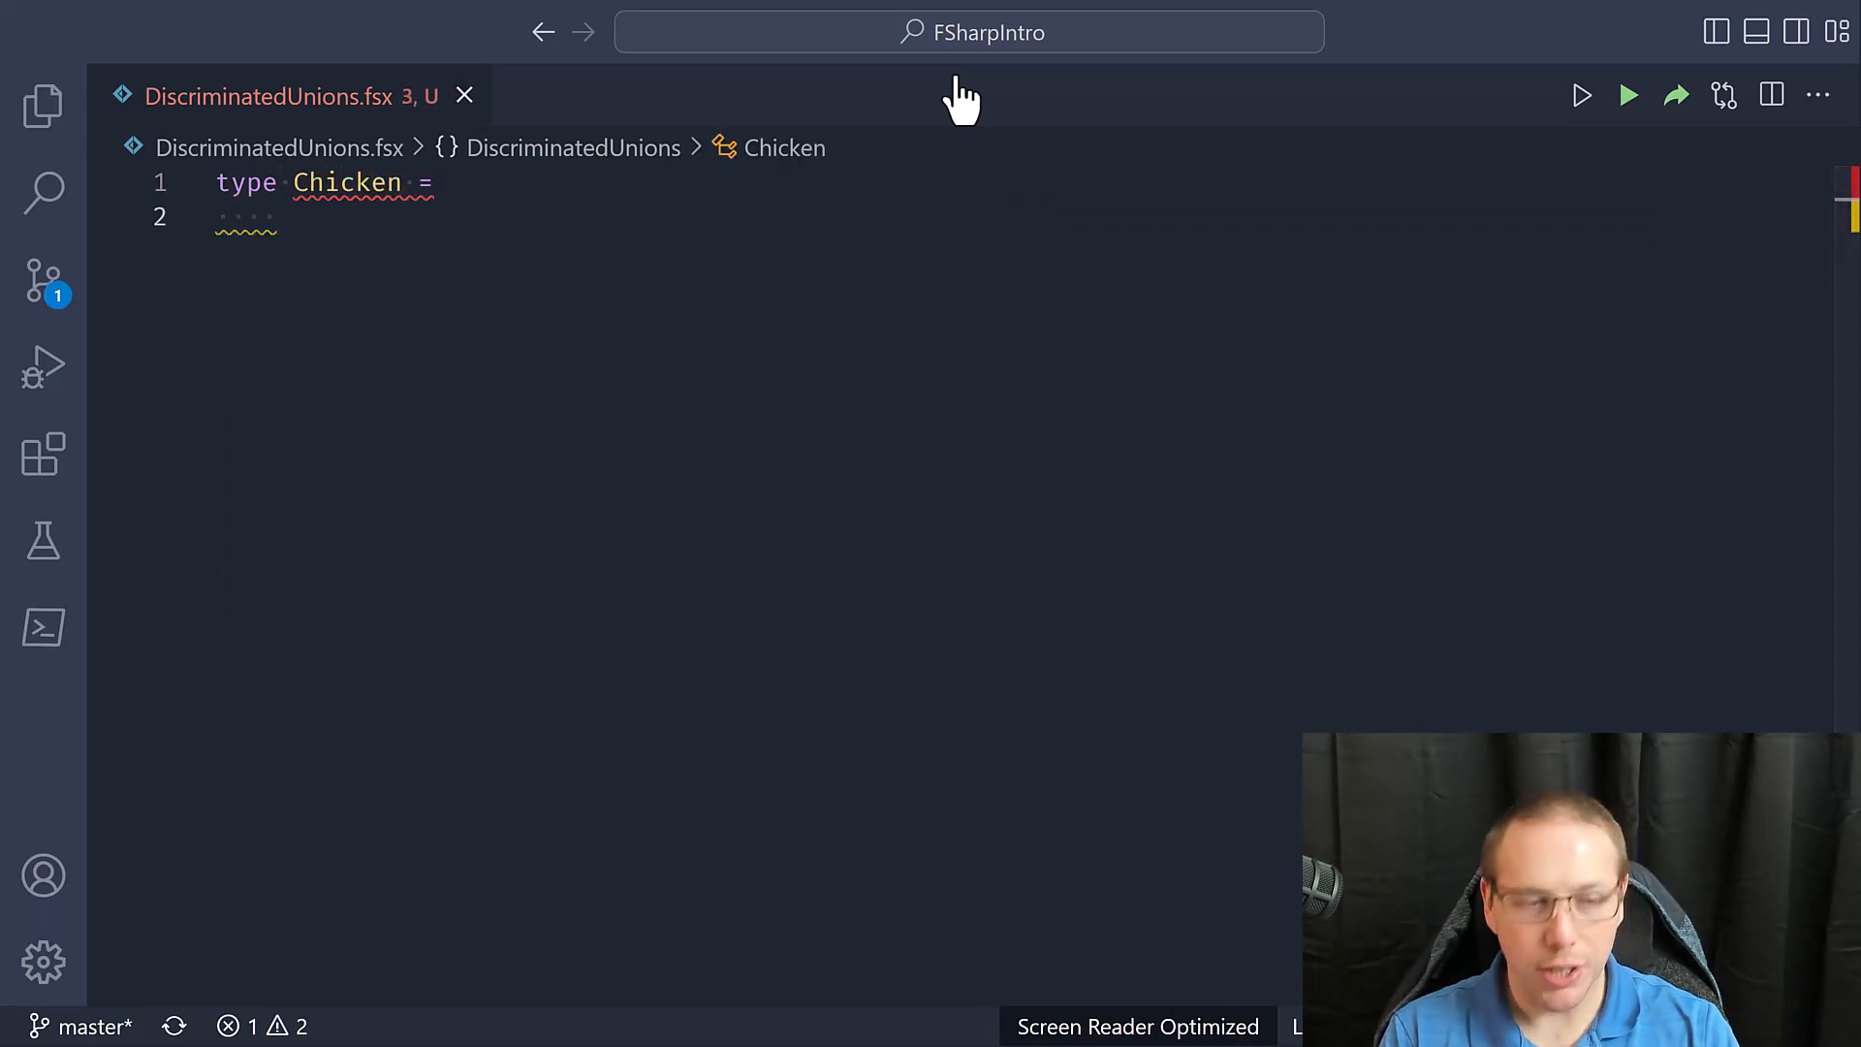
pyautogui.write('{ Name : s')
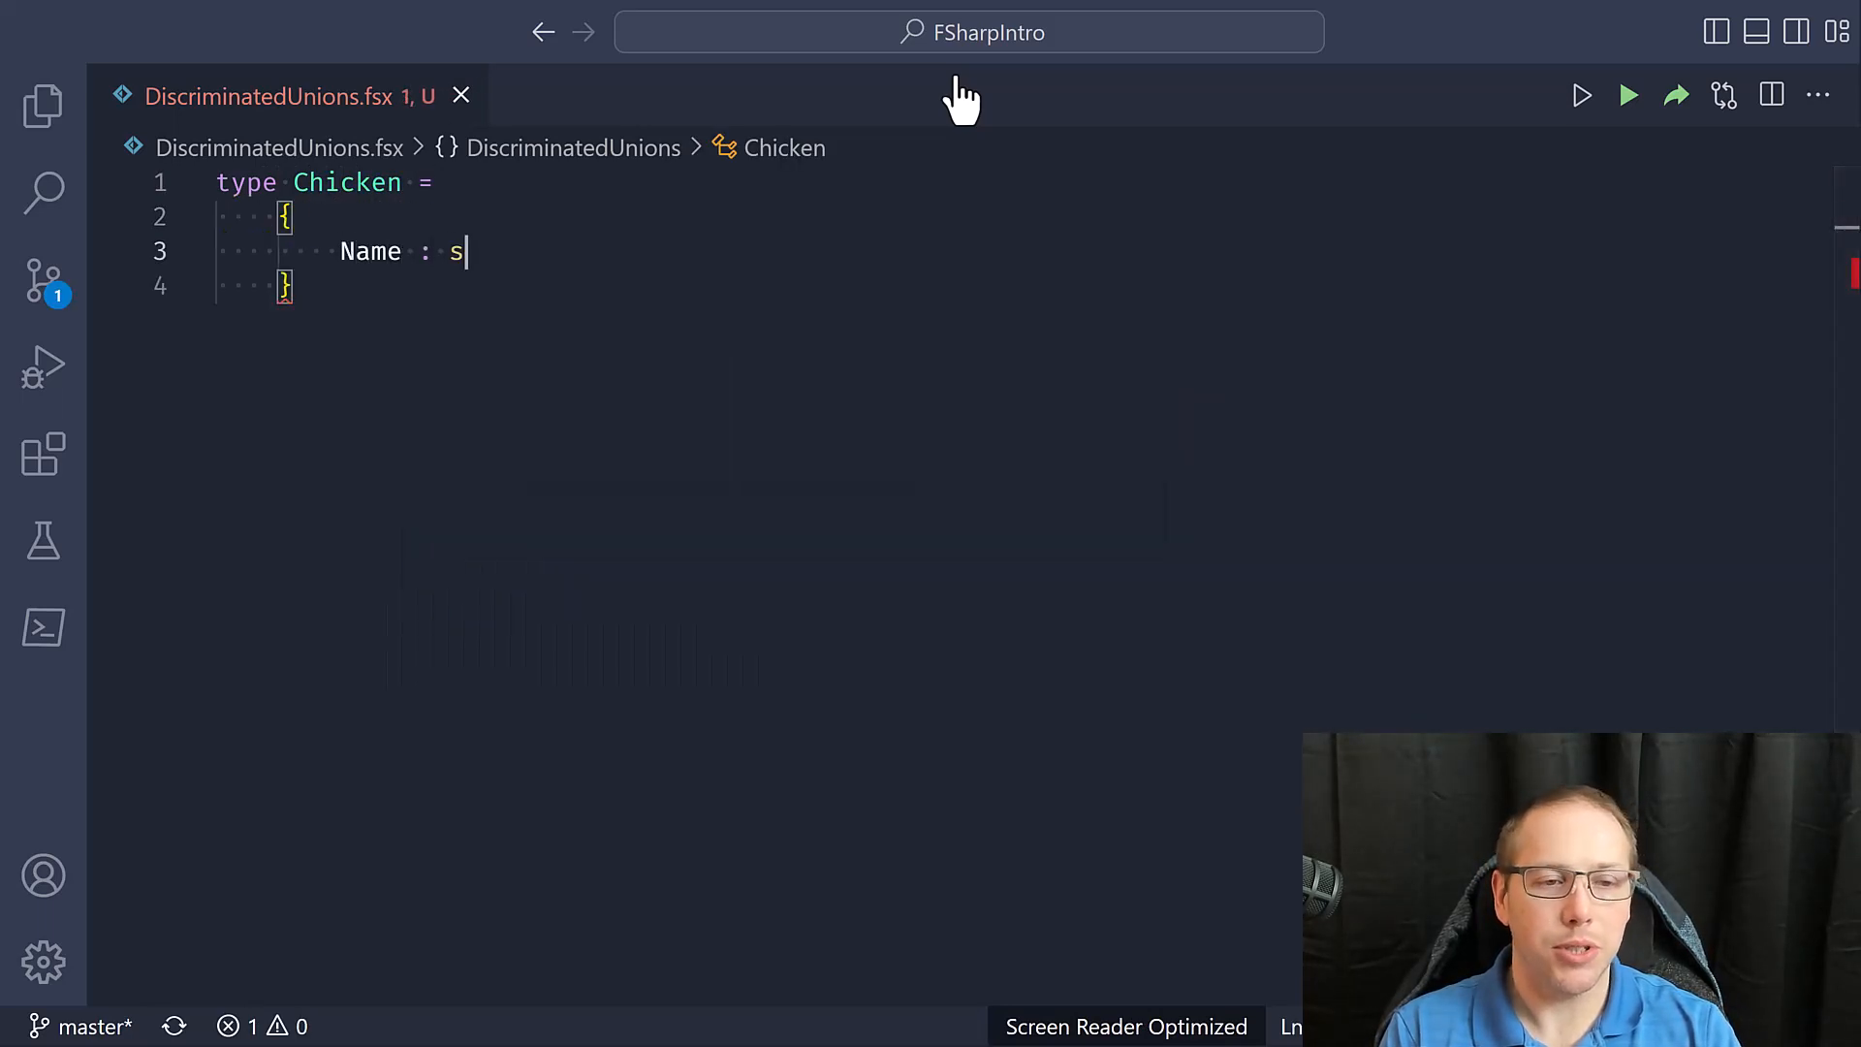
pyautogui.write('tring')
pyautogui.write('Size : floa')
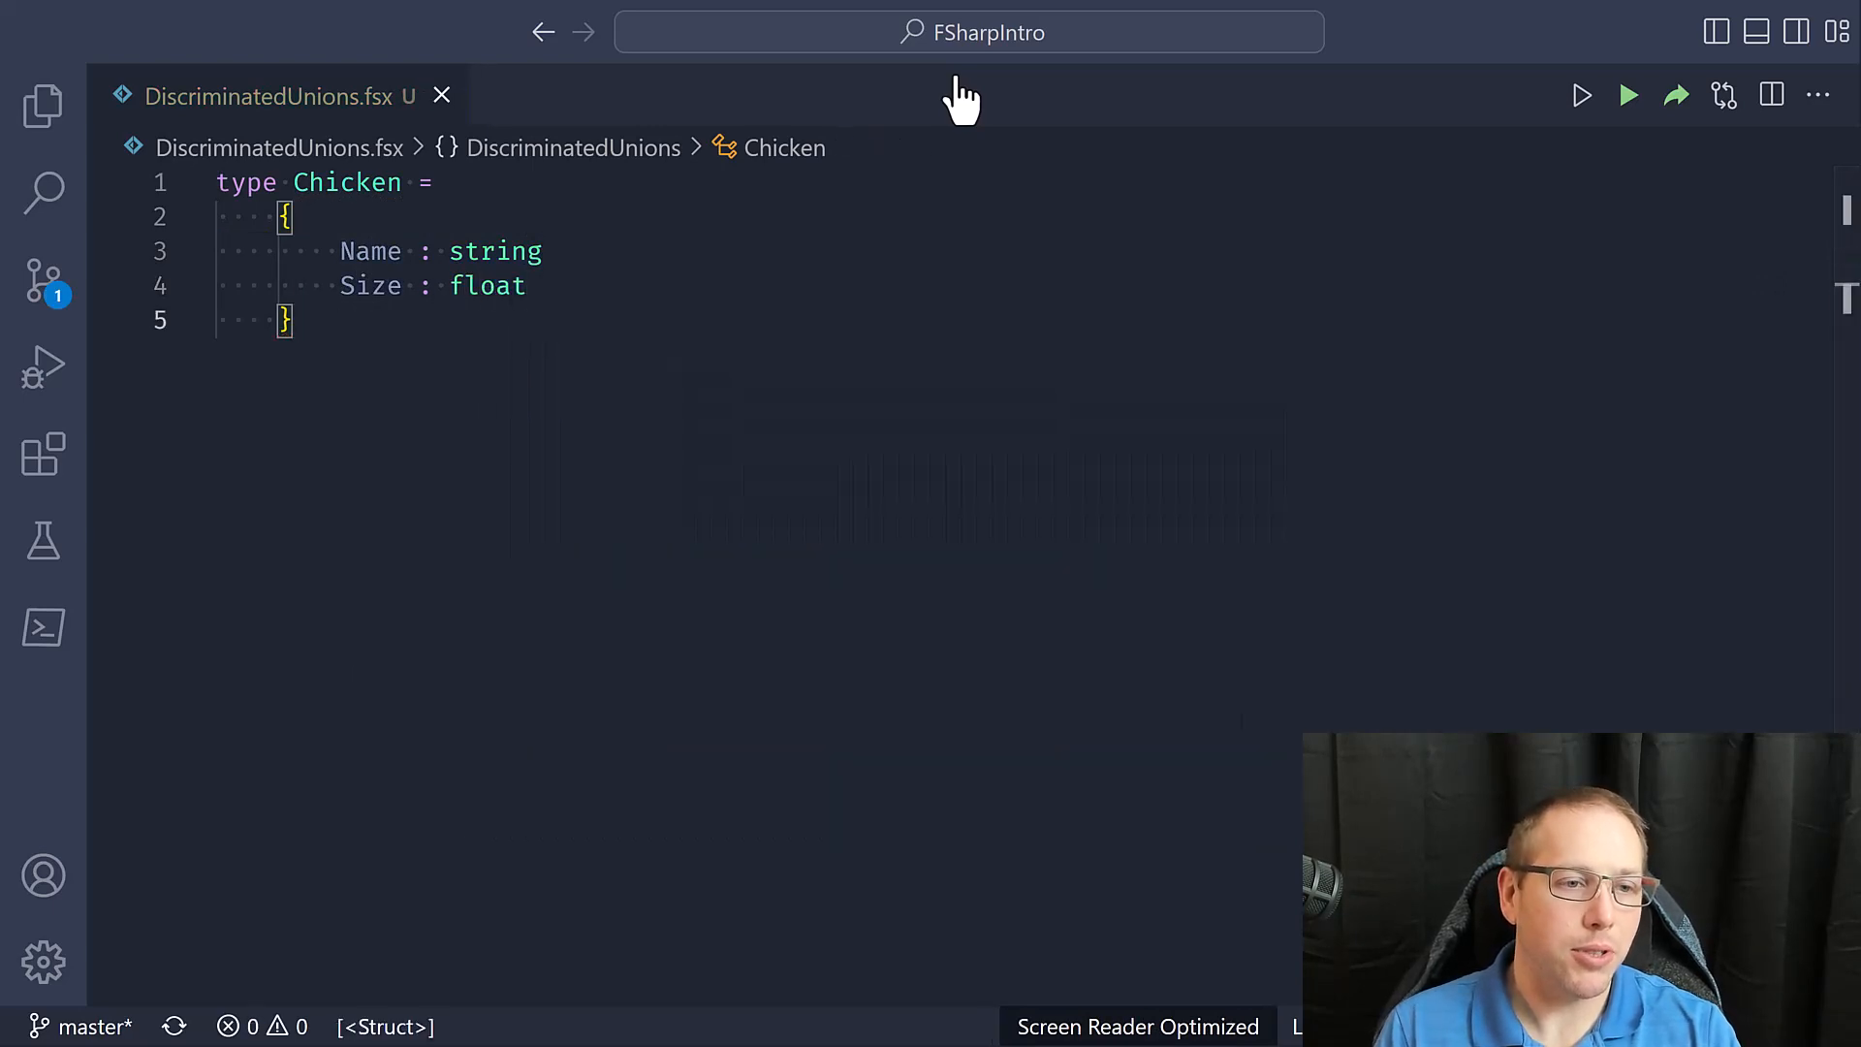
# Define the Turkey record type with Name : string and Size : float fields
pyautogui.write('type')
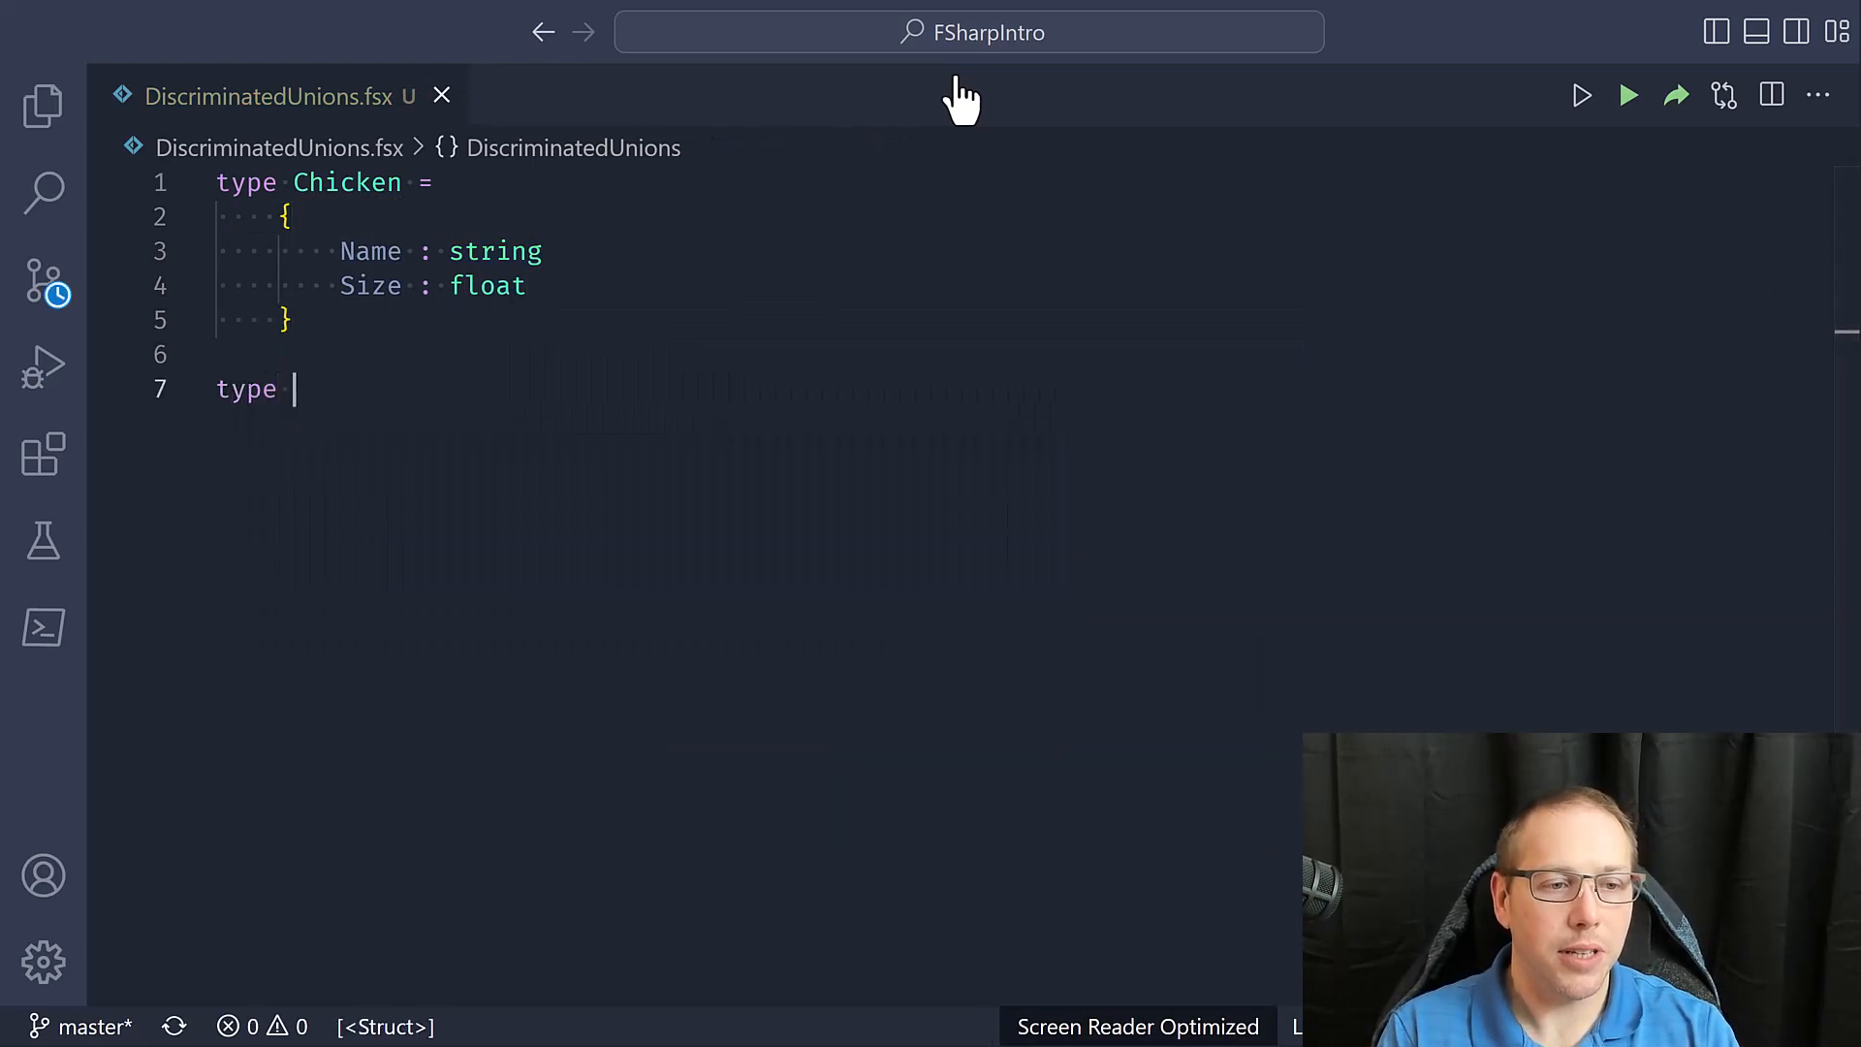
pyautogui.write('Tur')
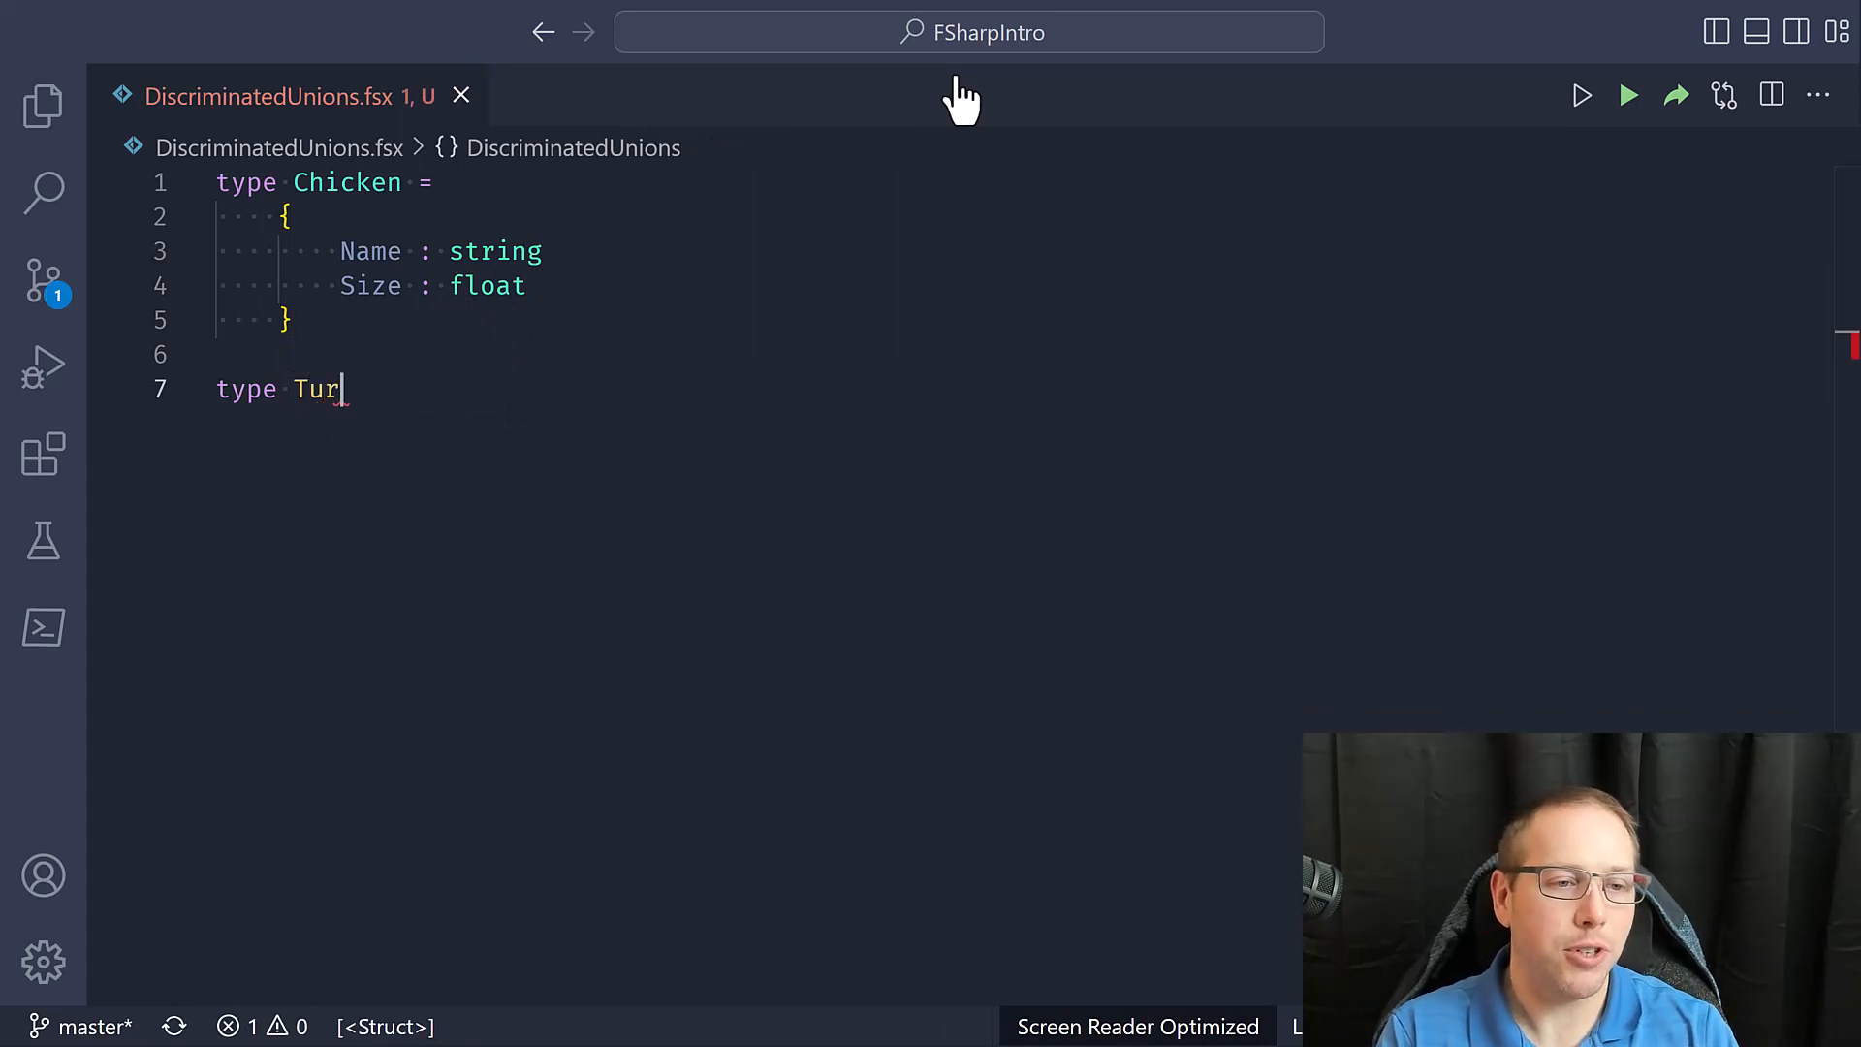
pyautogui.write('key =')
pyautogui.write('Name')
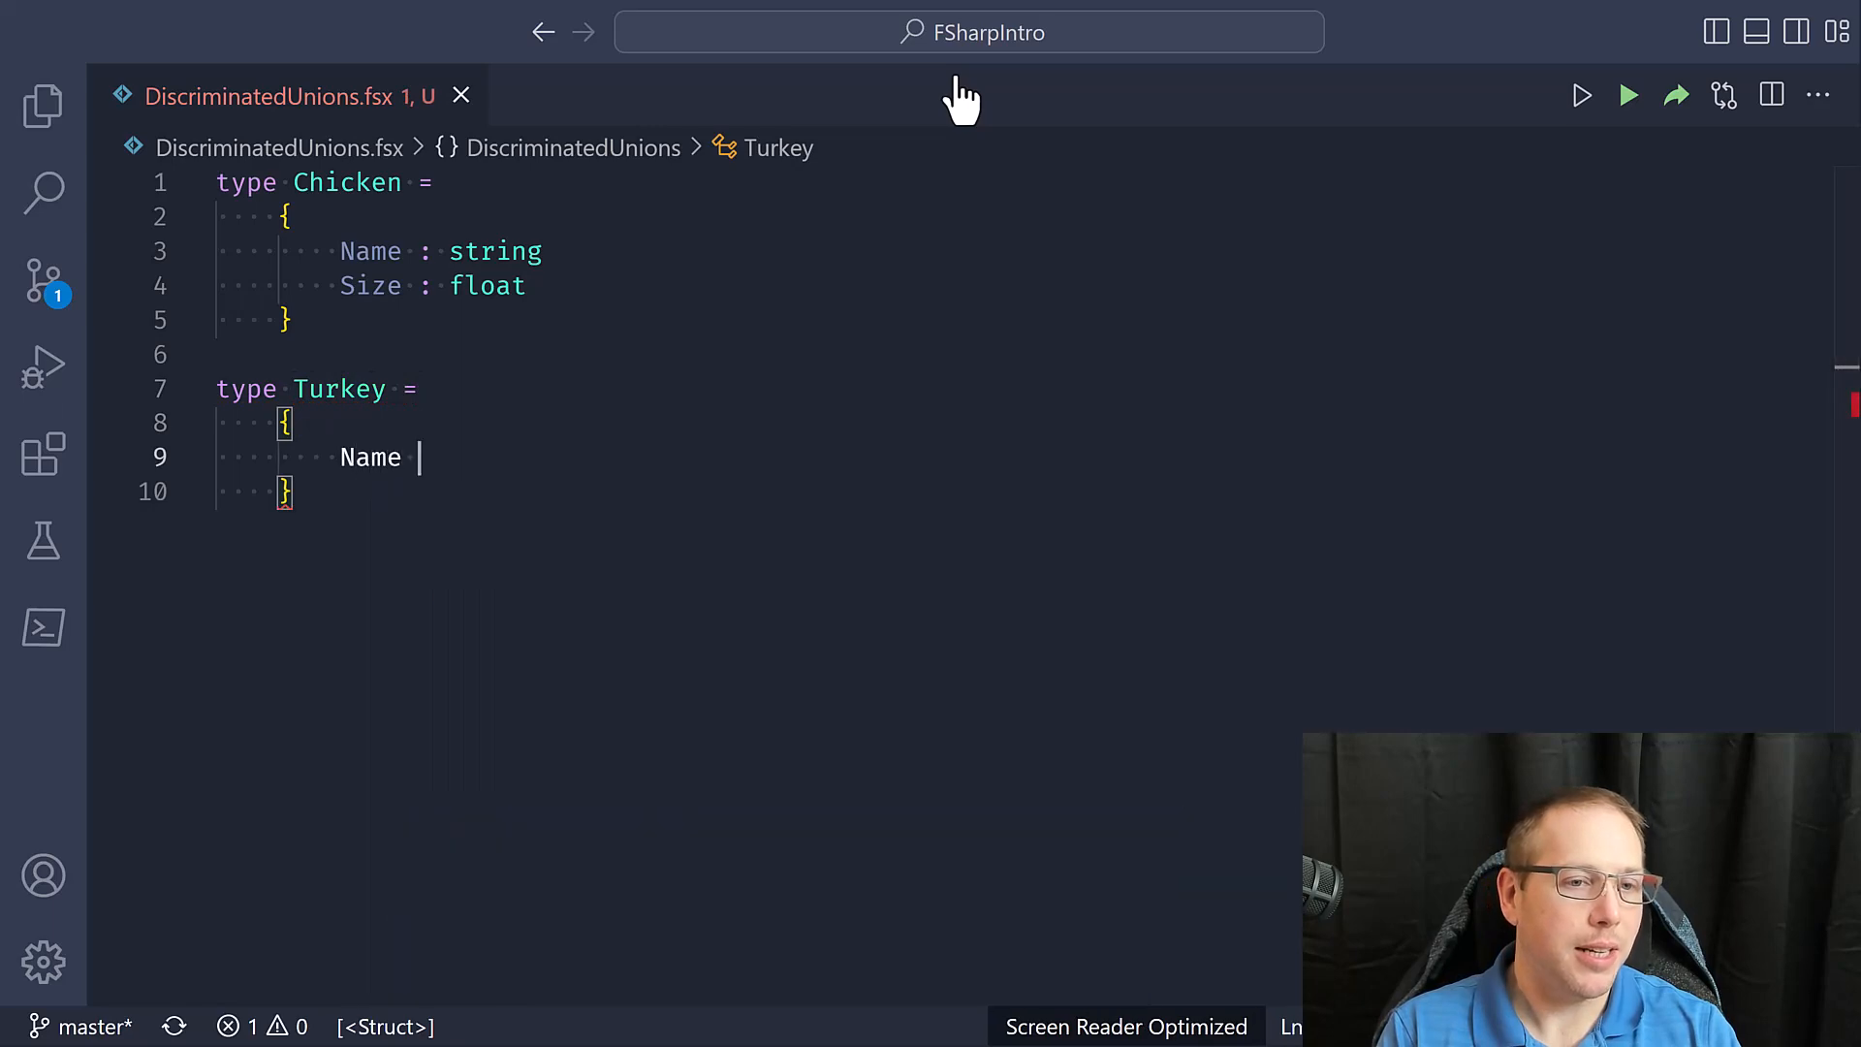
pyautogui.write(': string')
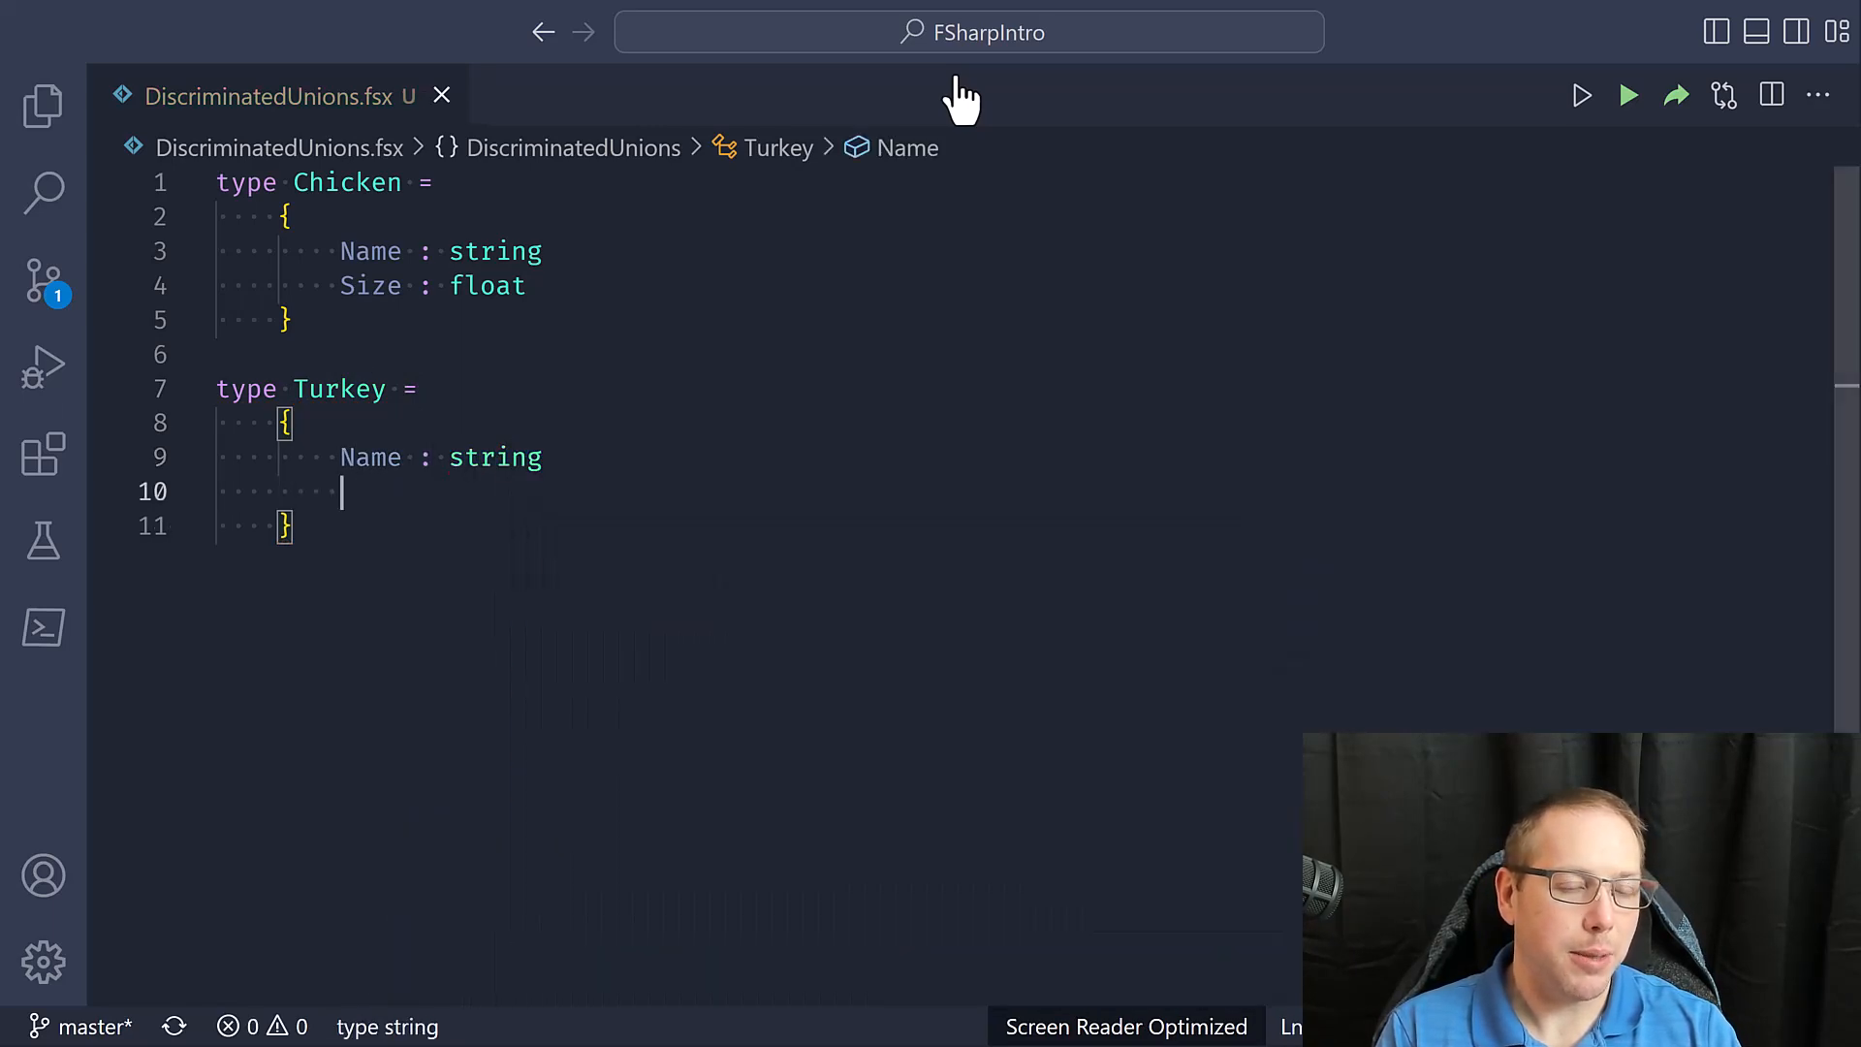
pyautogui.write('Size : float')
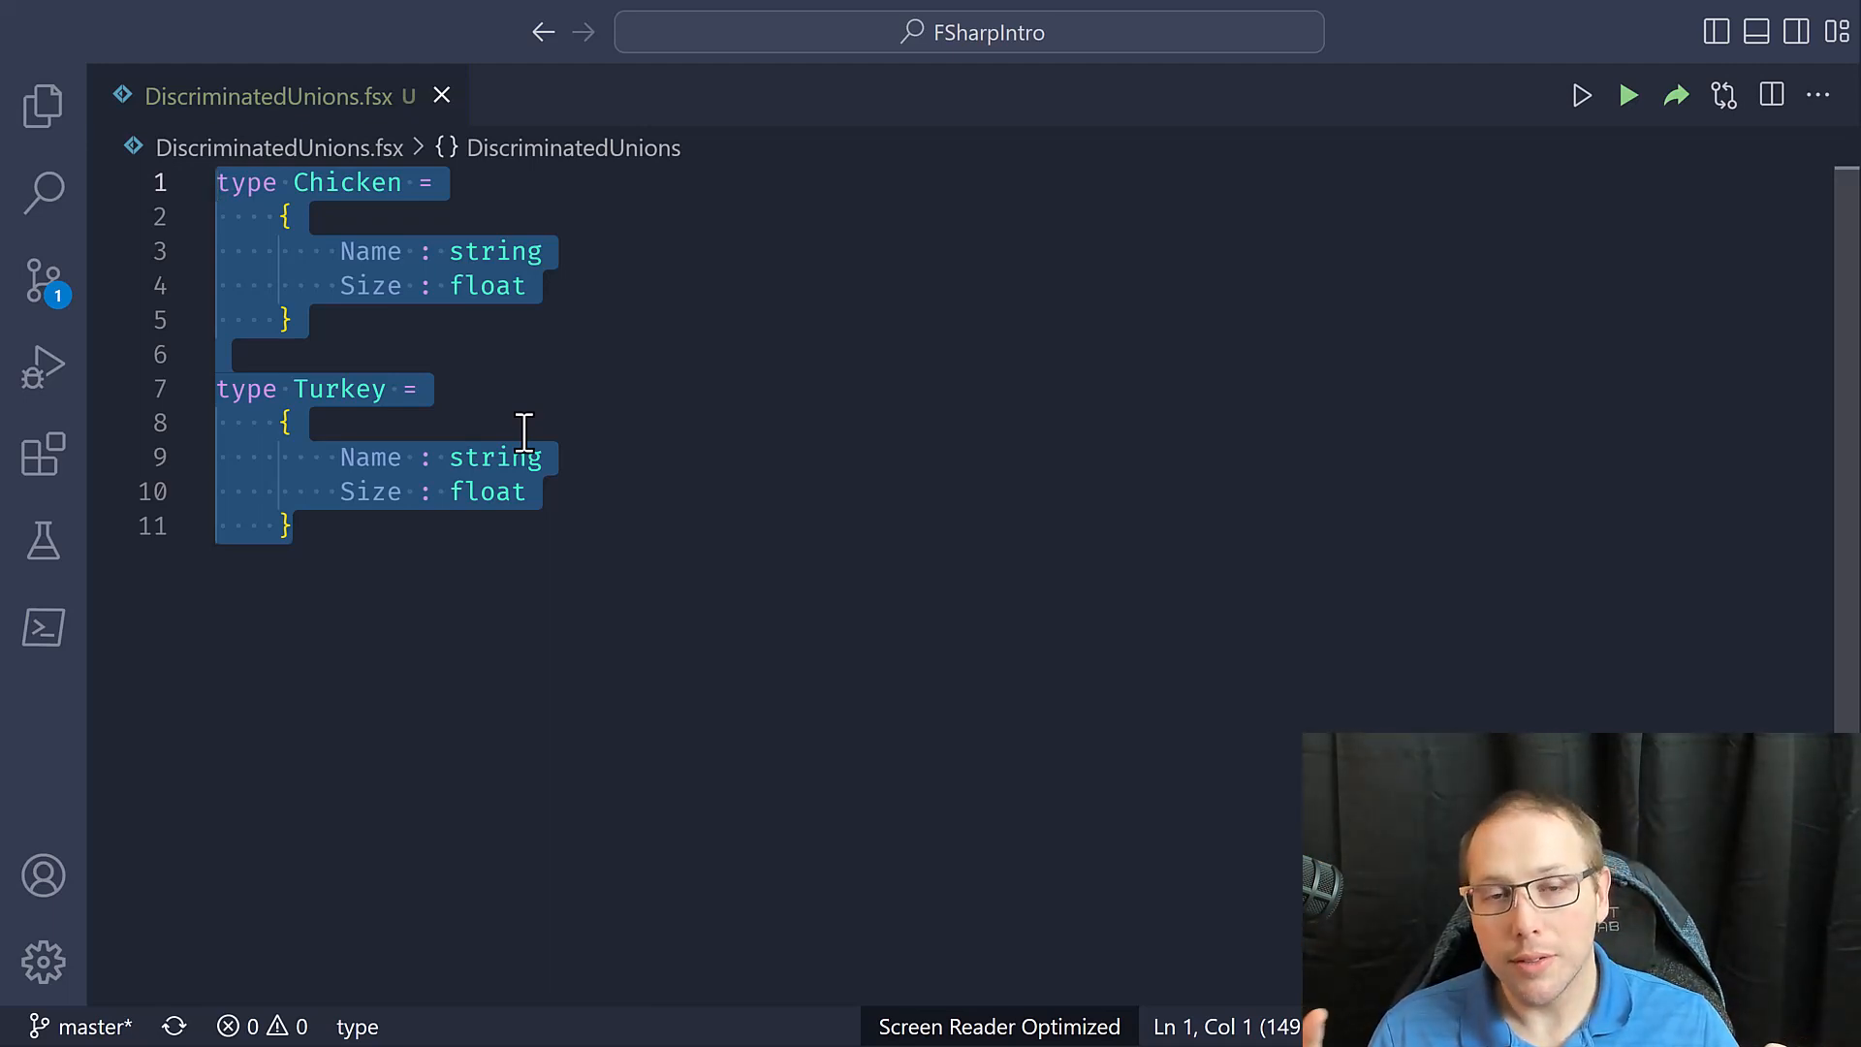
pyautogui.moveTo(589, 211)
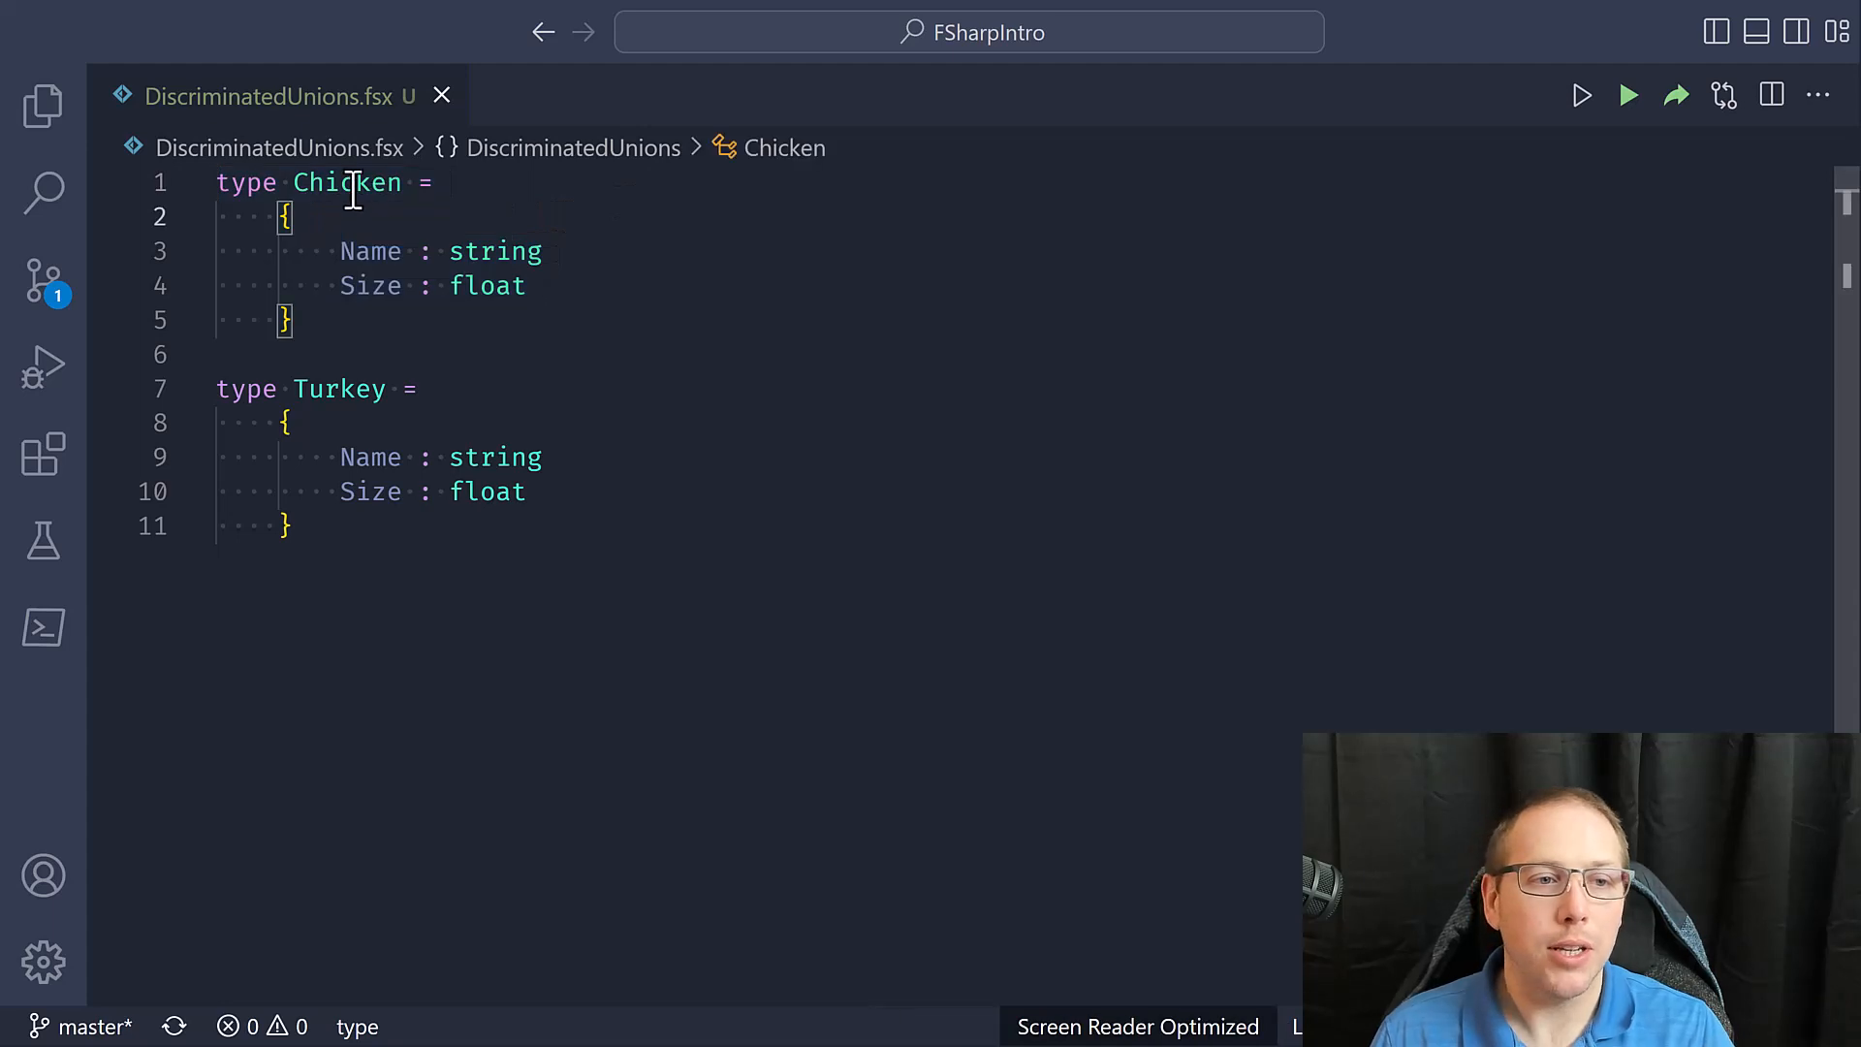
pyautogui.doubleClick(347, 183)
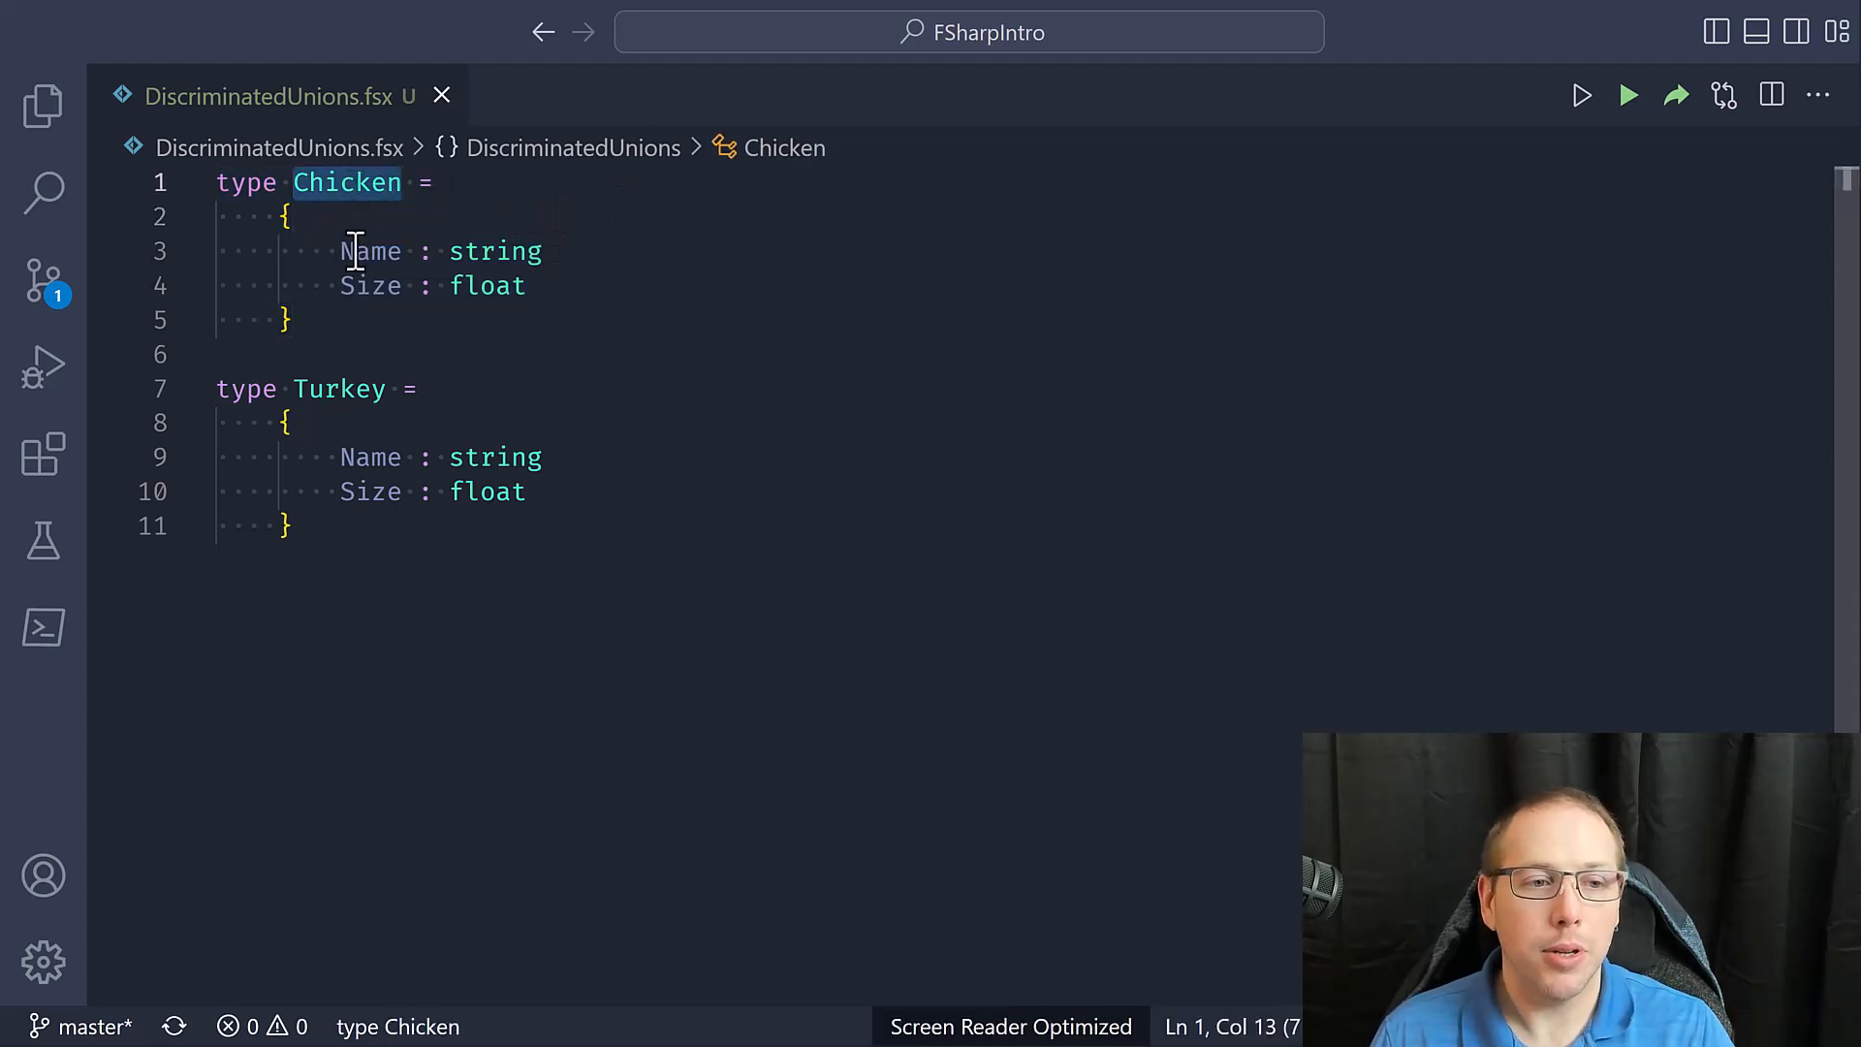
pyautogui.doubleClick(372, 250)
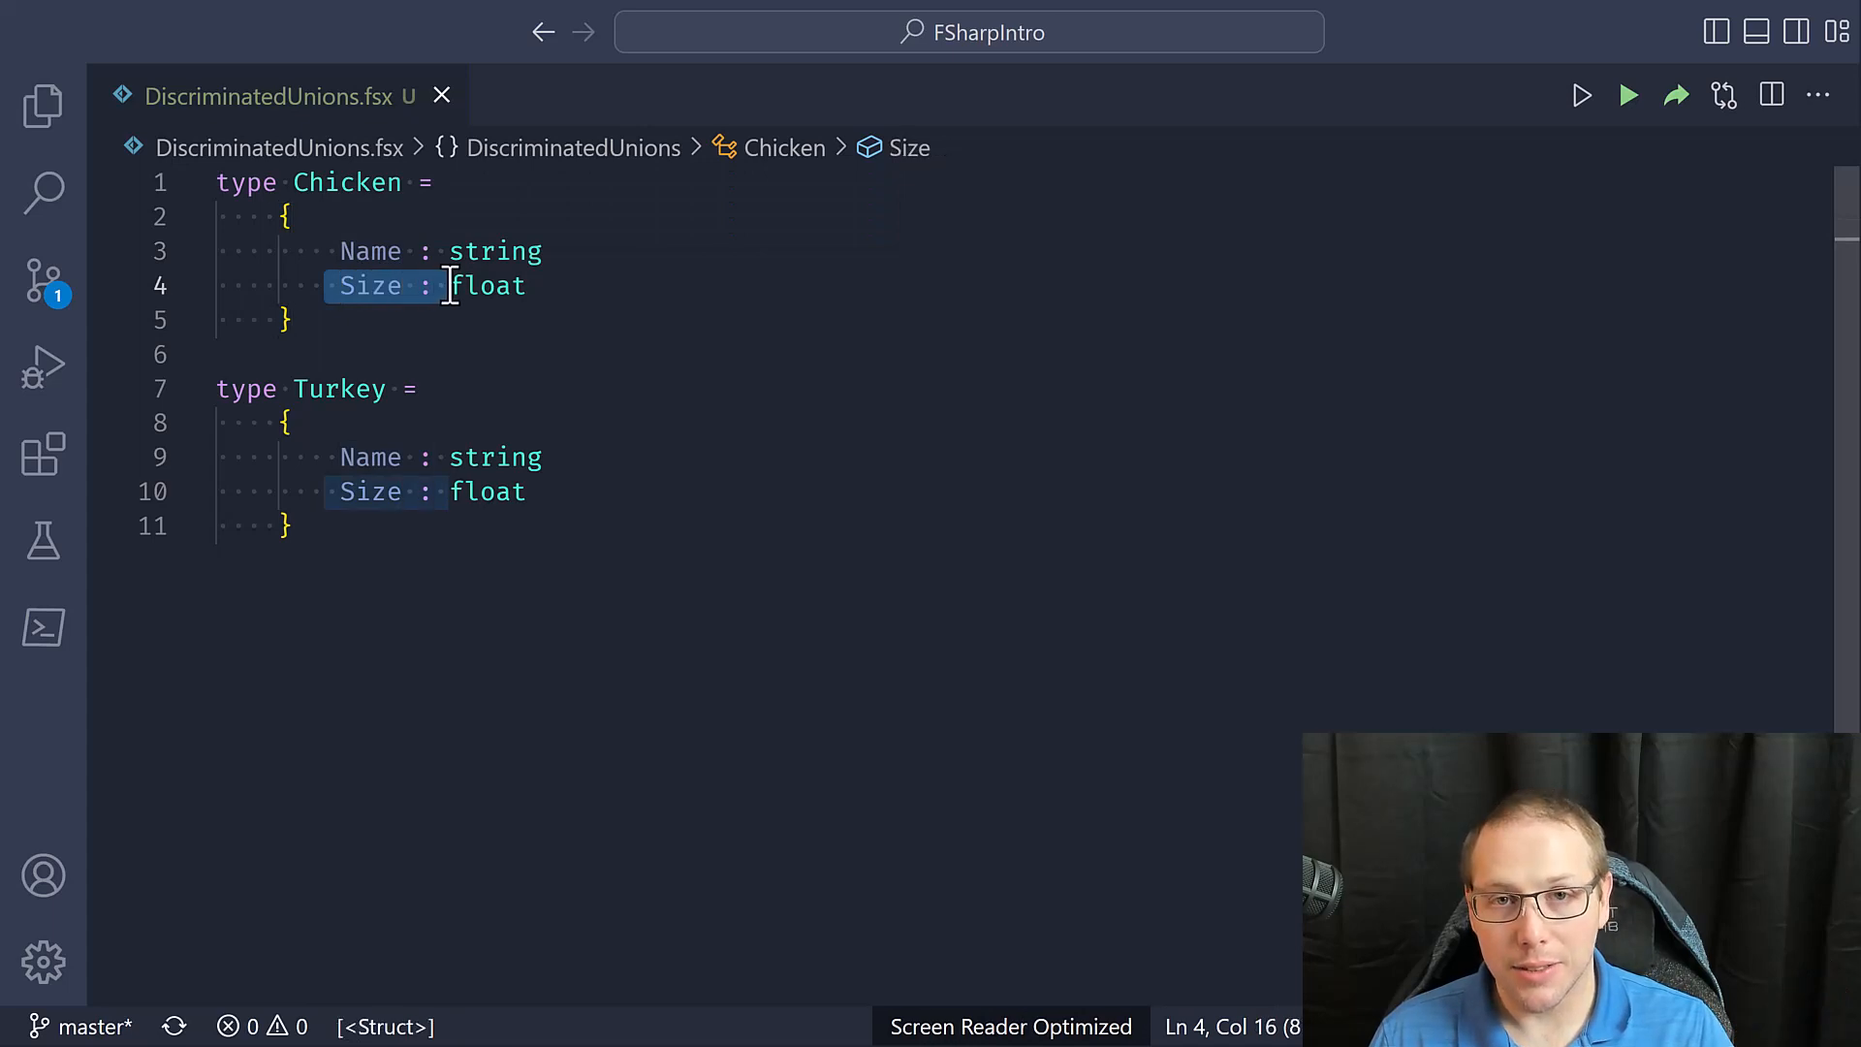
pyautogui.click(341, 389)
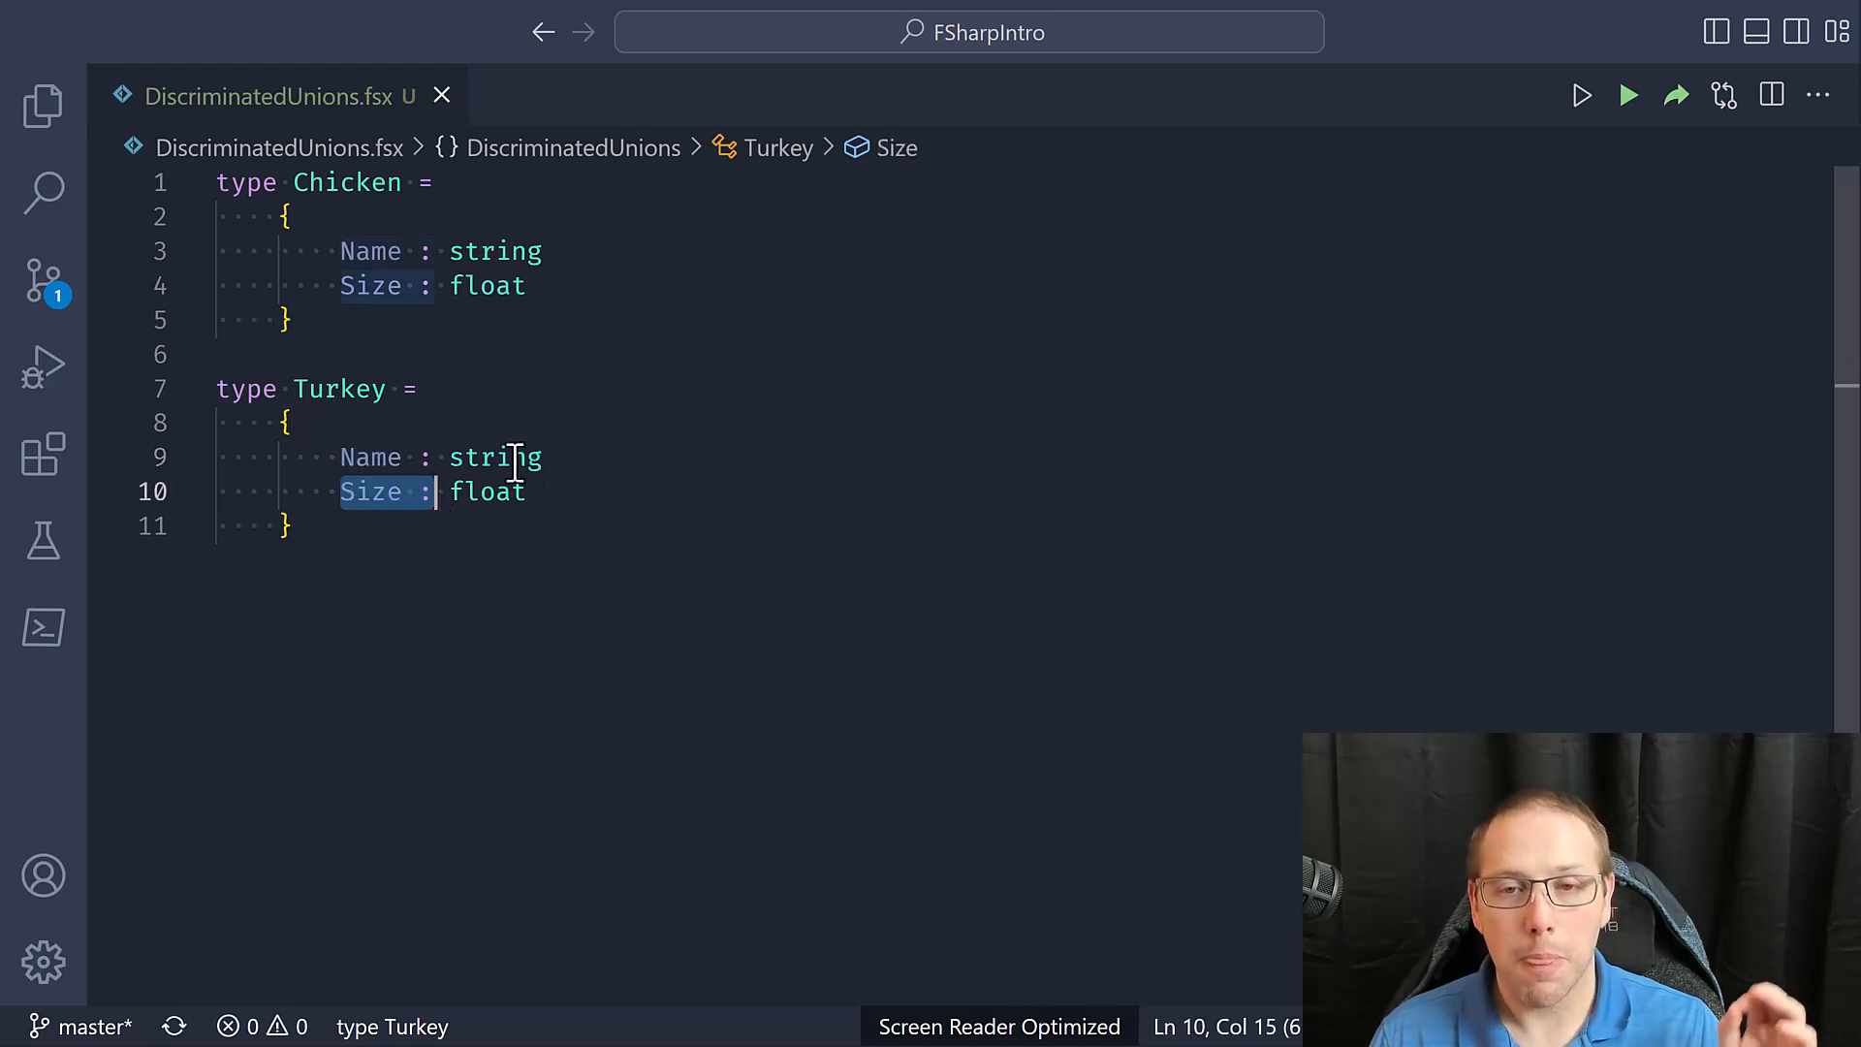
pyautogui.moveTo(676, 475)
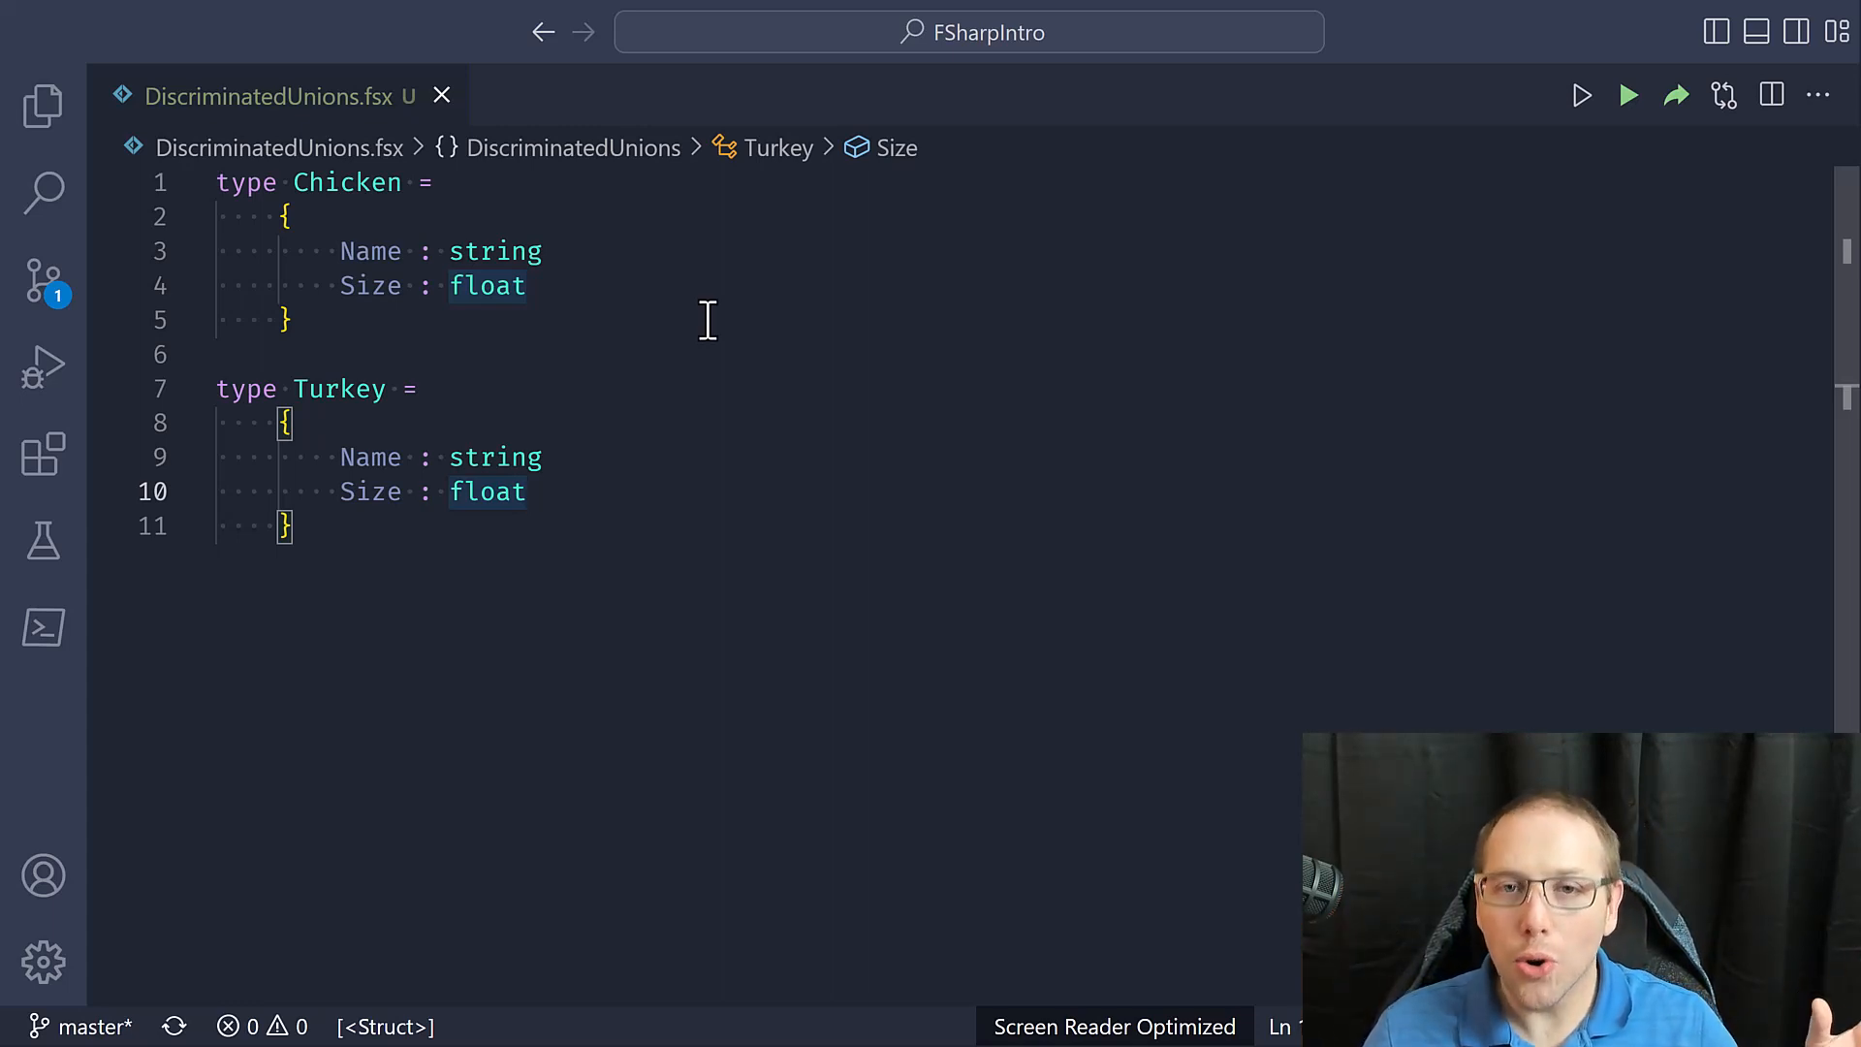
pyautogui.moveTo(436, 535)
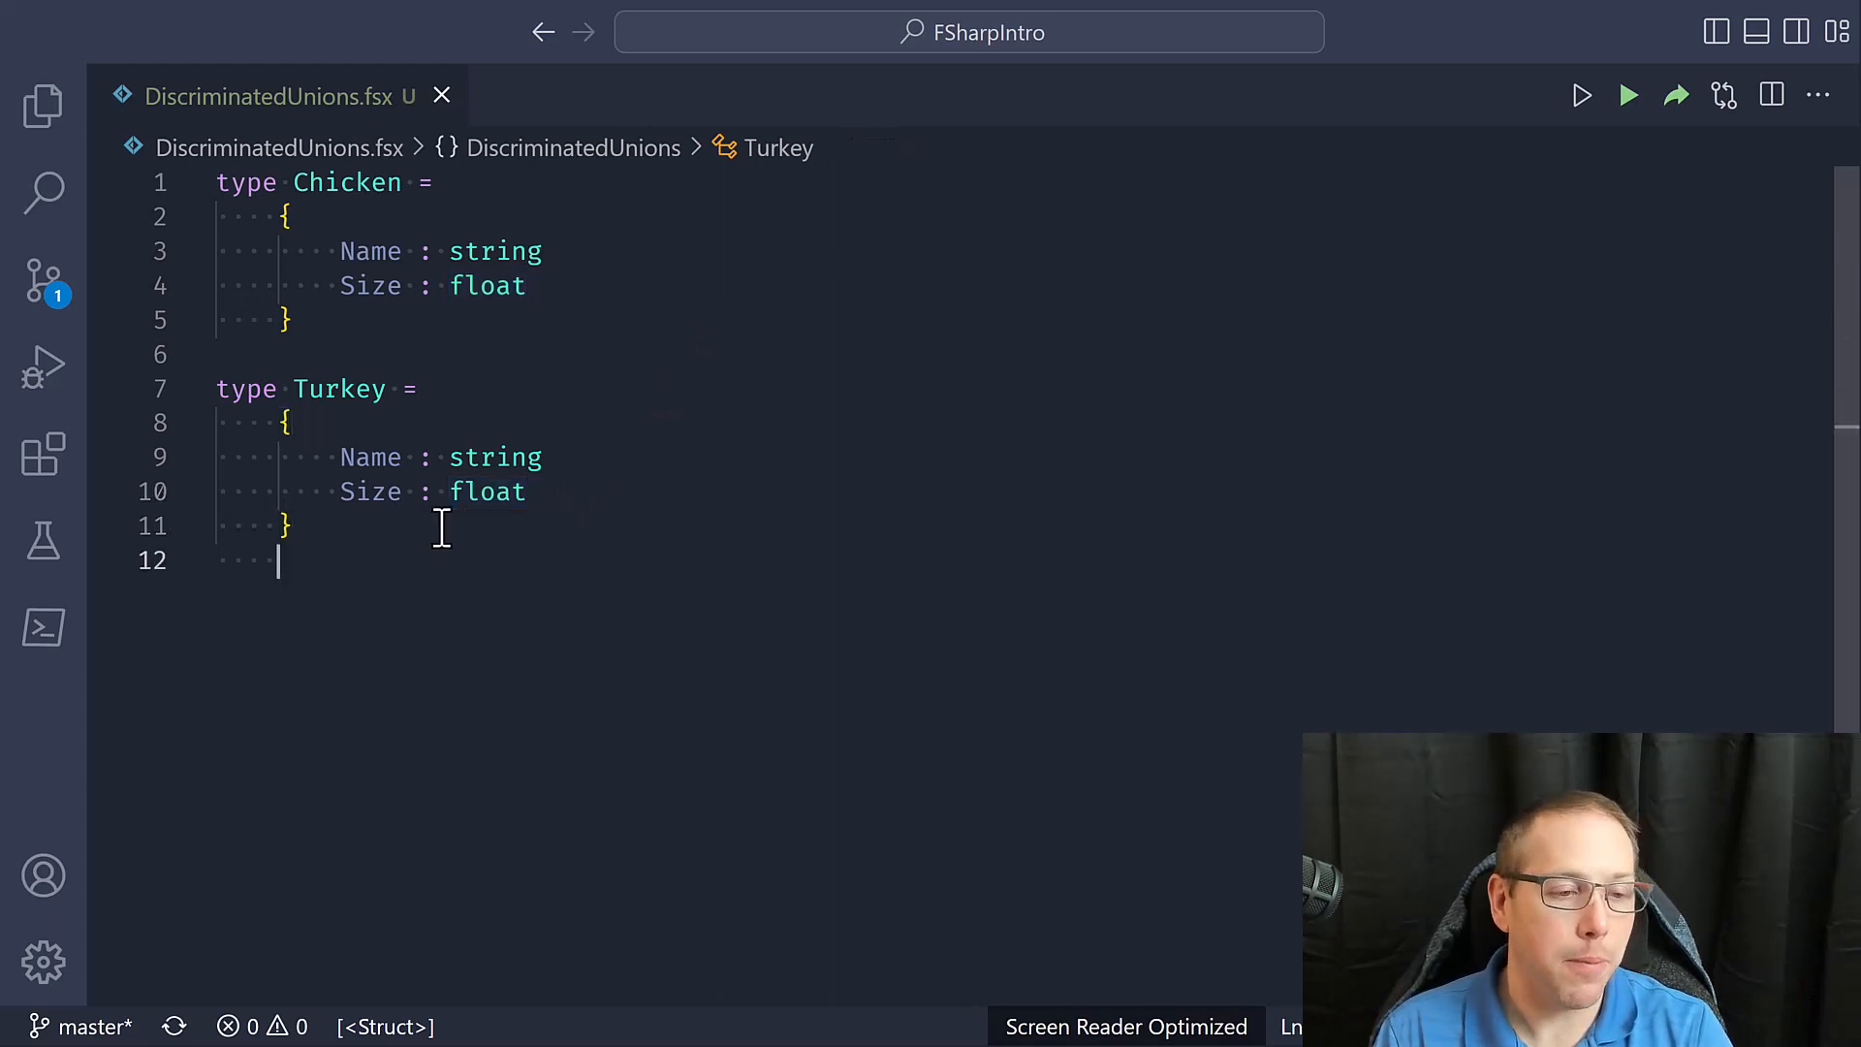
# Start the Bird union type with 'type Bird =' and an indented case bar
pyautogui.write('type B')
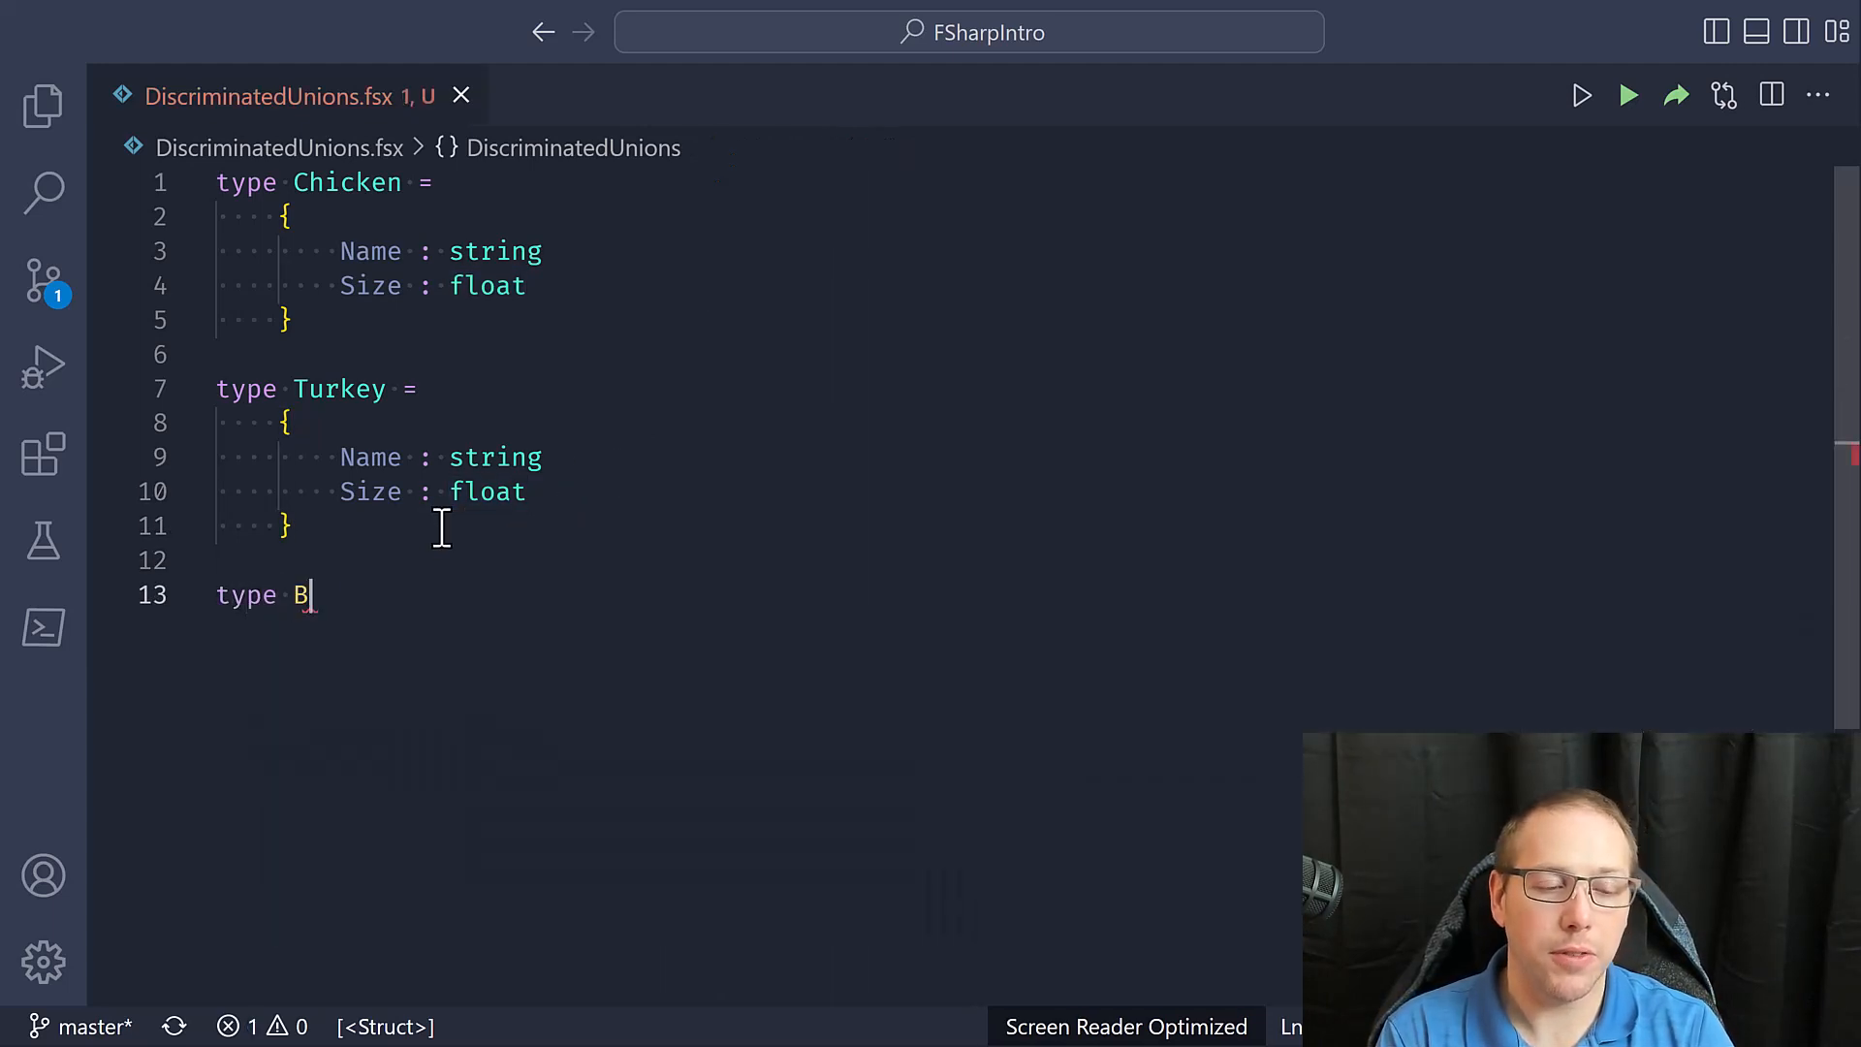
pyautogui.write('ird =')
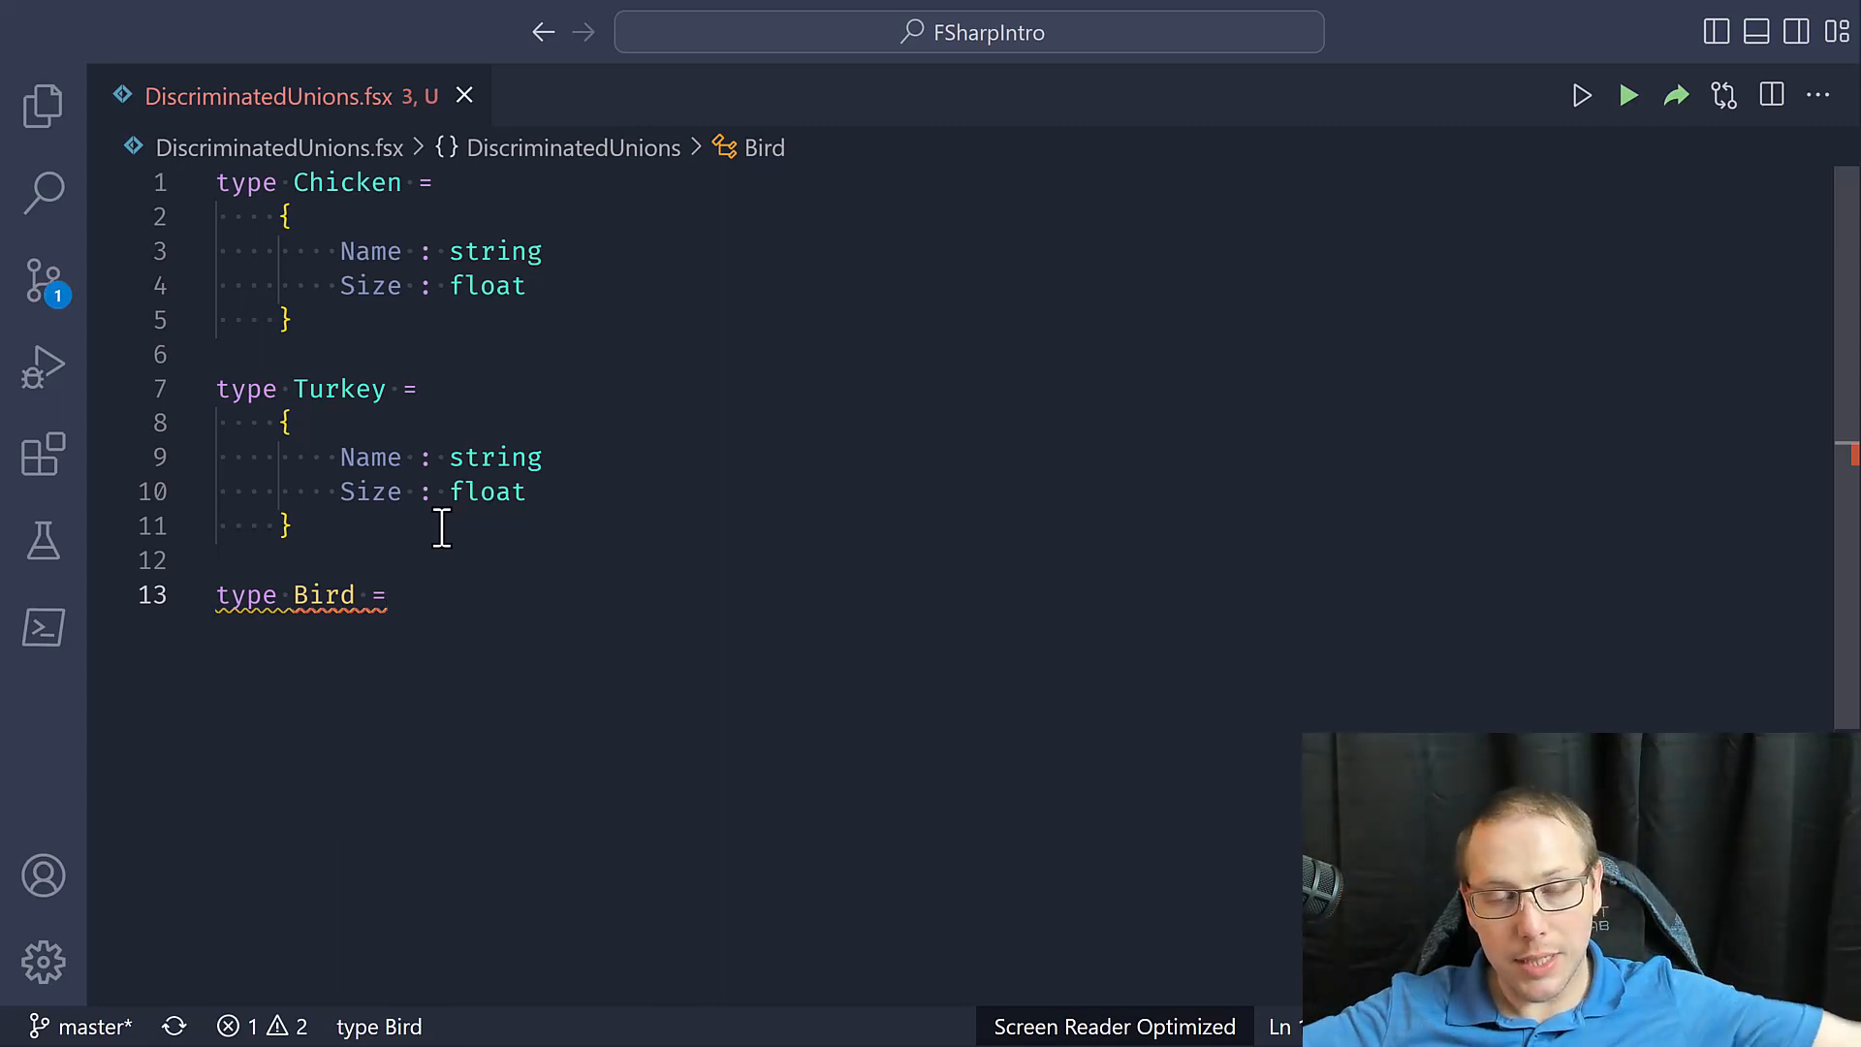
pyautogui.press('Enter')
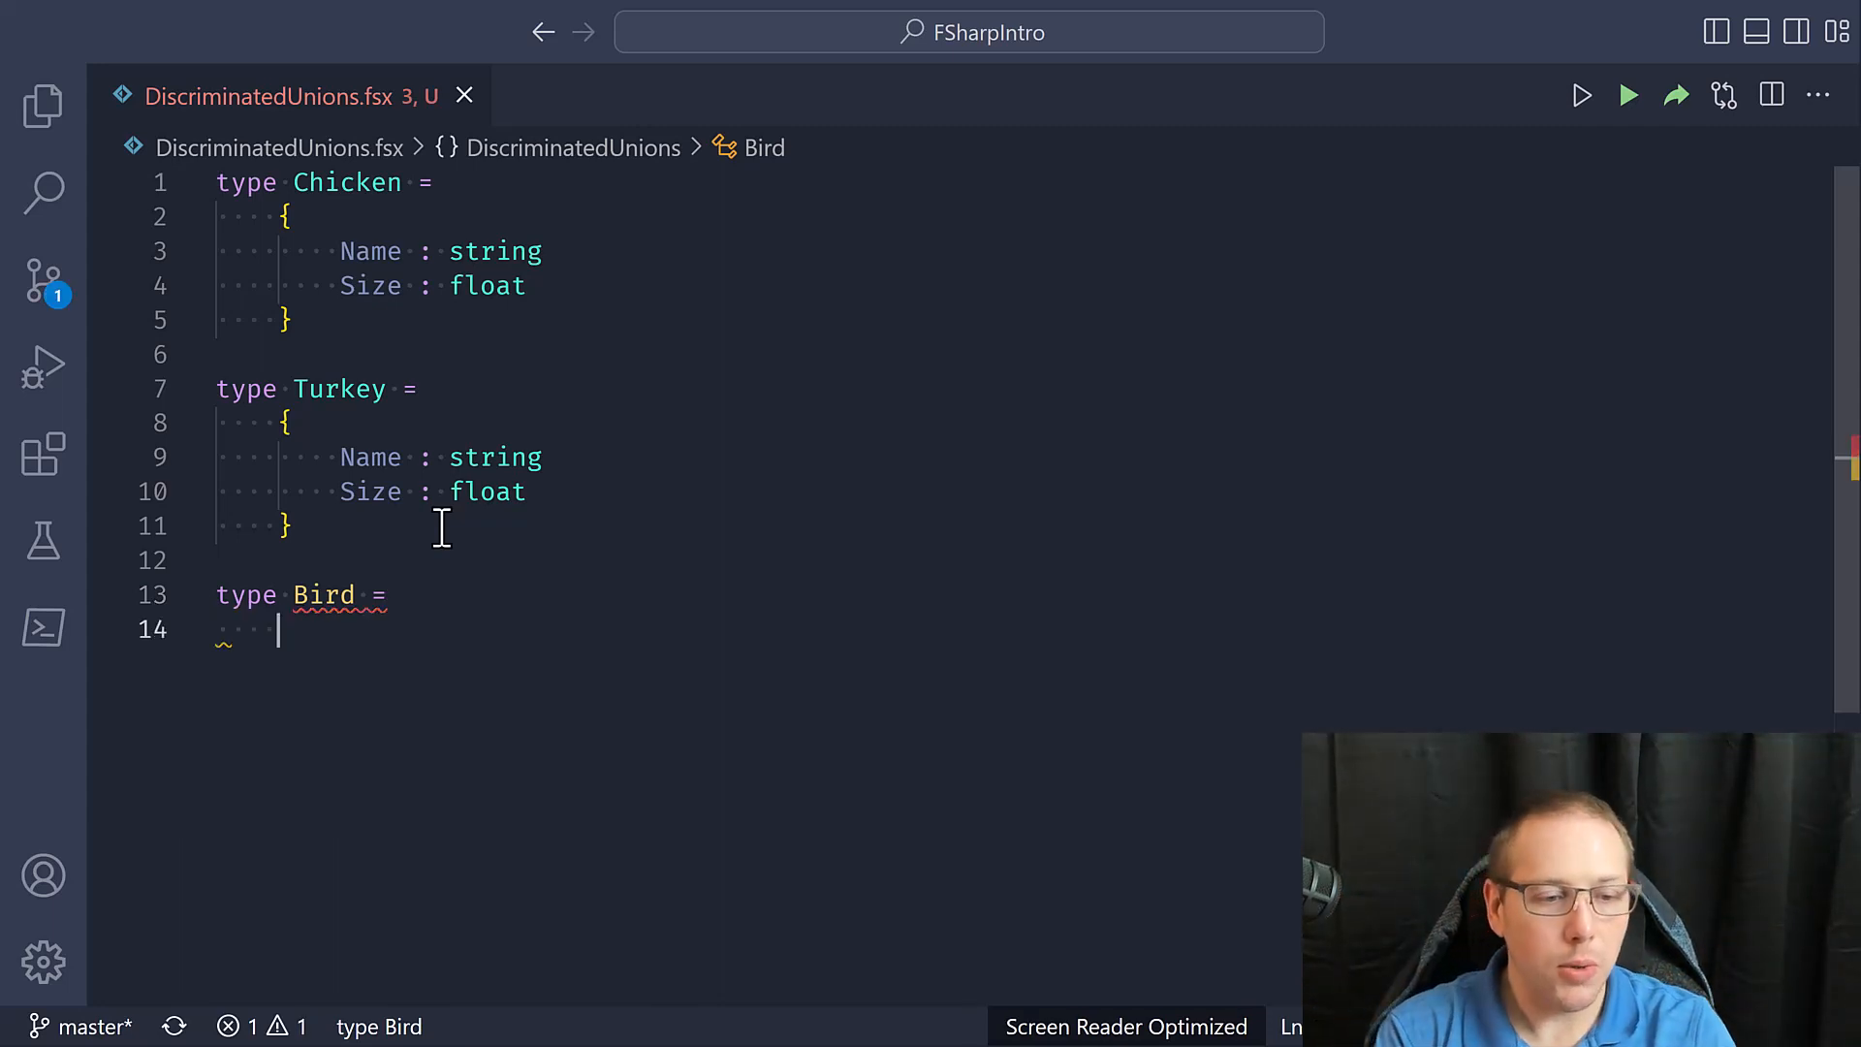
pyautogui.write('\\')
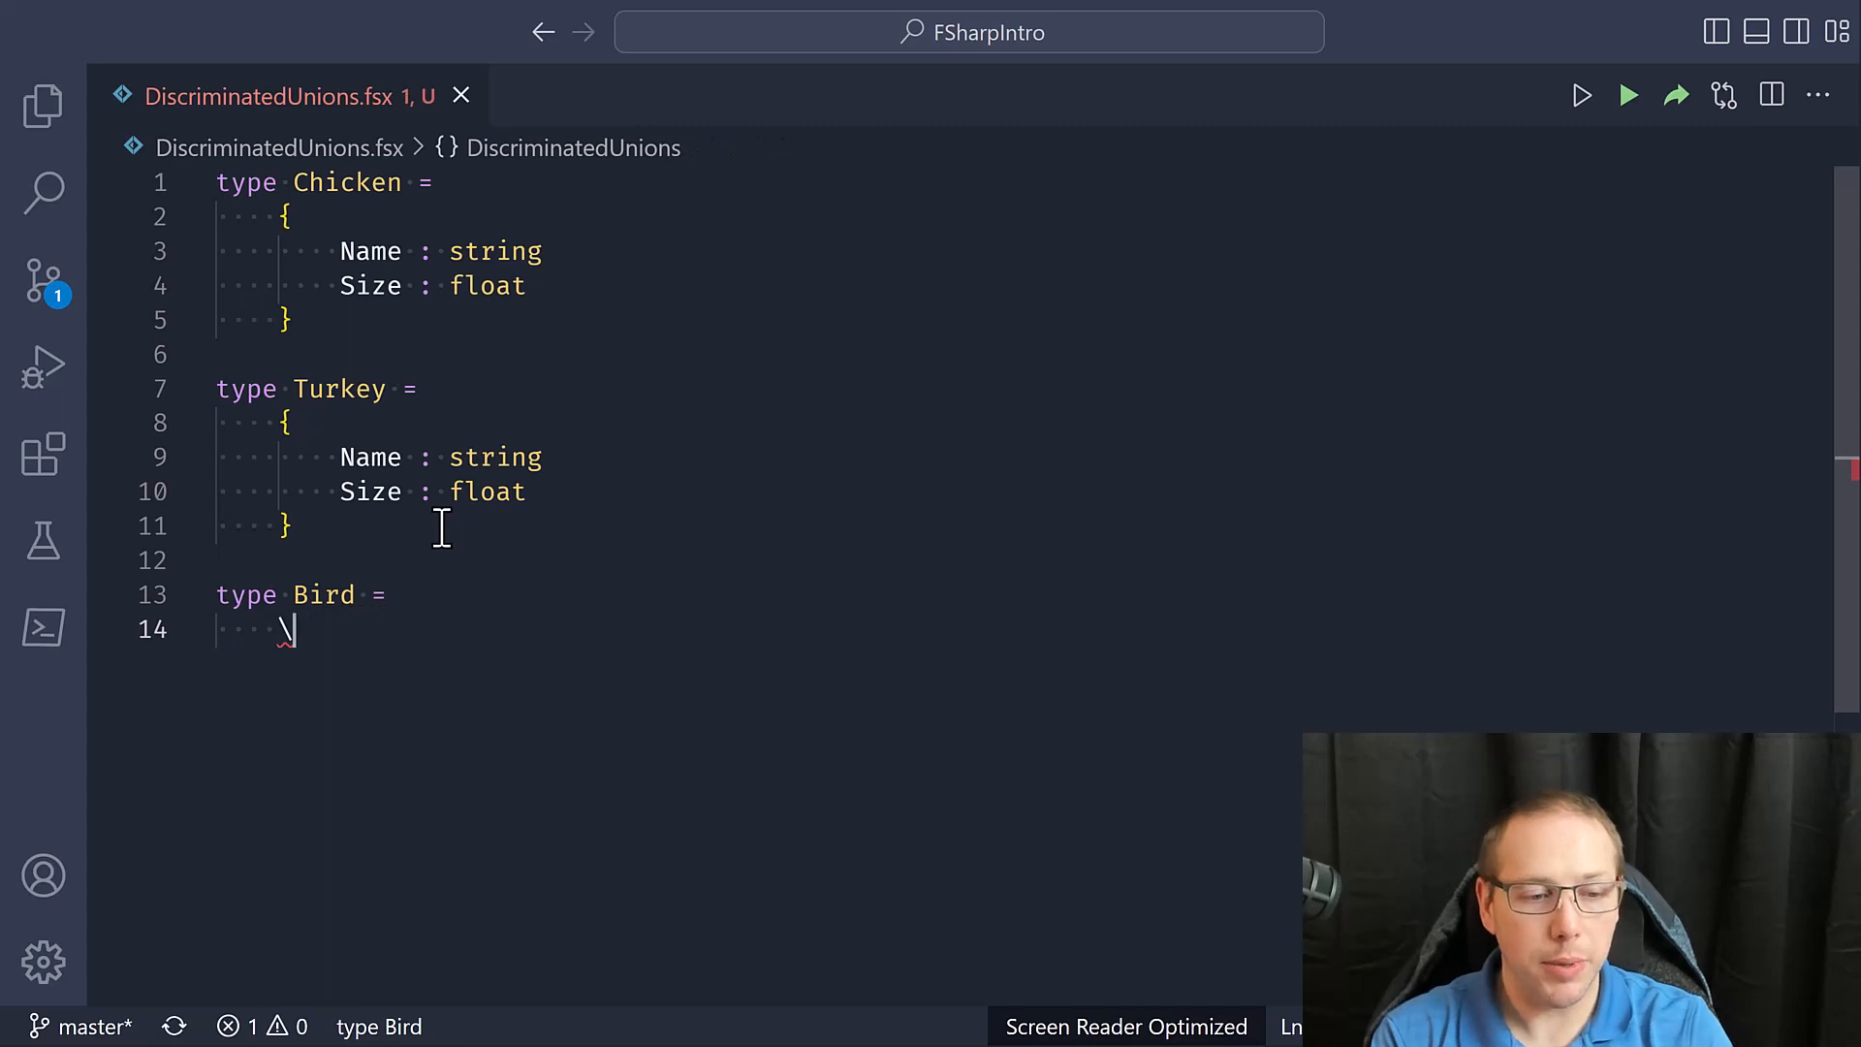
pyautogui.write('|')
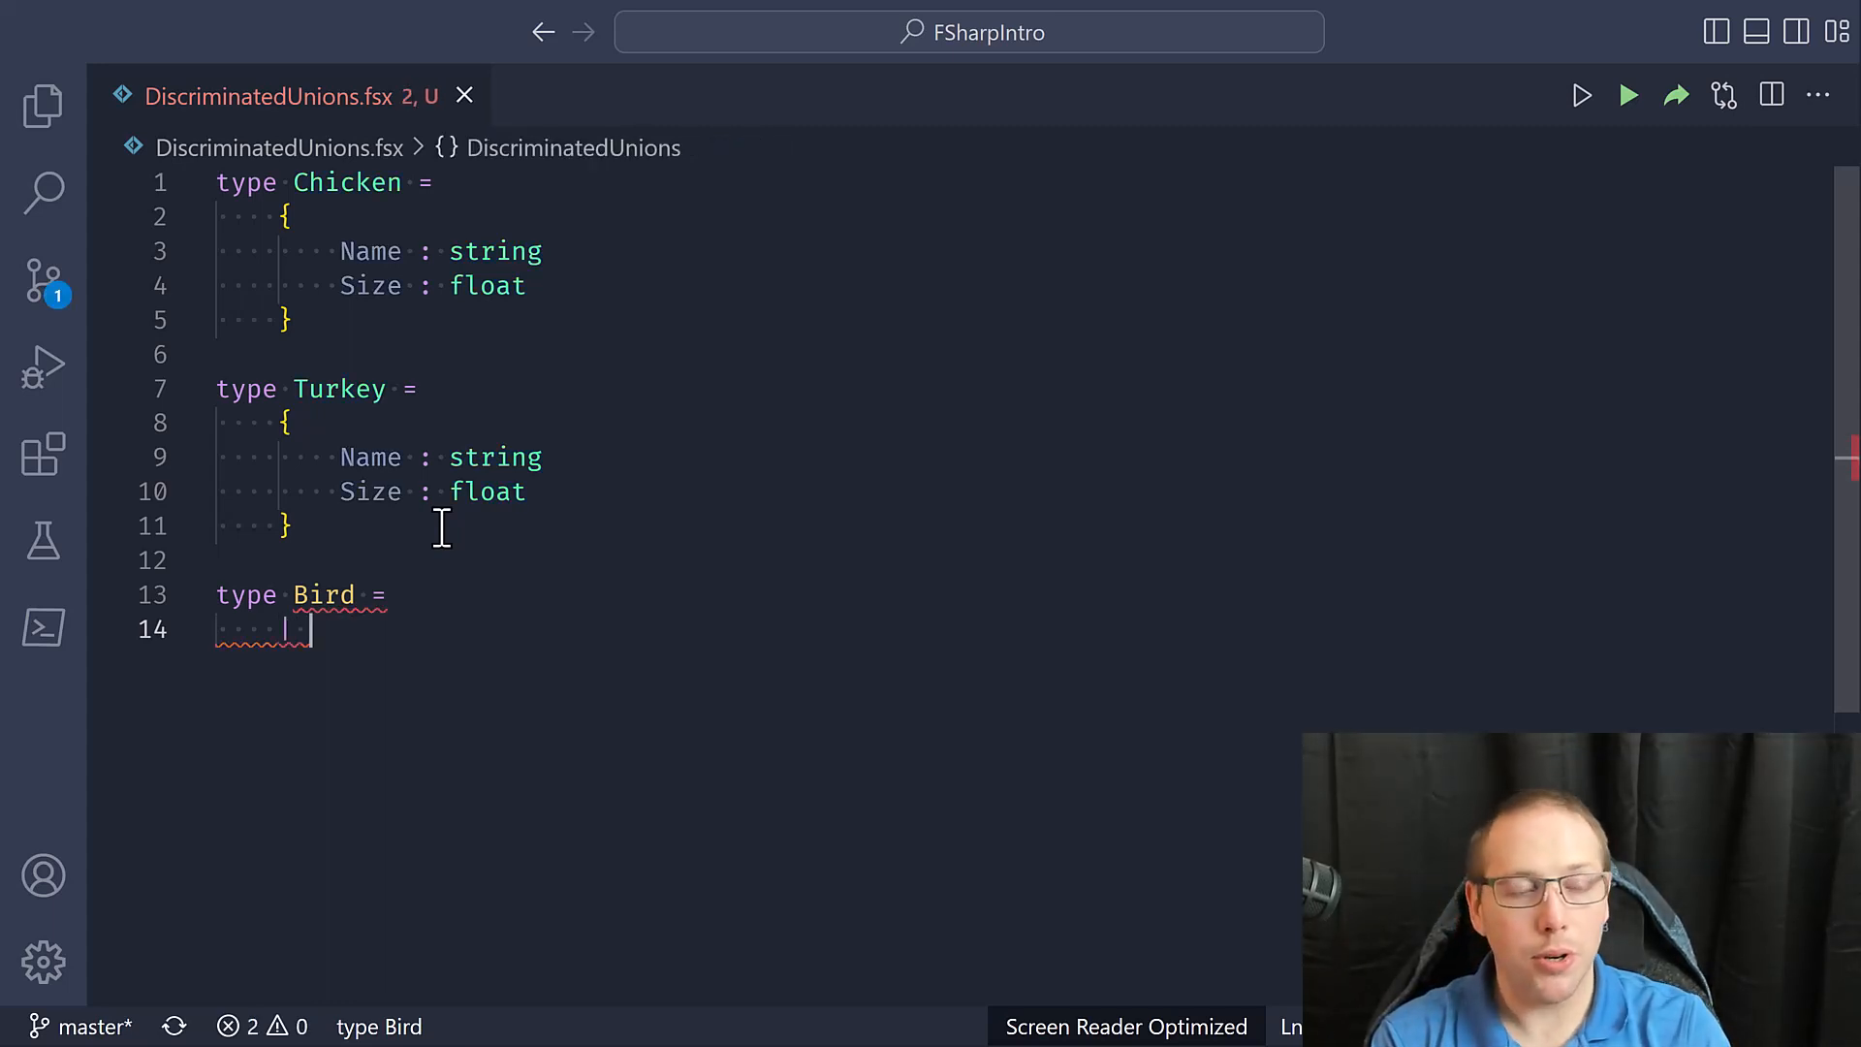
# Add the cases '| Chicken of Chicken' and '| Turkey of Turkey' to Bird
pyautogui.write('| Chicken of')
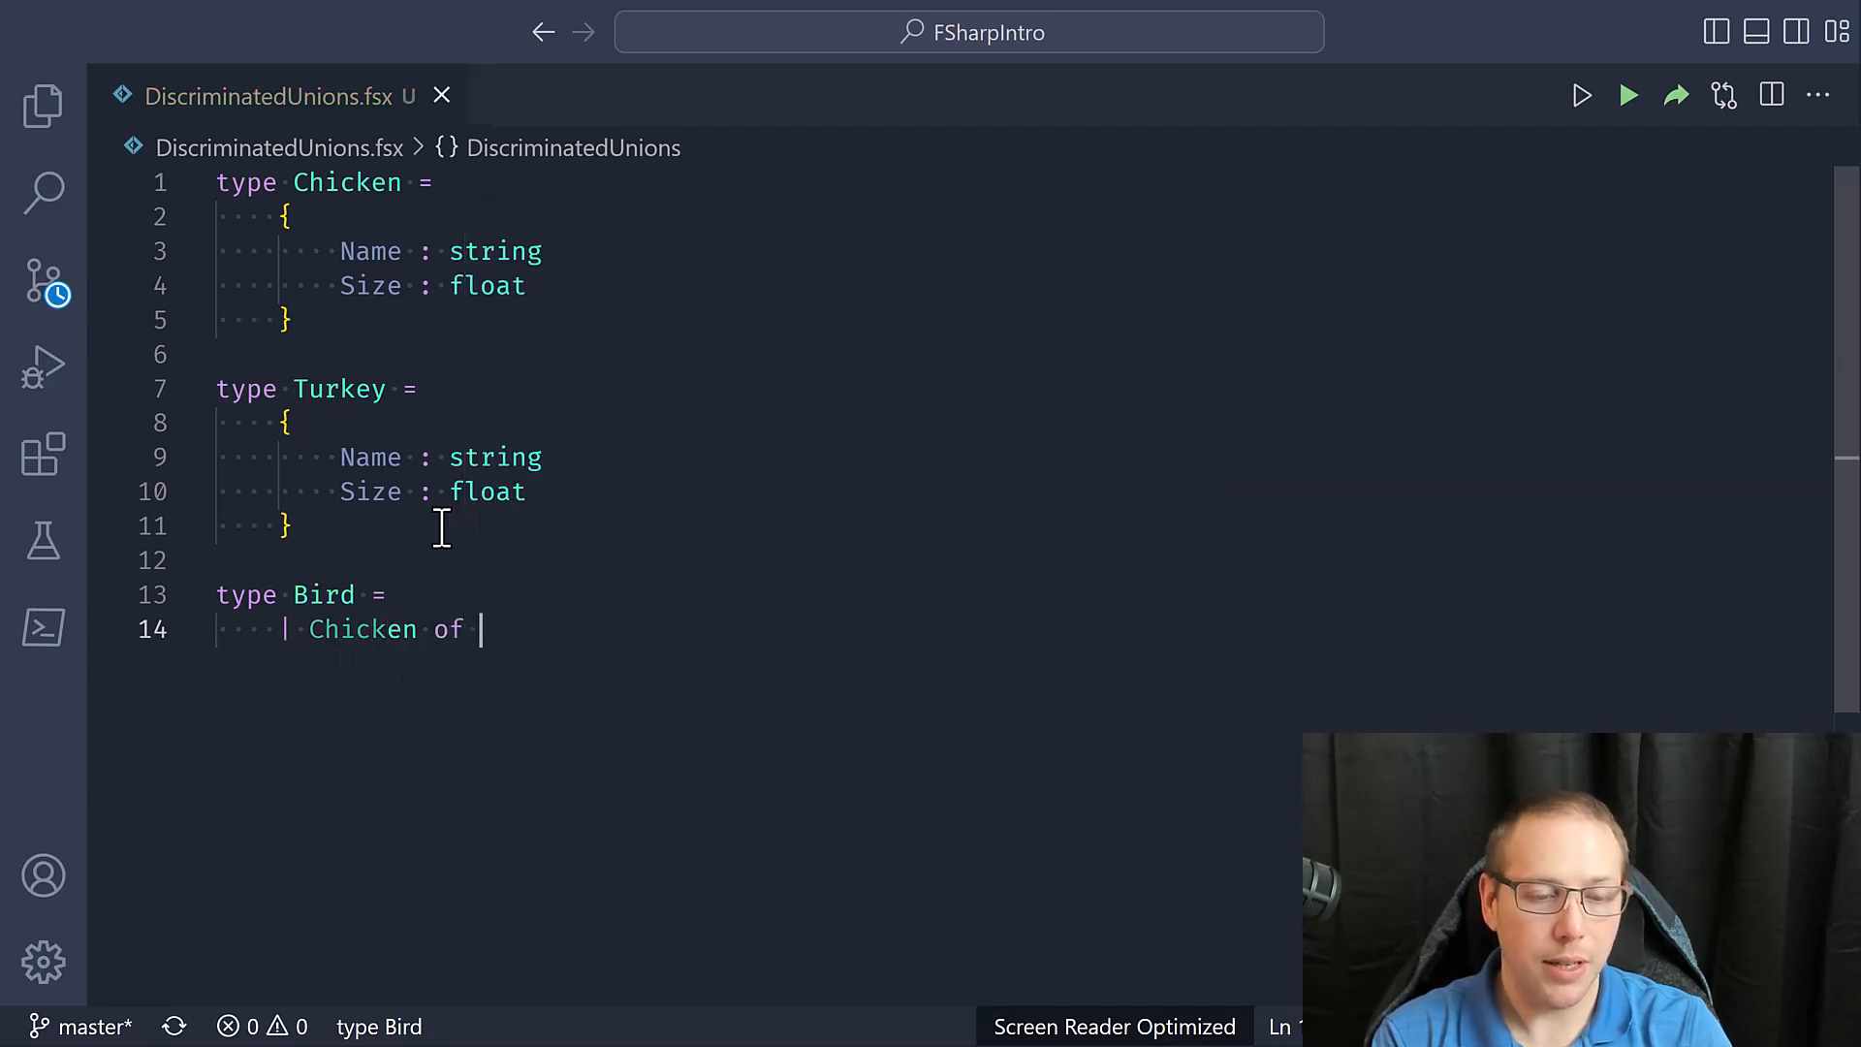
pyautogui.write('Chicken')
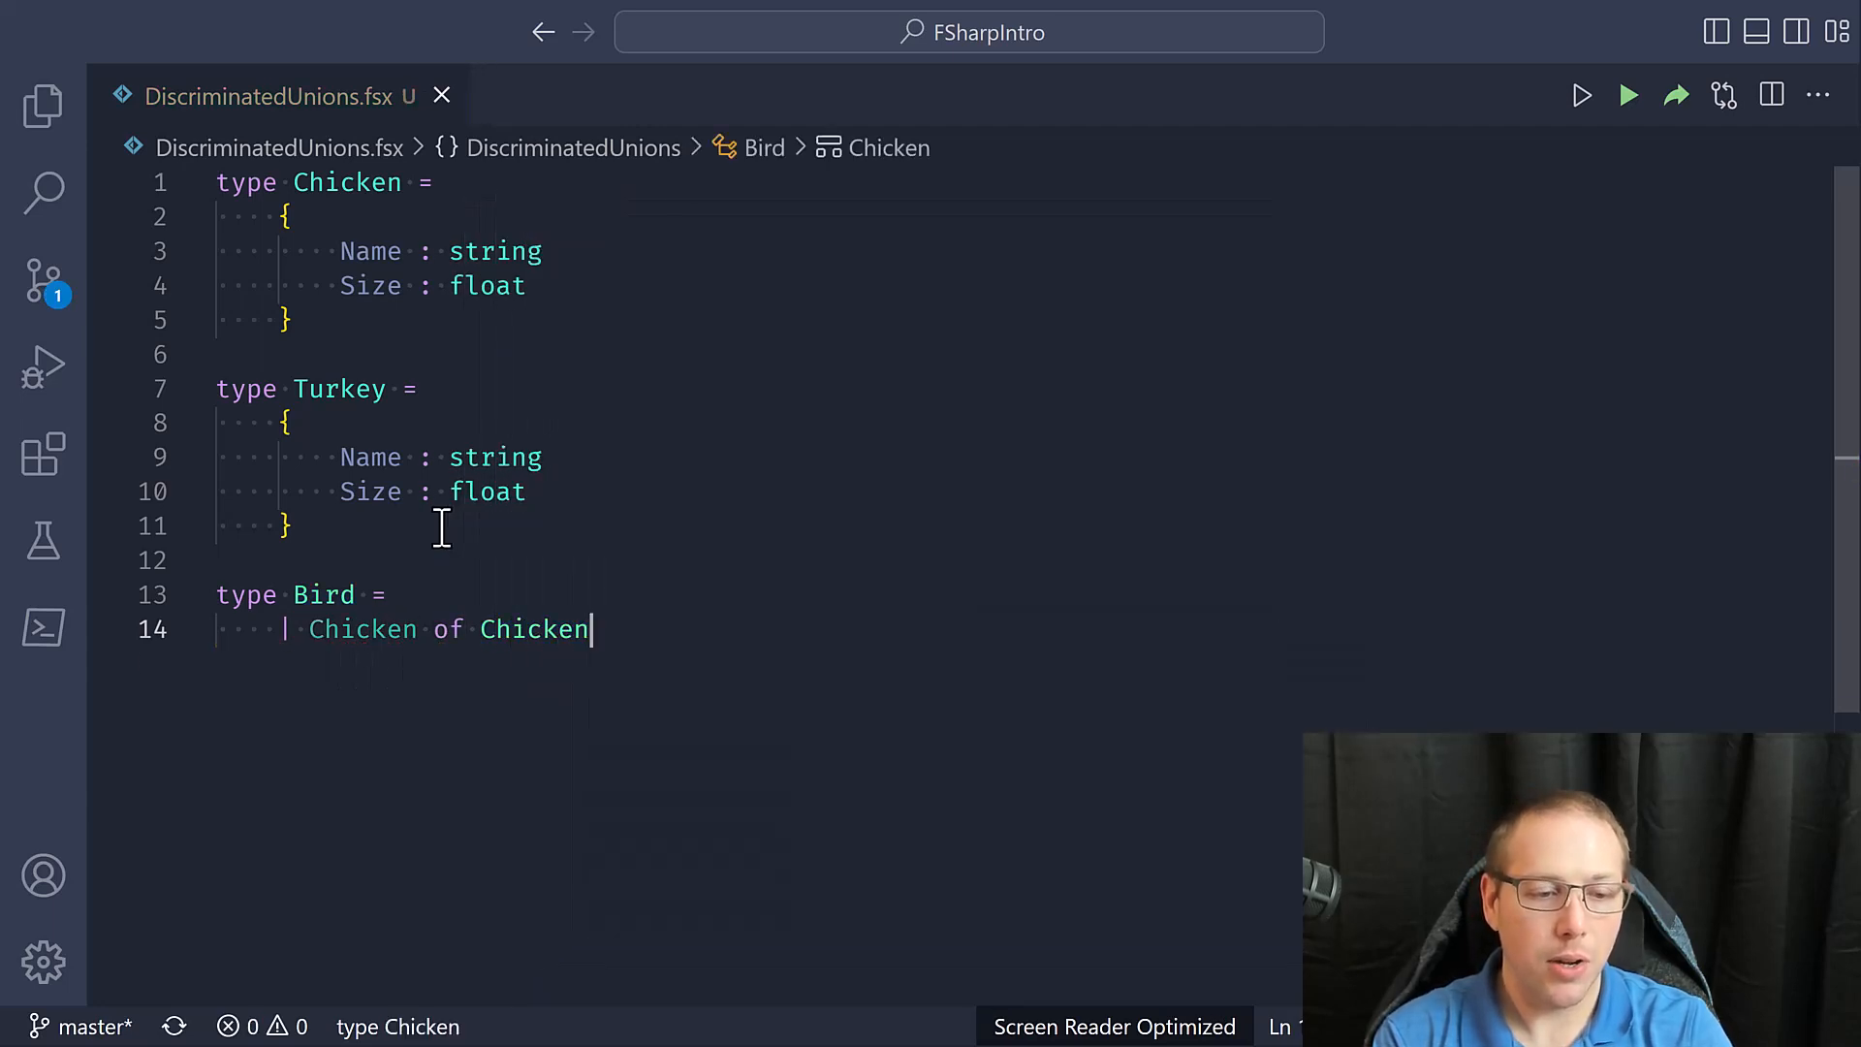
pyautogui.press('Enter')
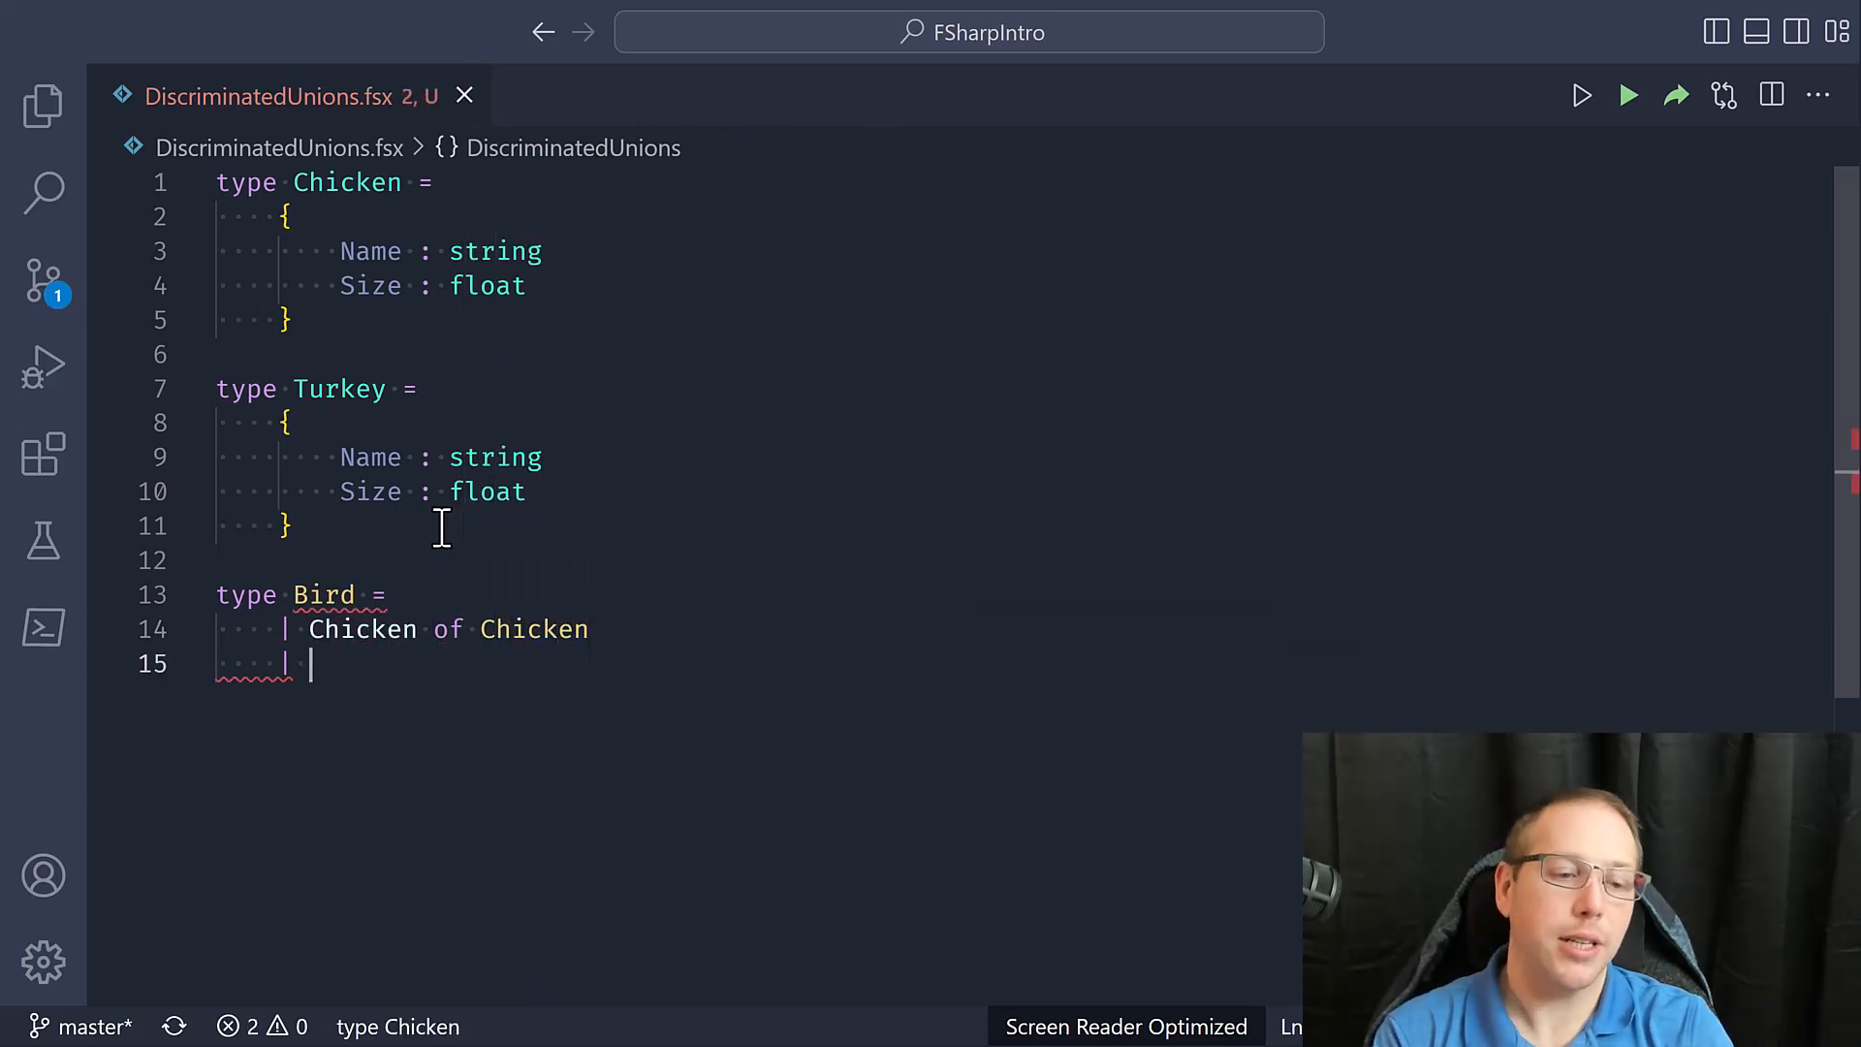
pyautogui.write('Turkey of Turkey')
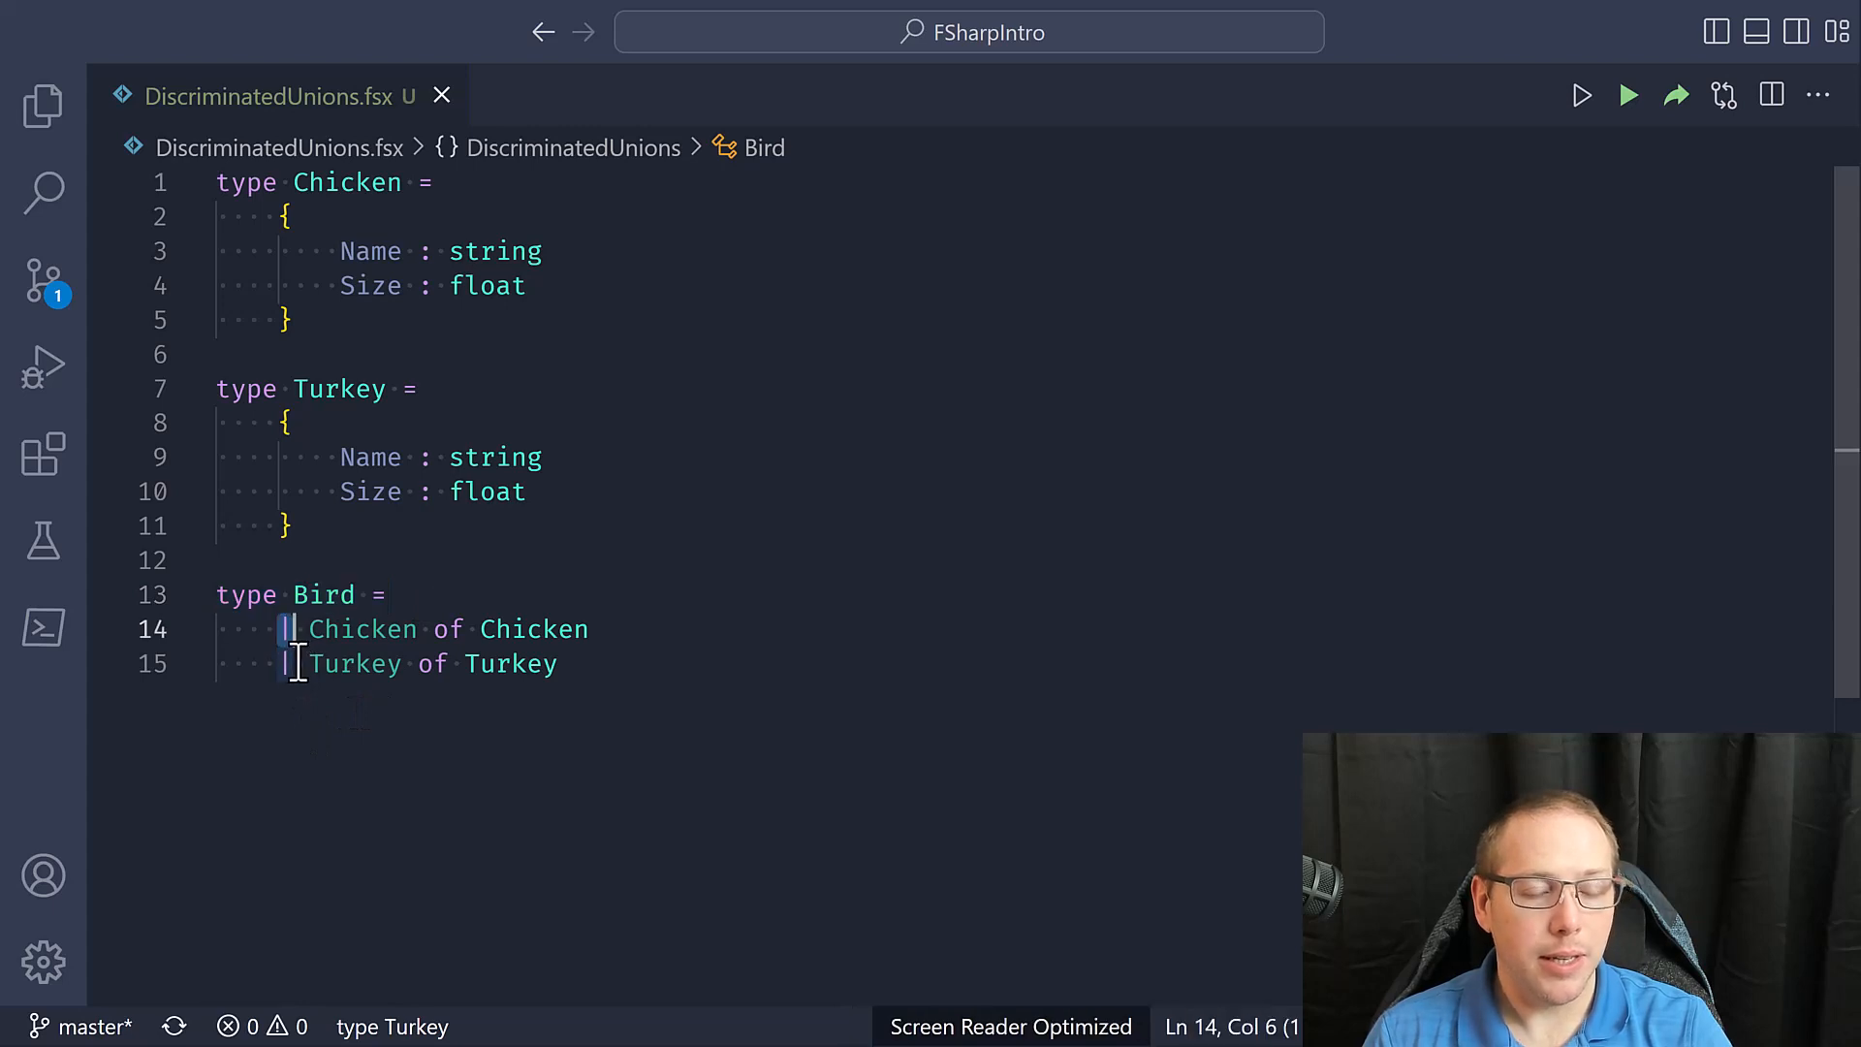
pyautogui.moveTo(357, 663)
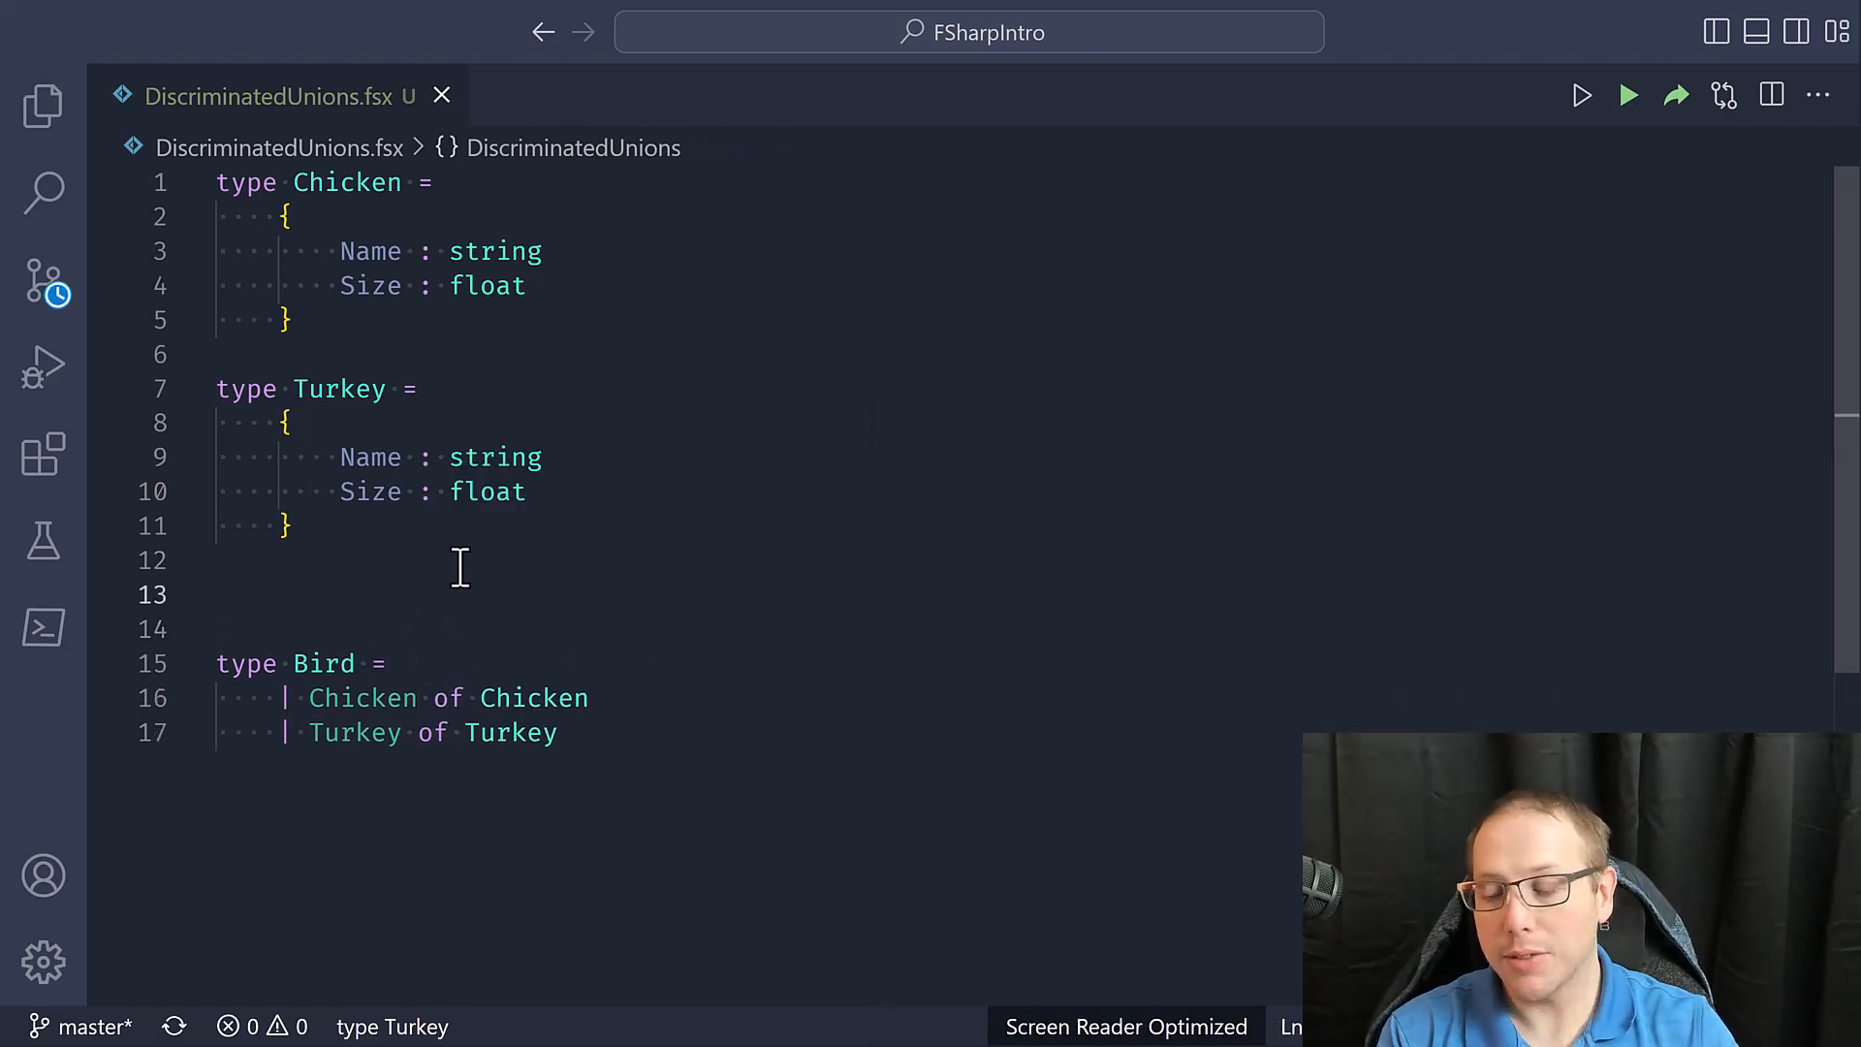
# Sketch a throwaway 'x & y' expression and change its operator to &&
pyautogui.write('x')
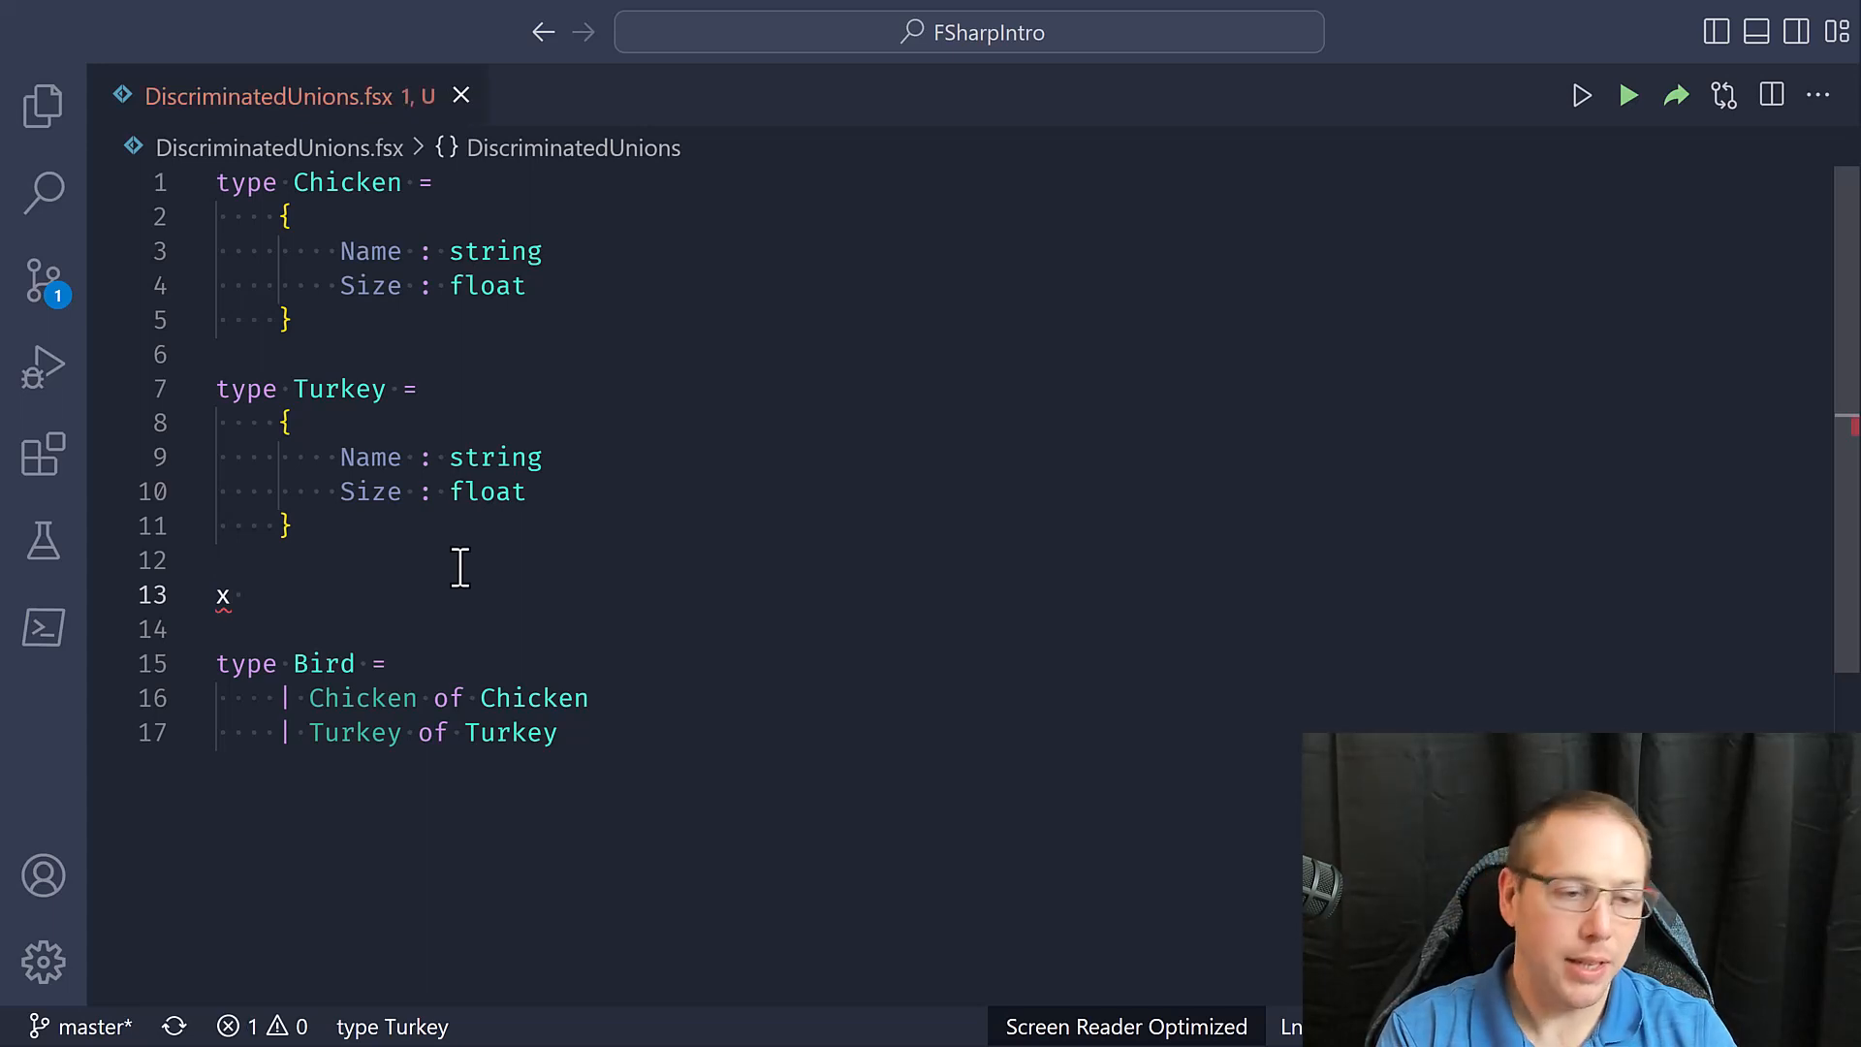
pyautogui.press('Backspace')
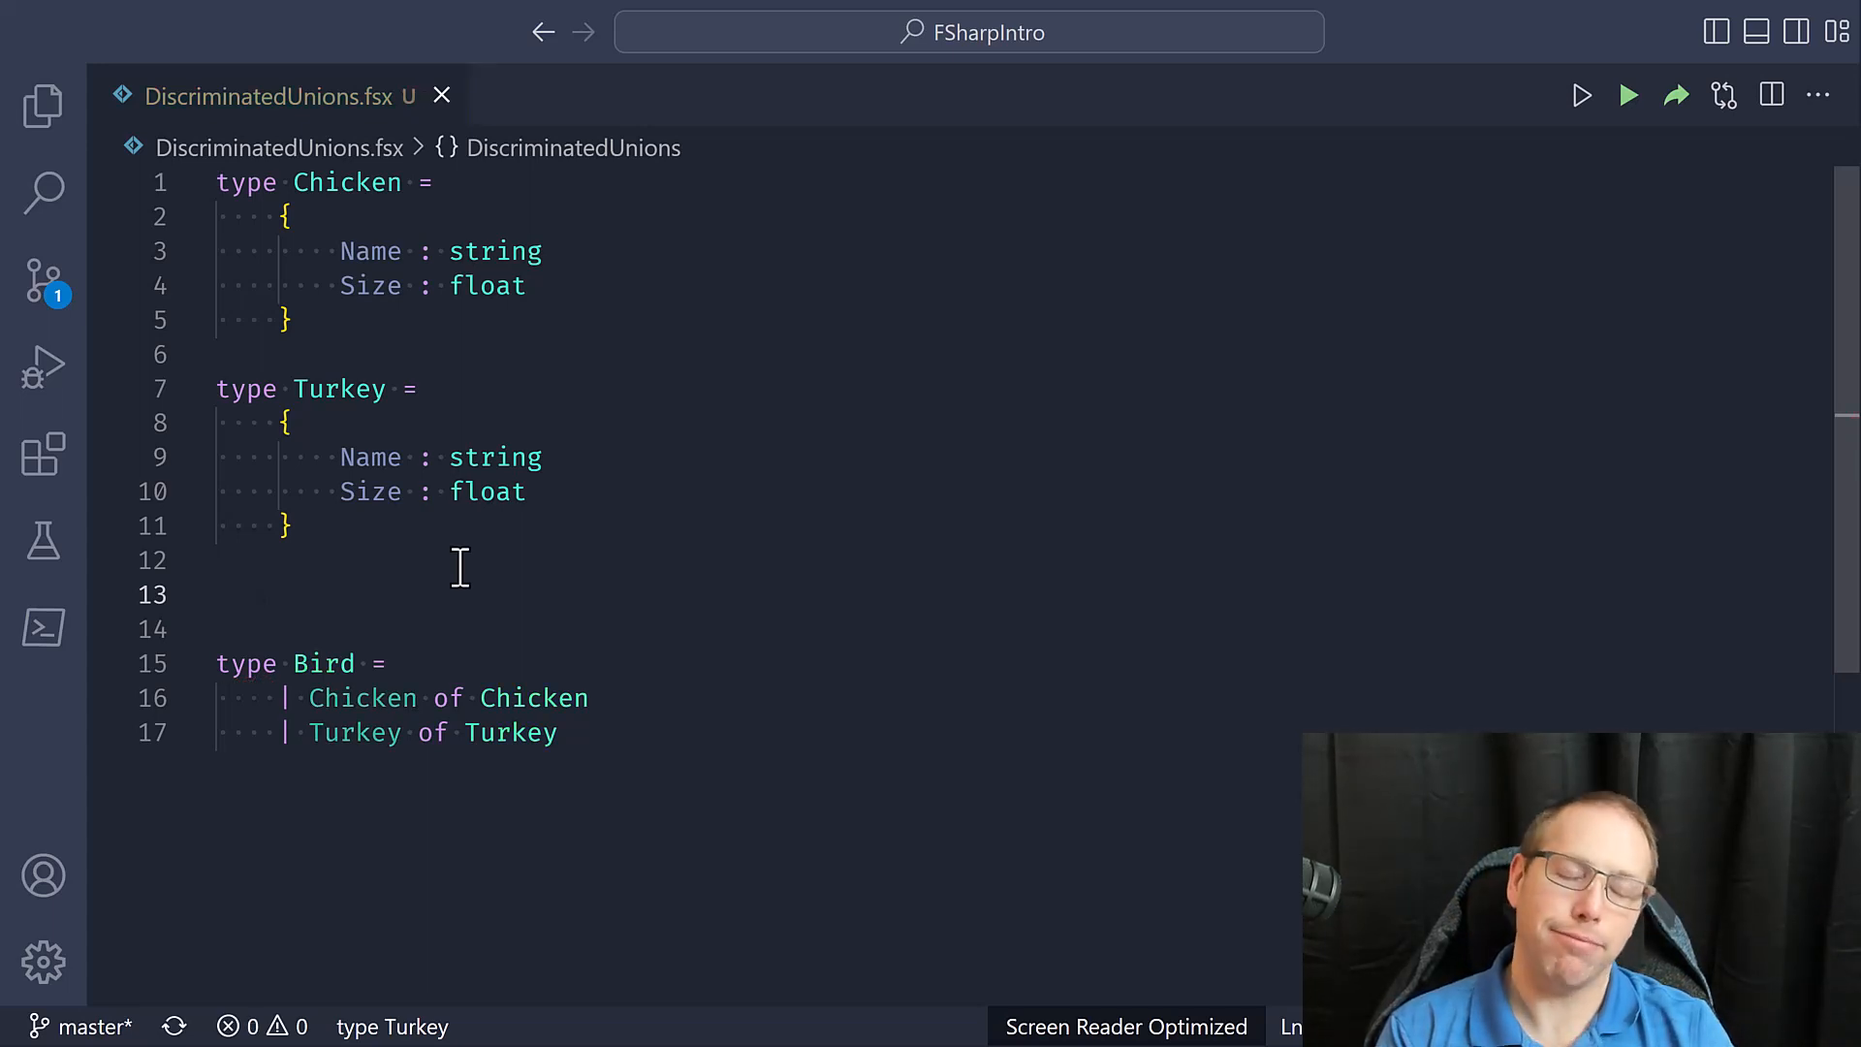
pyautogui.write('x & y')
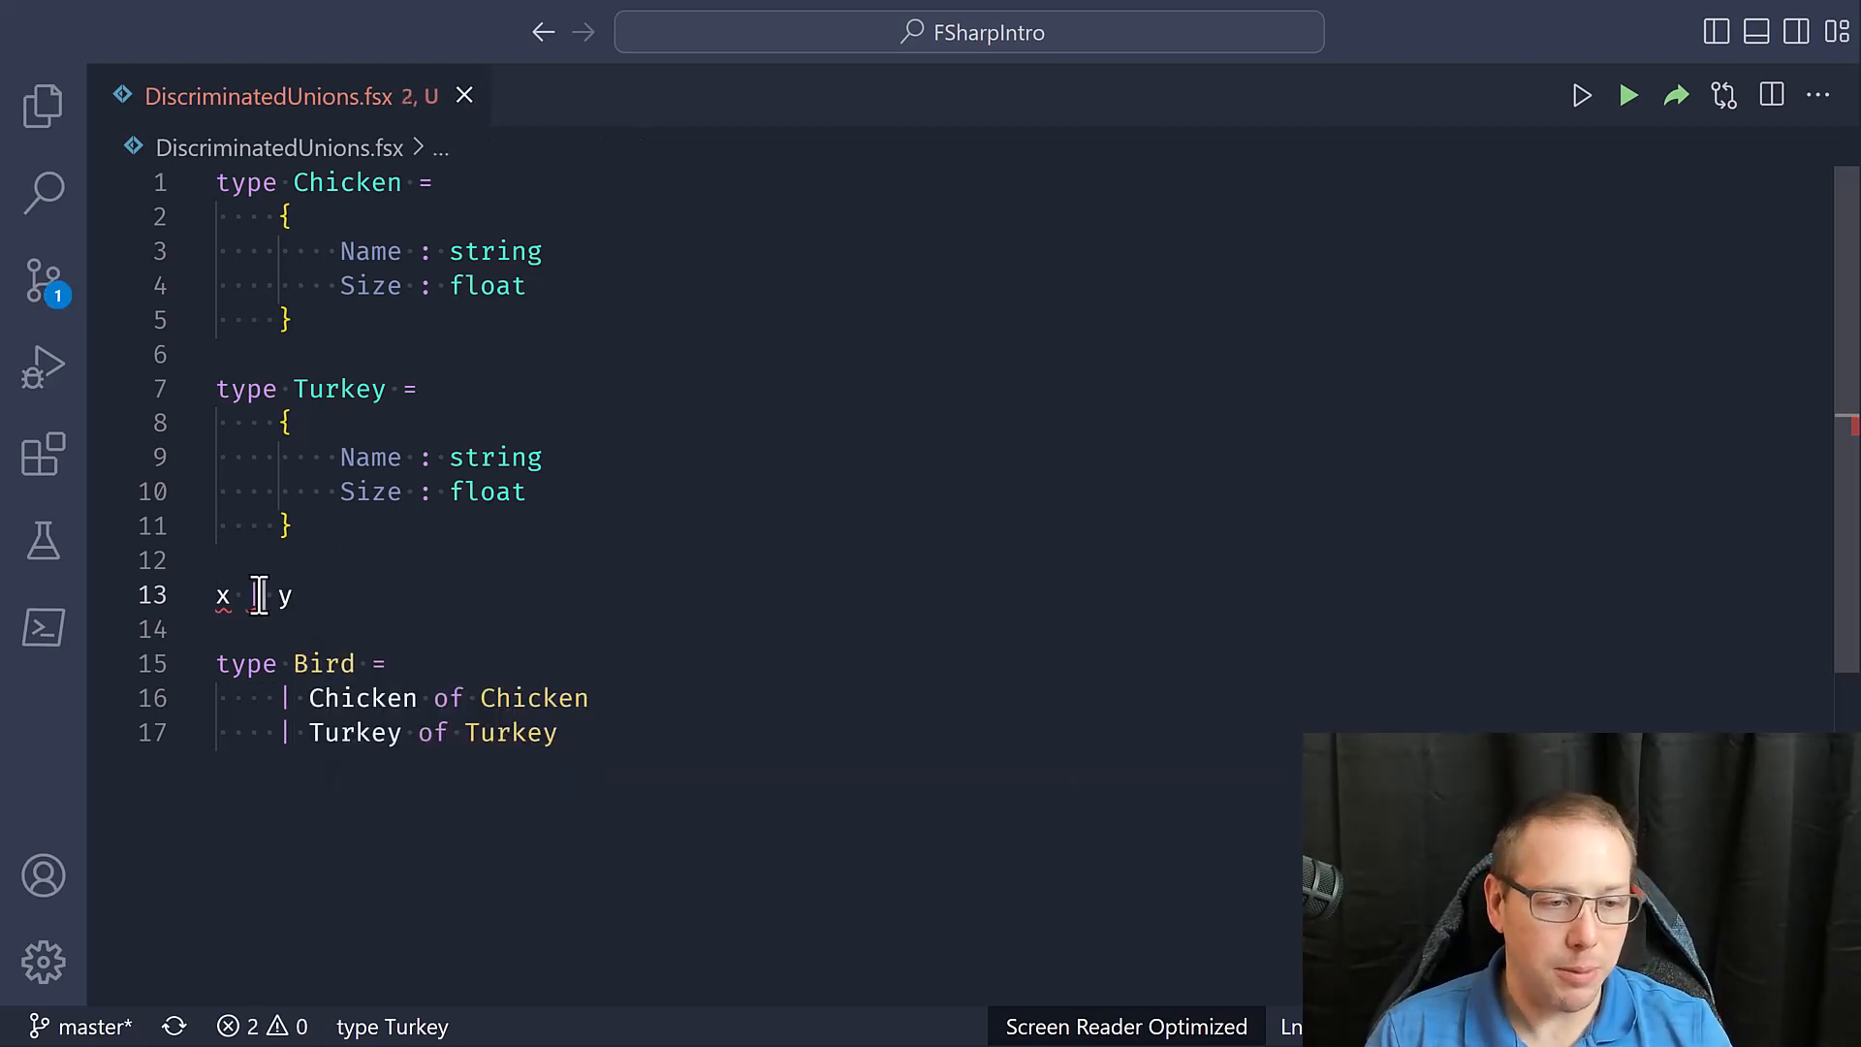
pyautogui.click(246, 595)
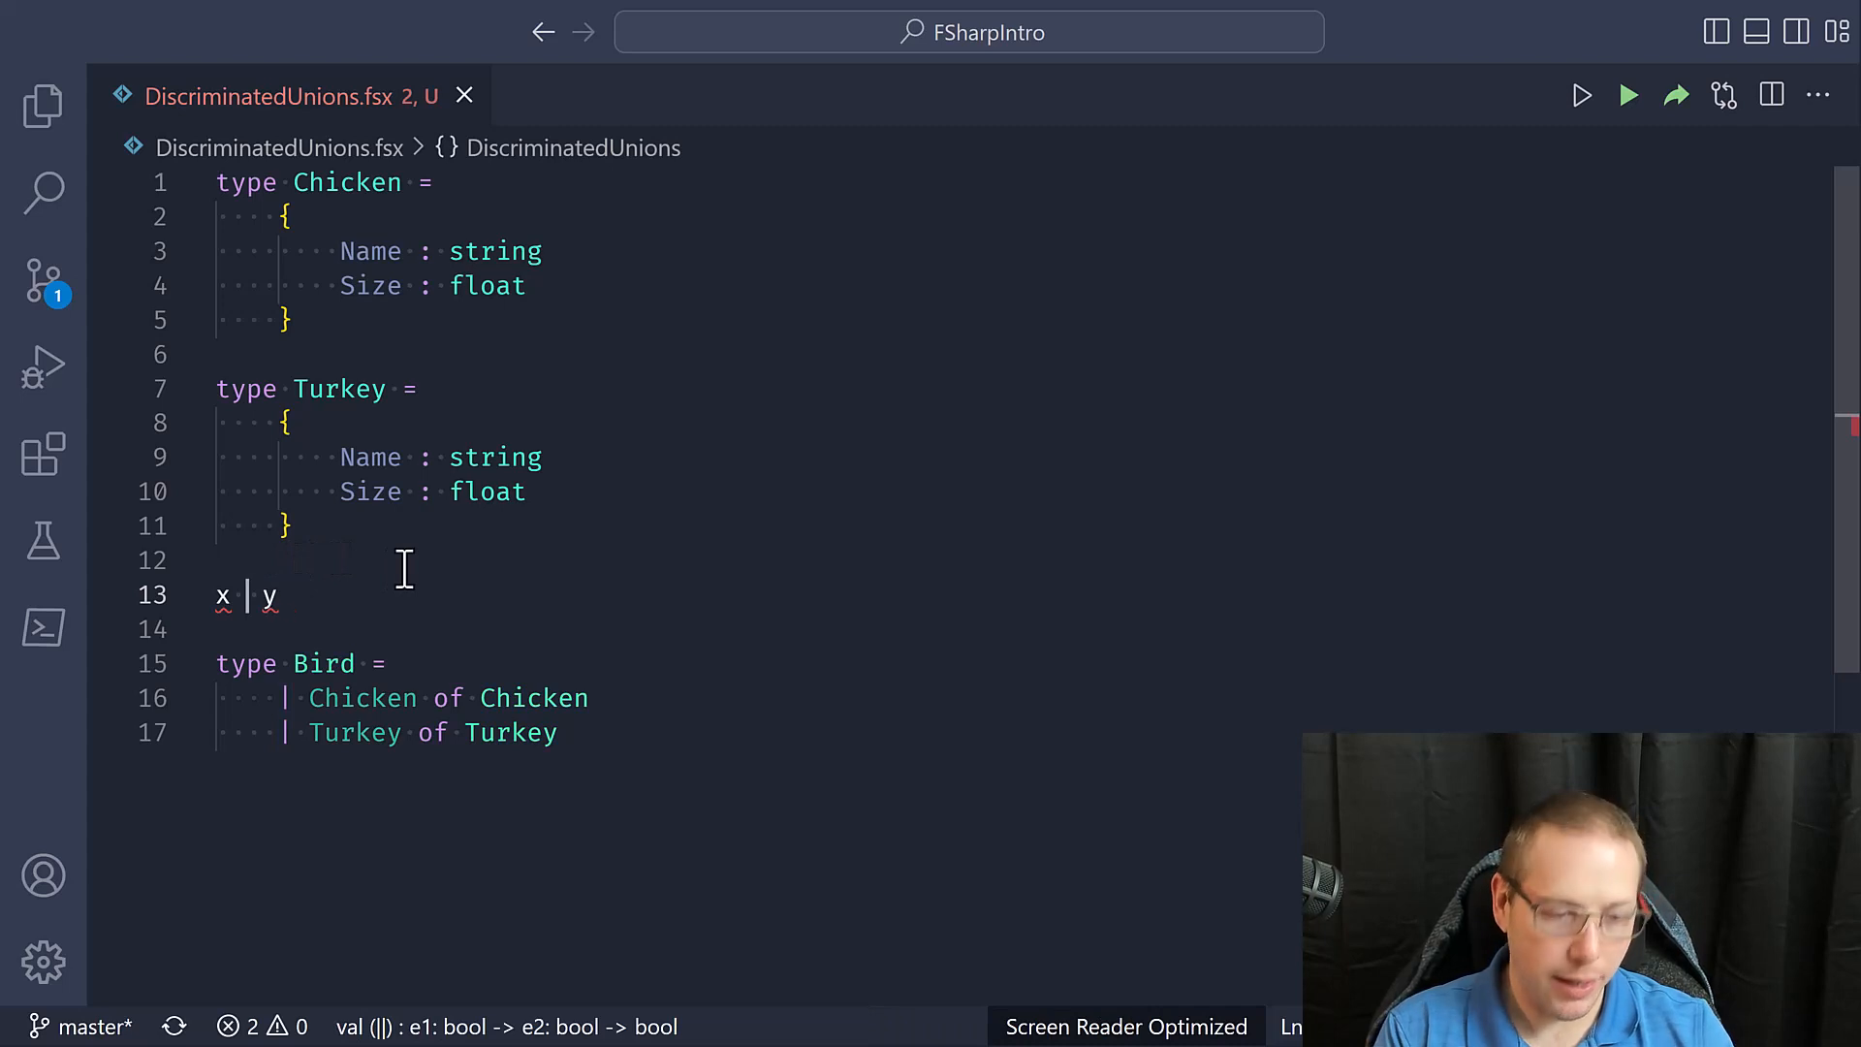
pyautogui.write('&&')
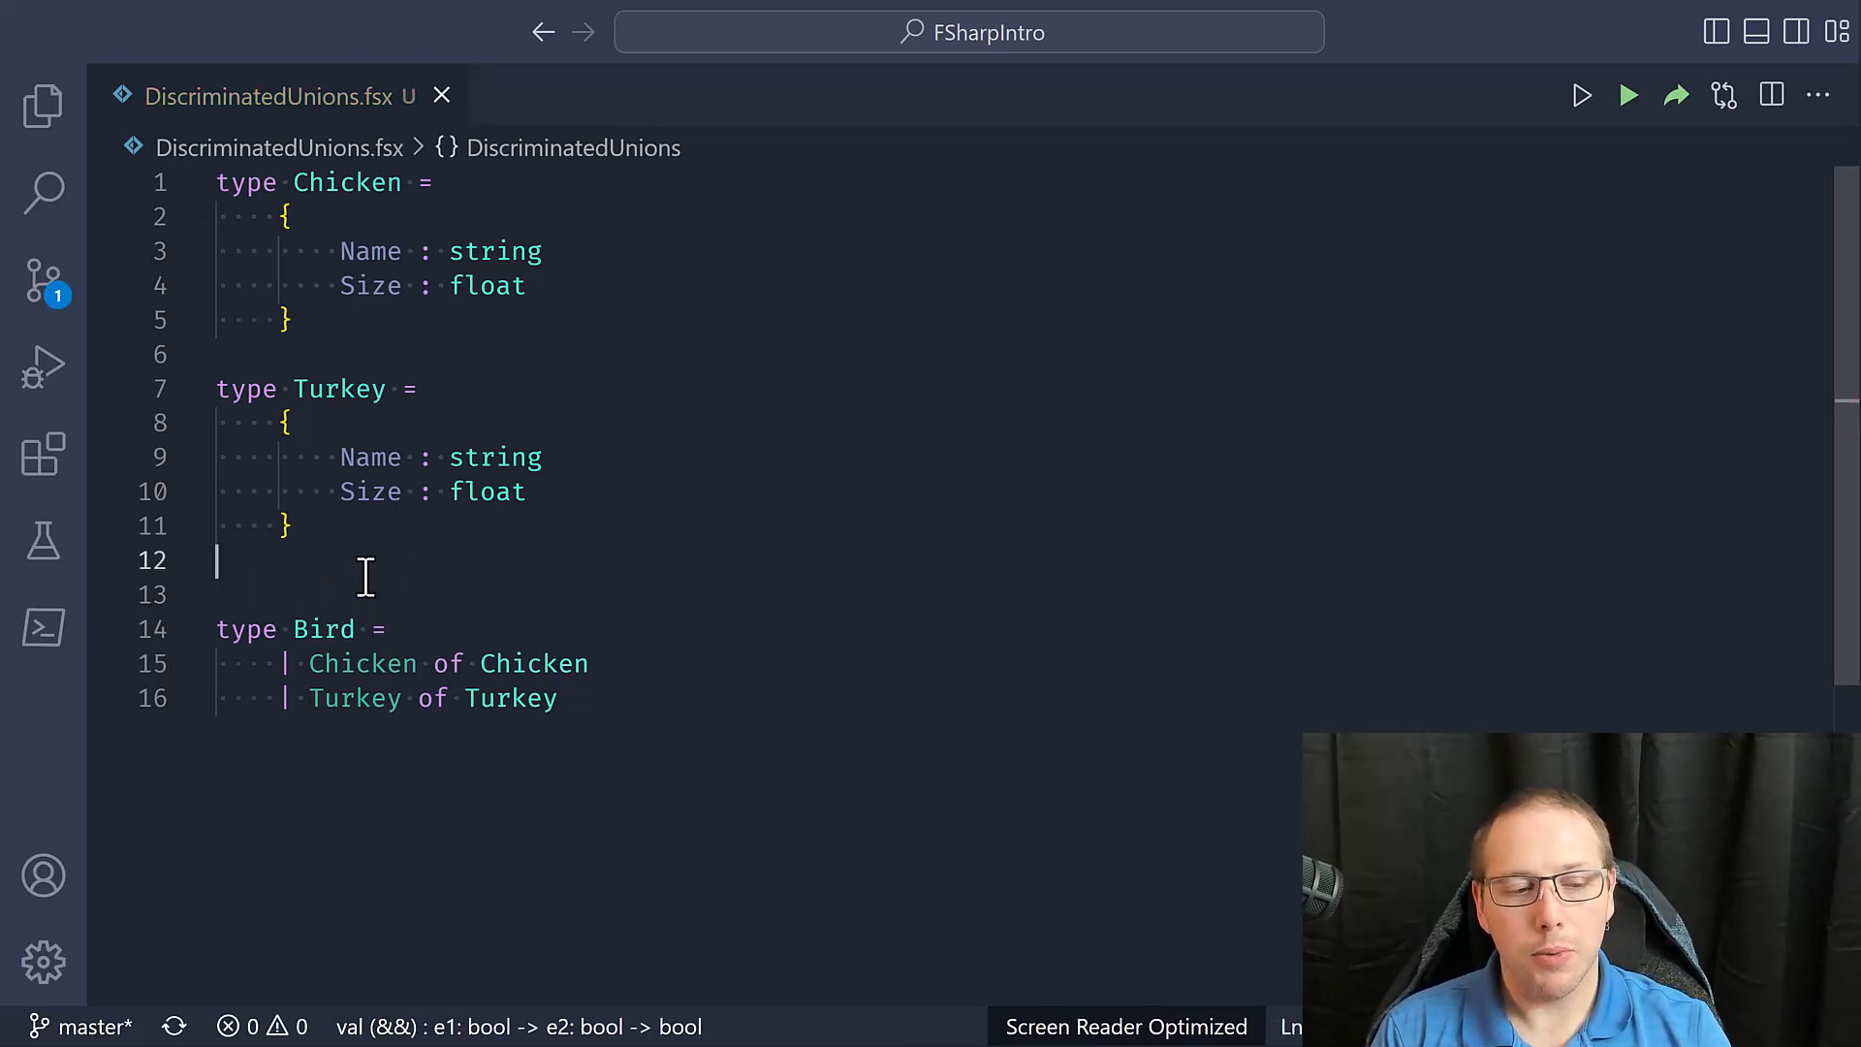
# Rename the Chicken case to Cluck, Monkey and BlahBla, then restore it to Chicken
pyautogui.press('Backspace')
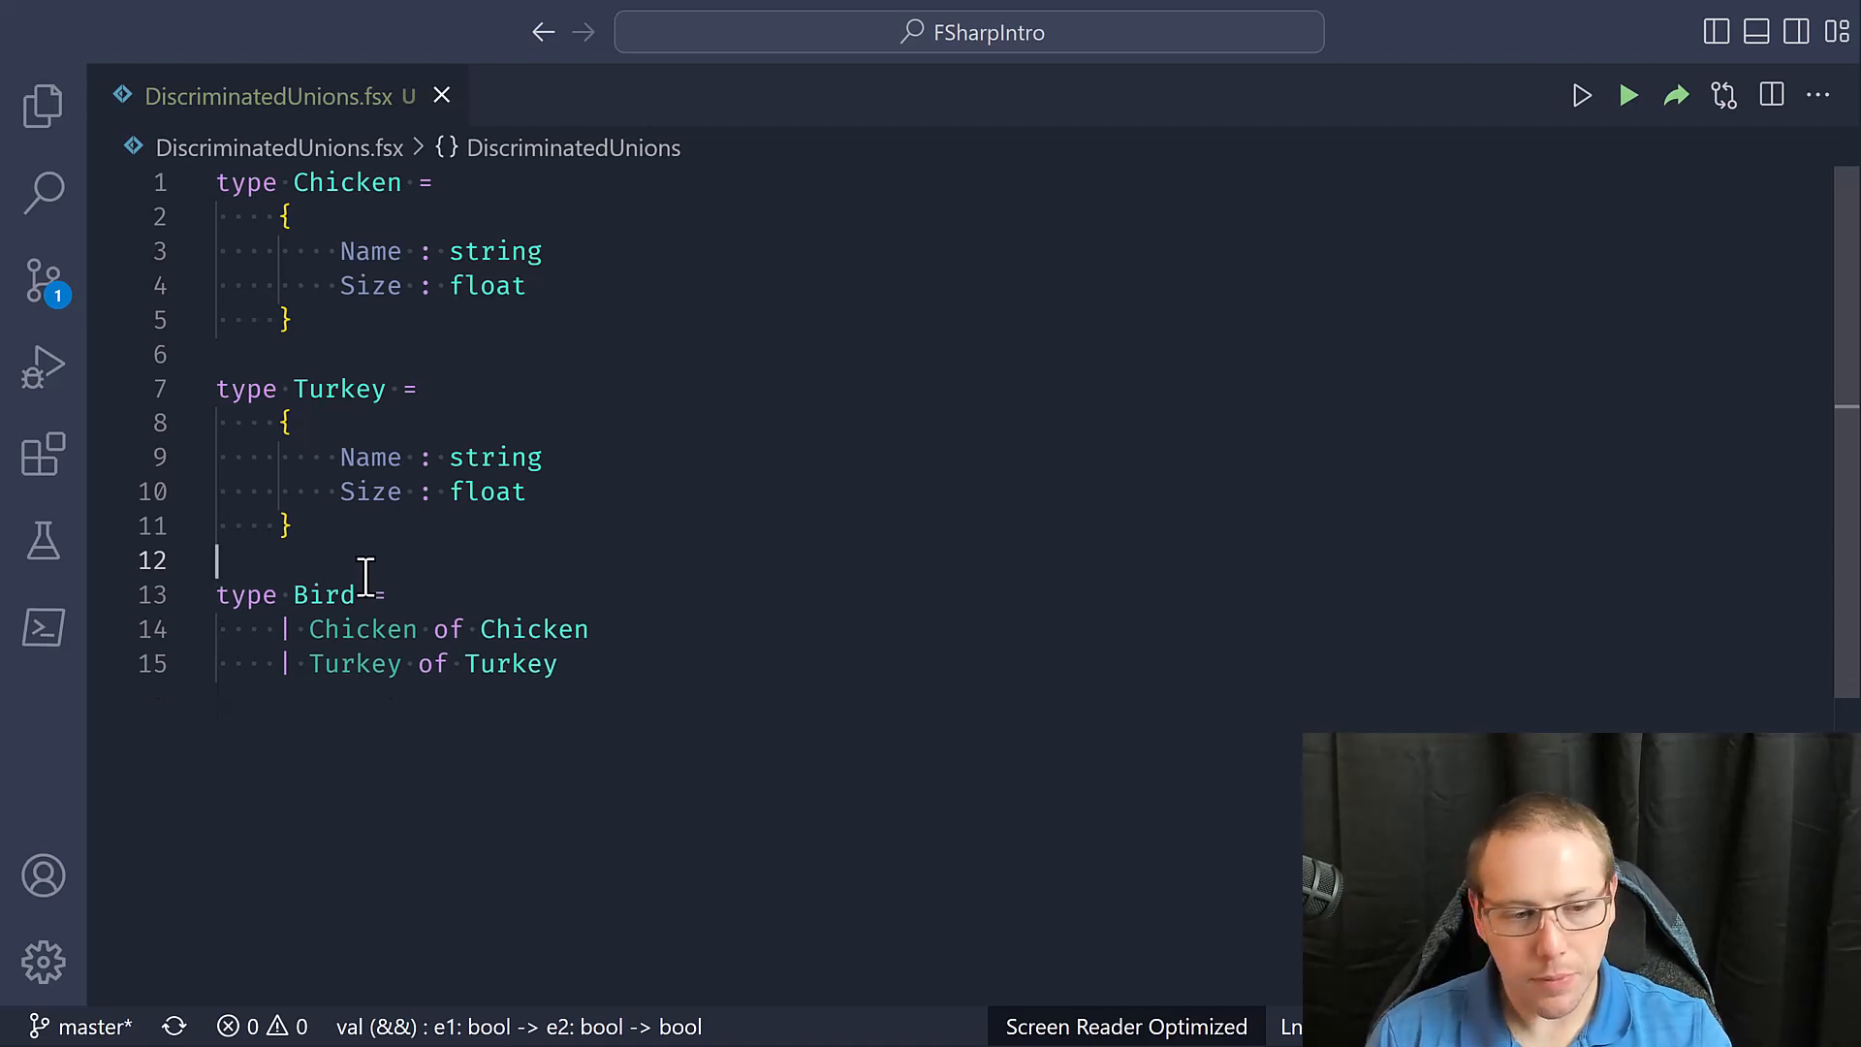
pyautogui.moveTo(217, 628); pyautogui.dragTo(558, 665)
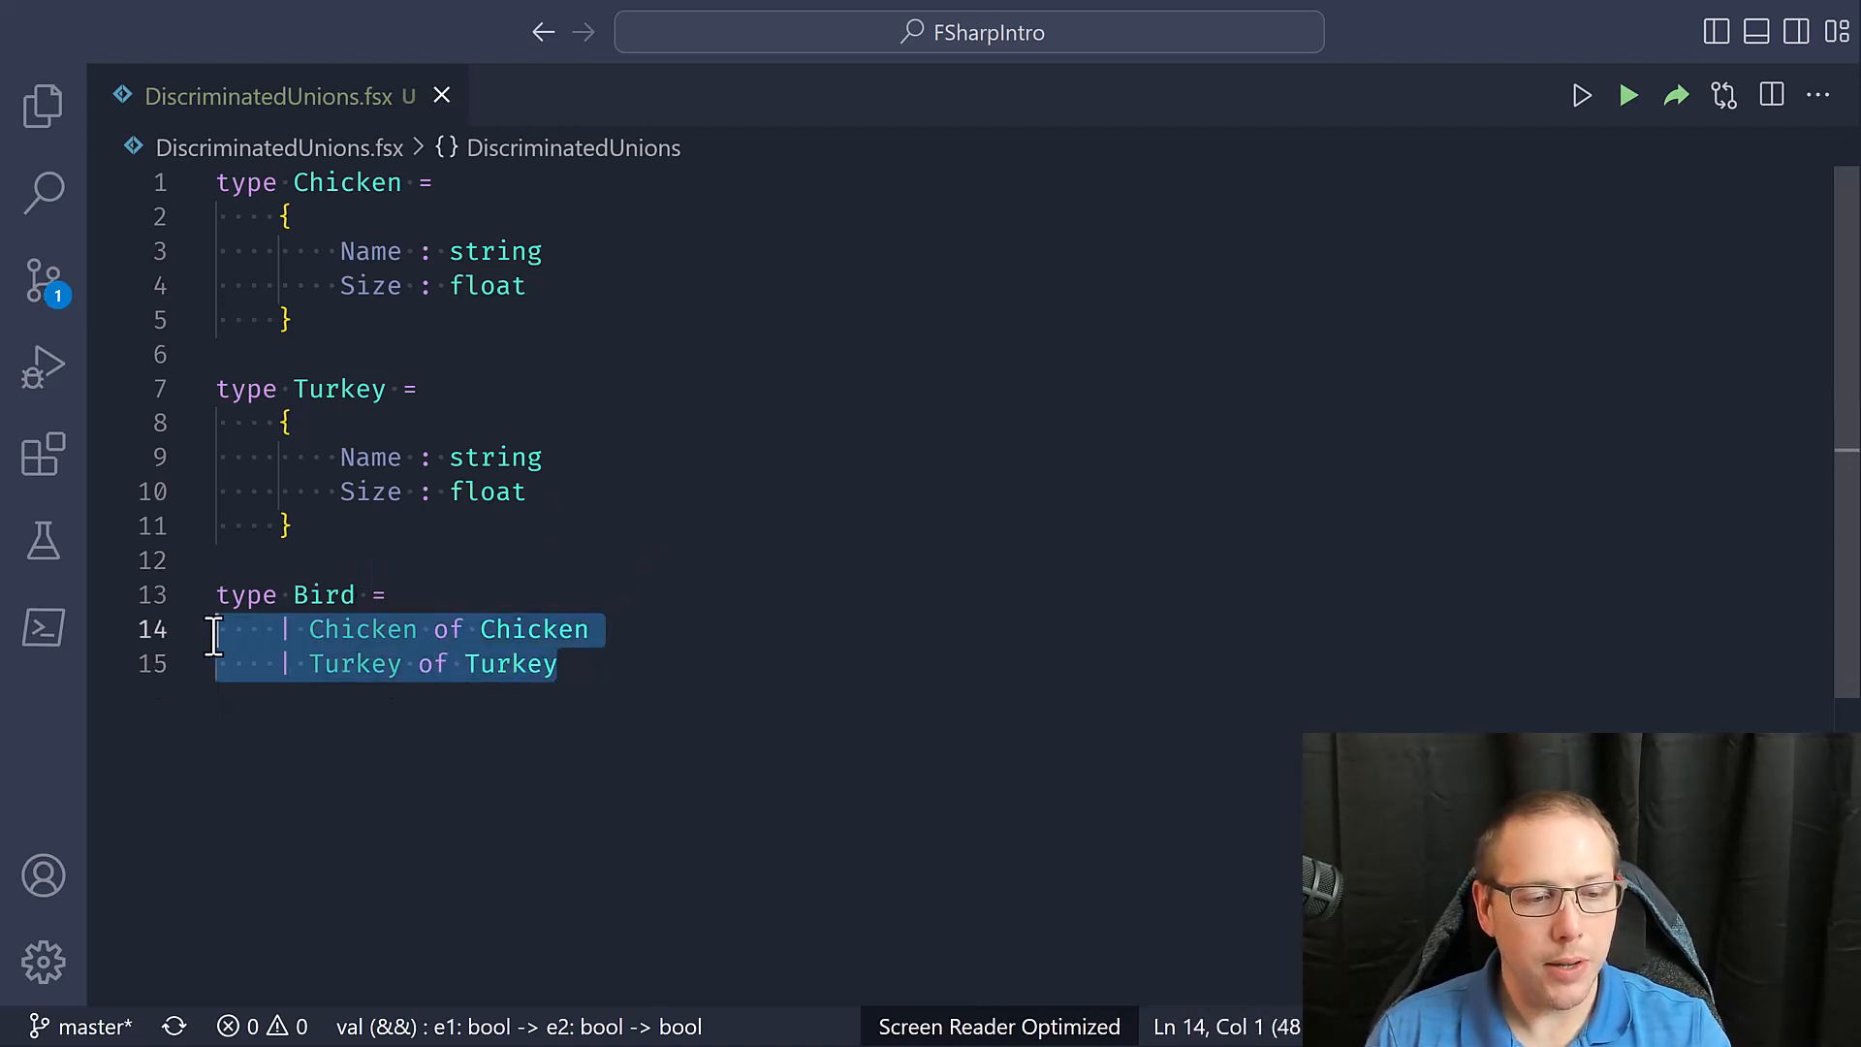
pyautogui.click(365, 629)
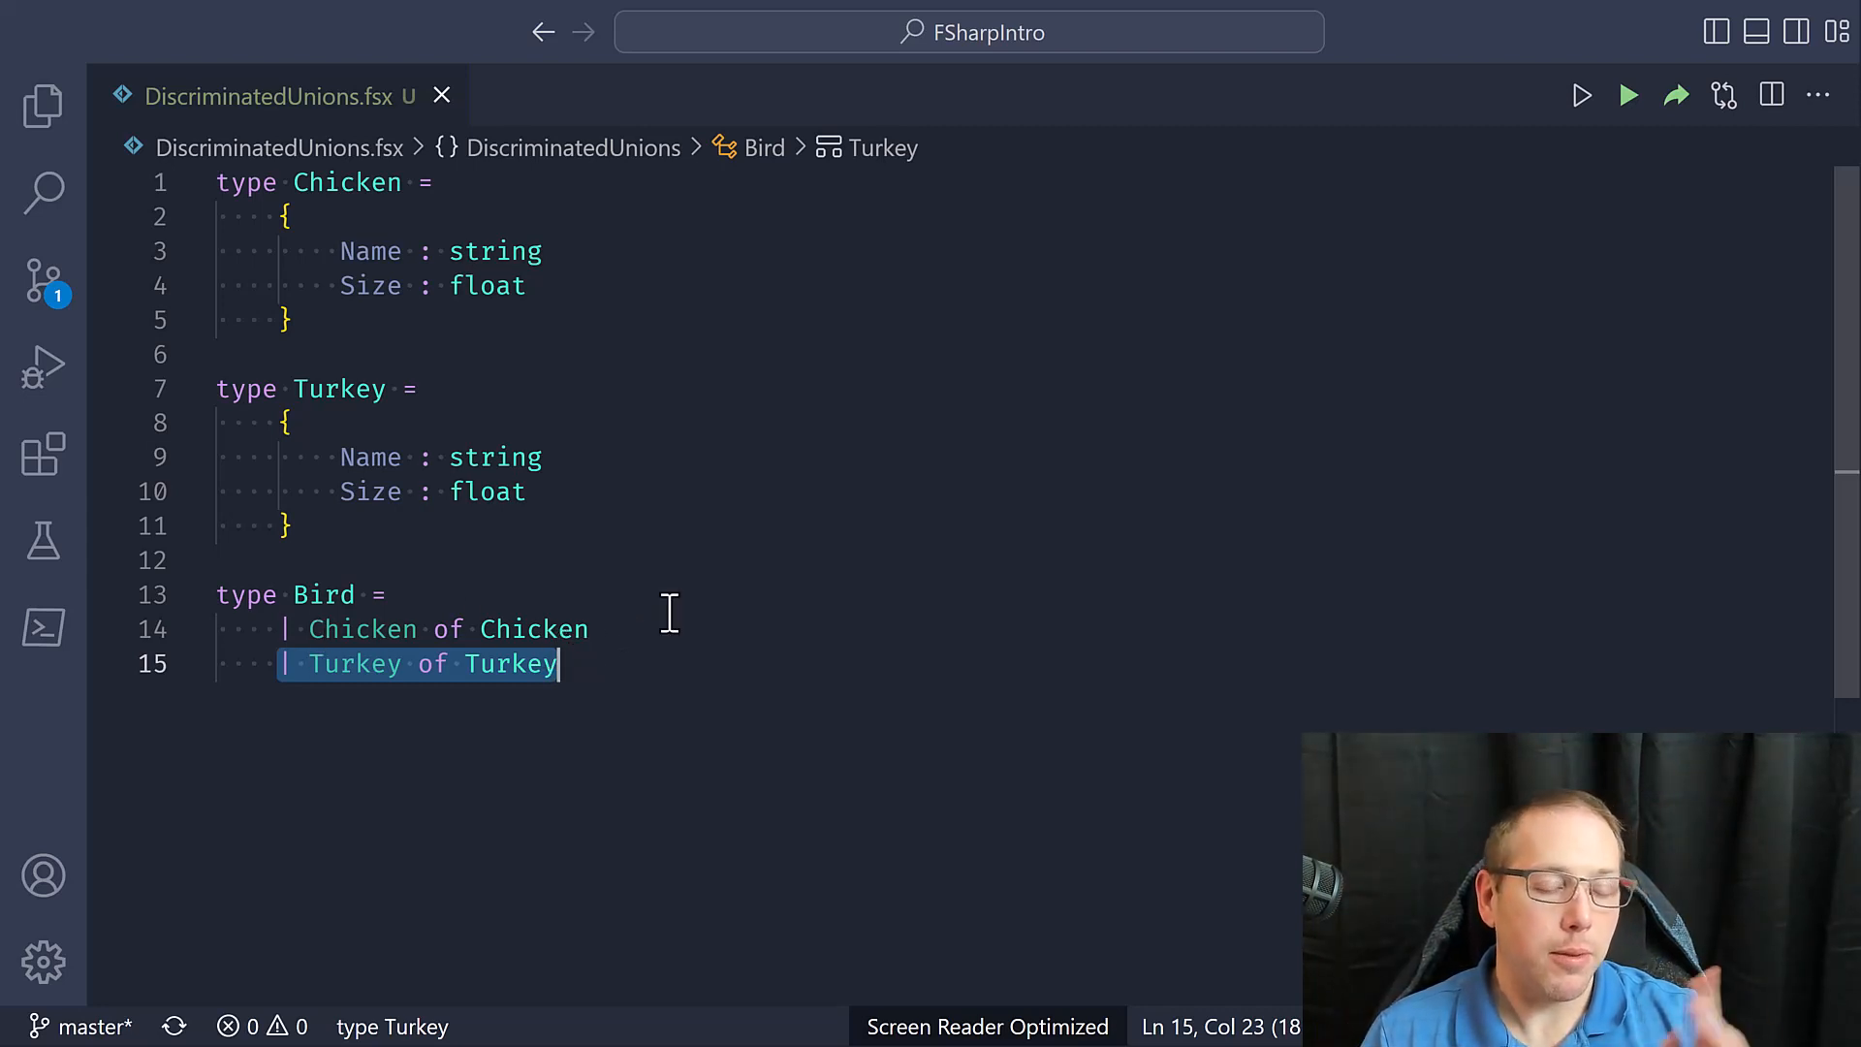
pyautogui.moveTo(324, 628)
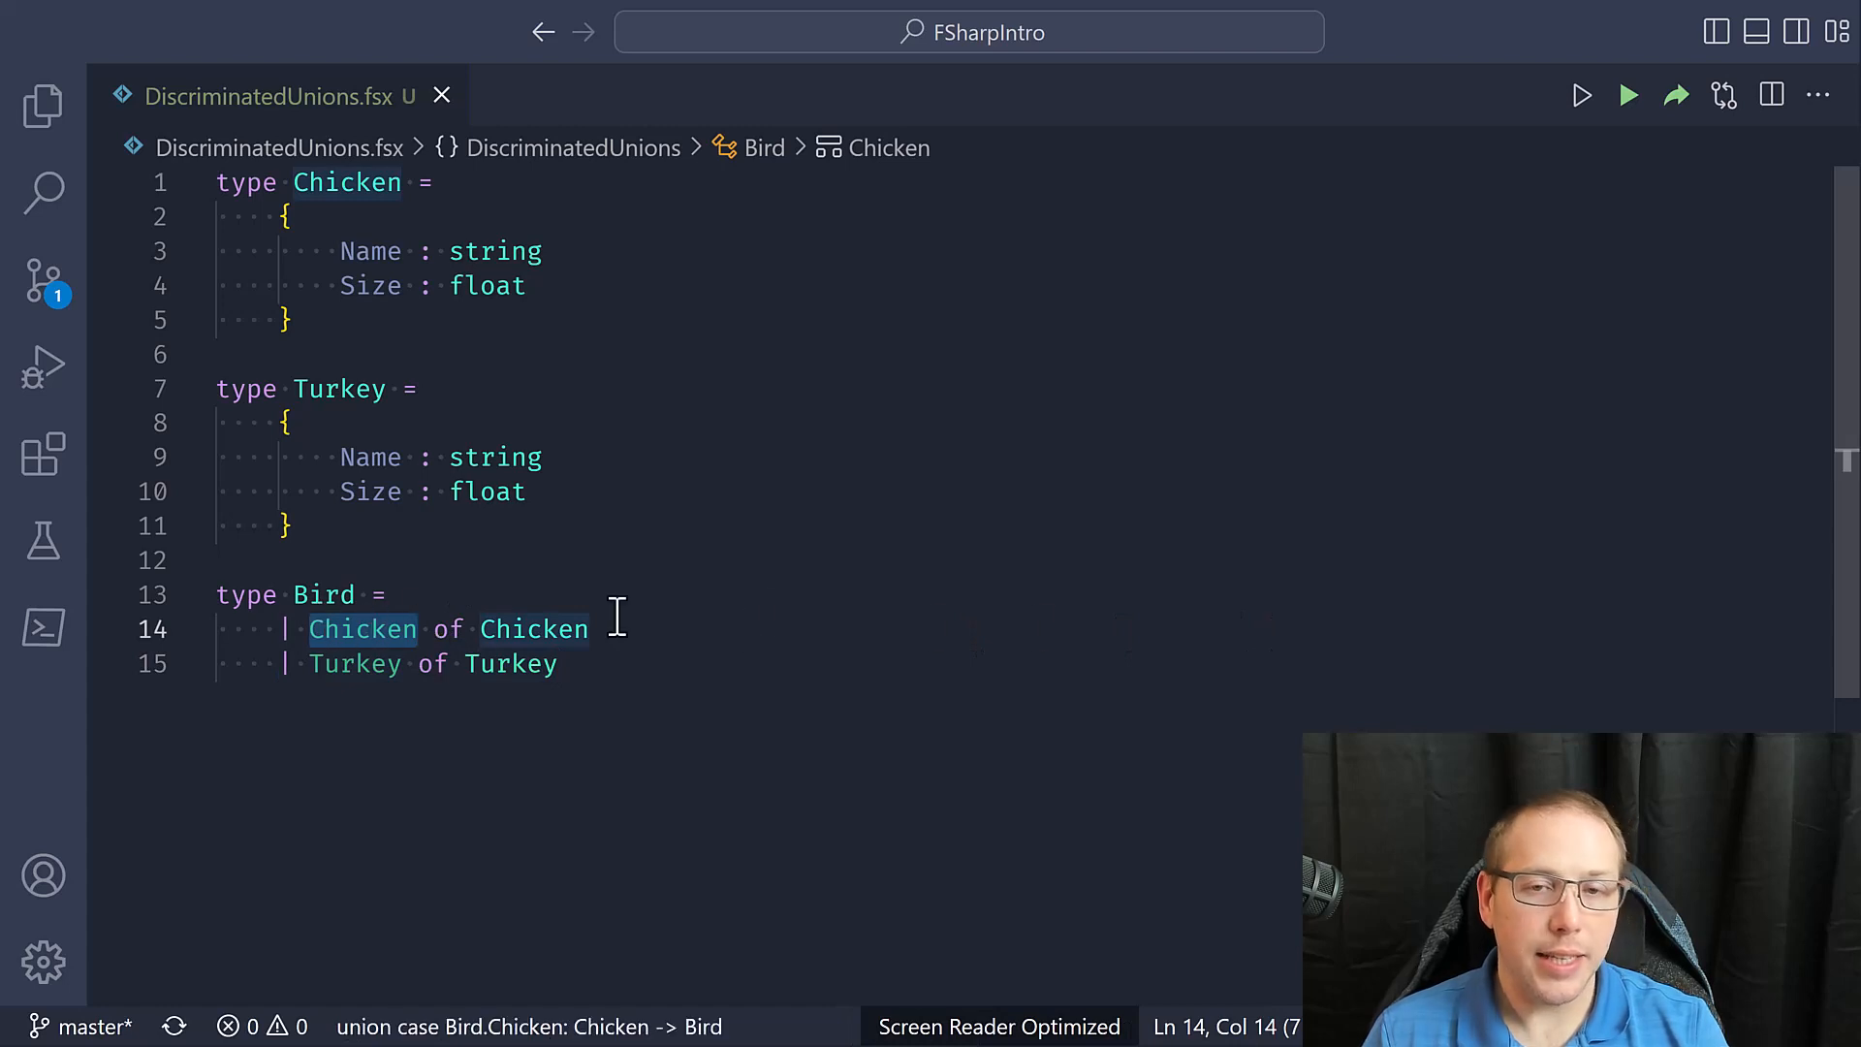
pyautogui.moveTo(789, 623)
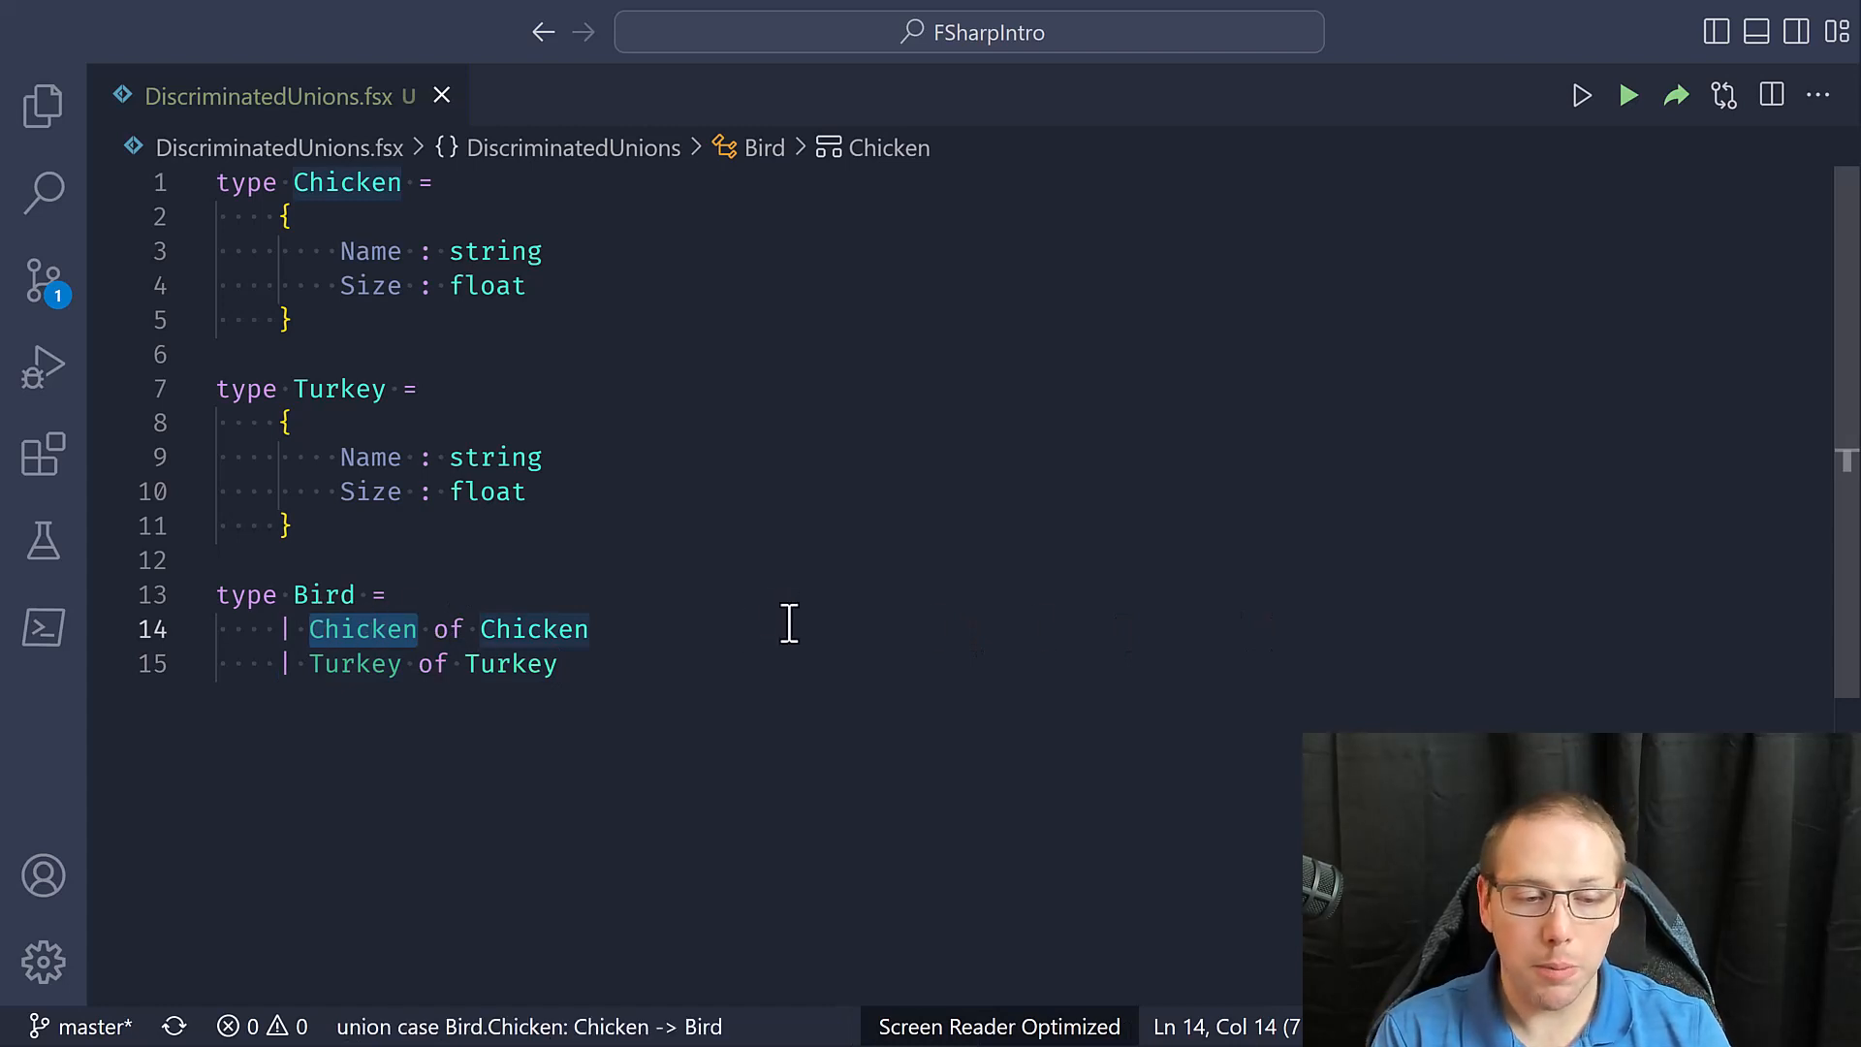
pyautogui.write('Clu')
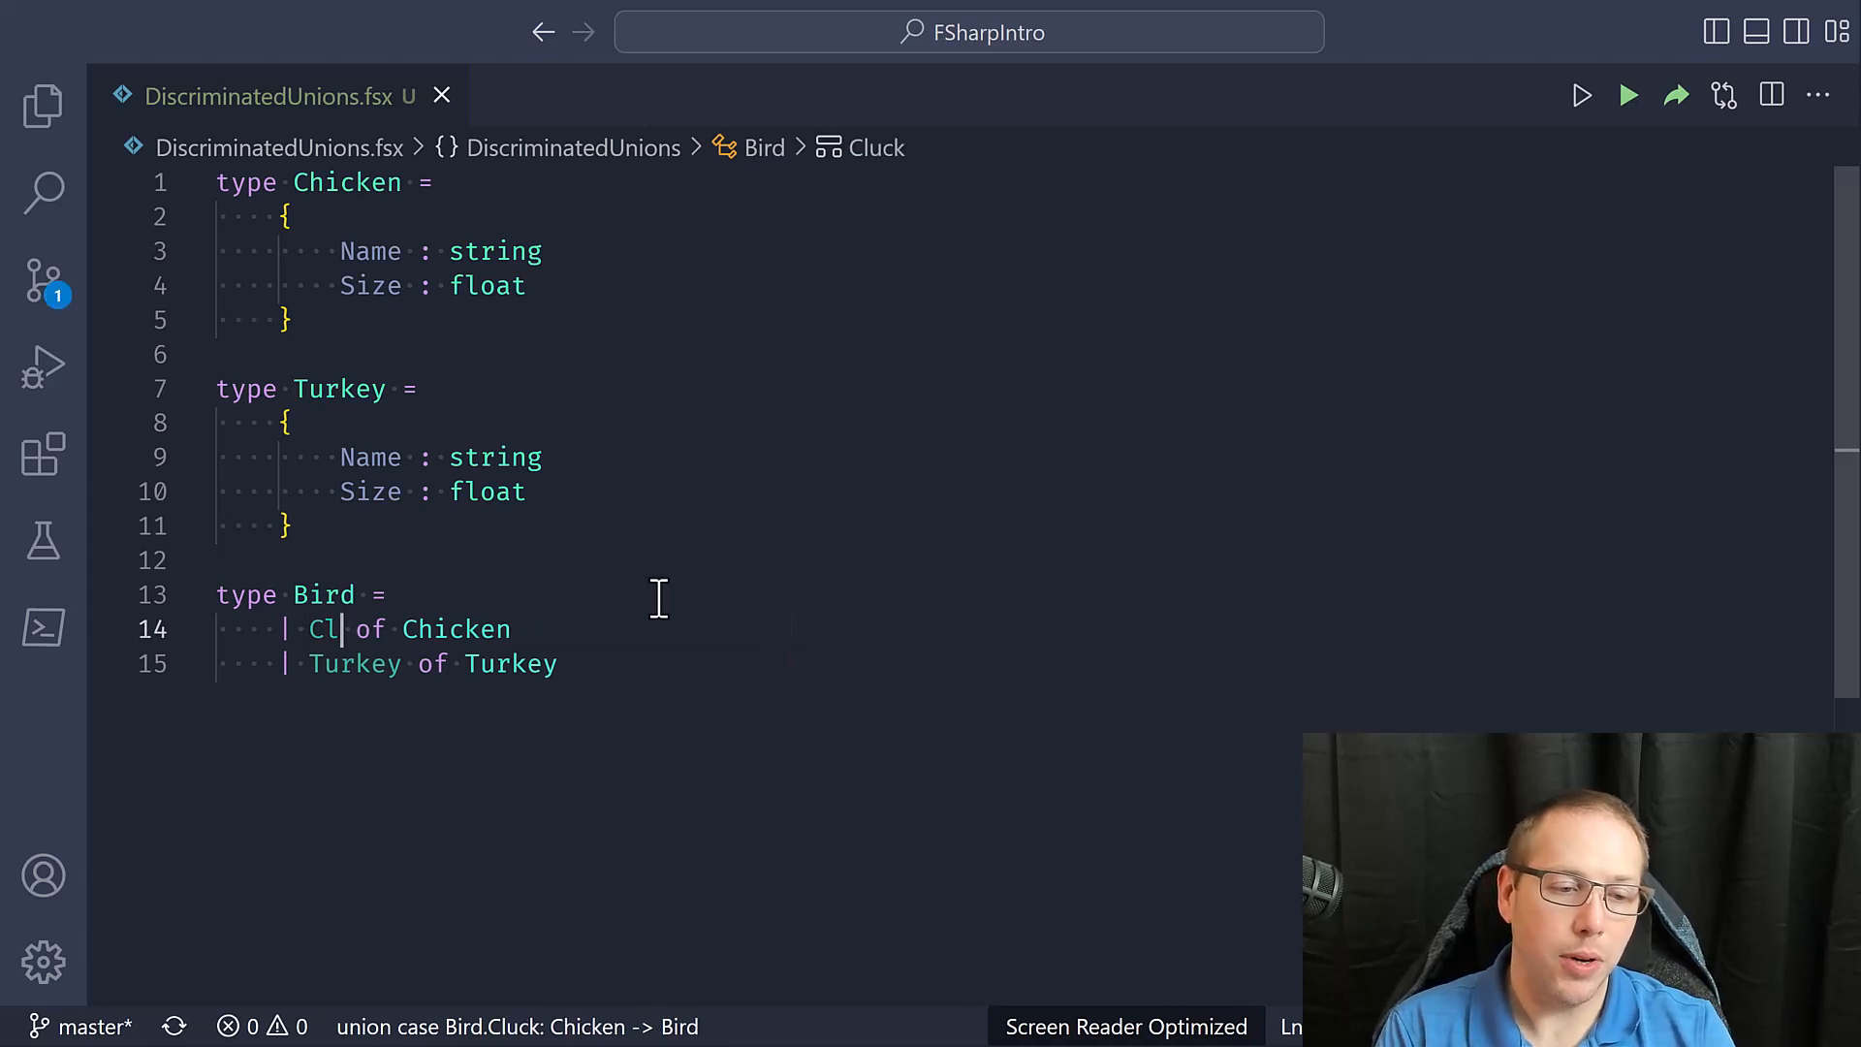
pyautogui.write('Monke')
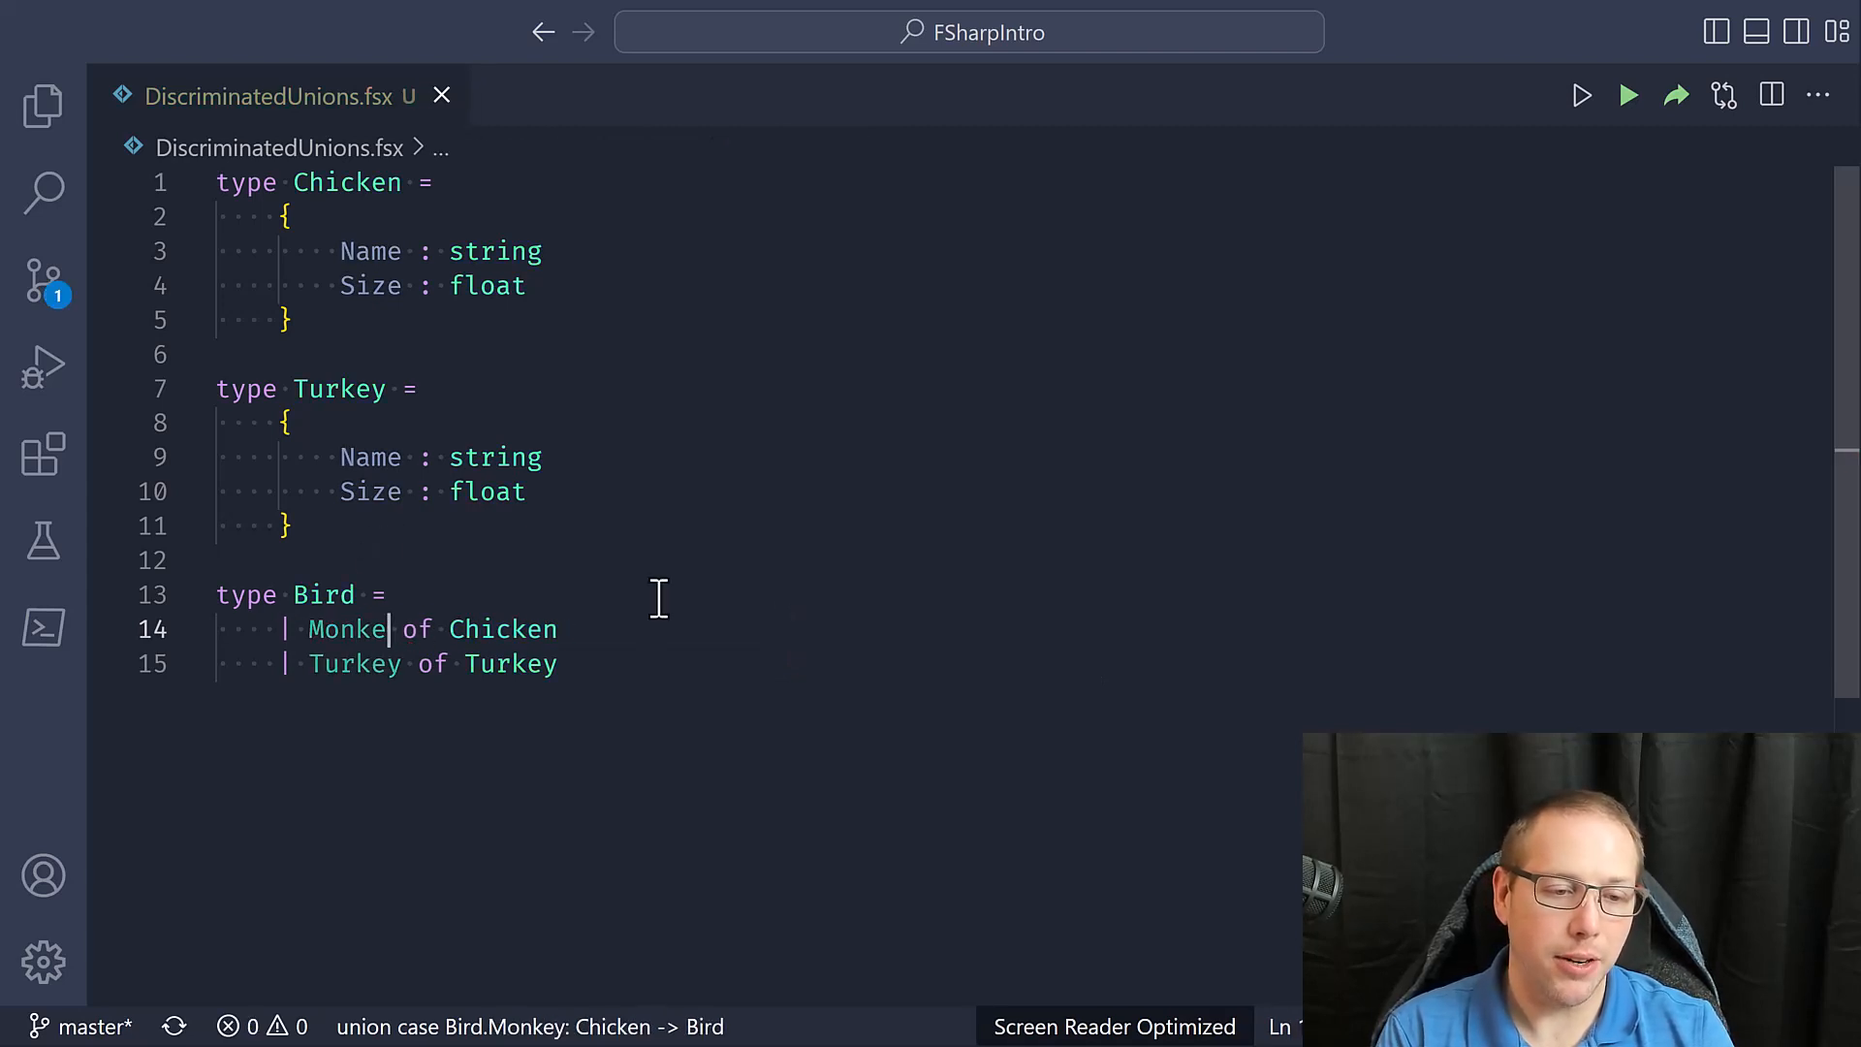
pyautogui.write('BlahBla')
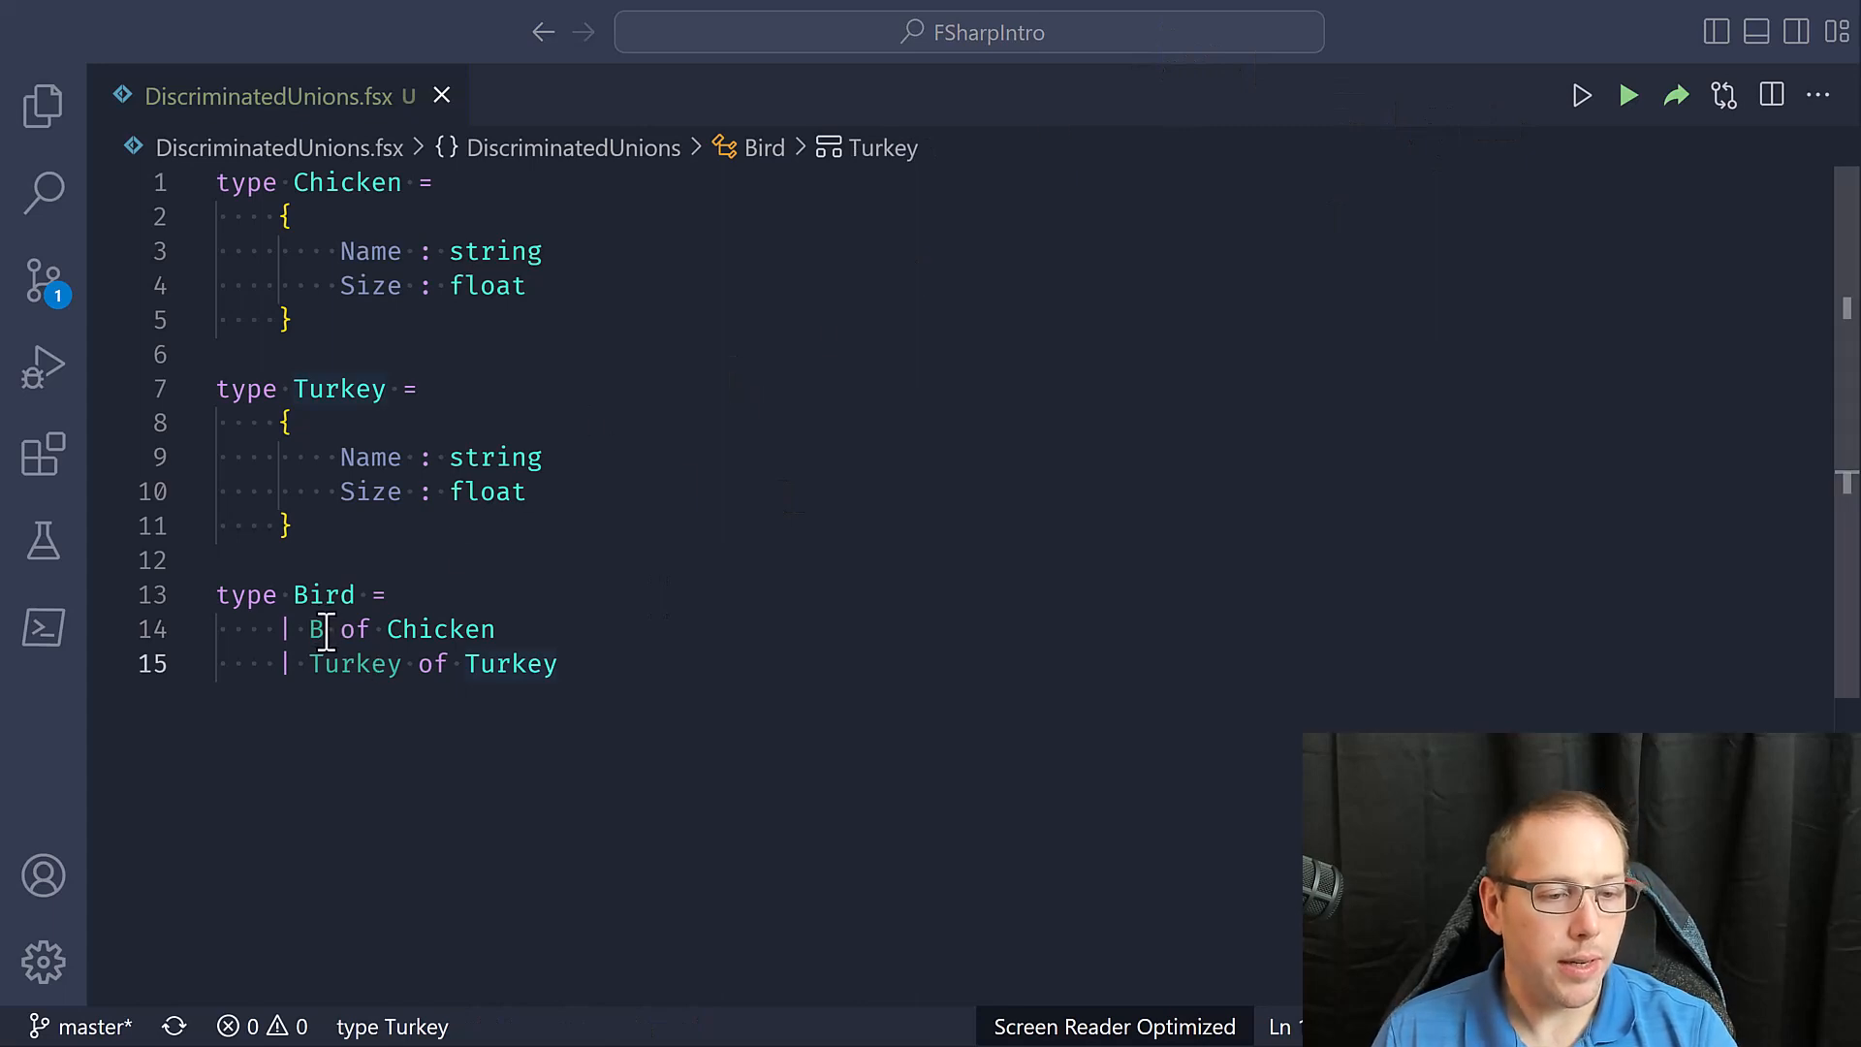
pyautogui.press('Backspace')
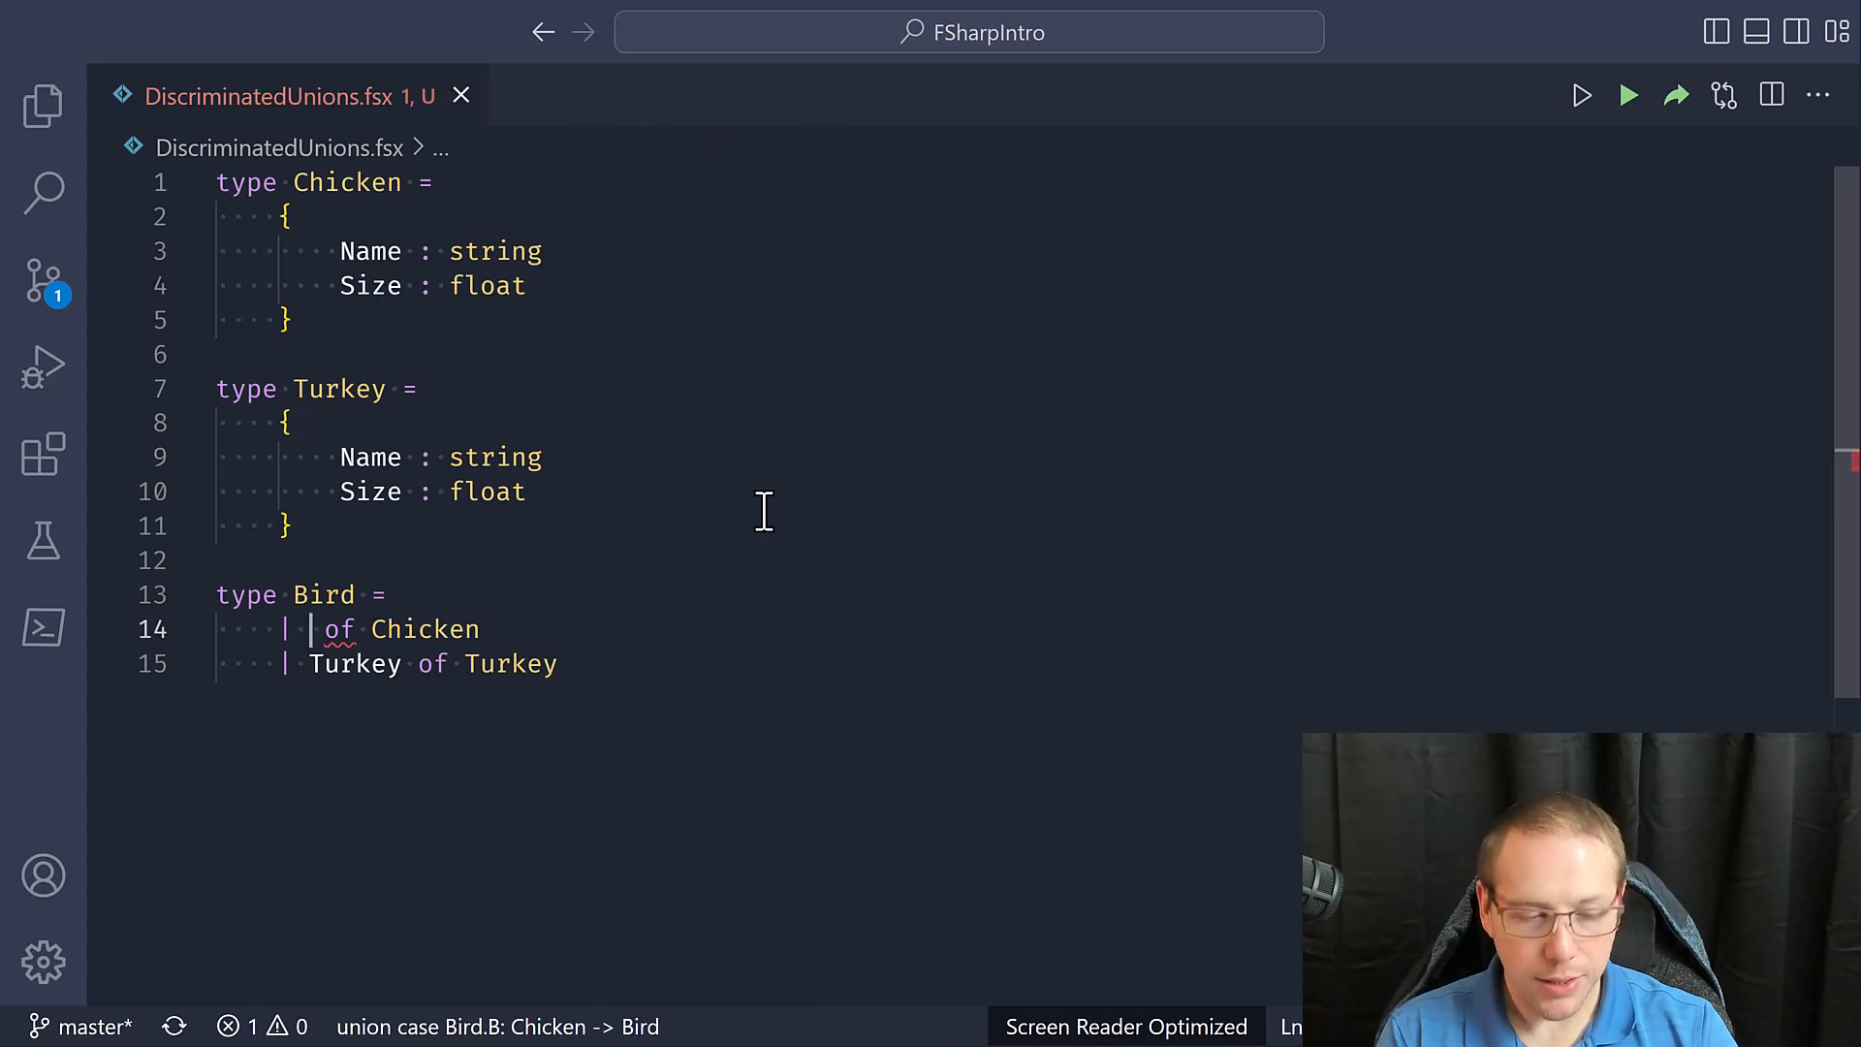
pyautogui.write('Chicken')
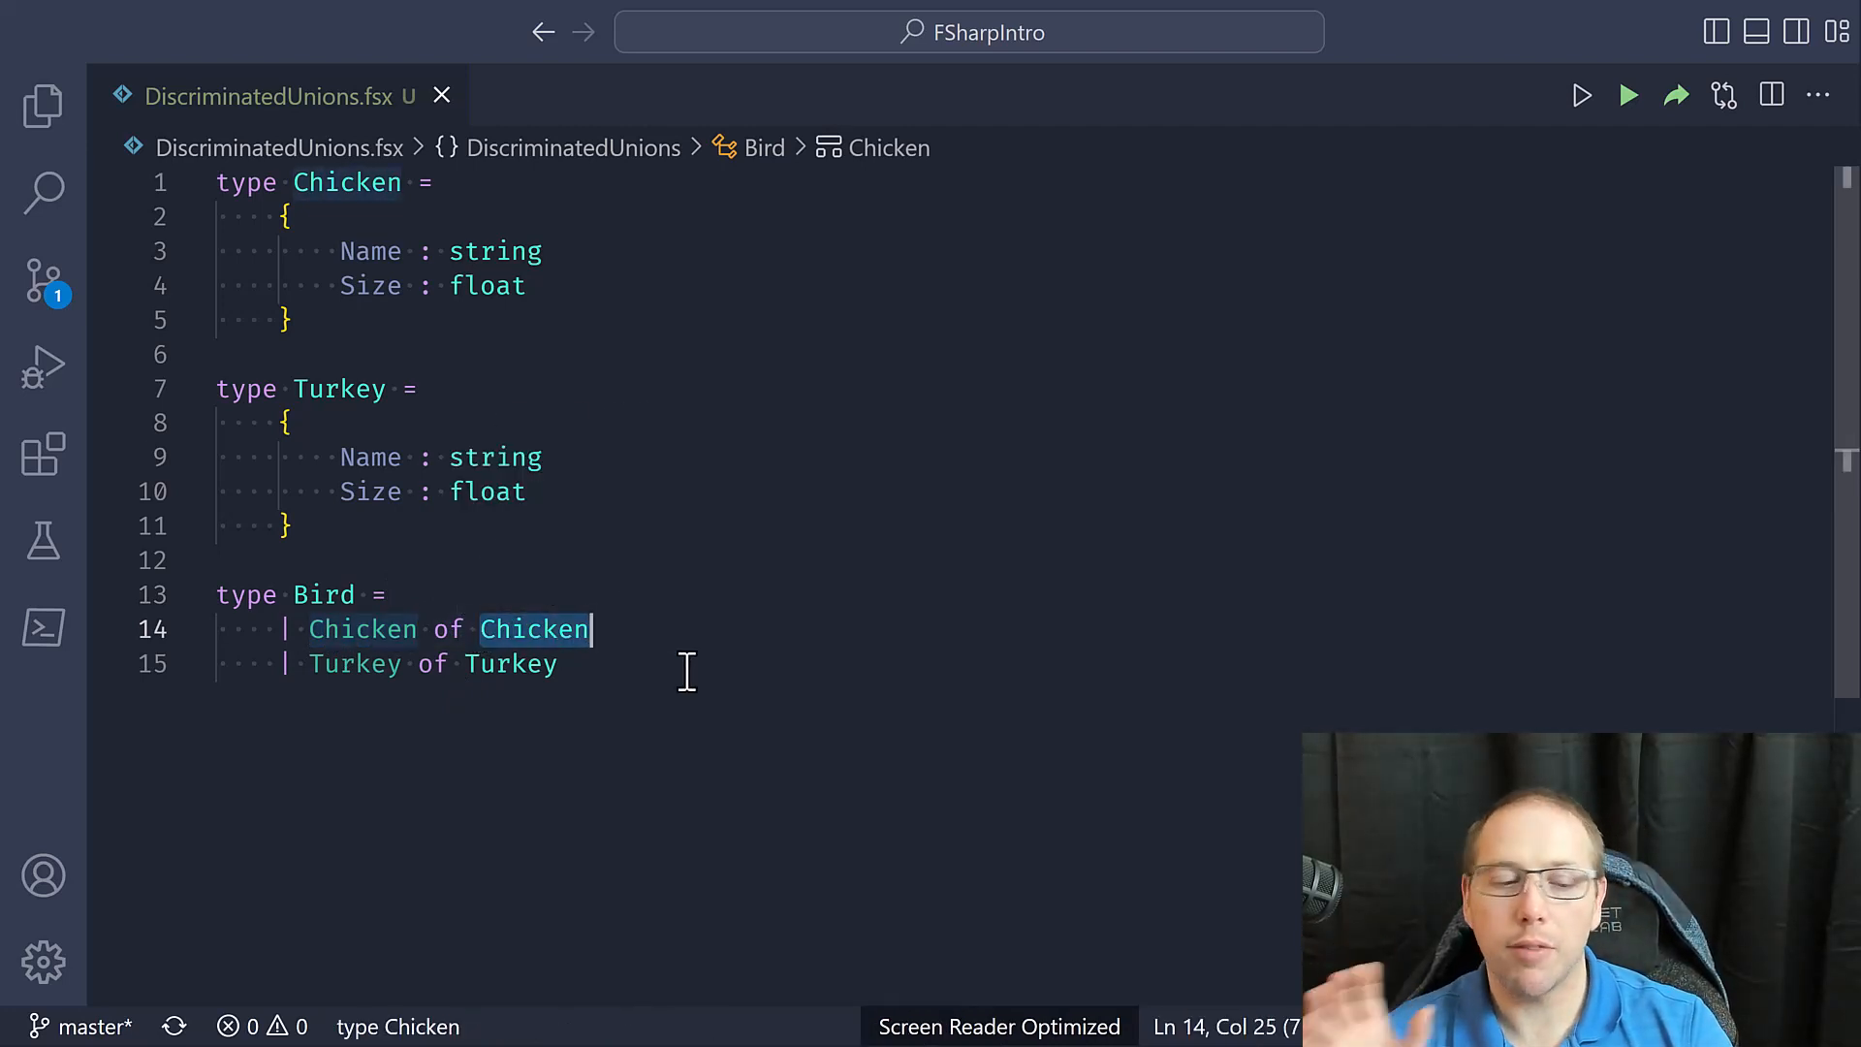
pyautogui.moveTo(454, 546)
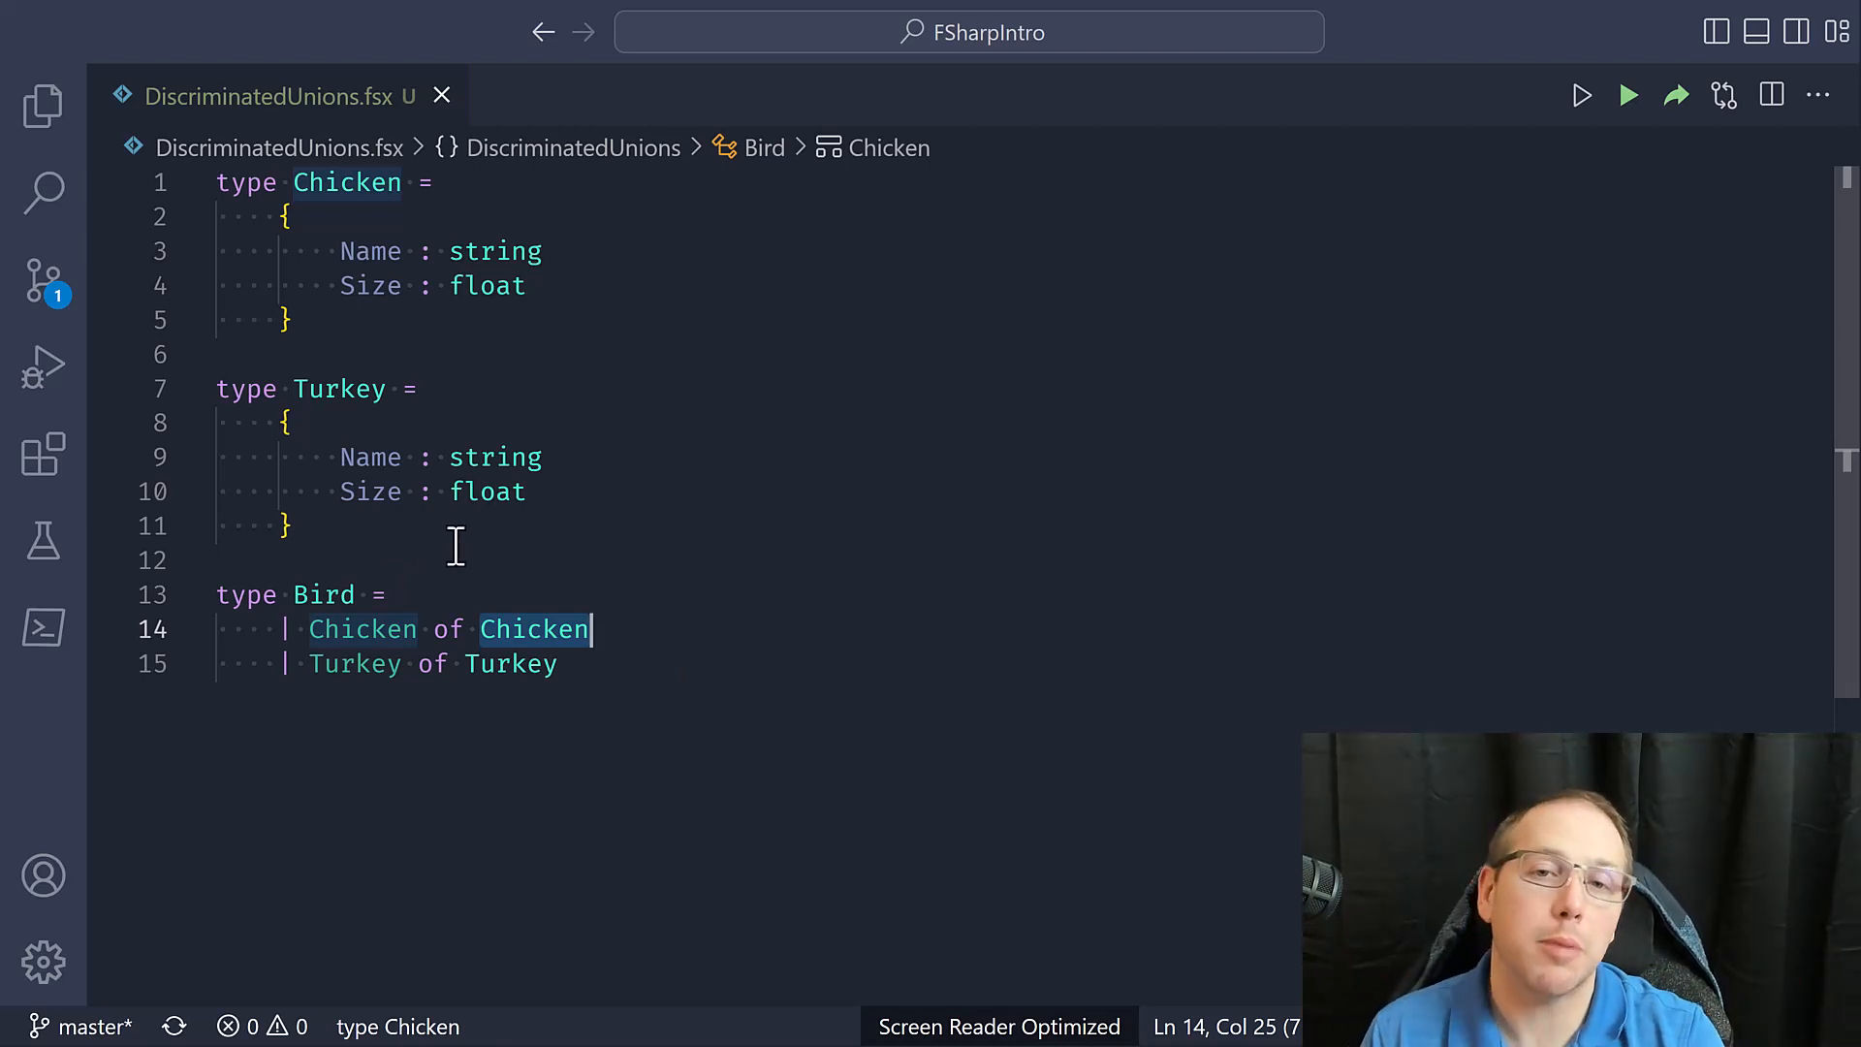
# Add a trial '| Pens of int' case under 'type Bird ='
pyautogui.click(363, 628)
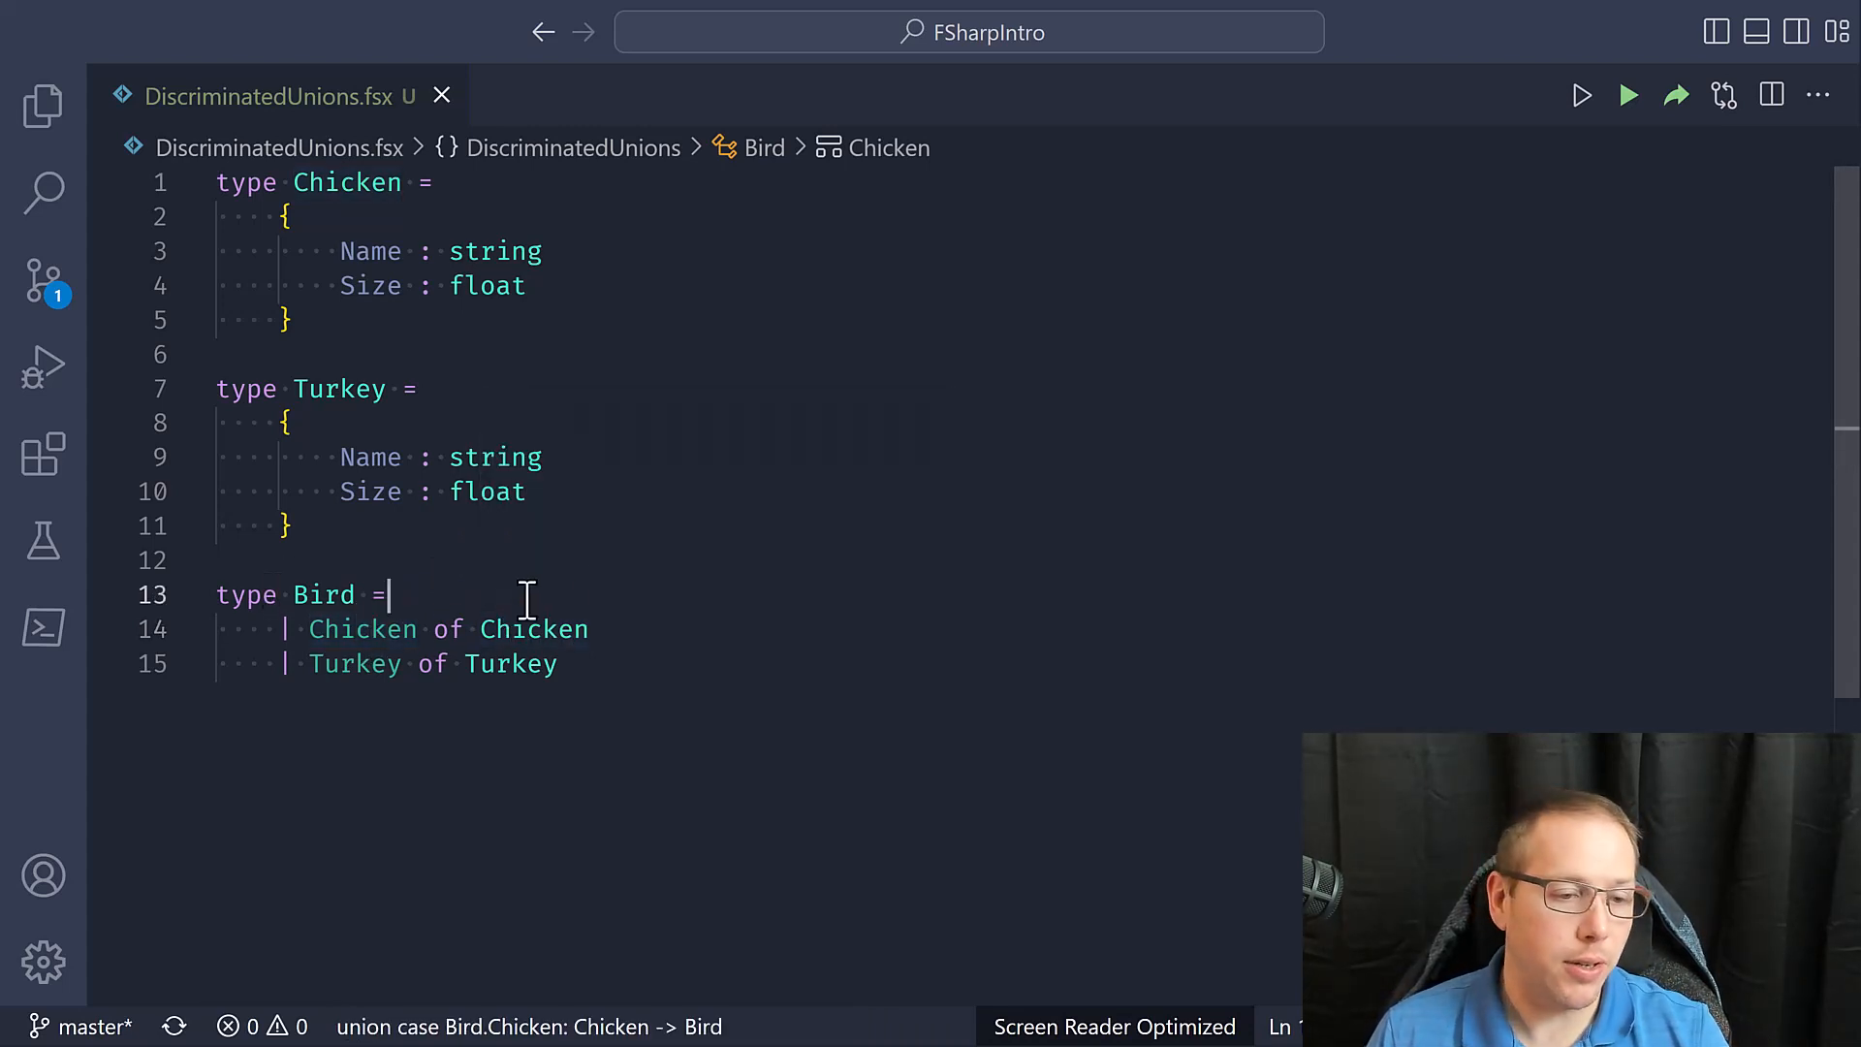
pyautogui.press('Enter')
pyautogui.write('|')
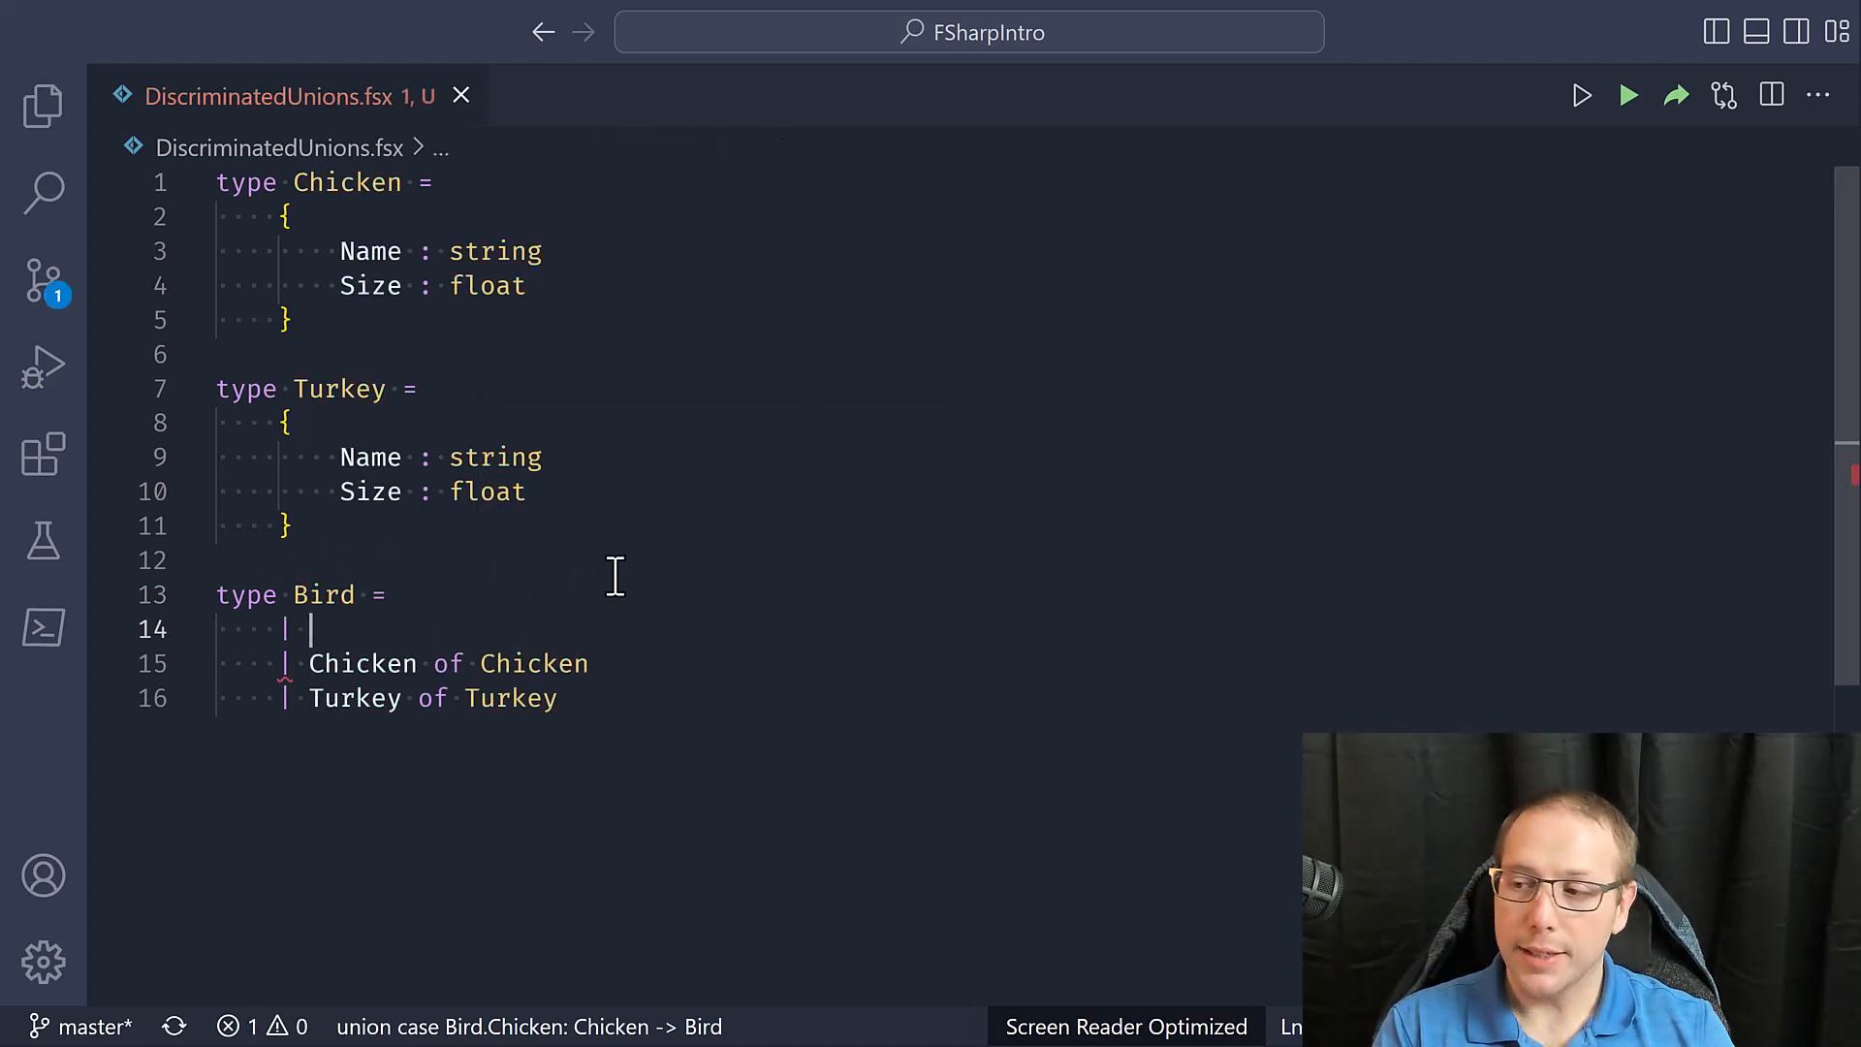
pyautogui.write('Pens of')
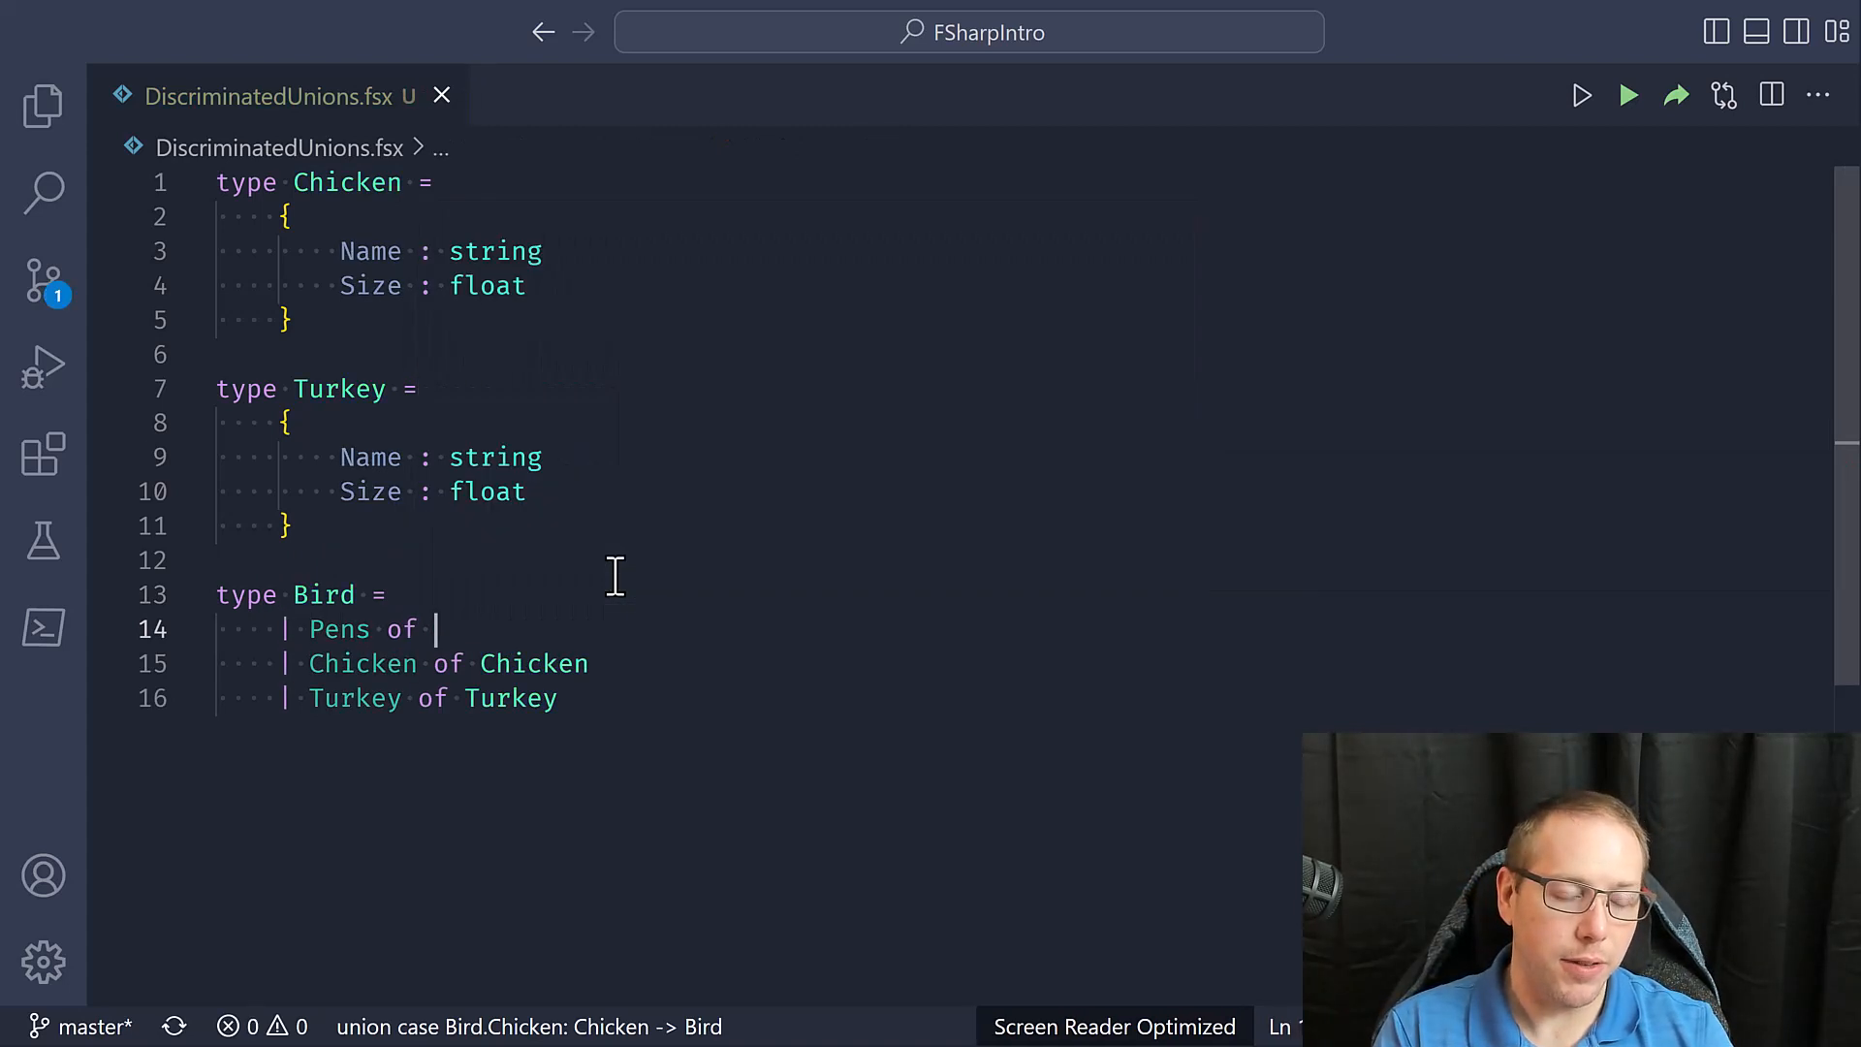
pyautogui.write('int')
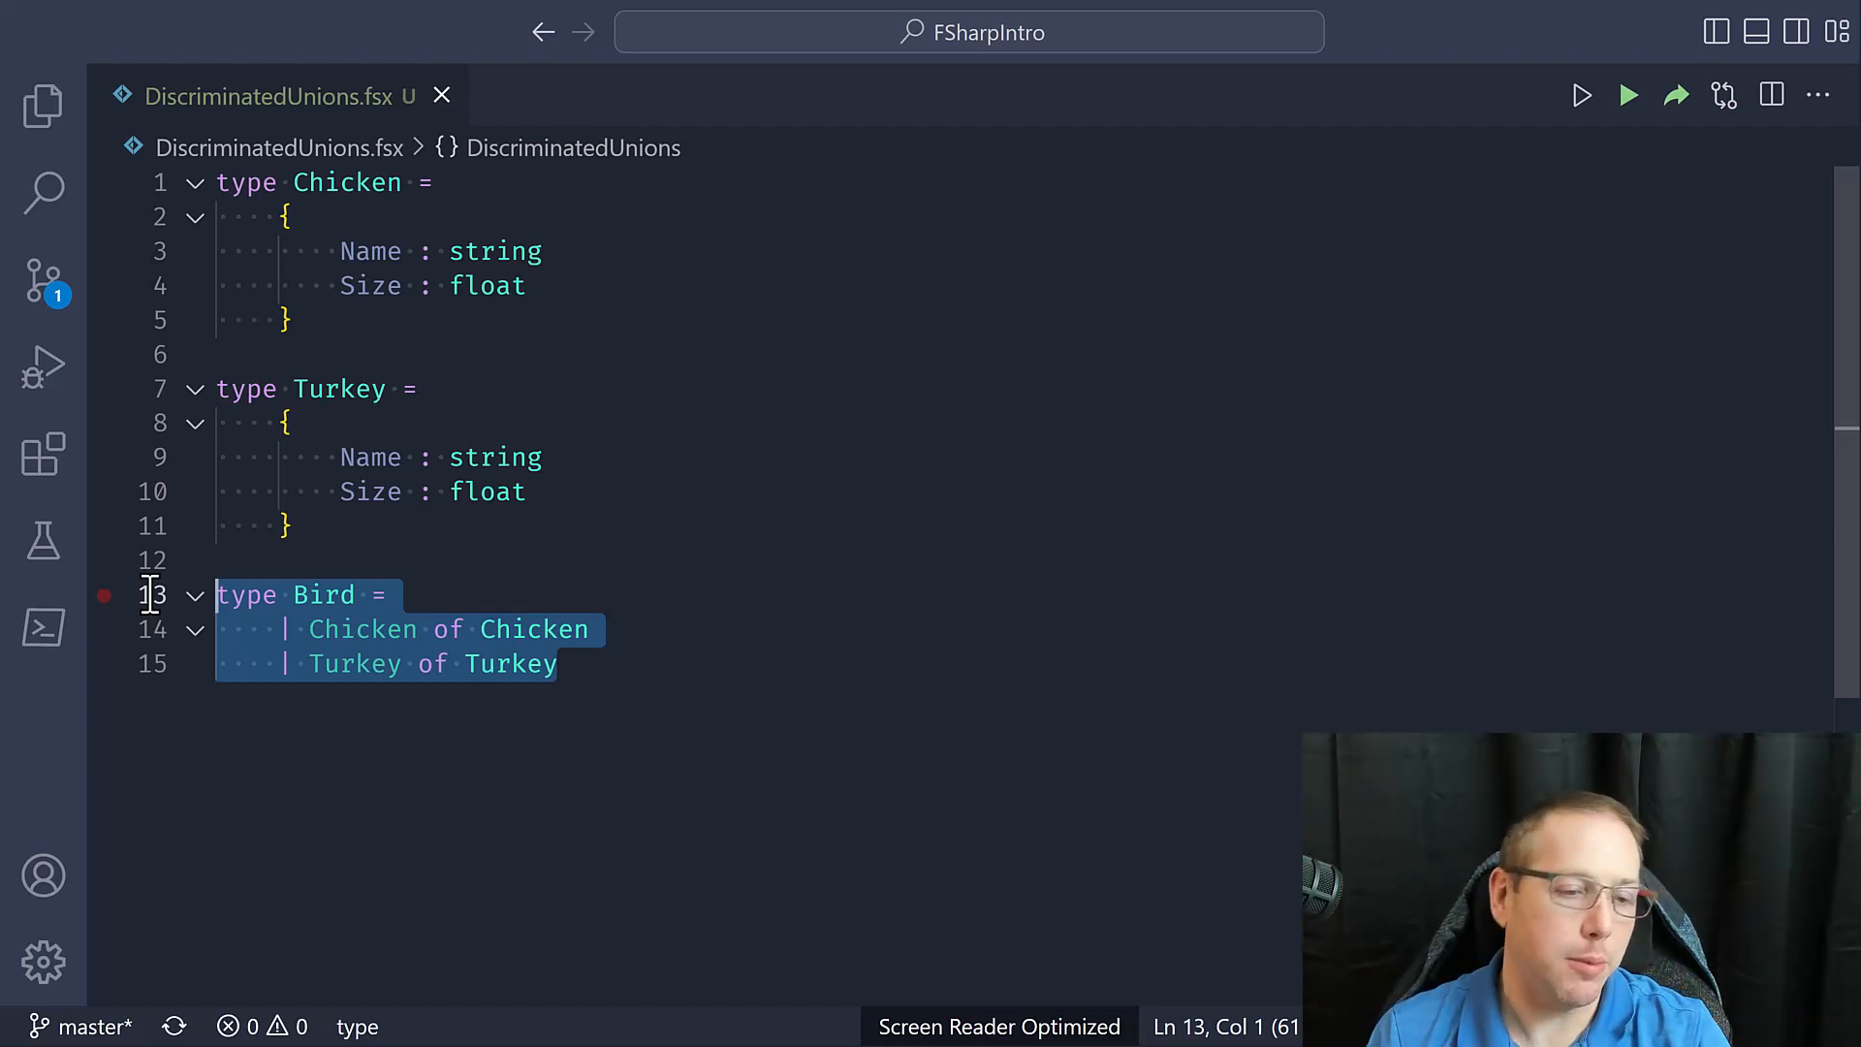
# Select the Bird union definition and scroll down to make room below it
pyautogui.click(558, 663)
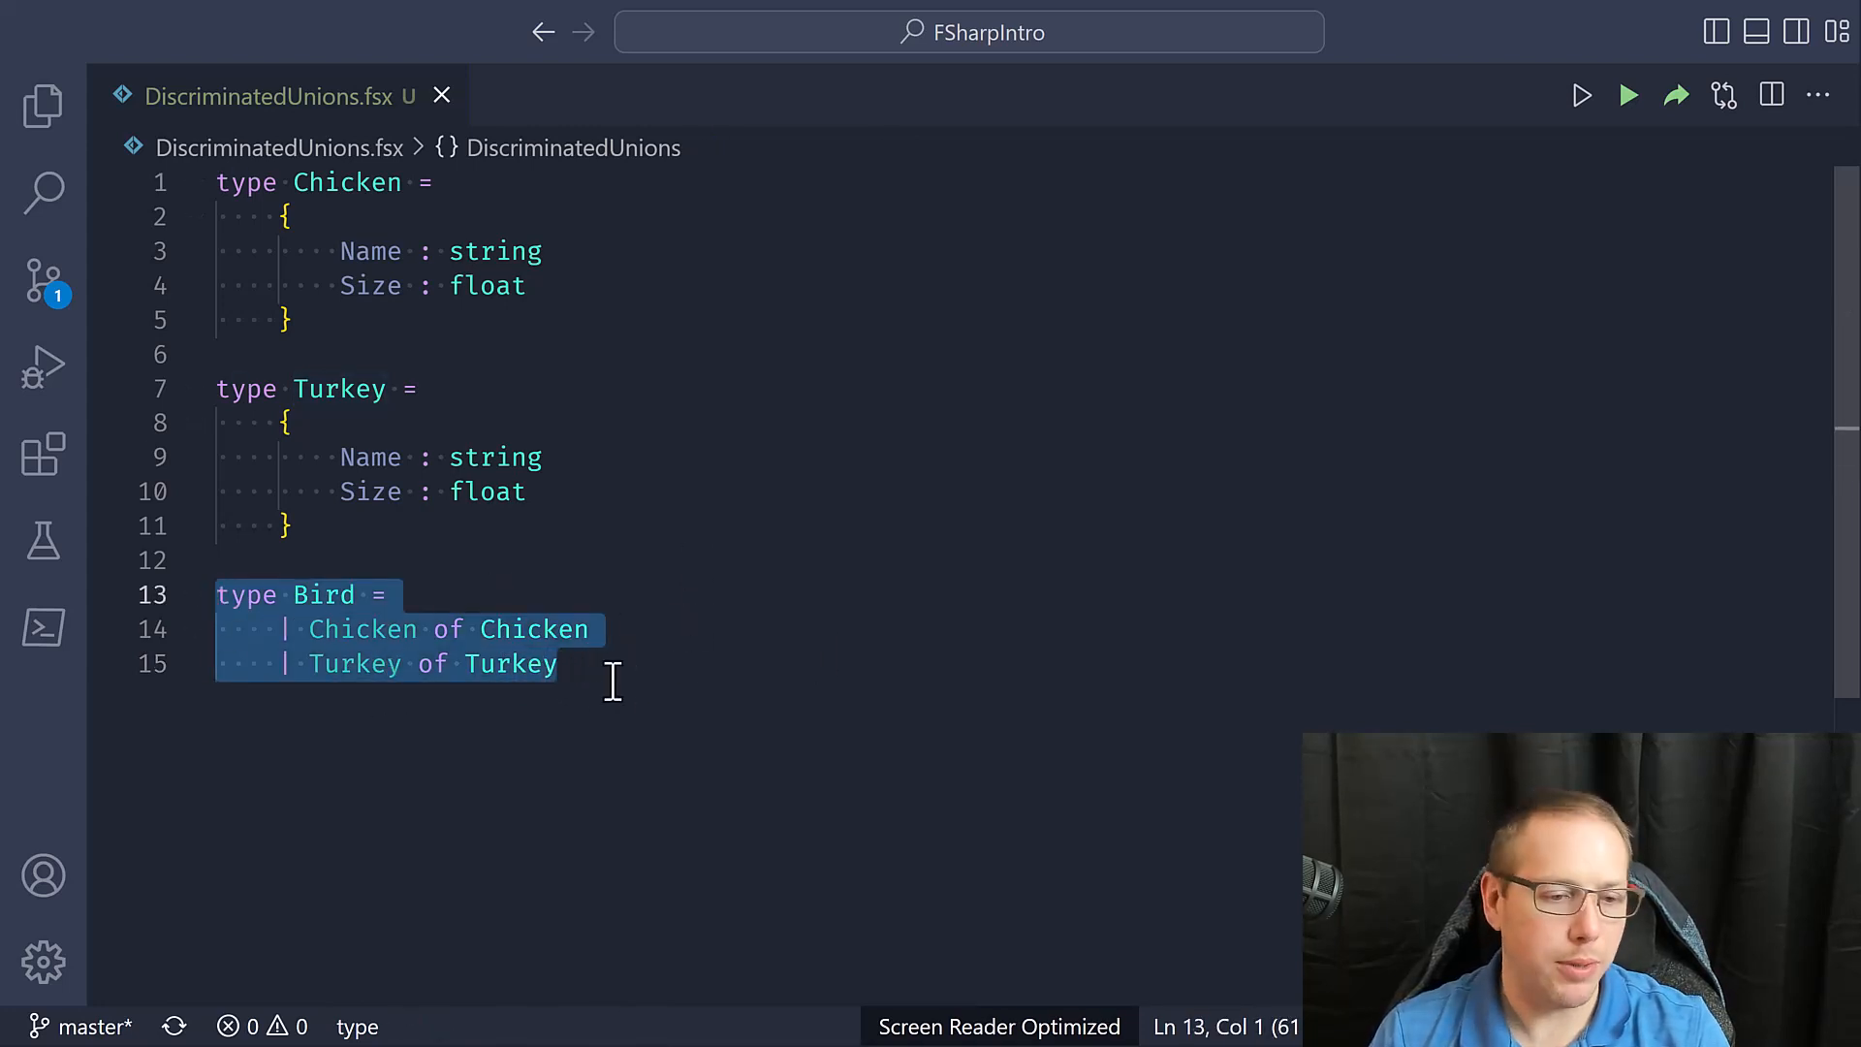
pyautogui.scroll(-3)
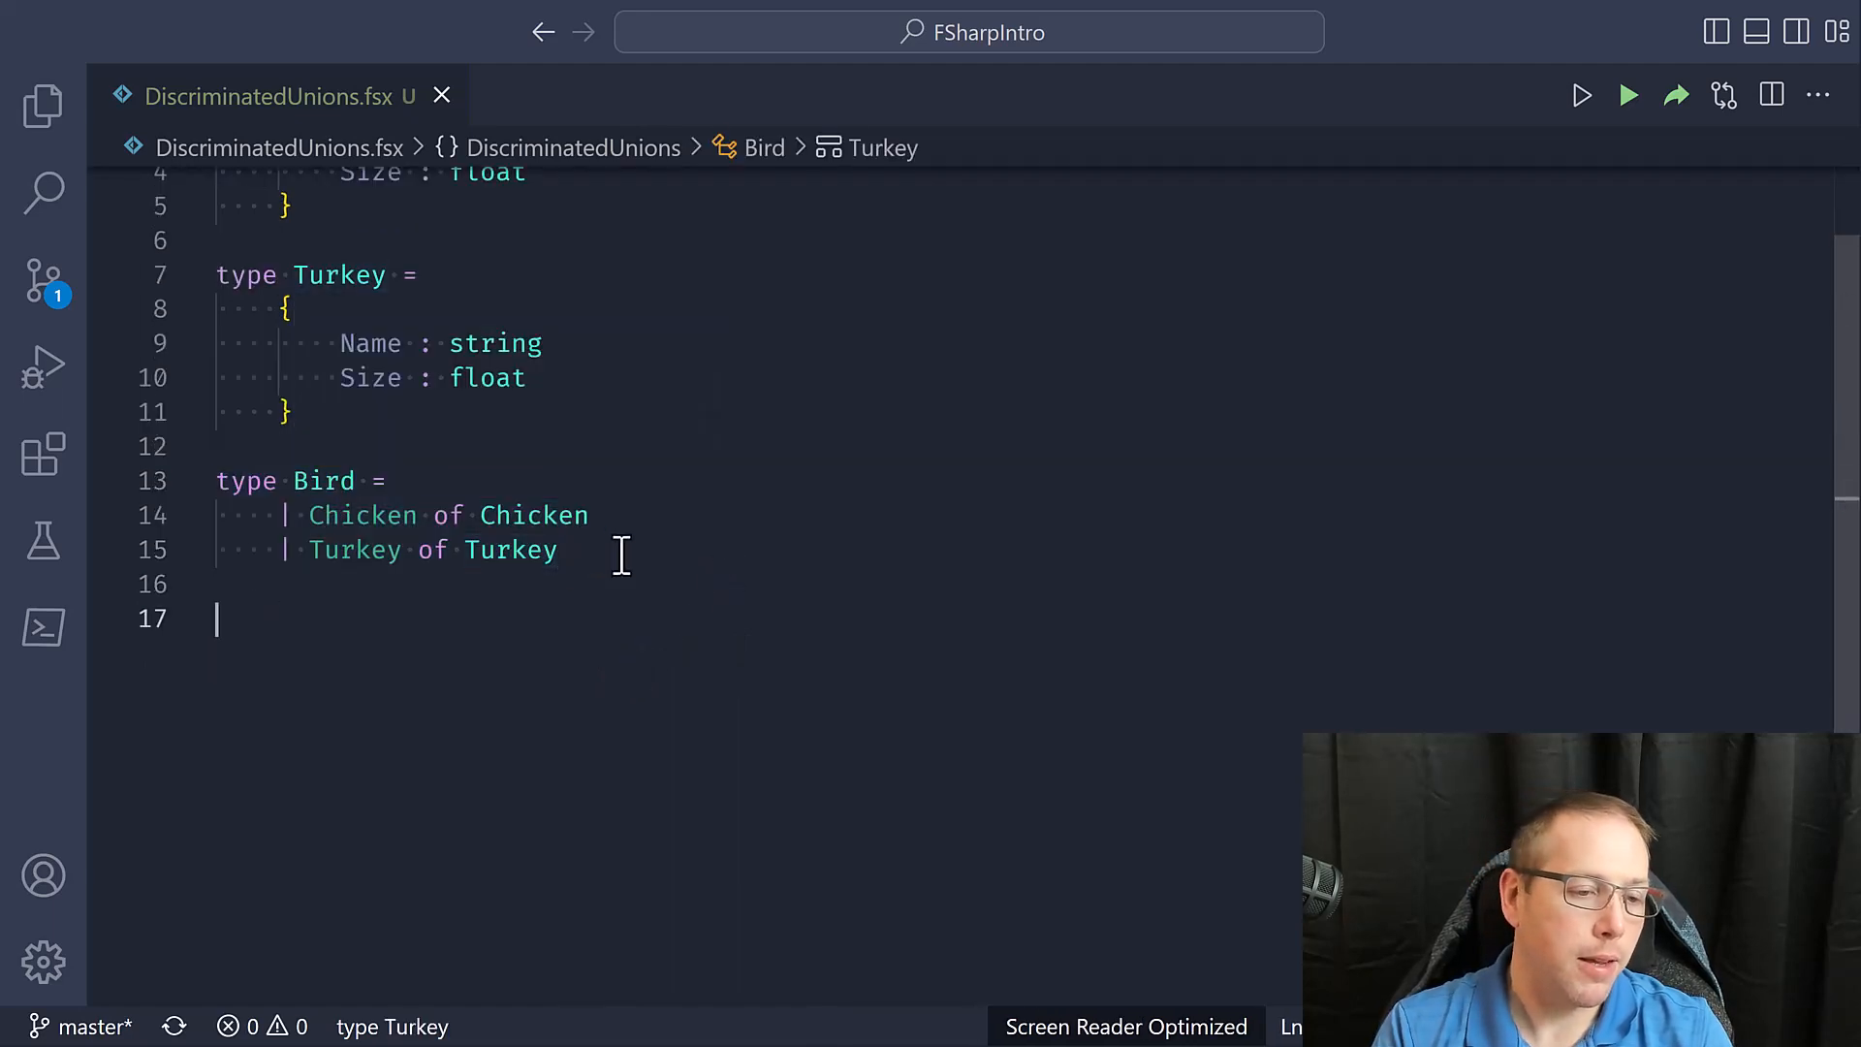
# Bind c1 to a record { Name = "Clucky"; Size = 10. } with an // obj comment
pyautogui.write('let')
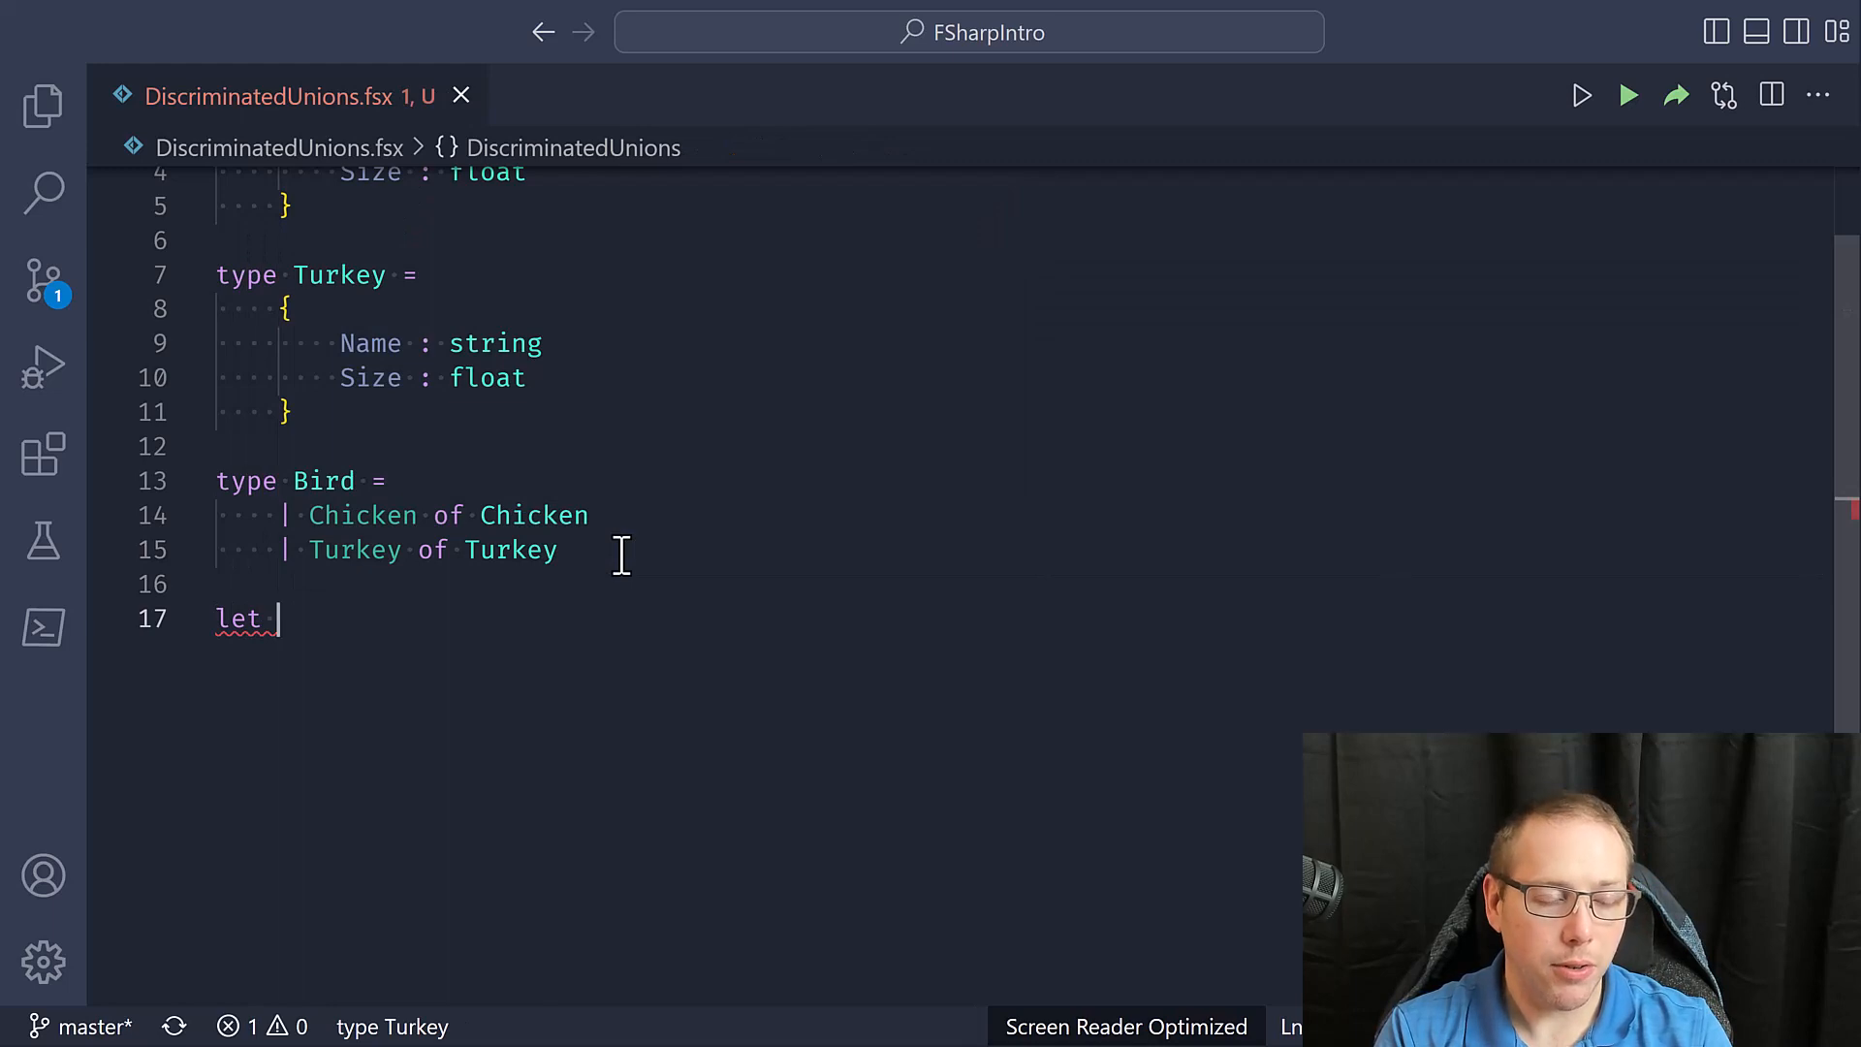
pyautogui.write('c1 = { } // obj')
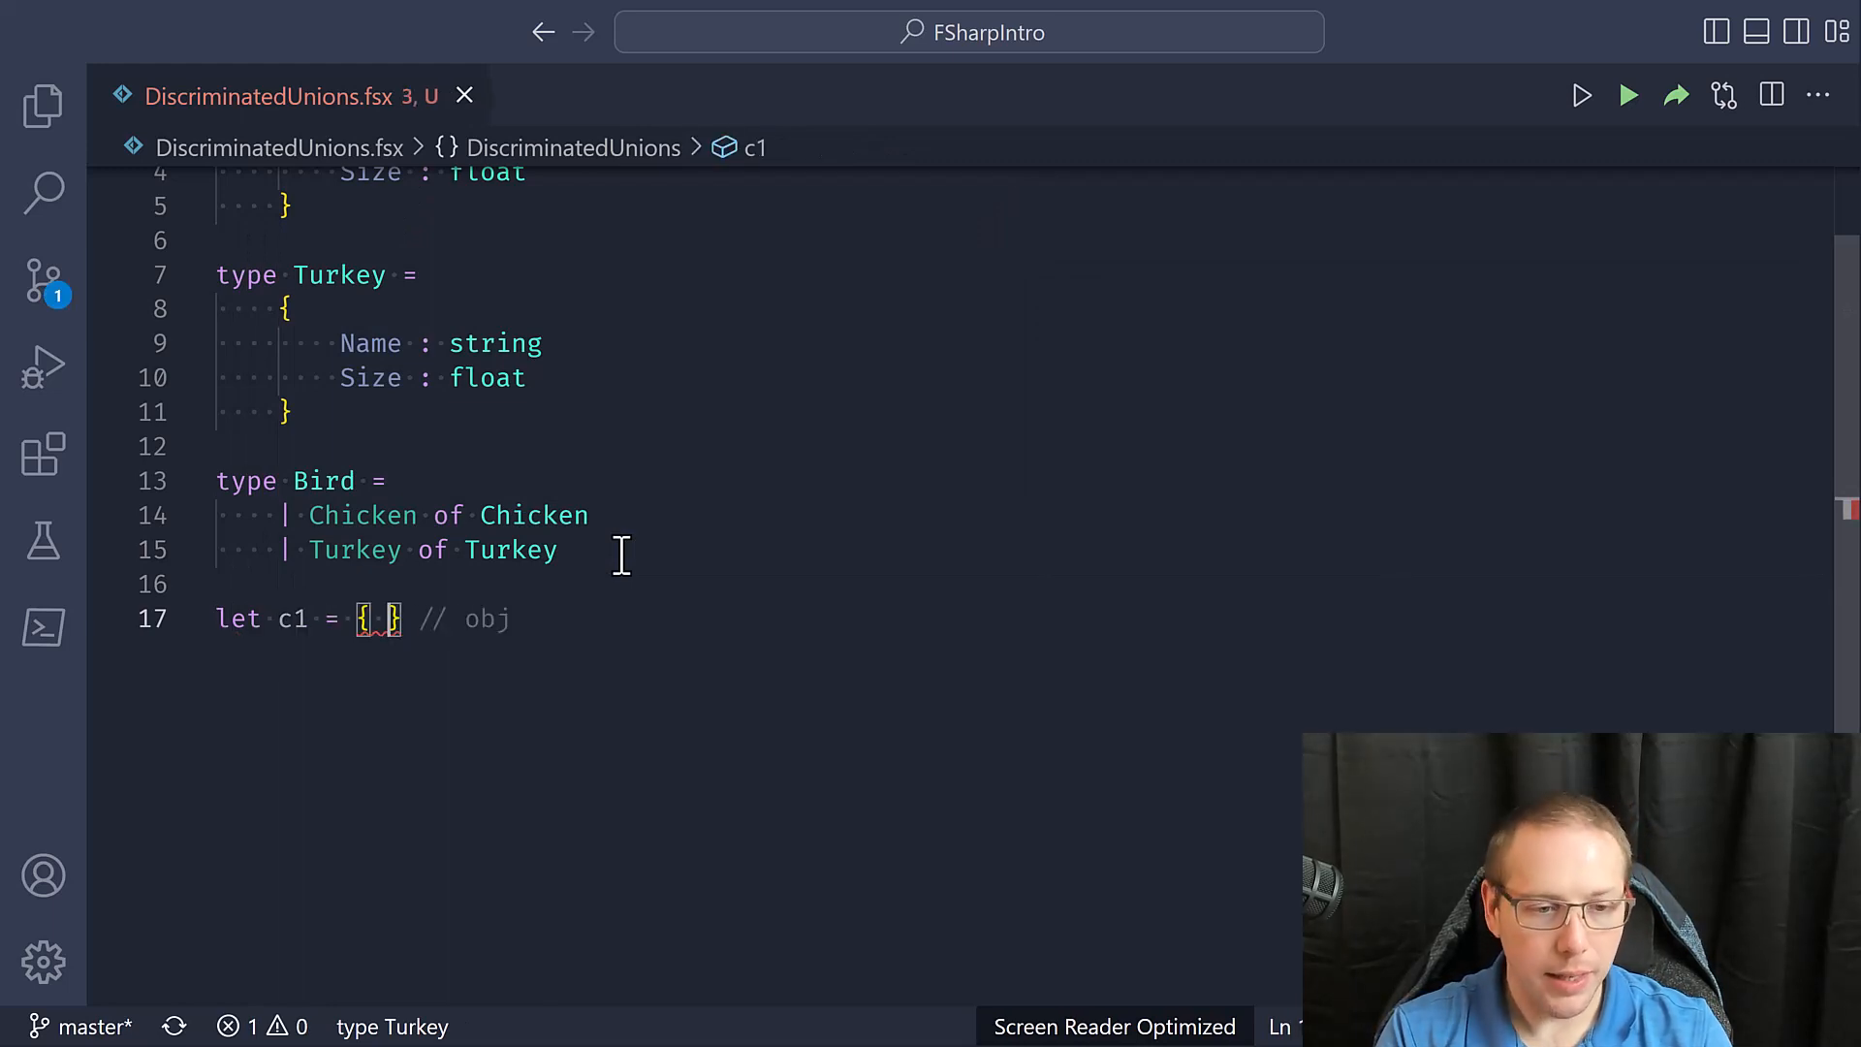
pyautogui.write('Name')
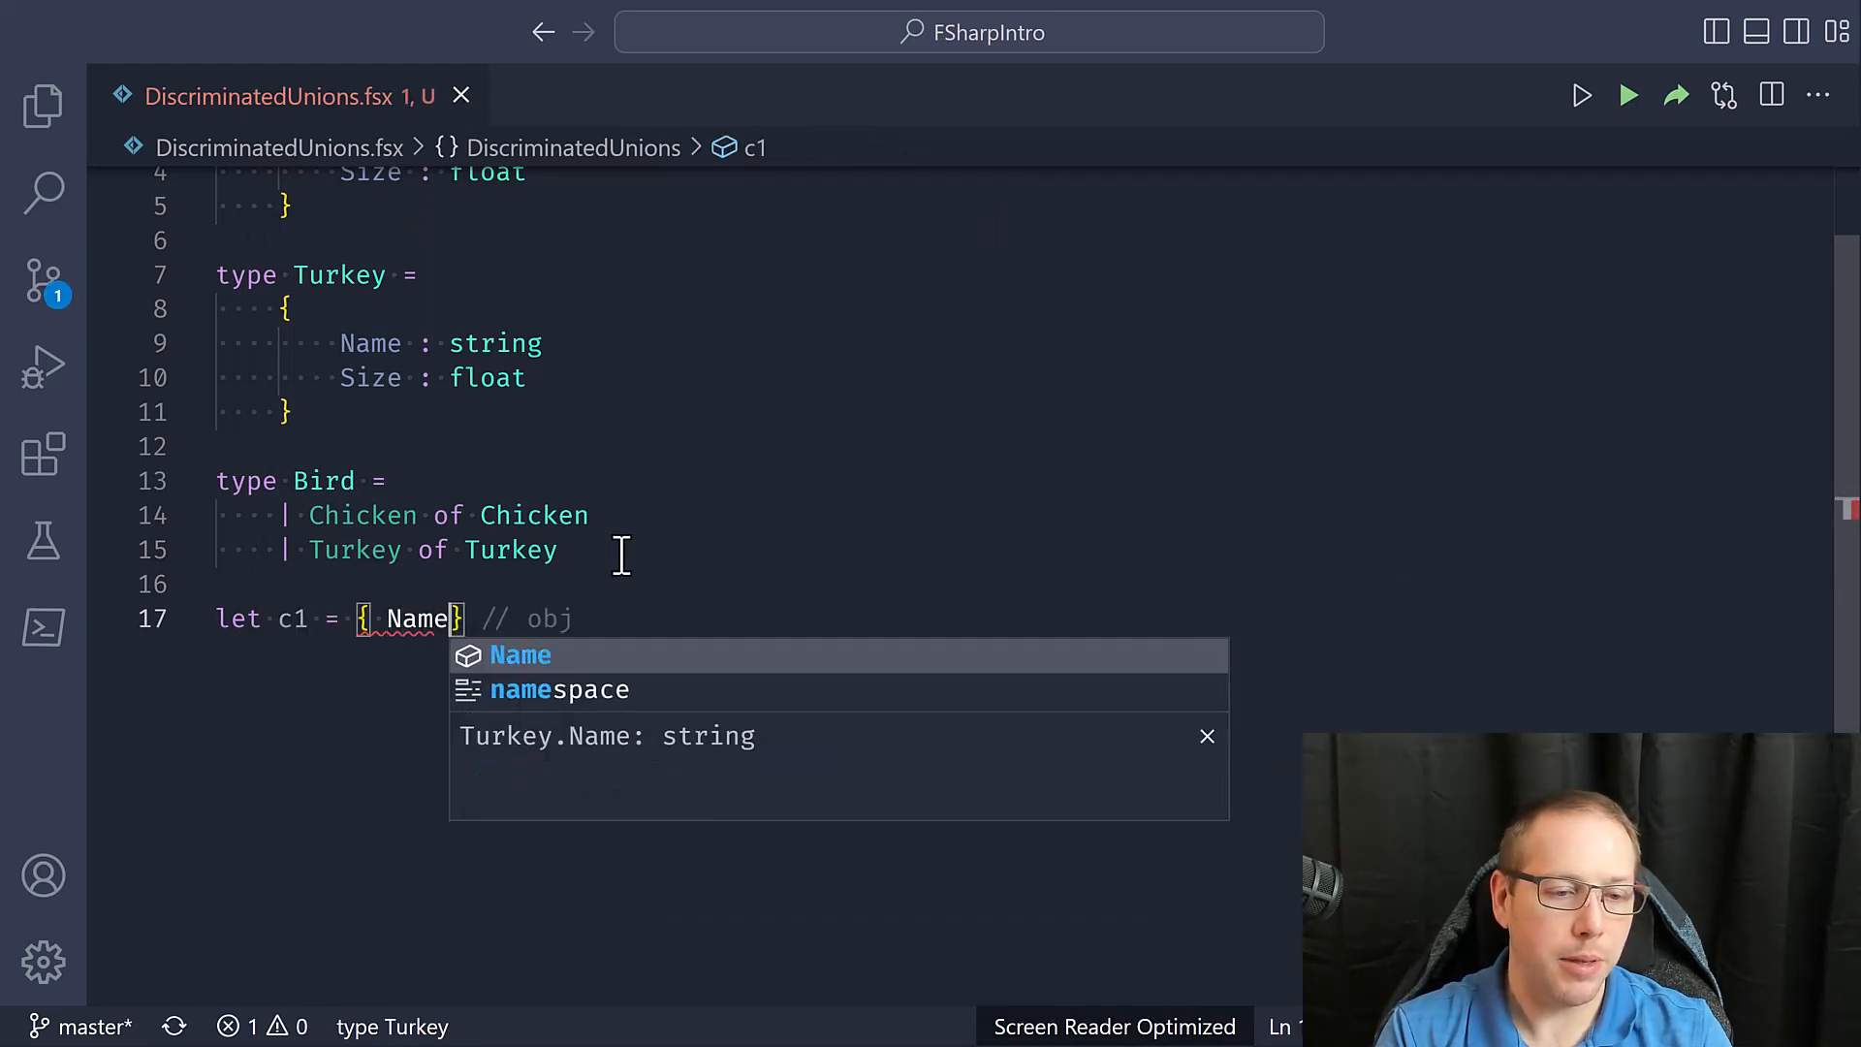
pyautogui.write('= ""')
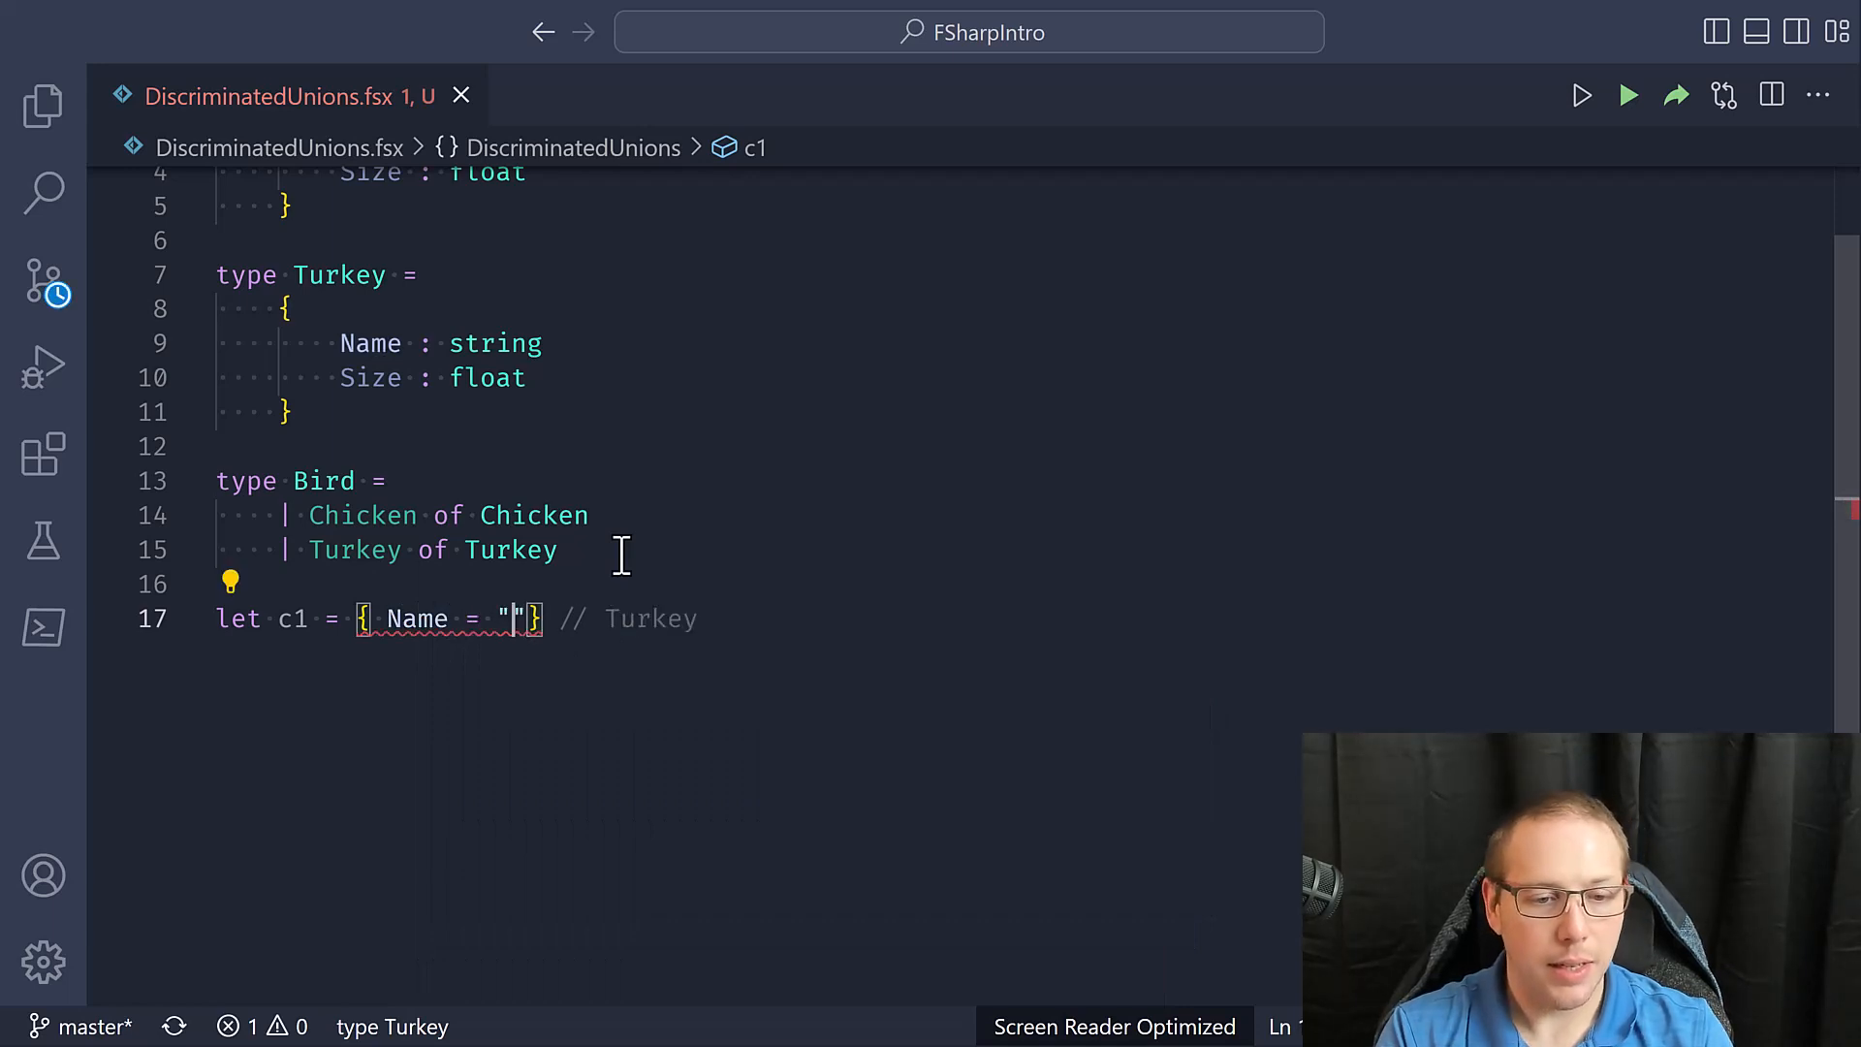
pyautogui.write('Clucky;')
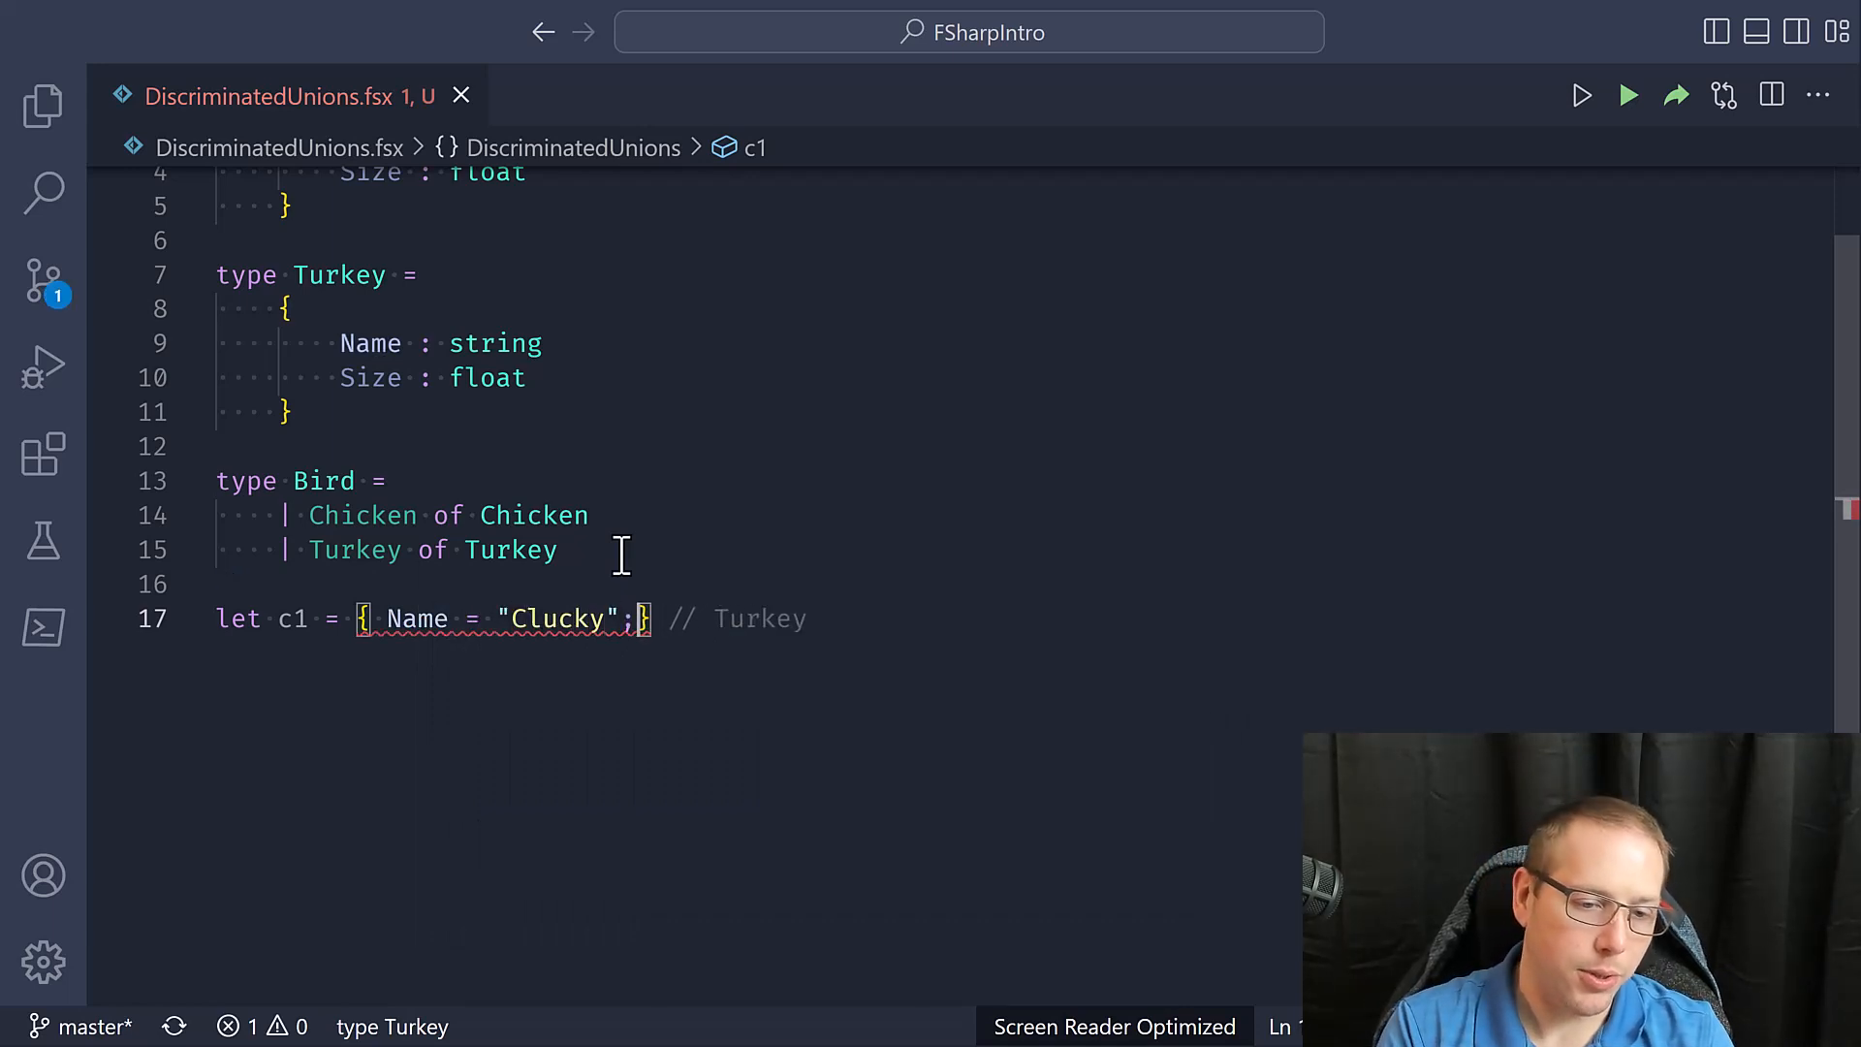
pyautogui.write('Size = 10.0')
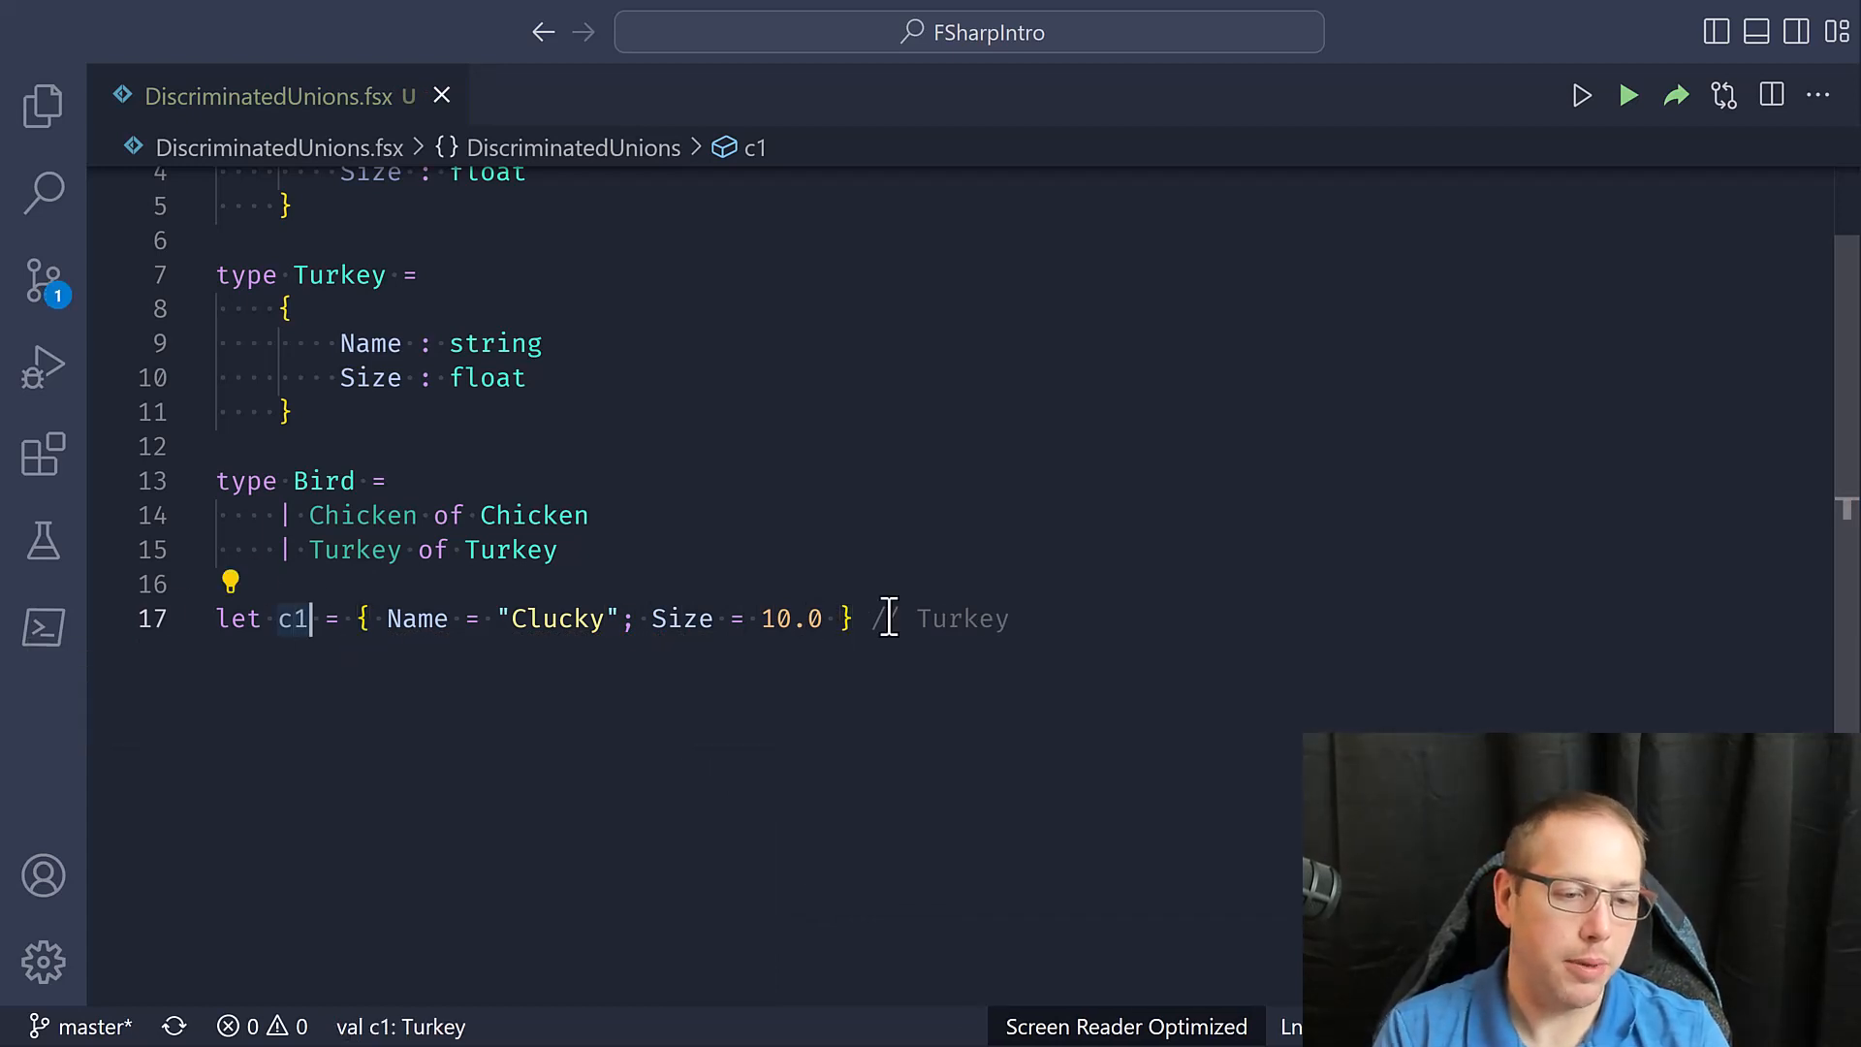
# Annotate c1 as Chicken with { Name = "Clucky"; Size = 10.0 } and start 'let b1'
pyautogui.write(': CHi')
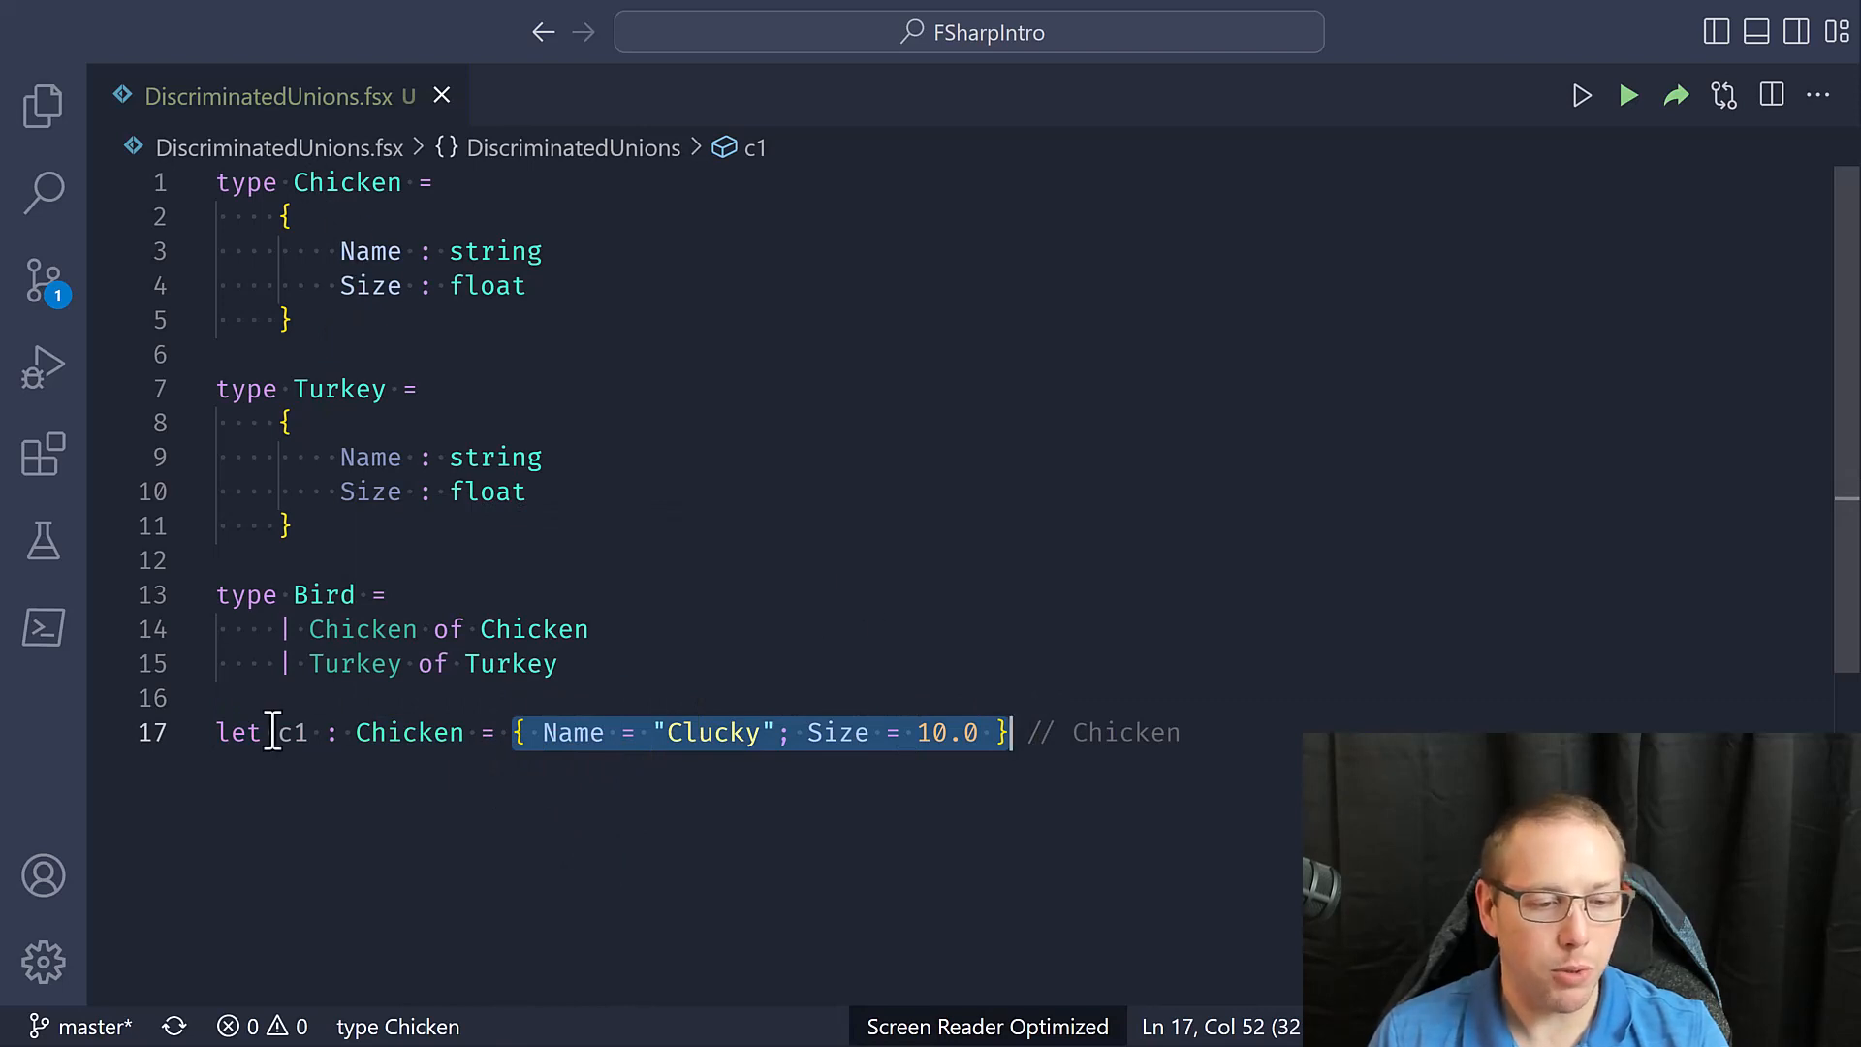
pyautogui.moveTo(293, 733)
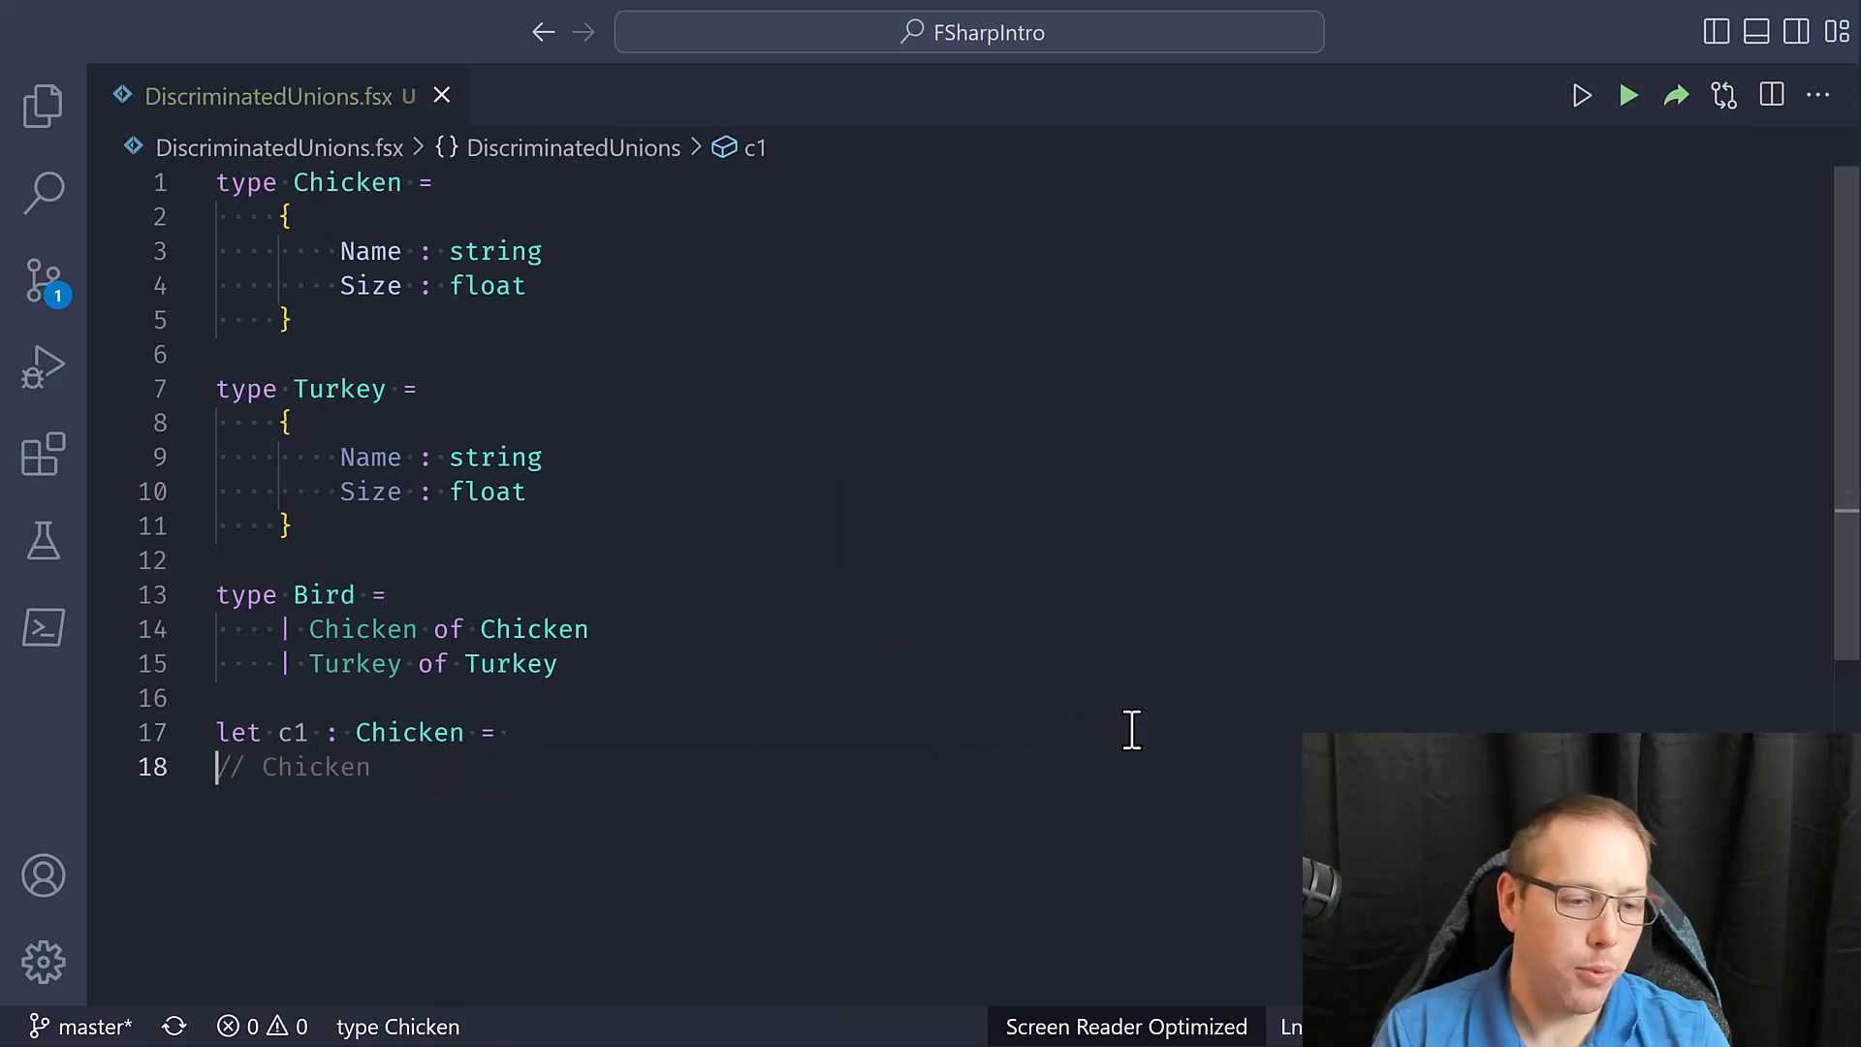
pyautogui.write('{ Name = "Clucky"; Size = 10.0 }')
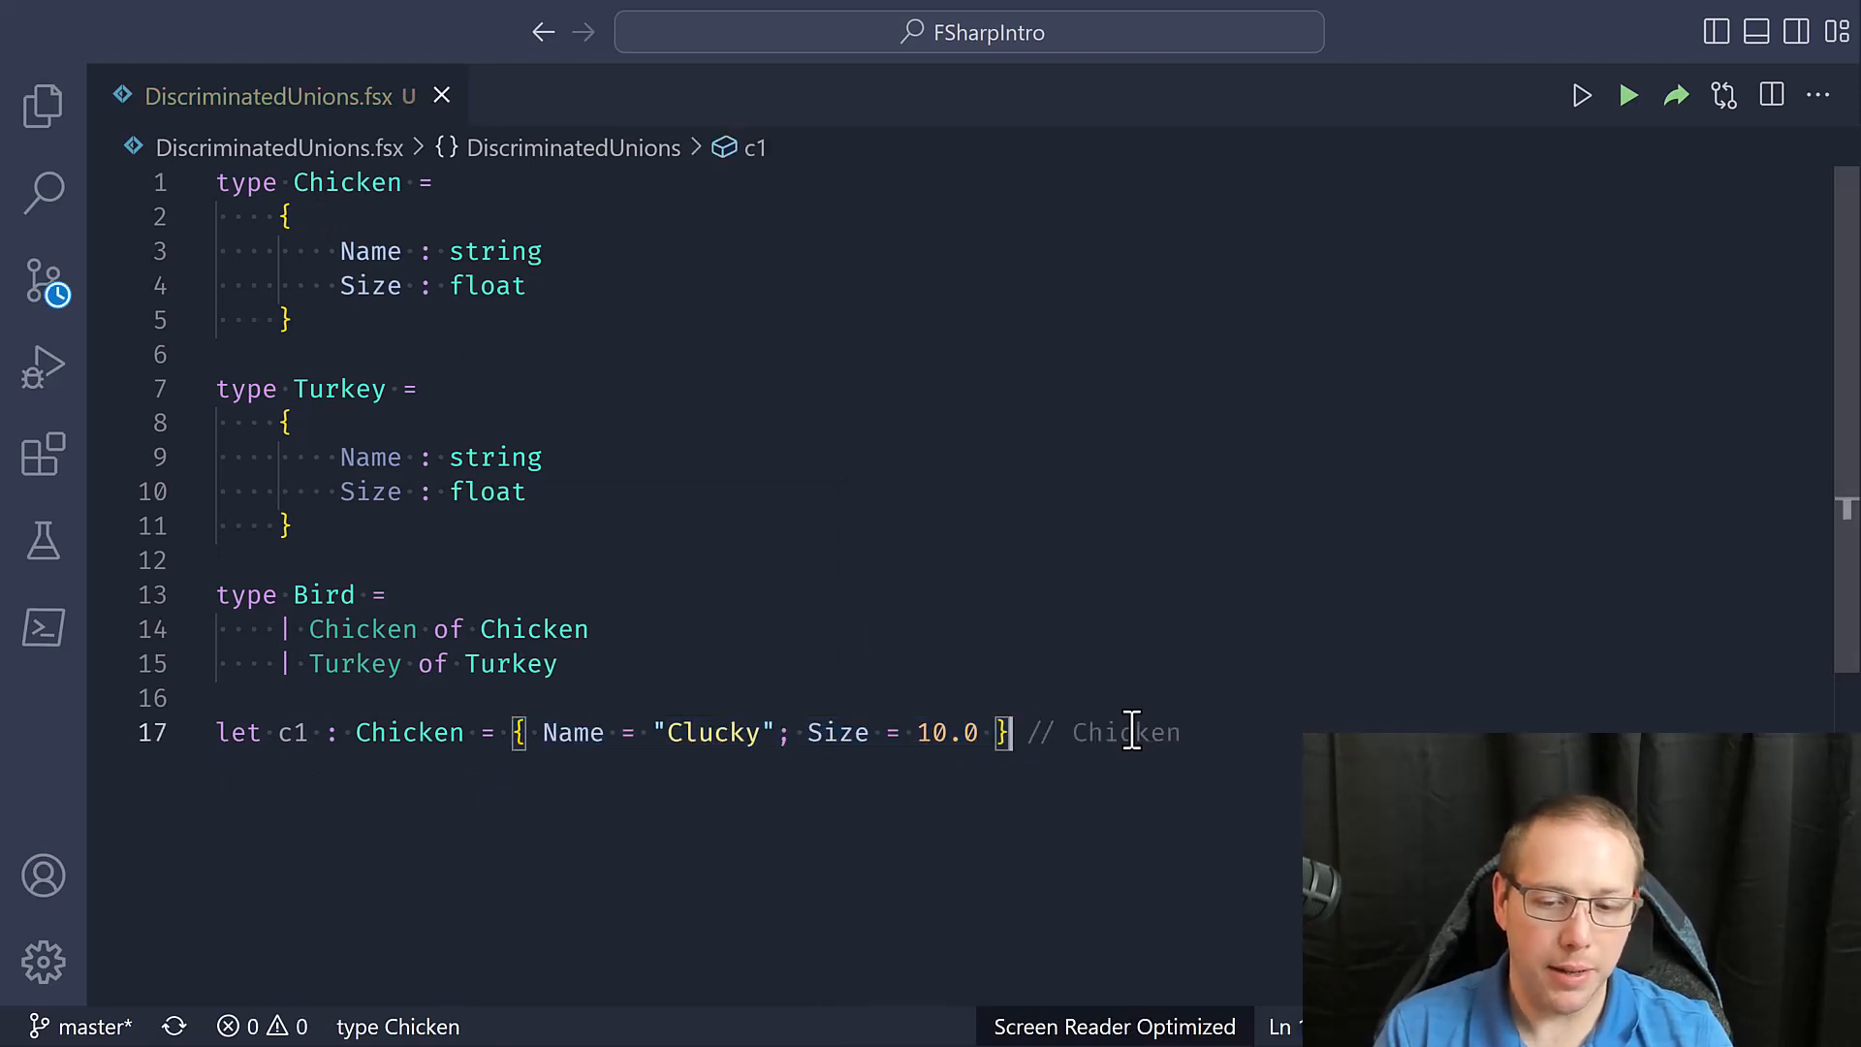
pyautogui.write('let b1 =')
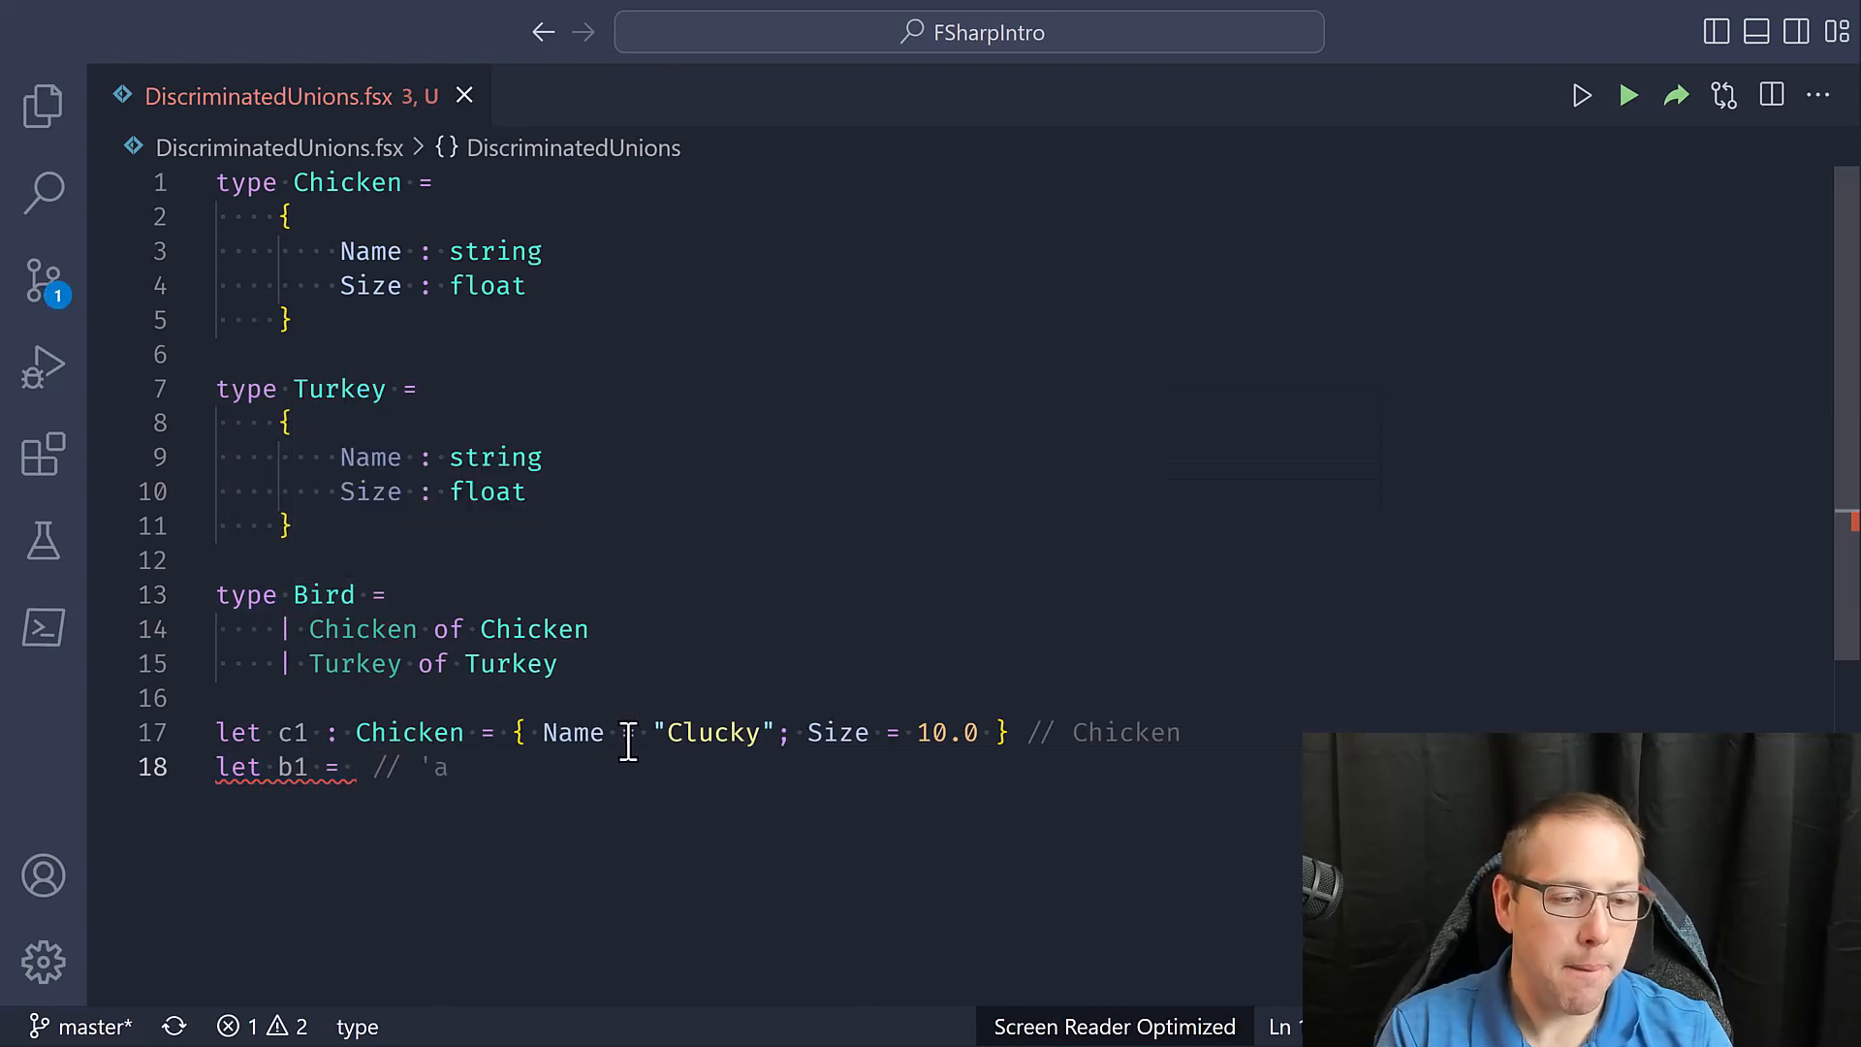
# Complete b1 as Bird.Chicken c1, accepting Chicken from IntelliSense
pyautogui.write('Bird.')
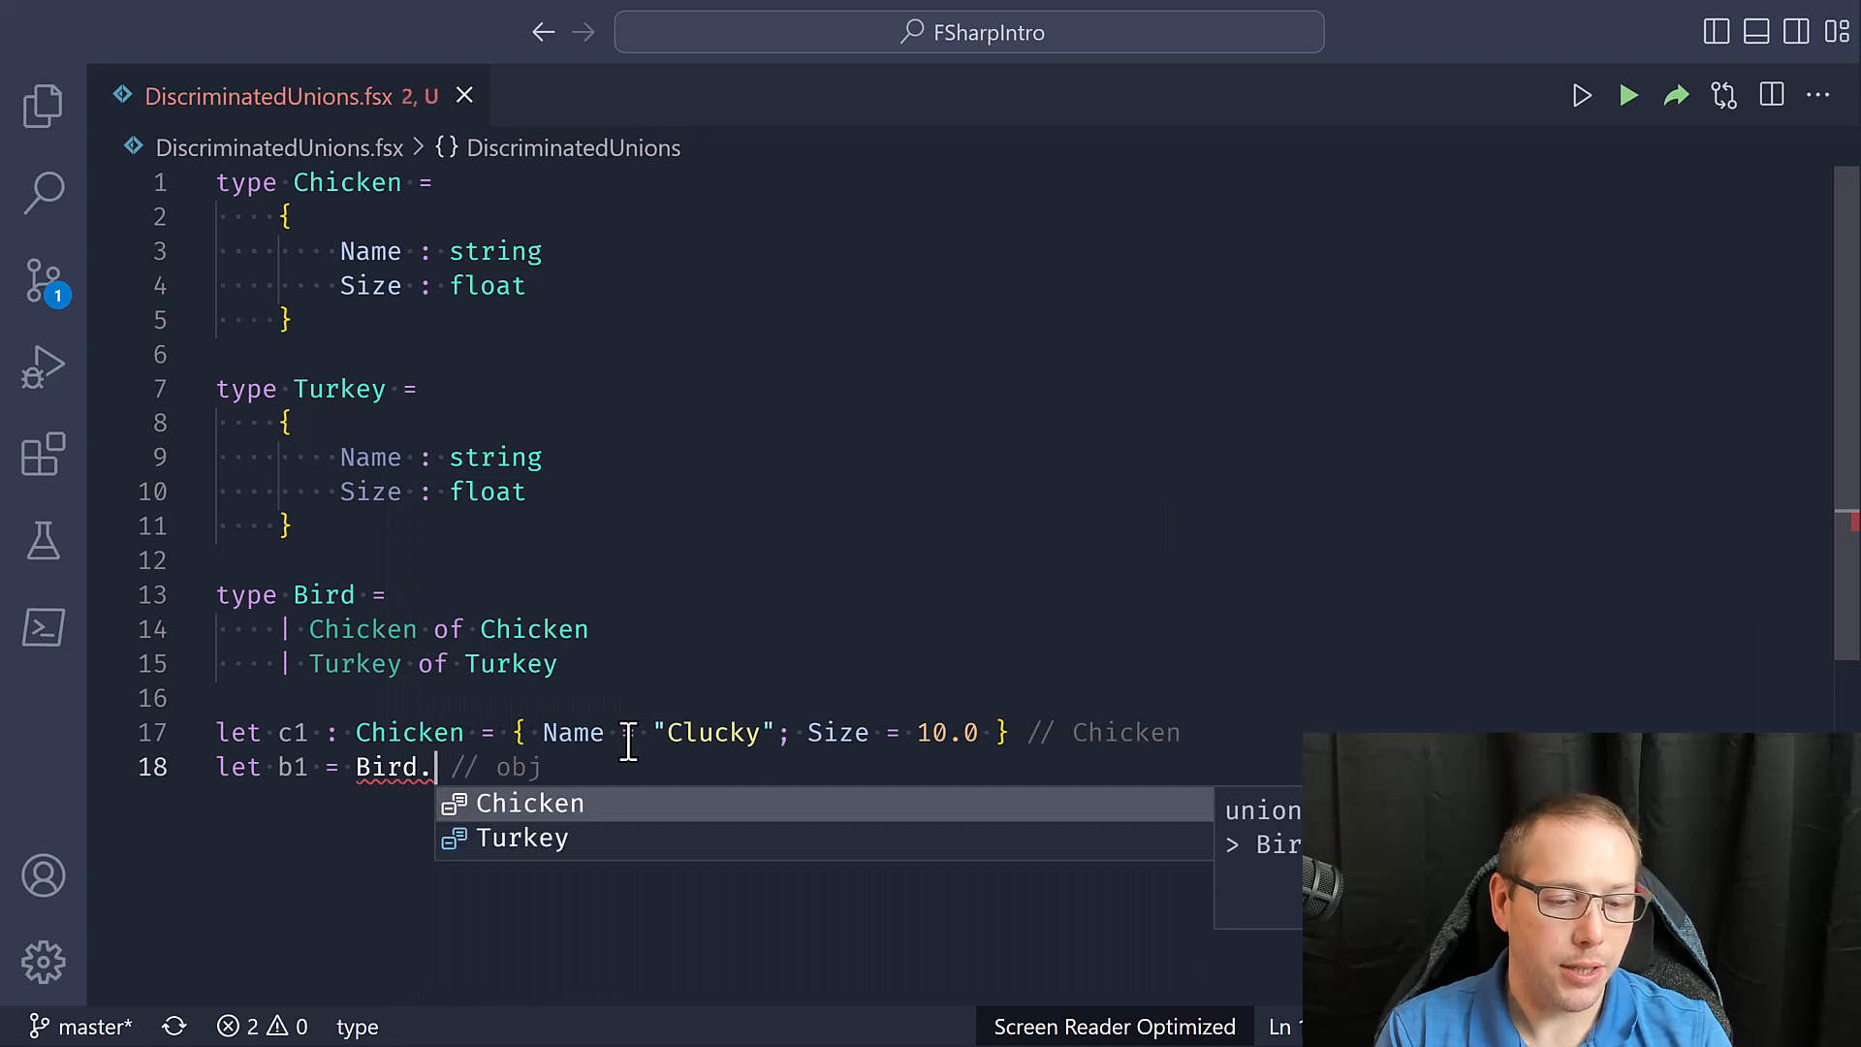
pyautogui.write('Chi')
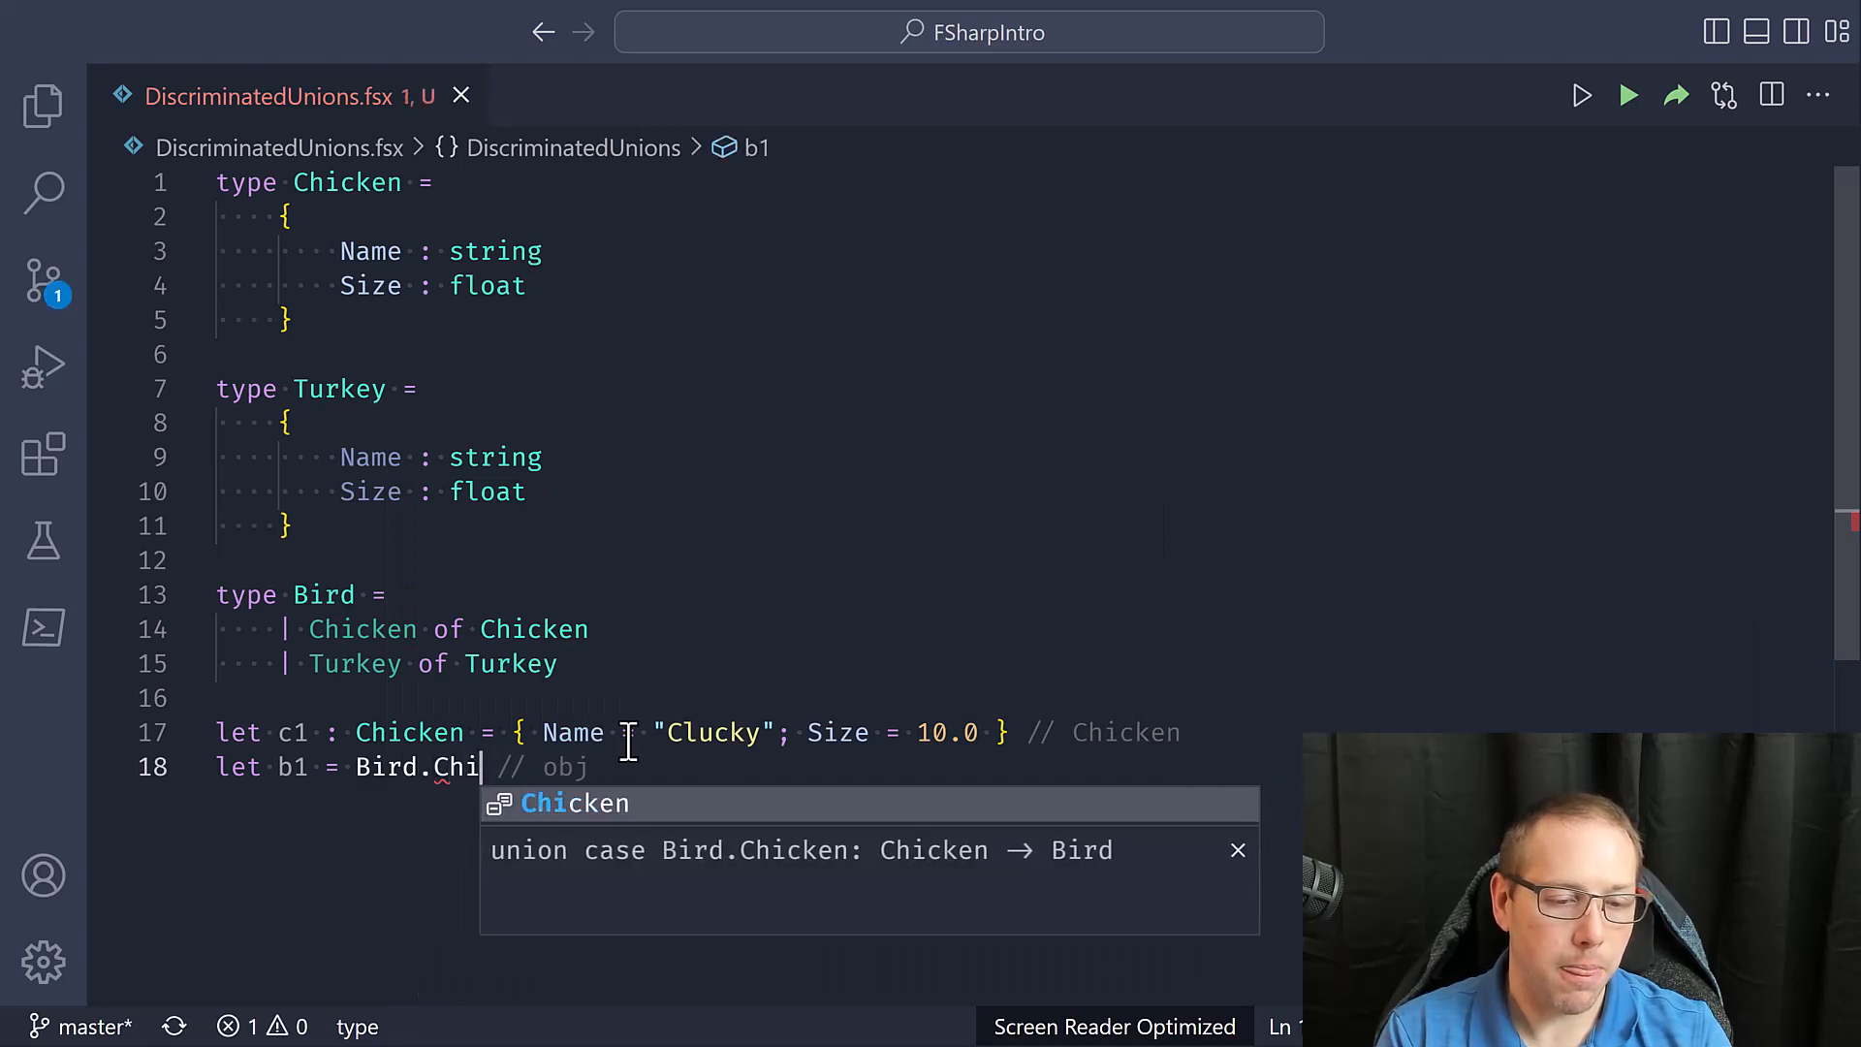
pyautogui.press('Tab')
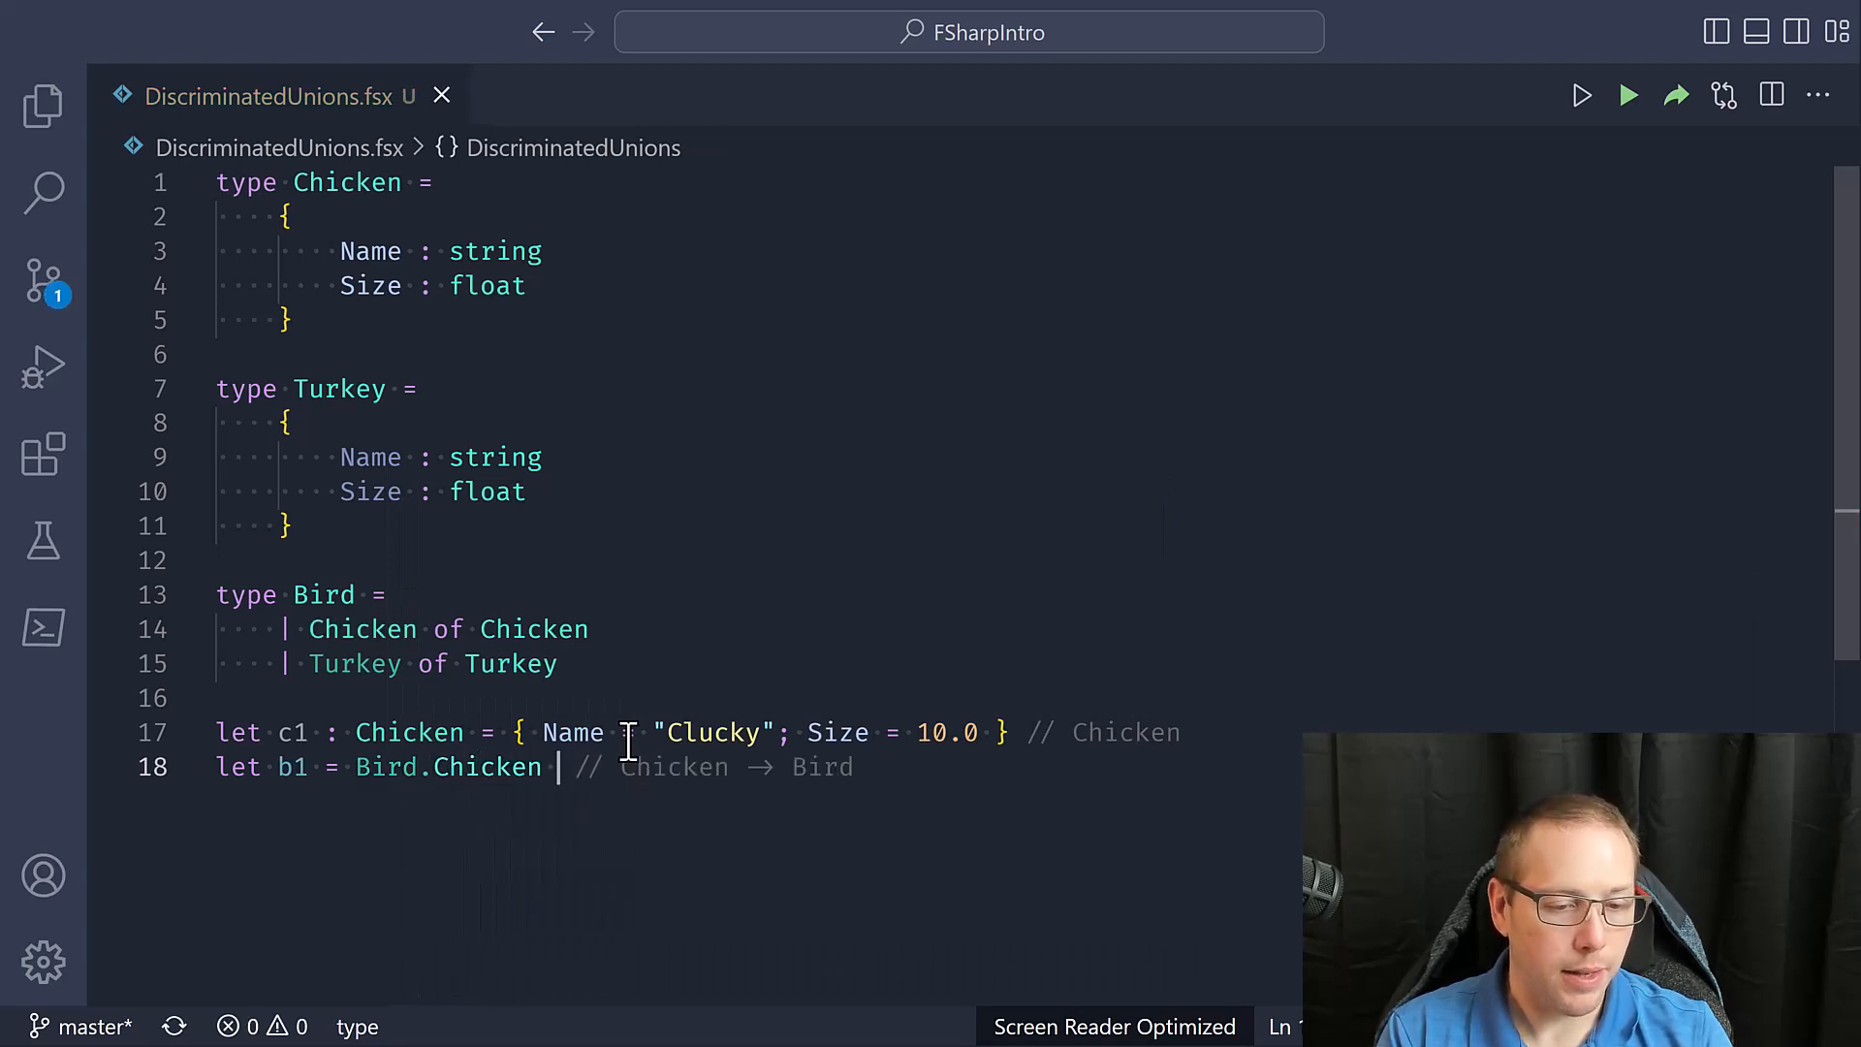
pyautogui.write('c1')
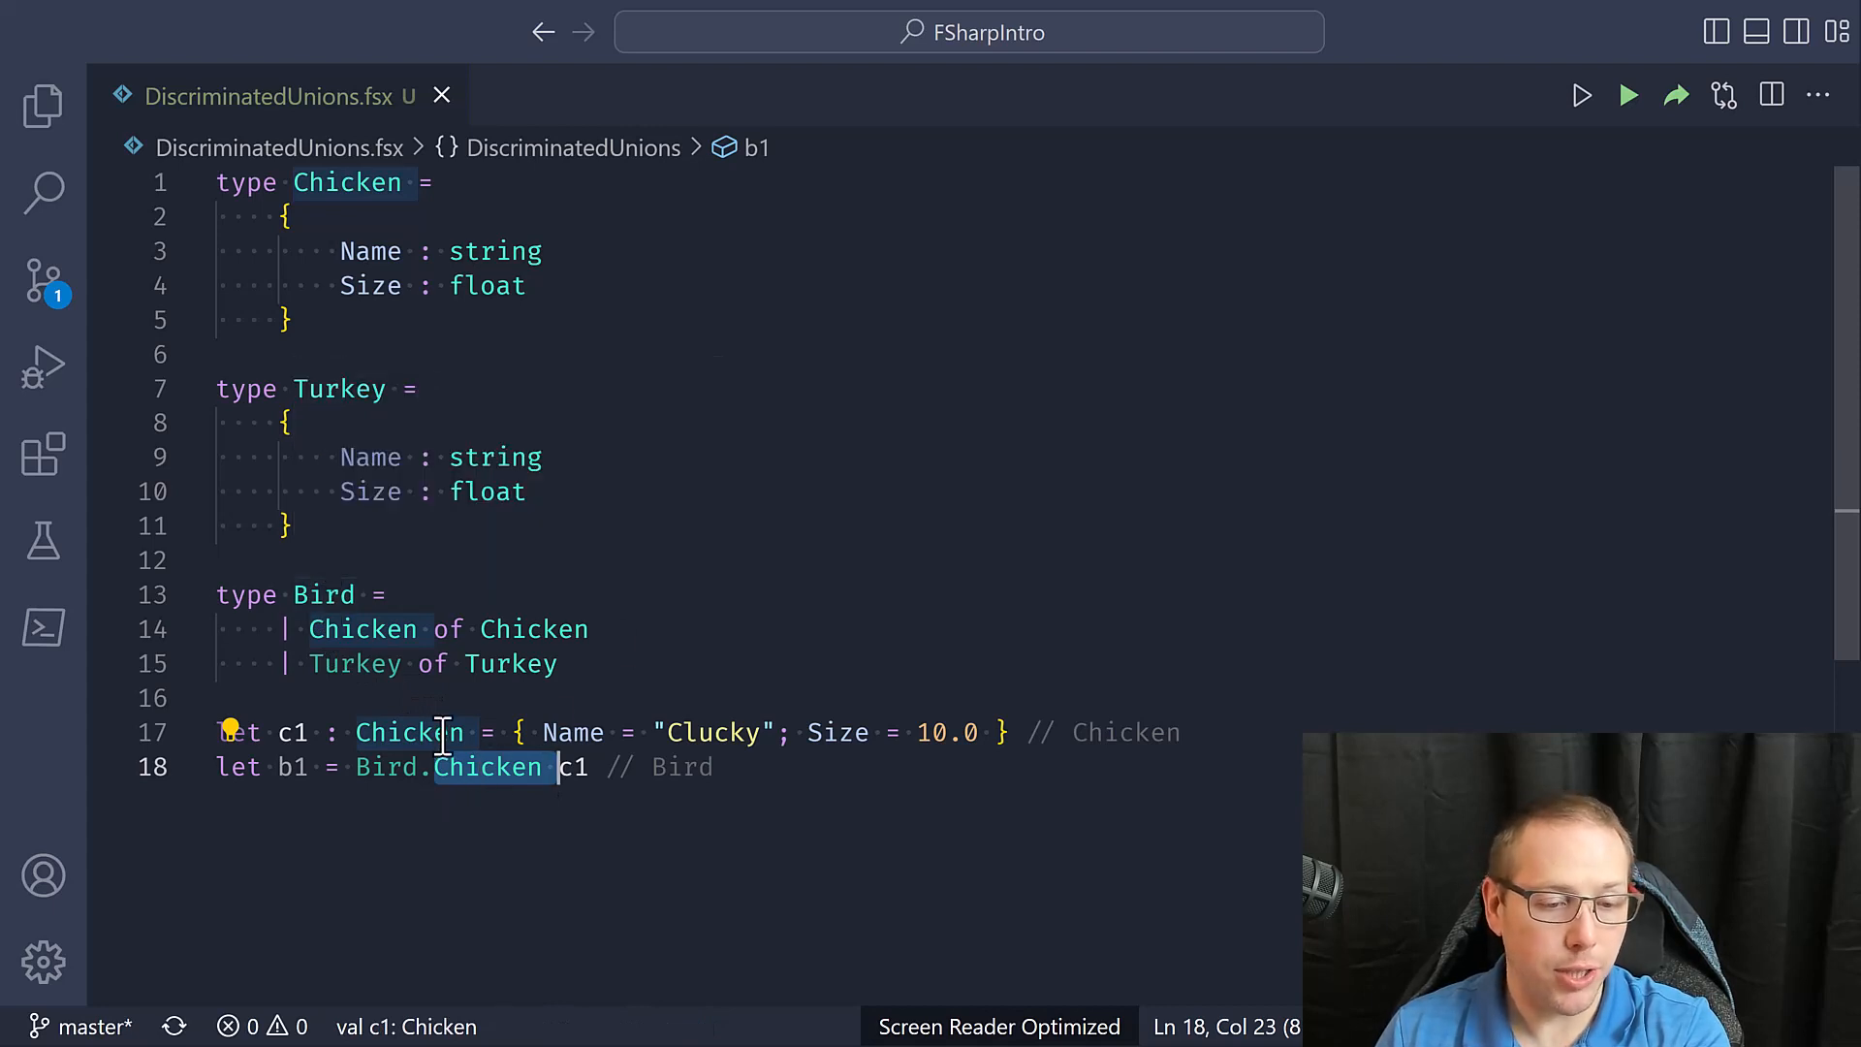
pyautogui.click(574, 767)
pyautogui.write('let t1 =')
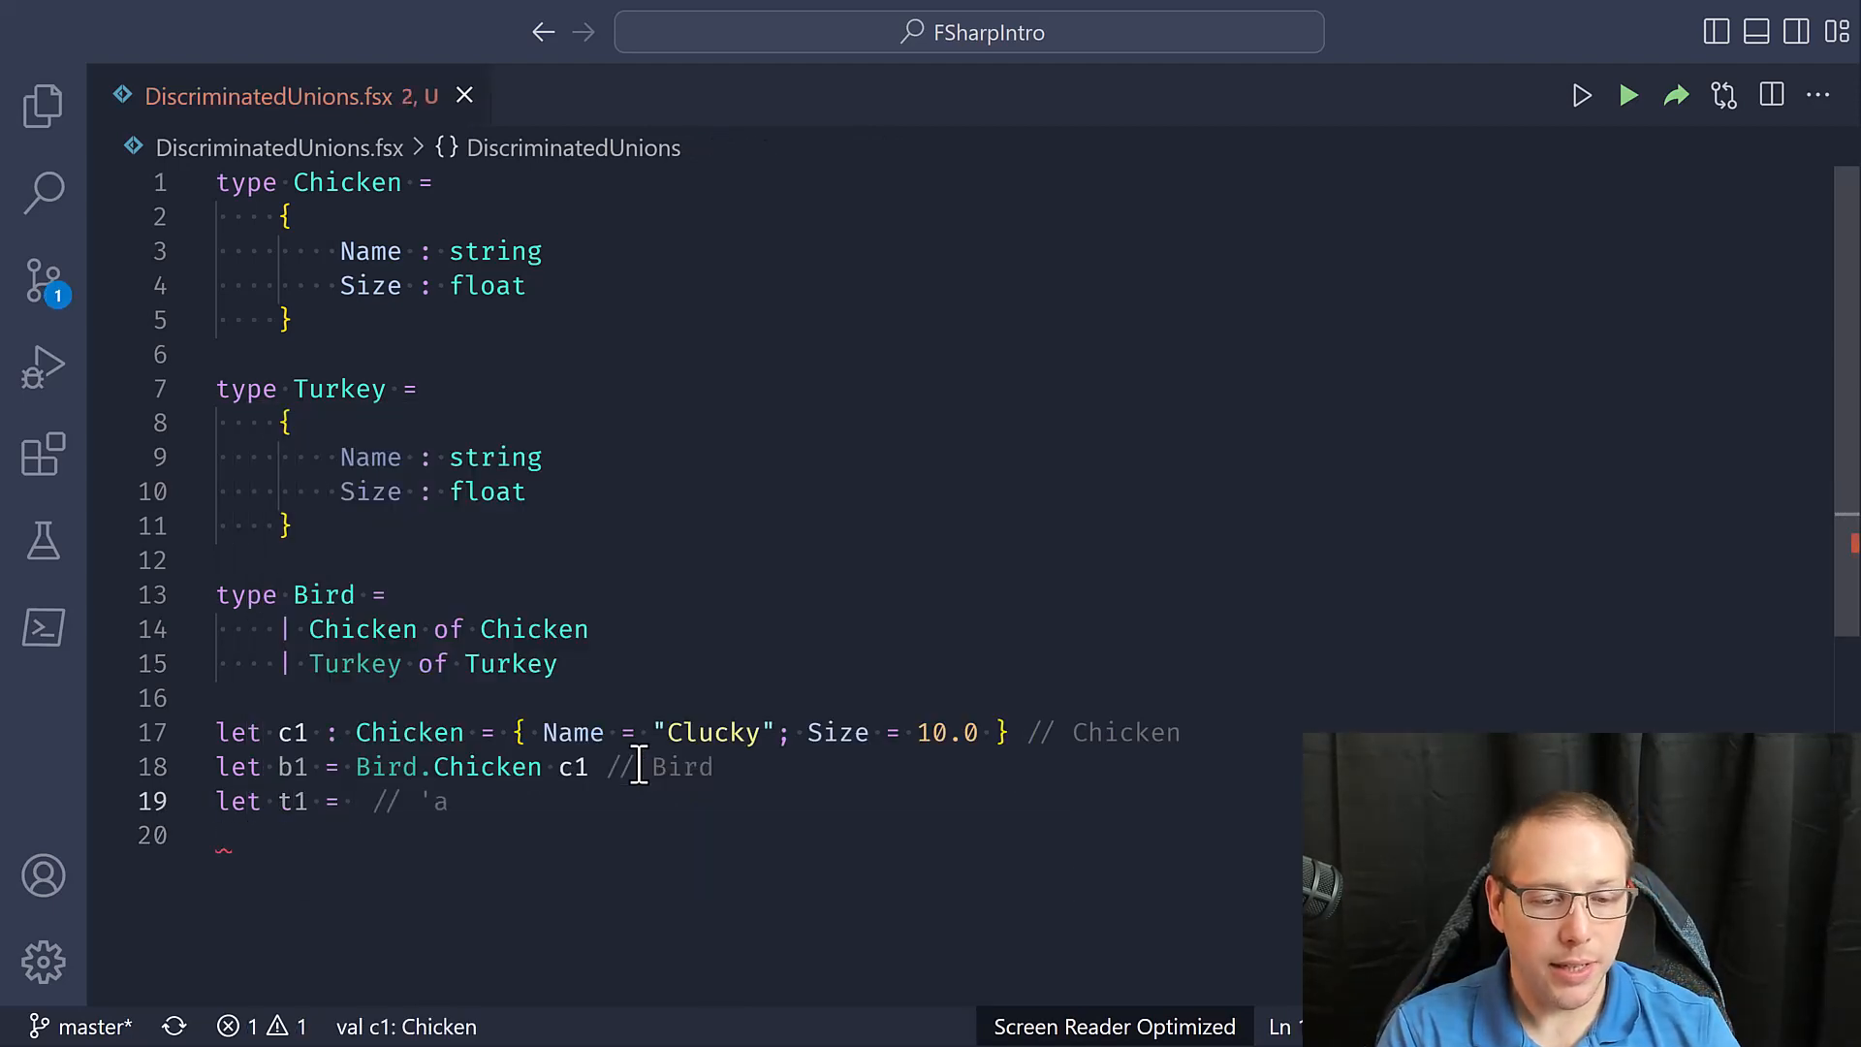
# Define t1 : Turkey = { Name = ...; Size = 20.0 } and start 'let b2'
pyautogui.write(': Turkey =')
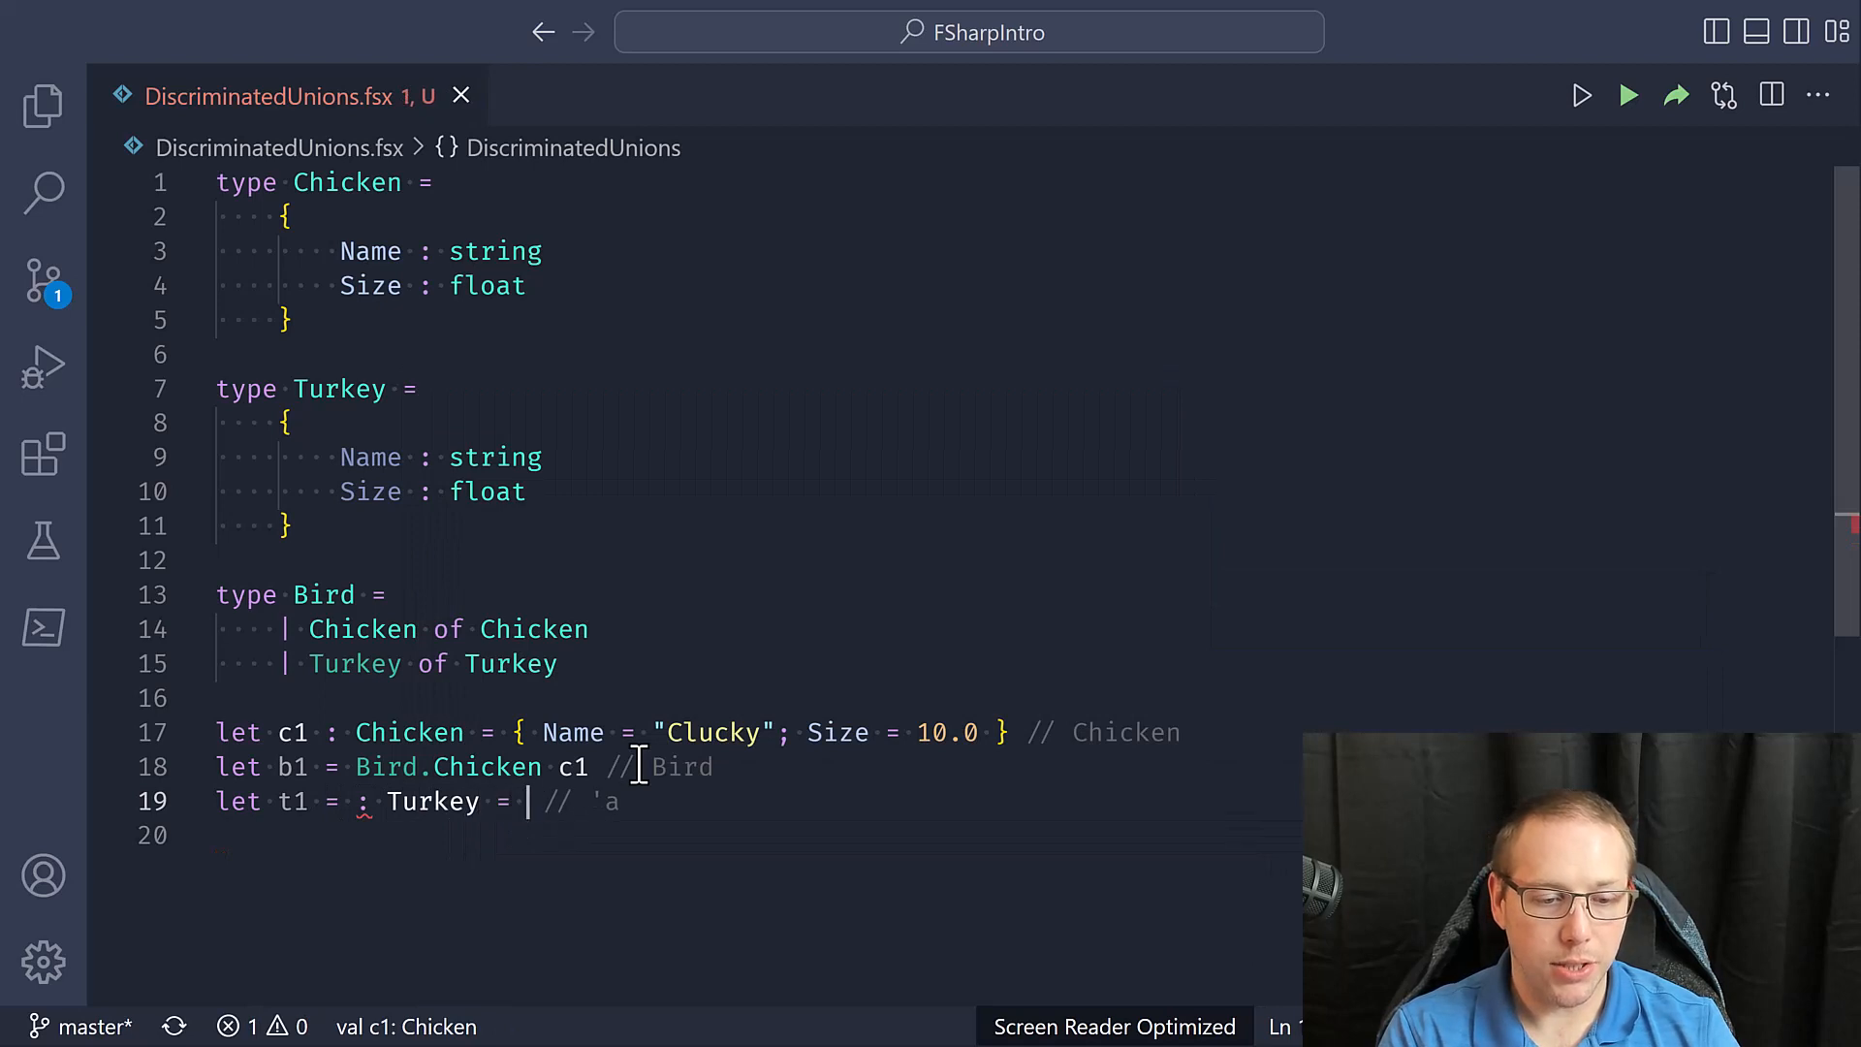
pyautogui.write('{ Name = }')
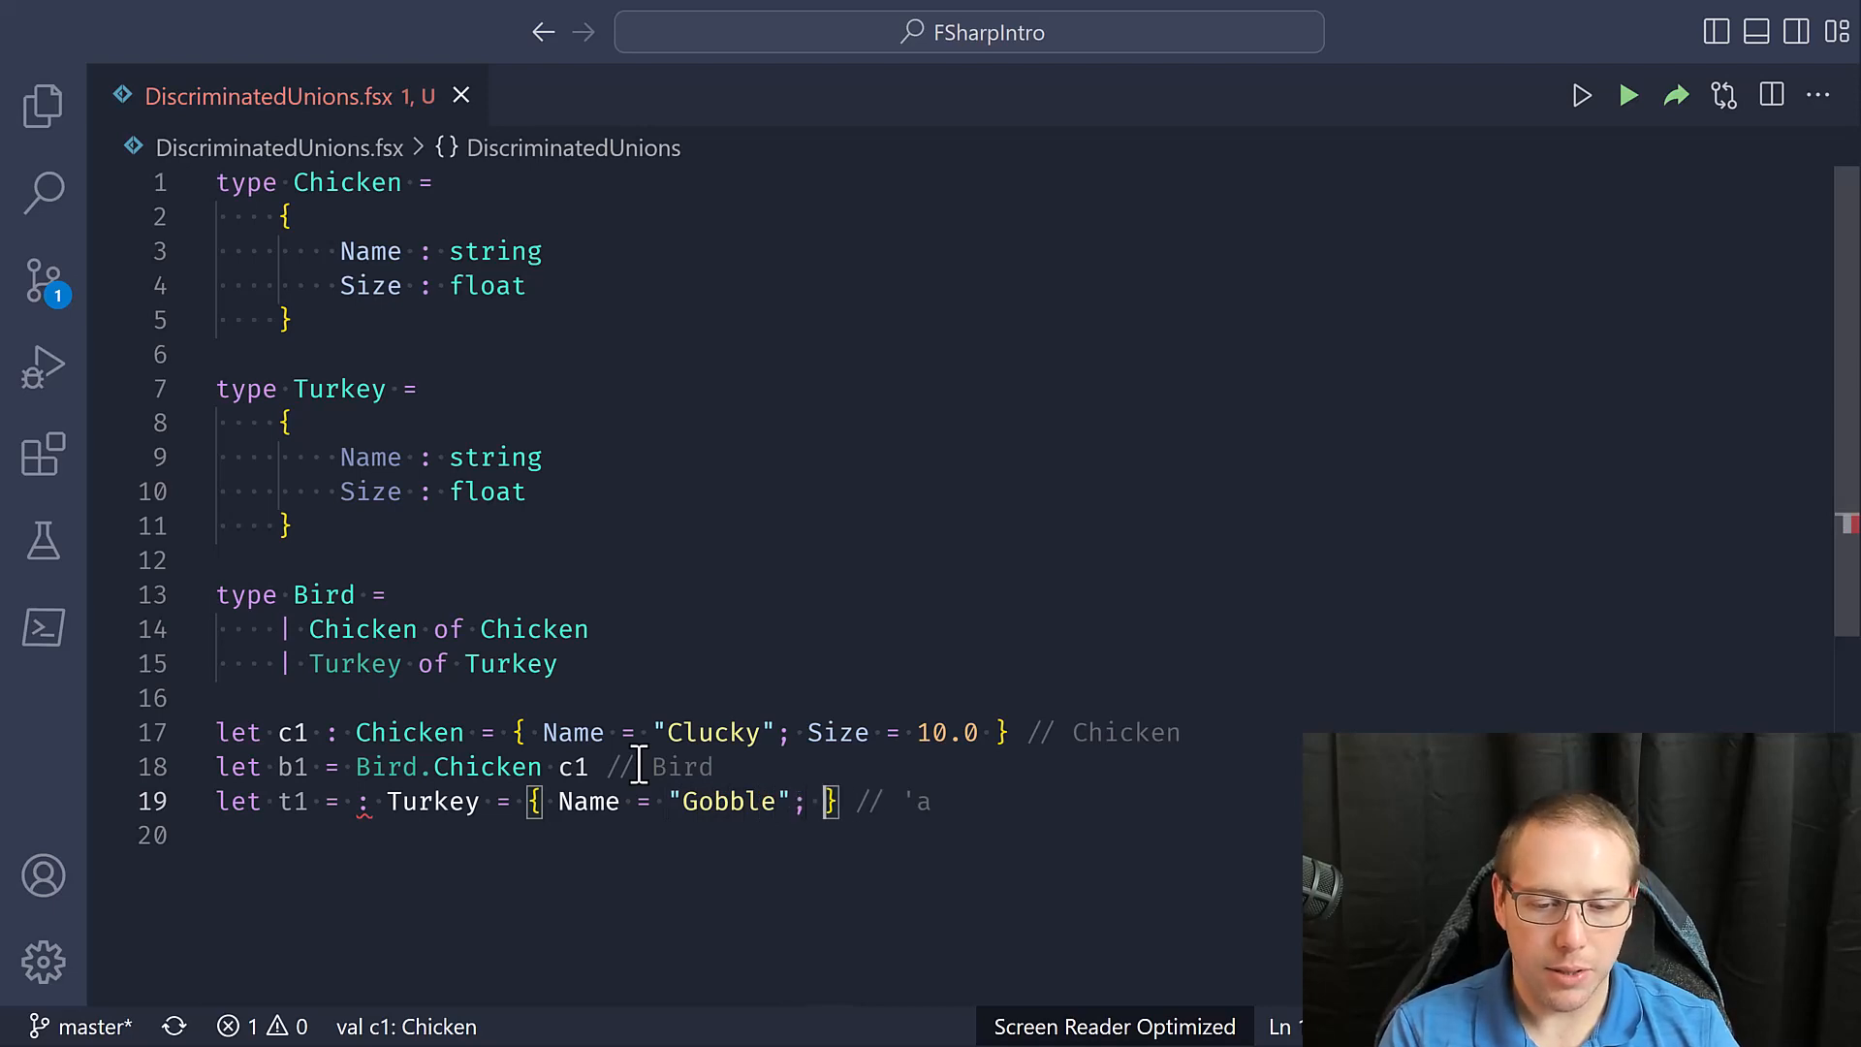
pyautogui.write('Size = 2')
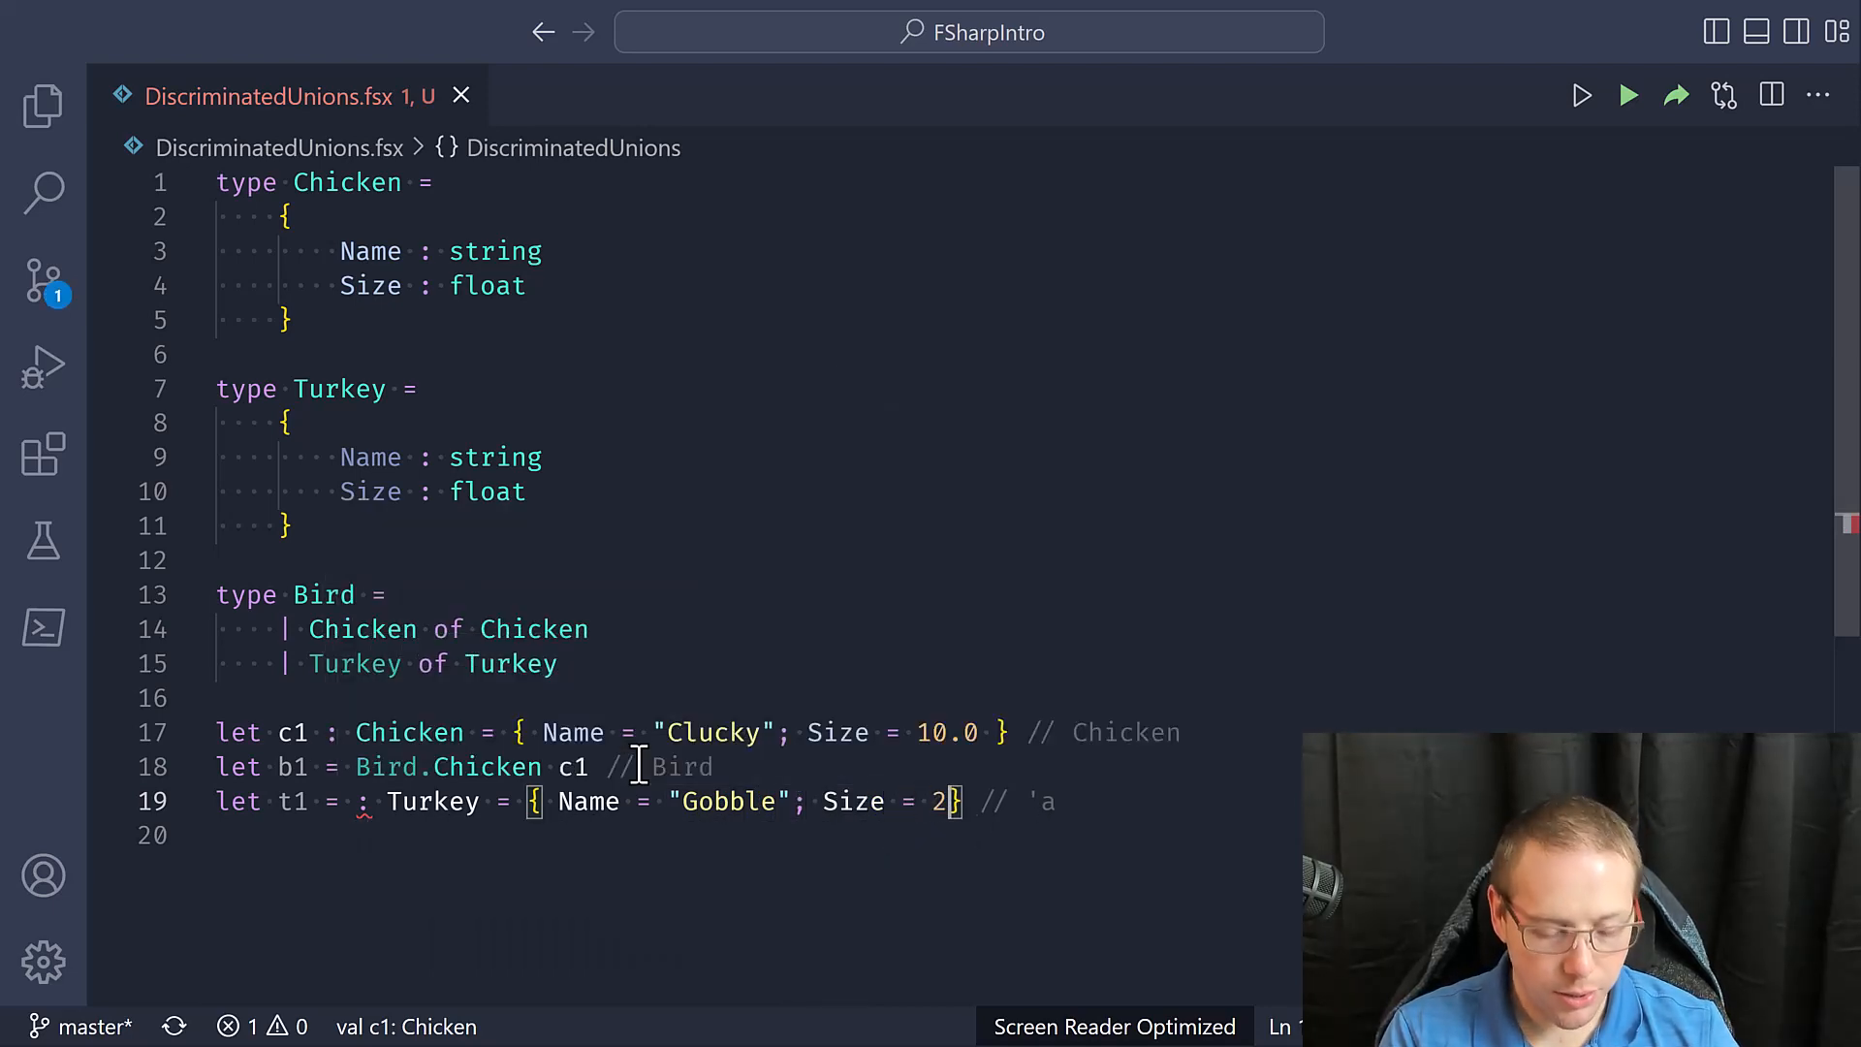
pyautogui.write('0.0')
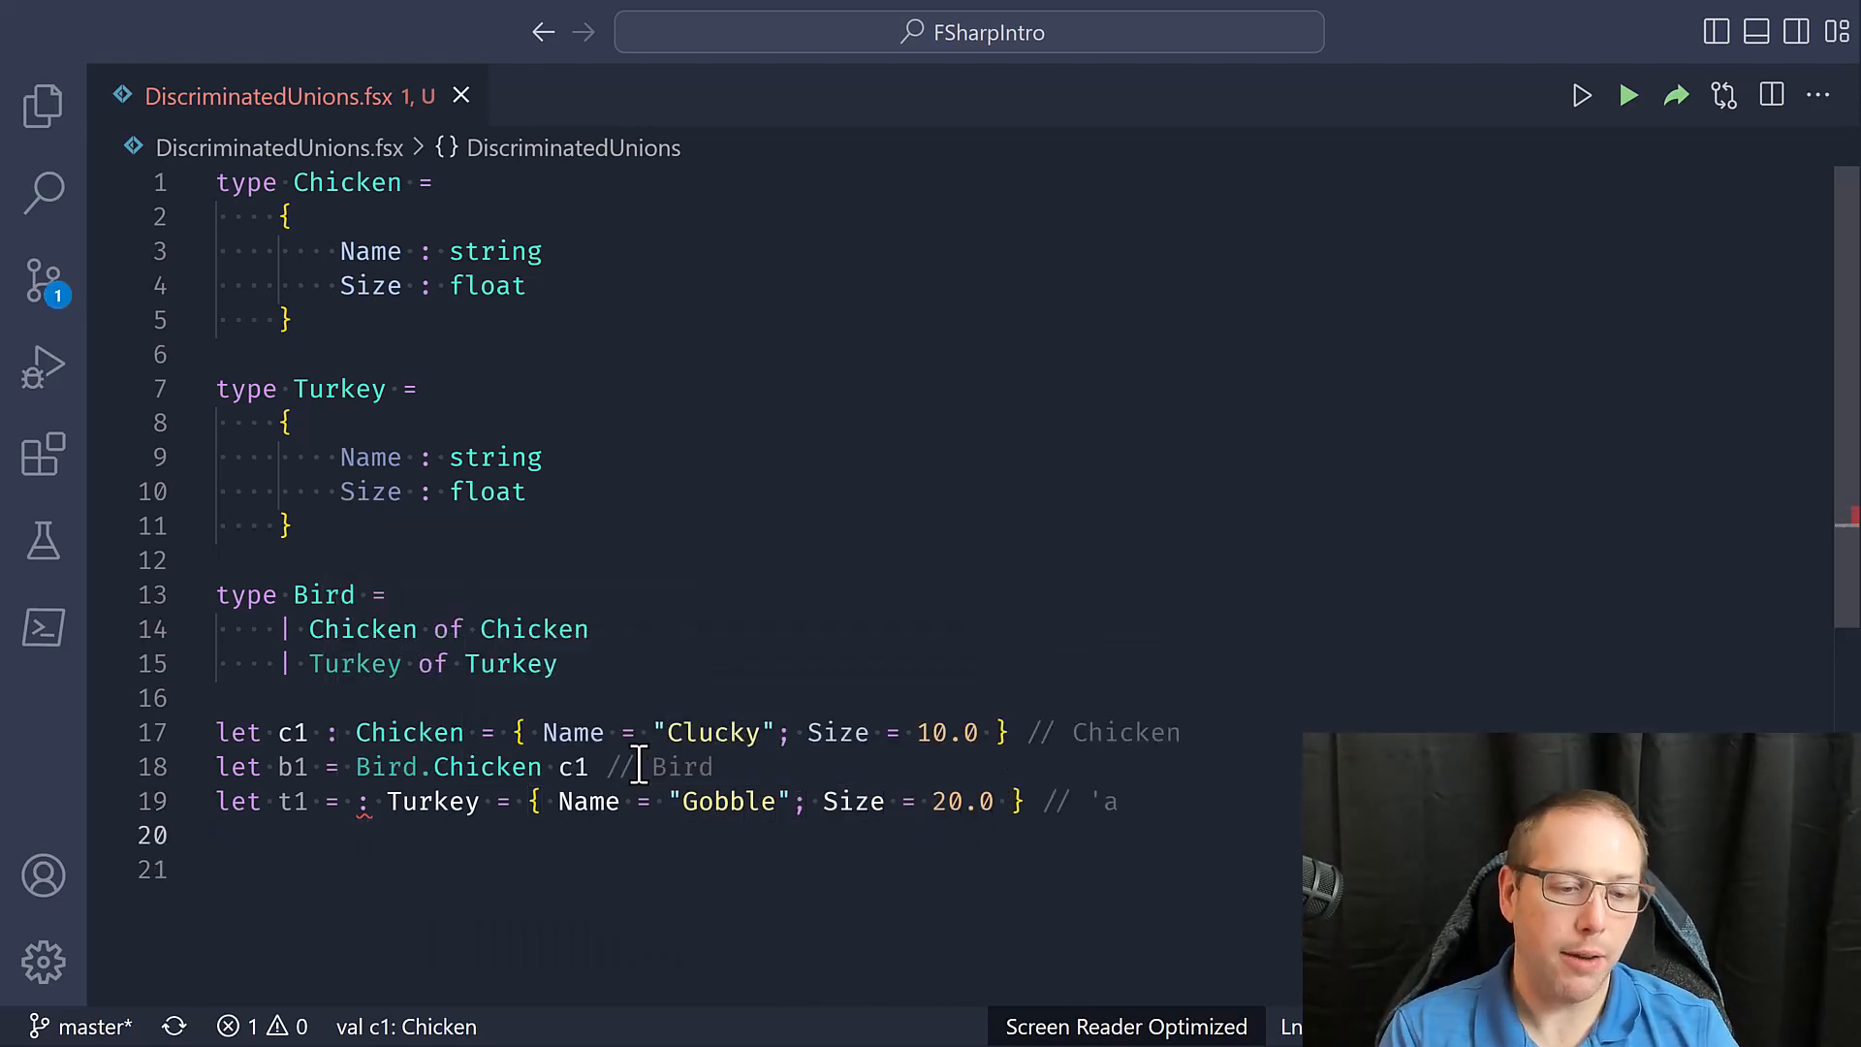
pyautogui.write('let b2 = Bird.Turkey t1')
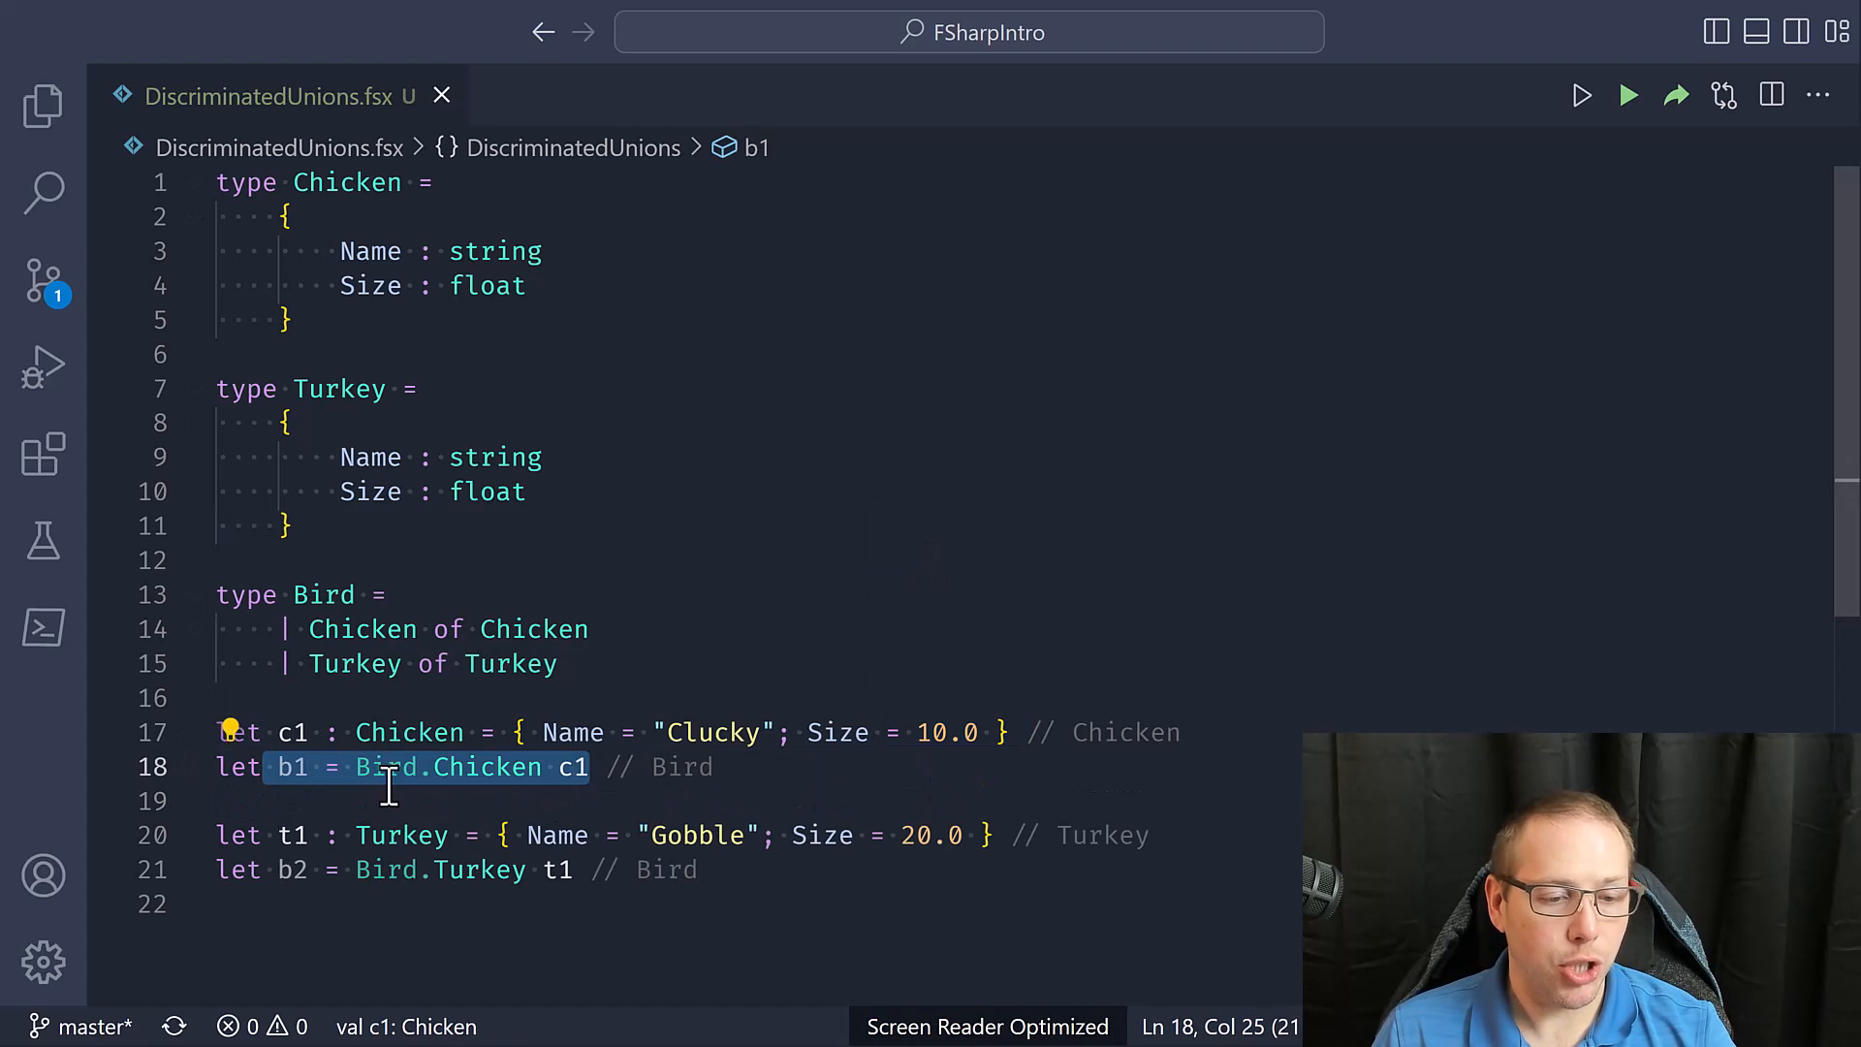
pyautogui.moveTo(291, 768)
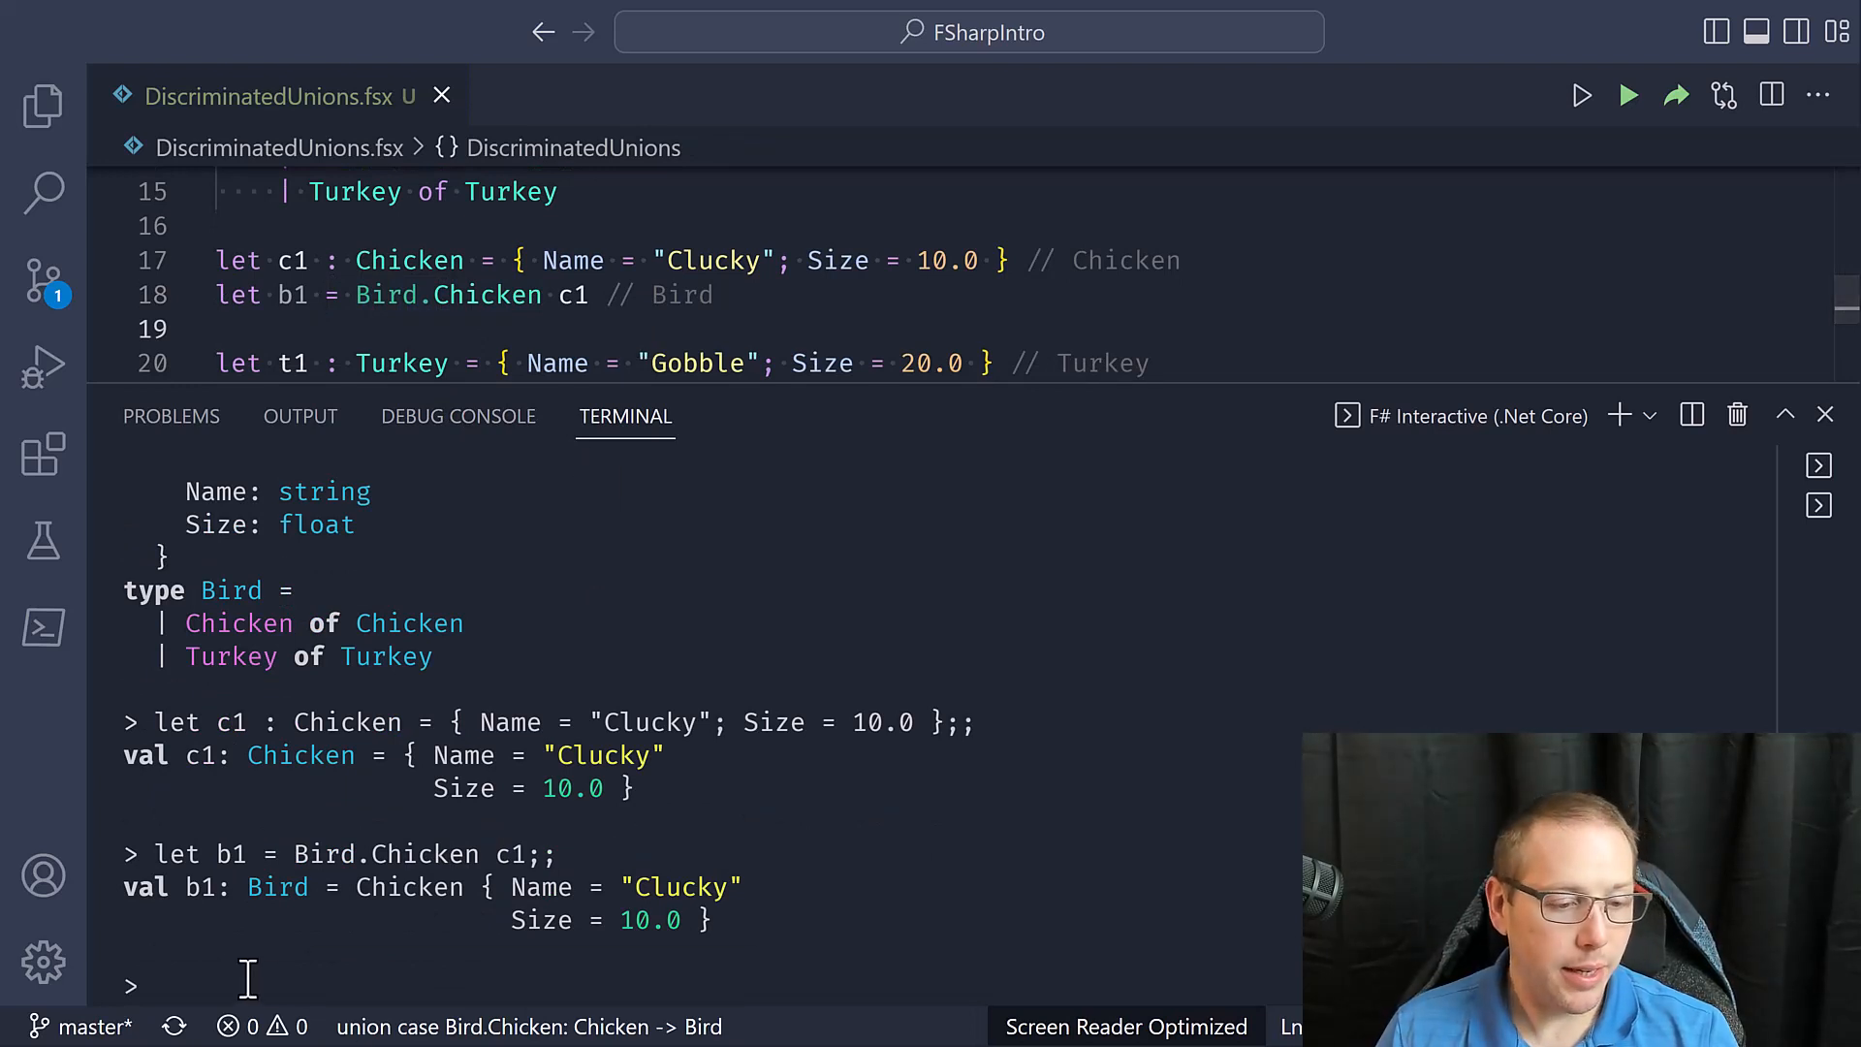
# Send the script to F# Interactive and begin a new 'le' binding below
pyautogui.doubleClick(204, 886)
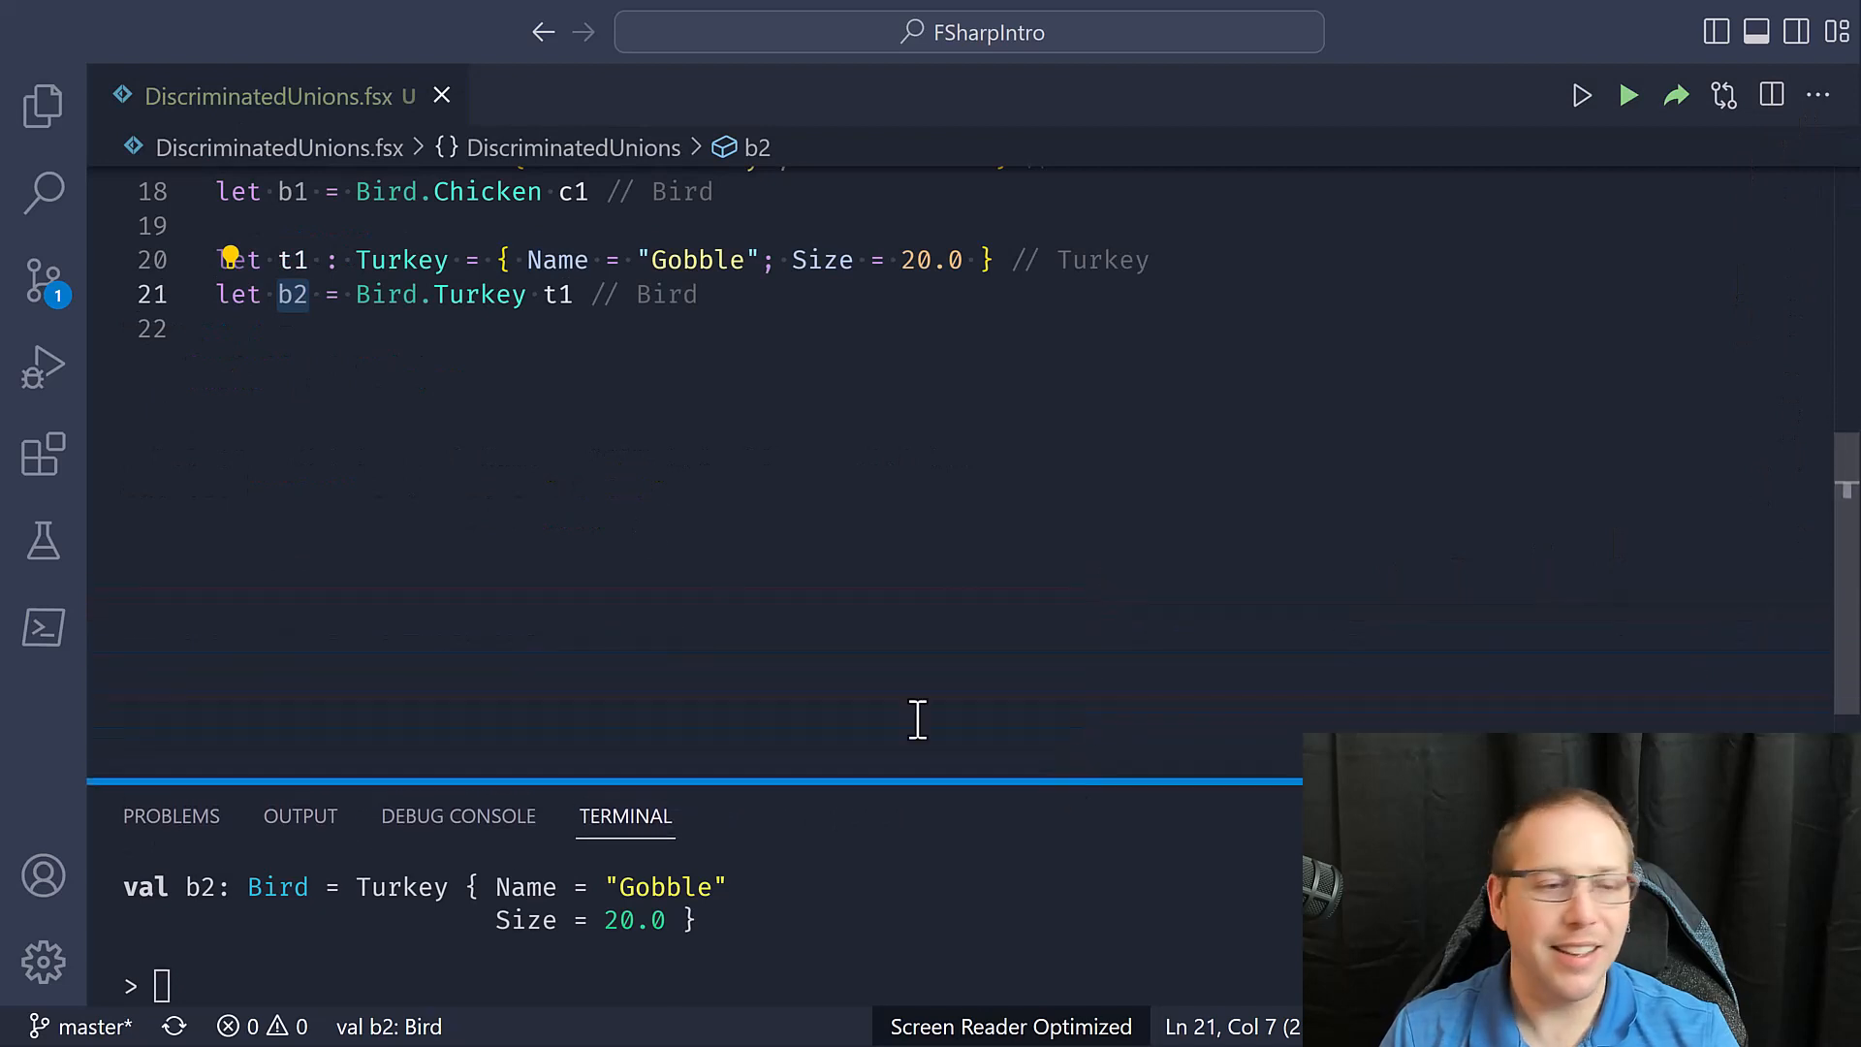
pyautogui.write('let myBir')
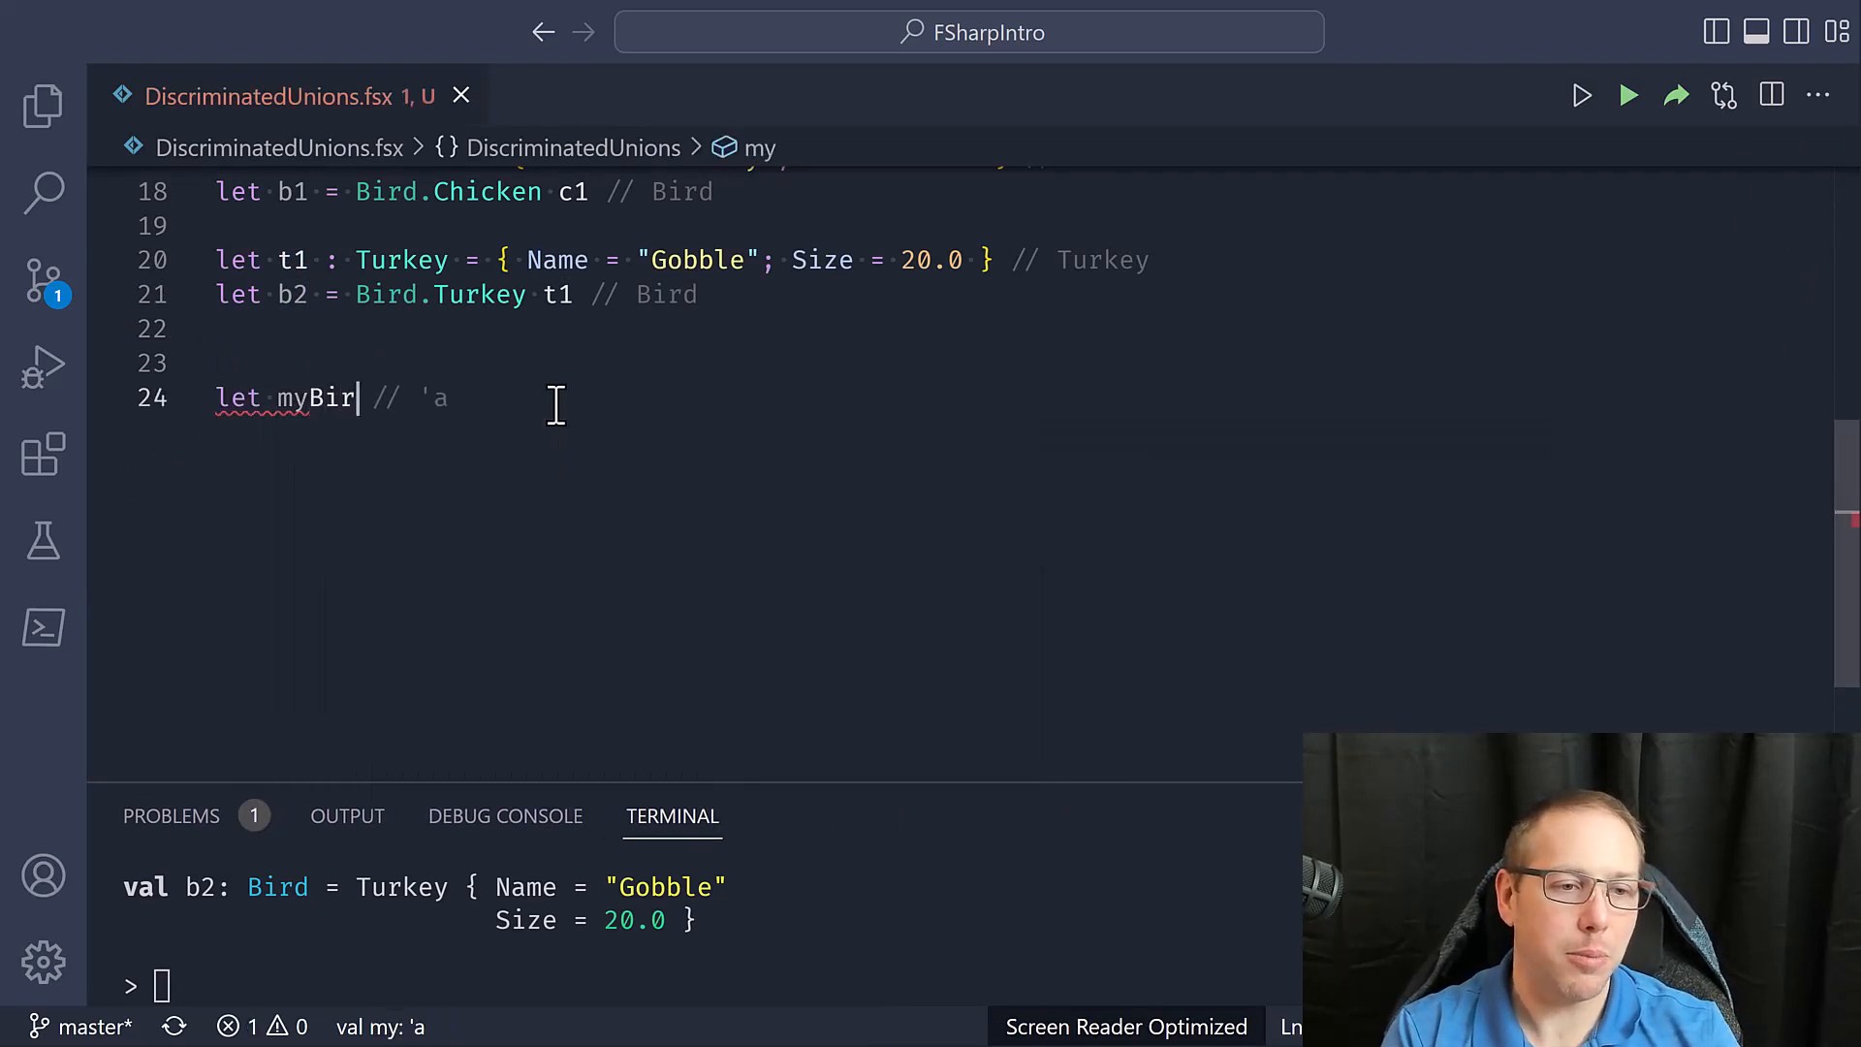
# Write the myBirdFunction header taking parameter (b: Bird)
pyautogui.write('dFunction ()')
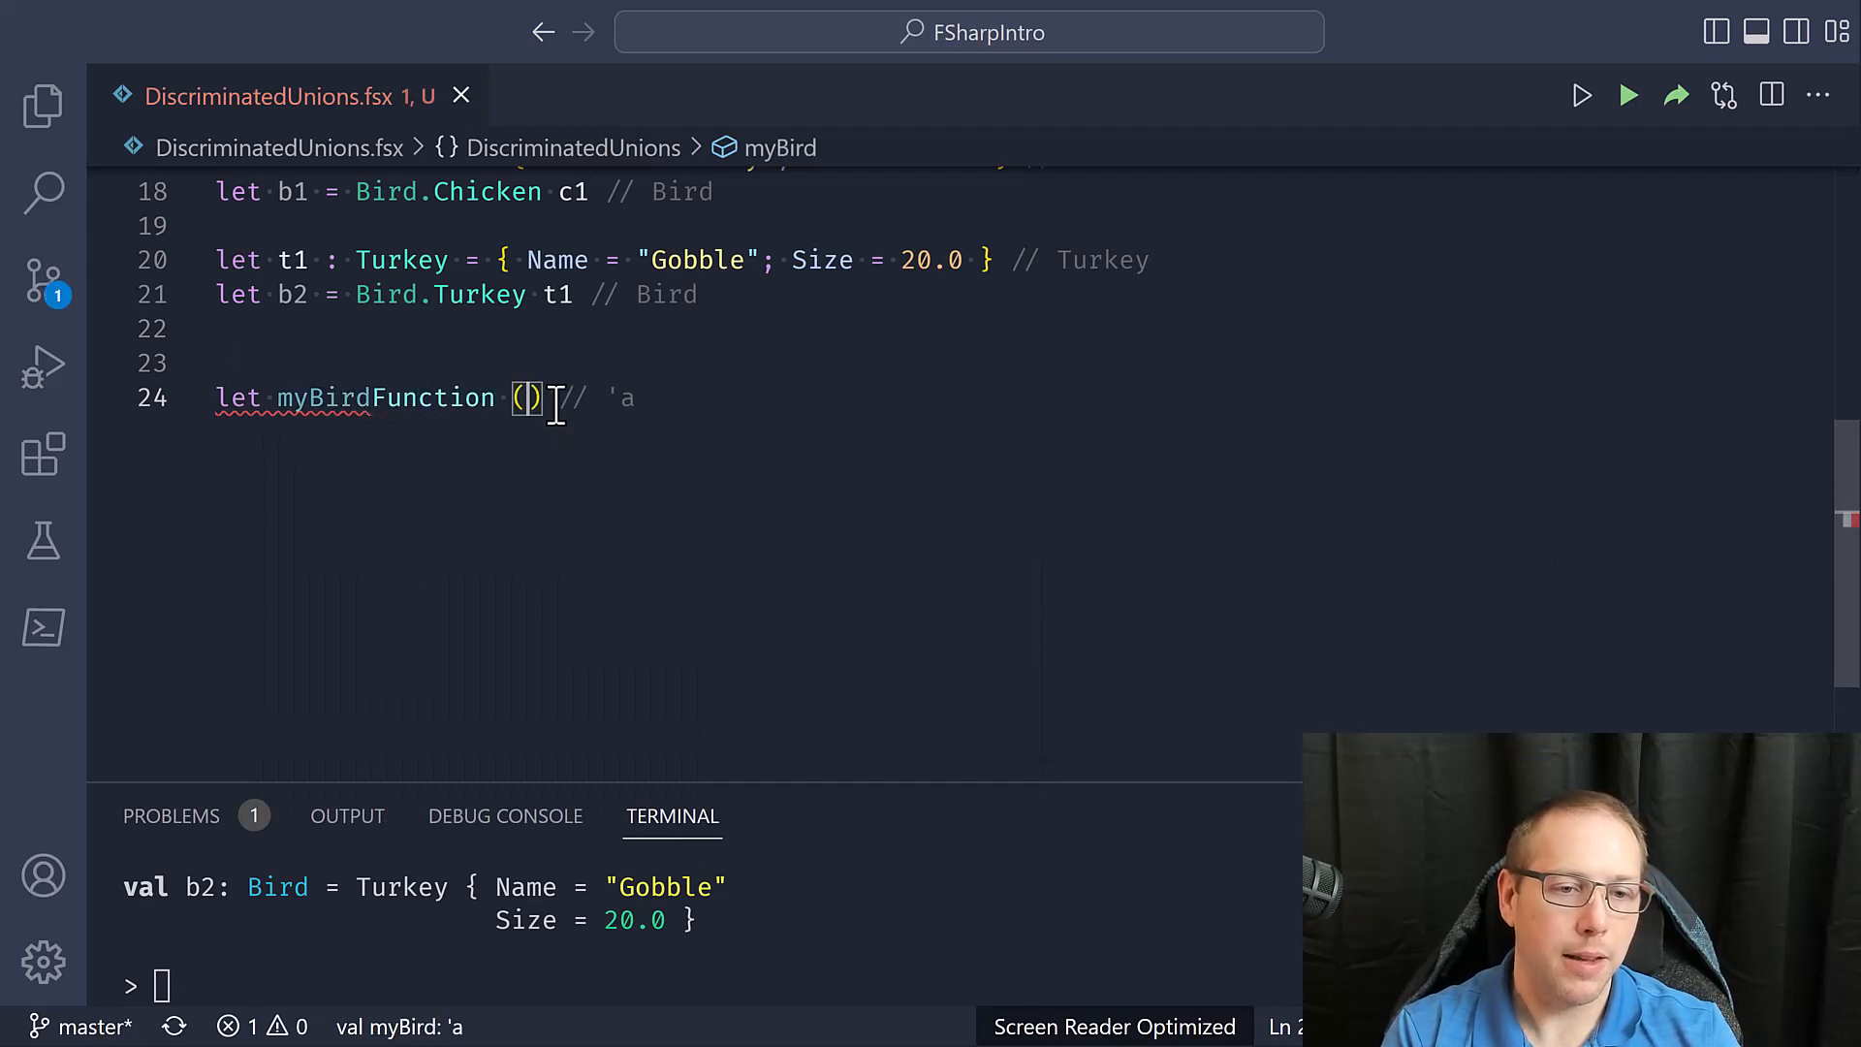
pyautogui.write('b: Bird')
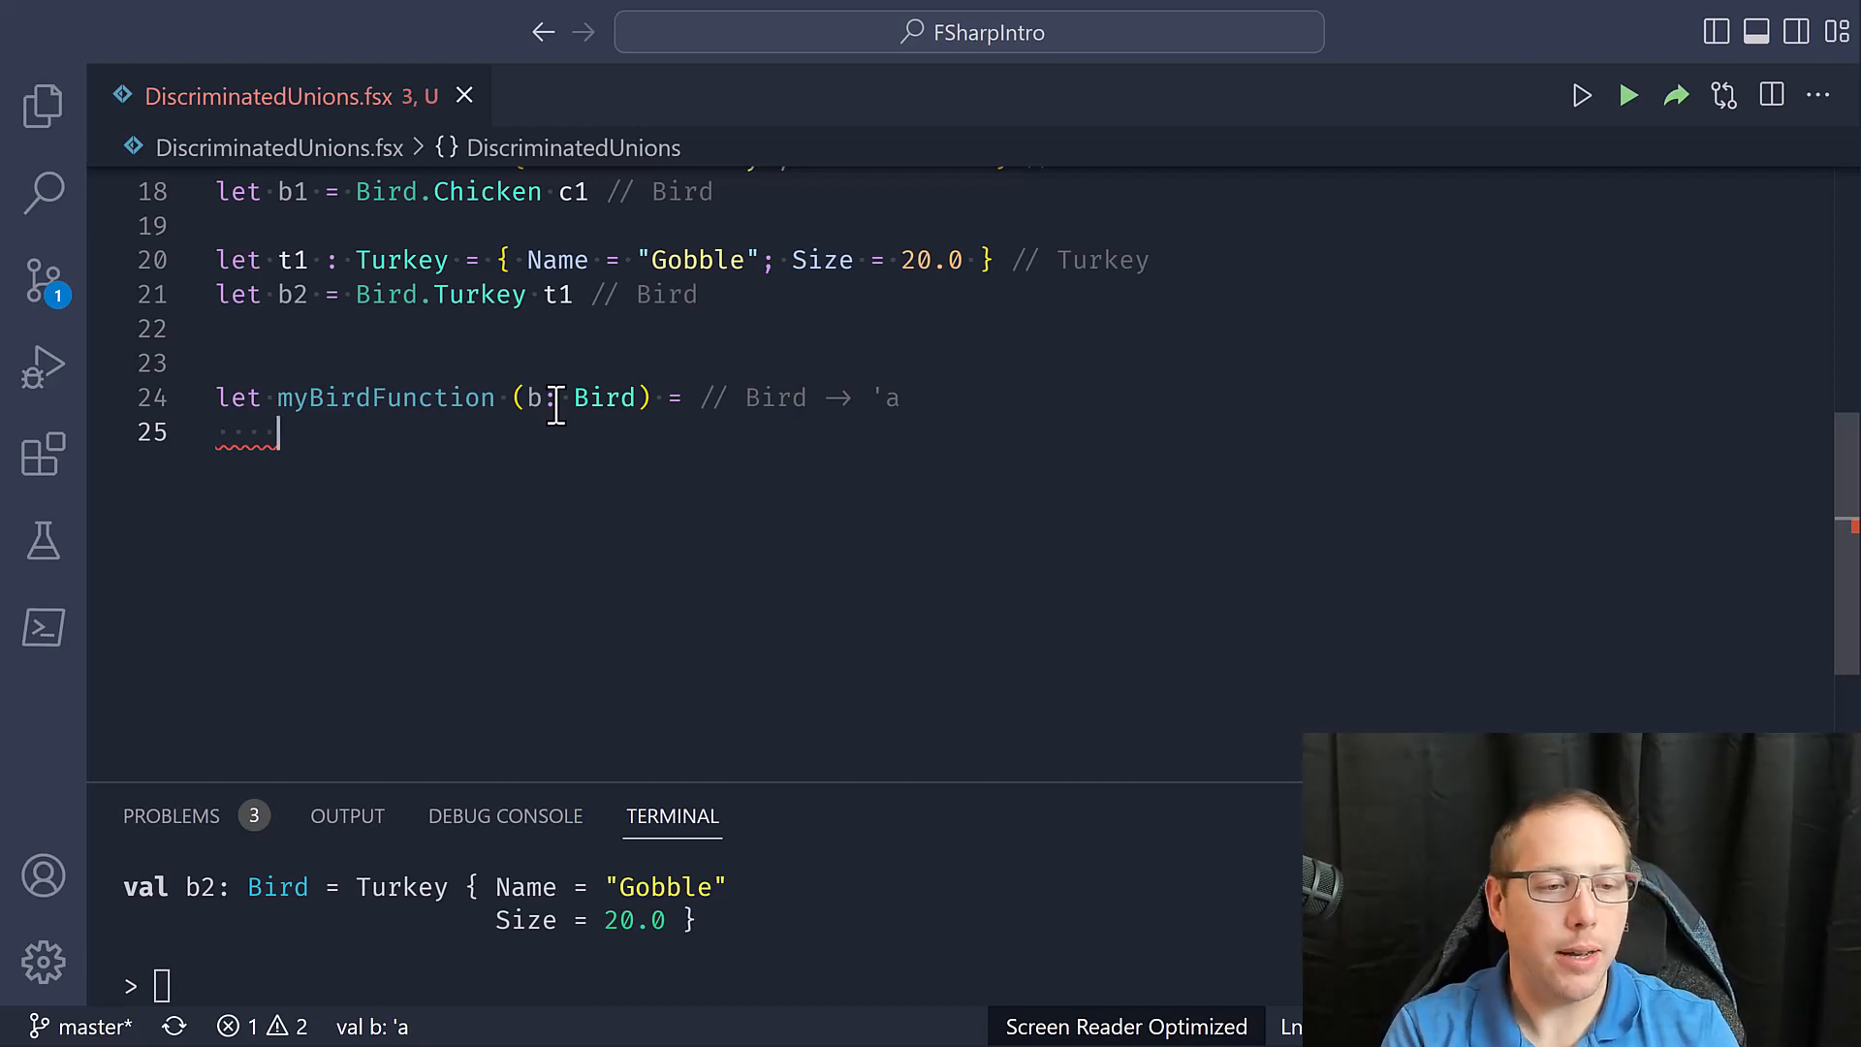
# Write 'match b with' and a Chicken c branch printing $"Chicken: {c.Name}"
pyautogui.write('match b wi')
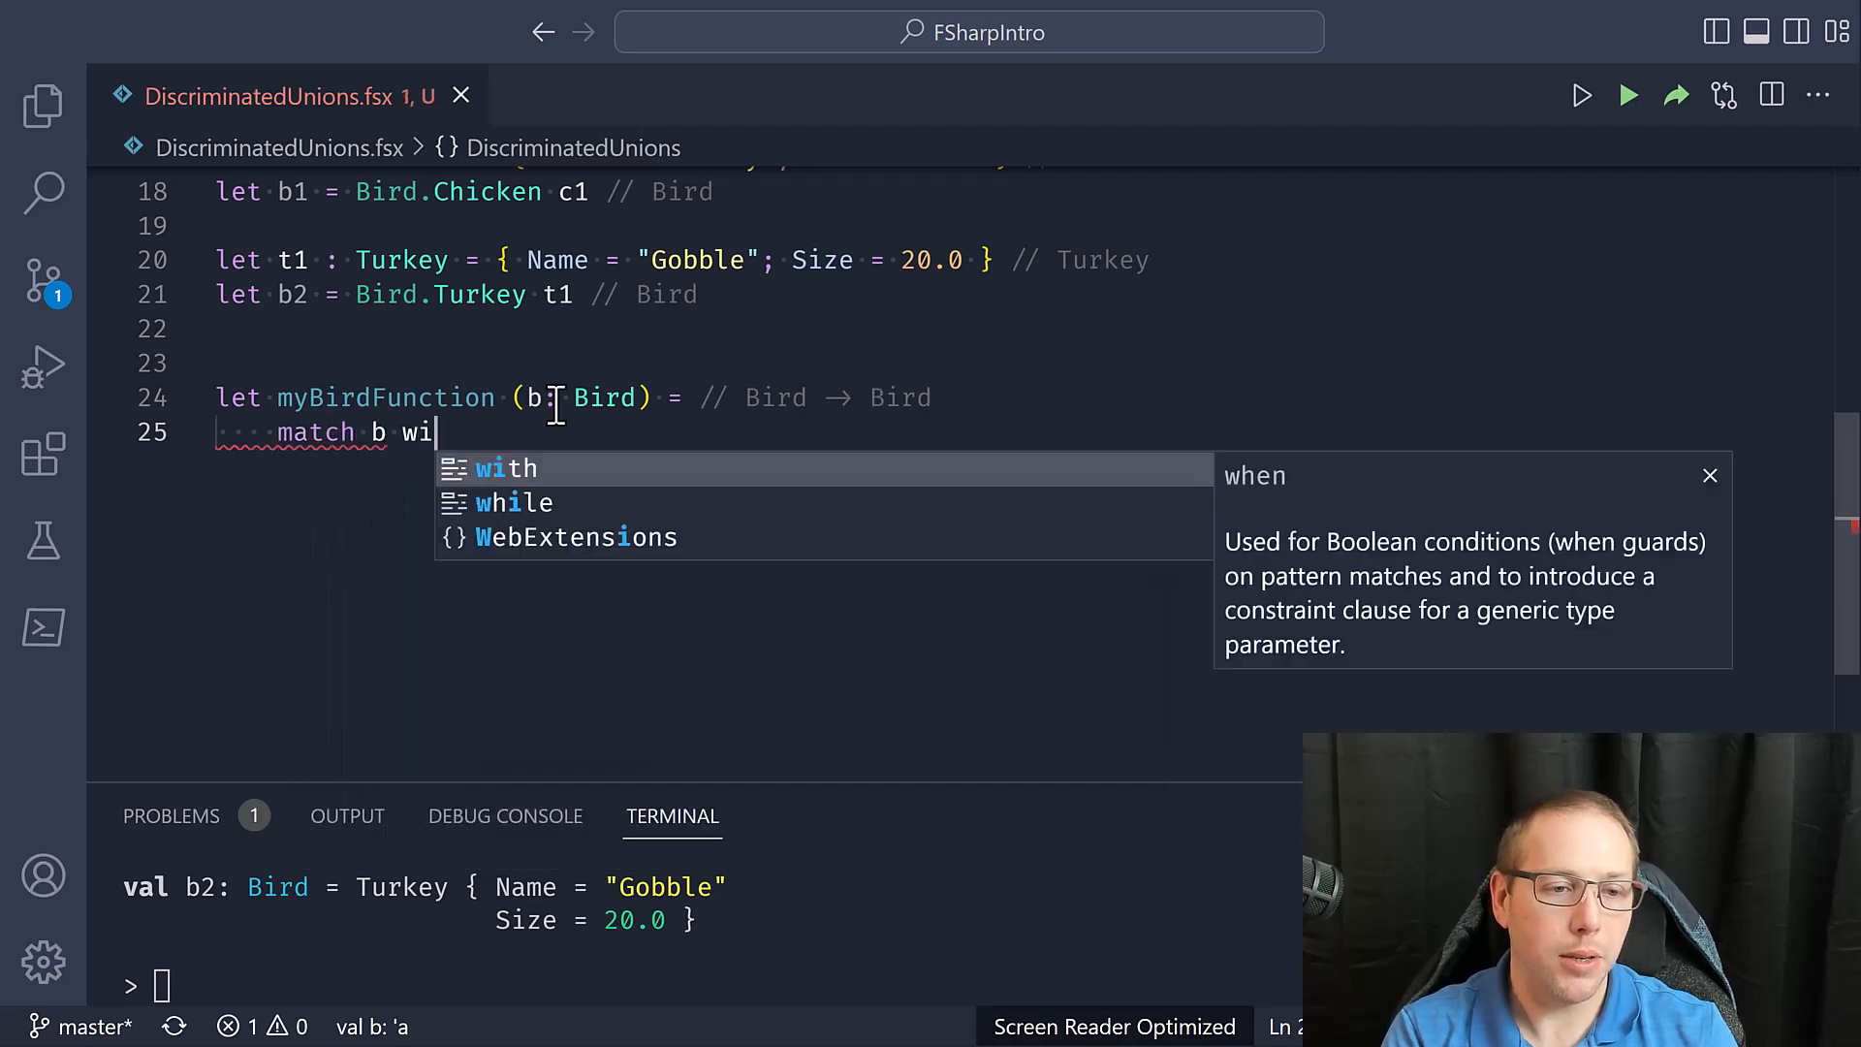
pyautogui.press('Enter')
pyautogui.write('|')
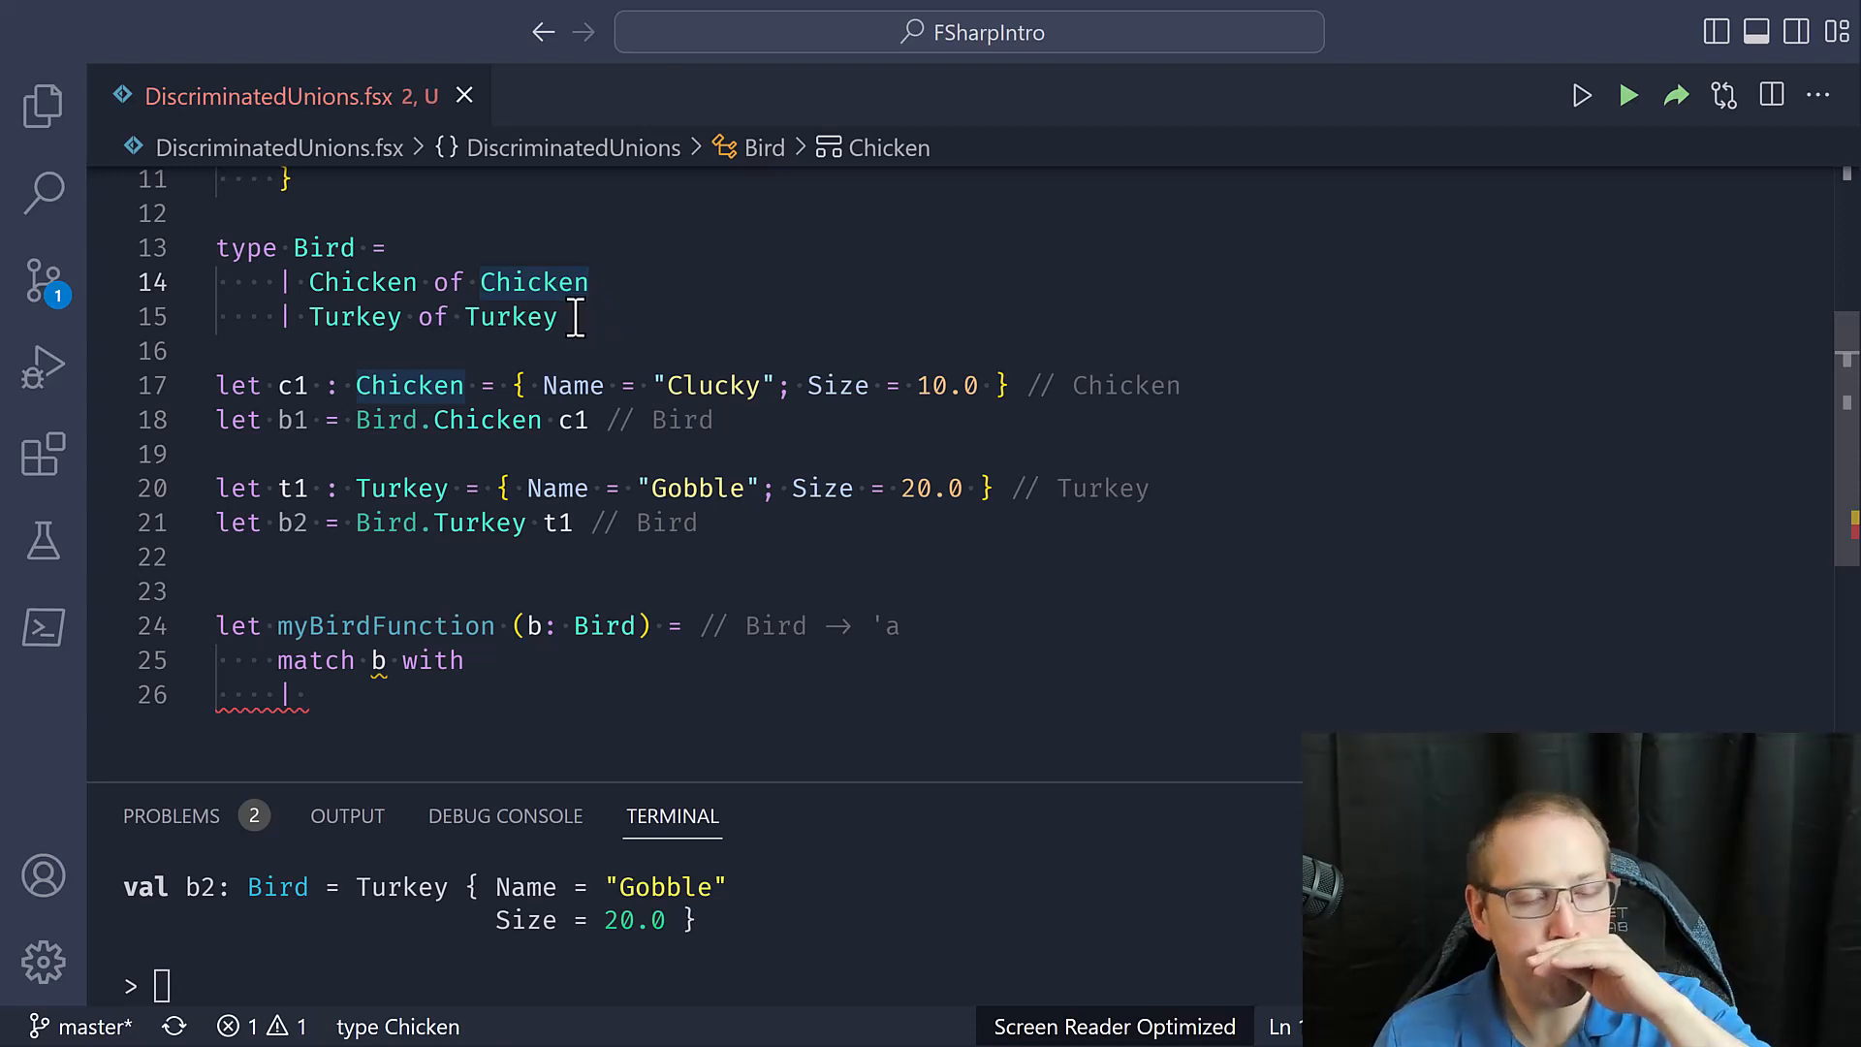
pyautogui.moveTo(268, 694)
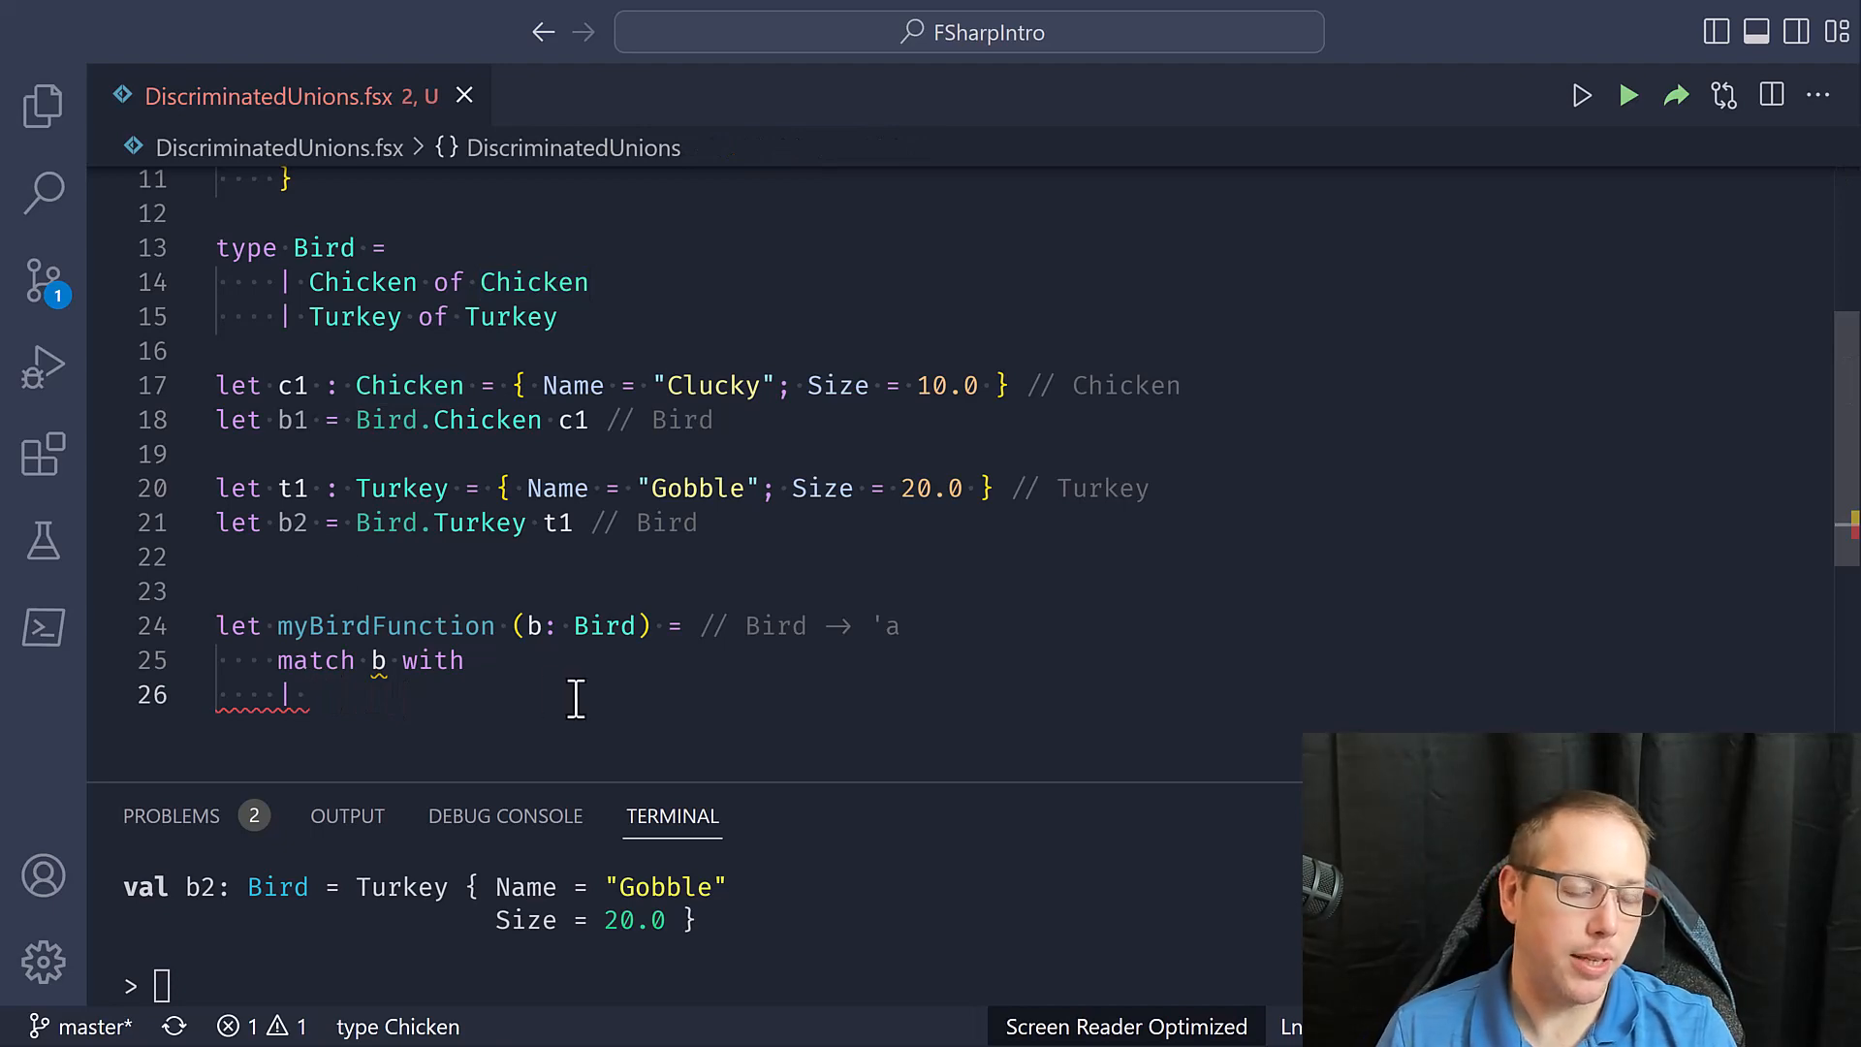
pyautogui.write('Chi')
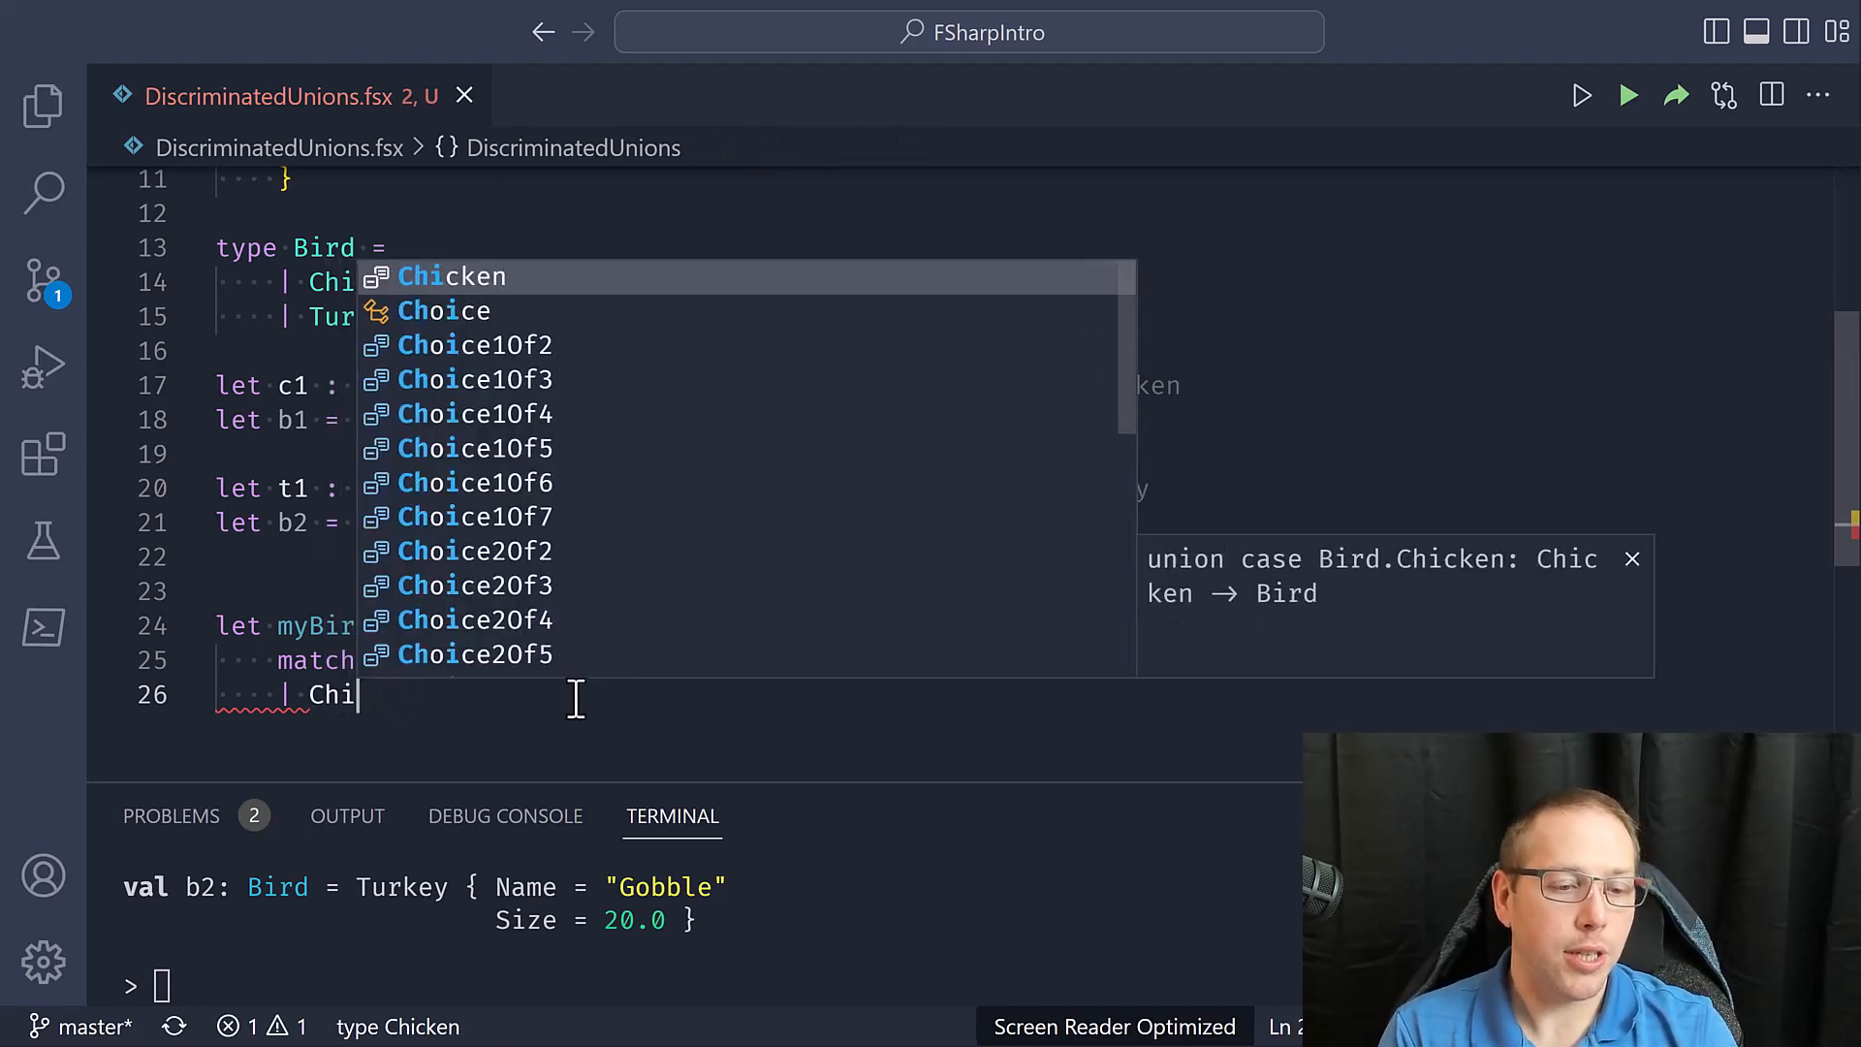
pyautogui.write('of c ->')
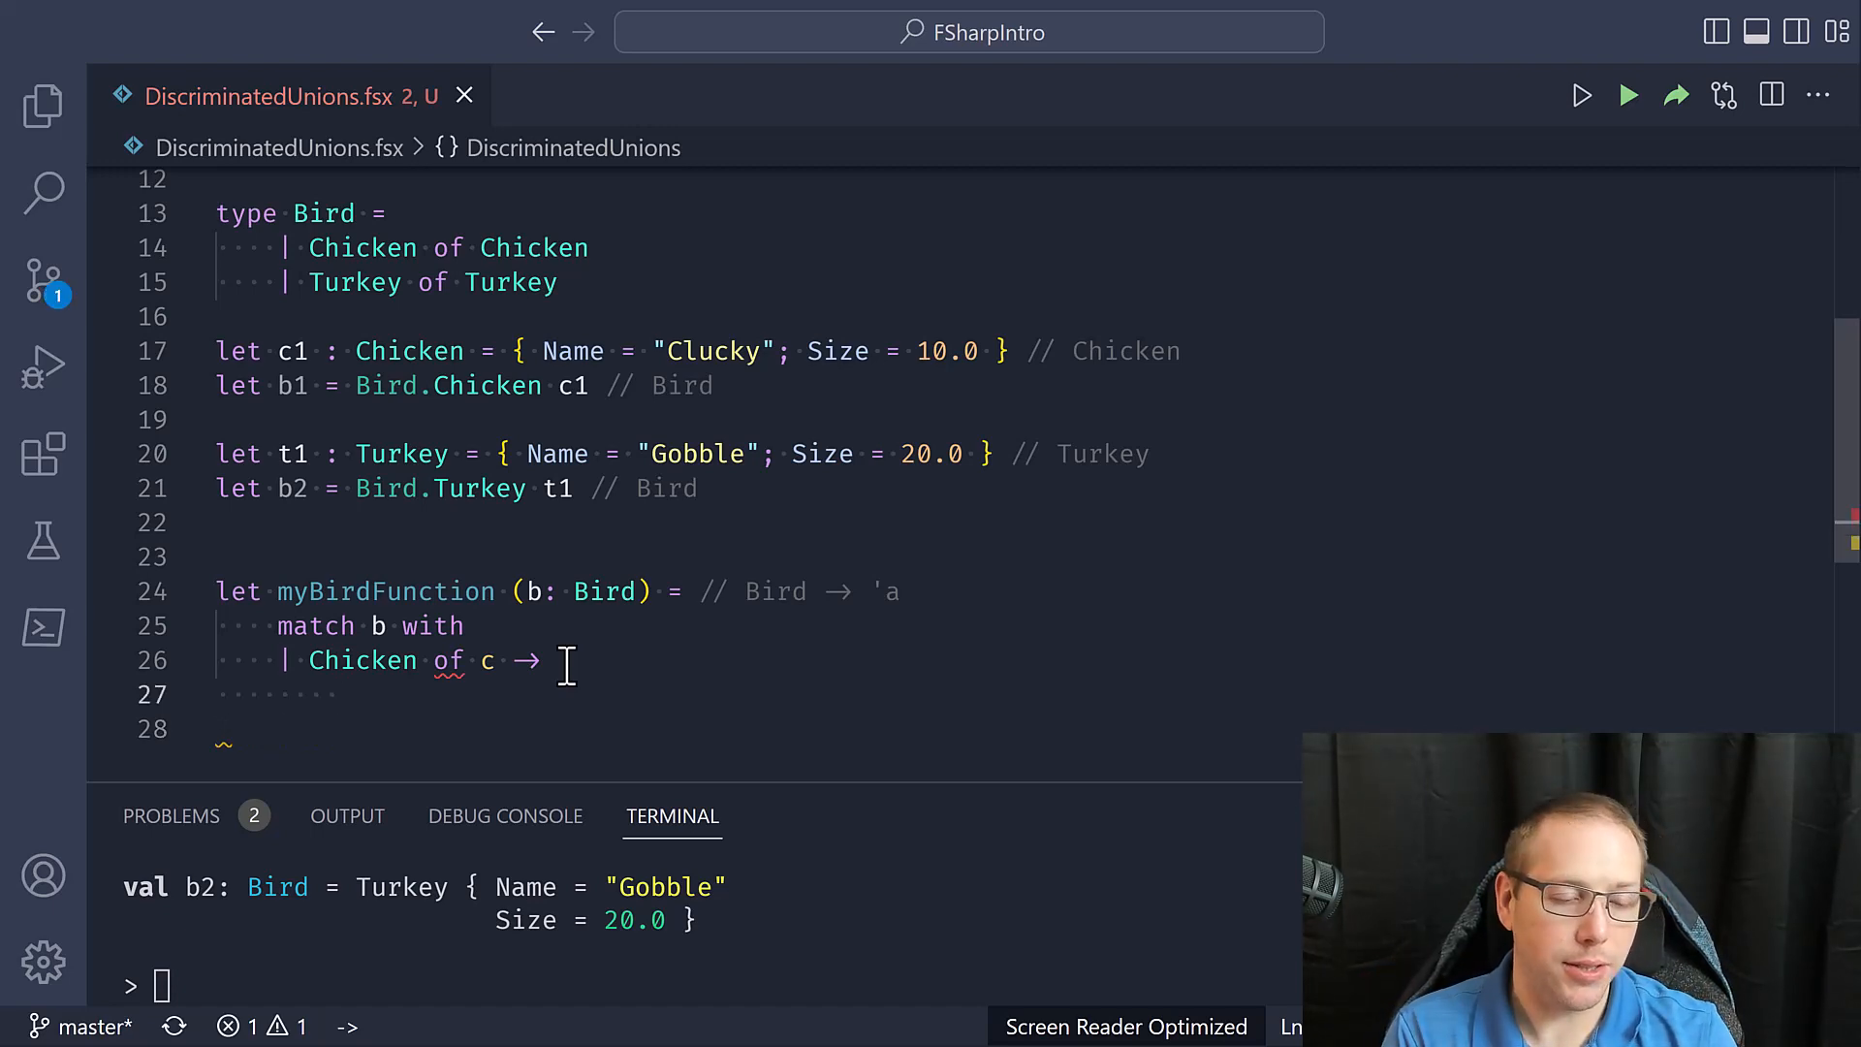
pyautogui.write('printfn')
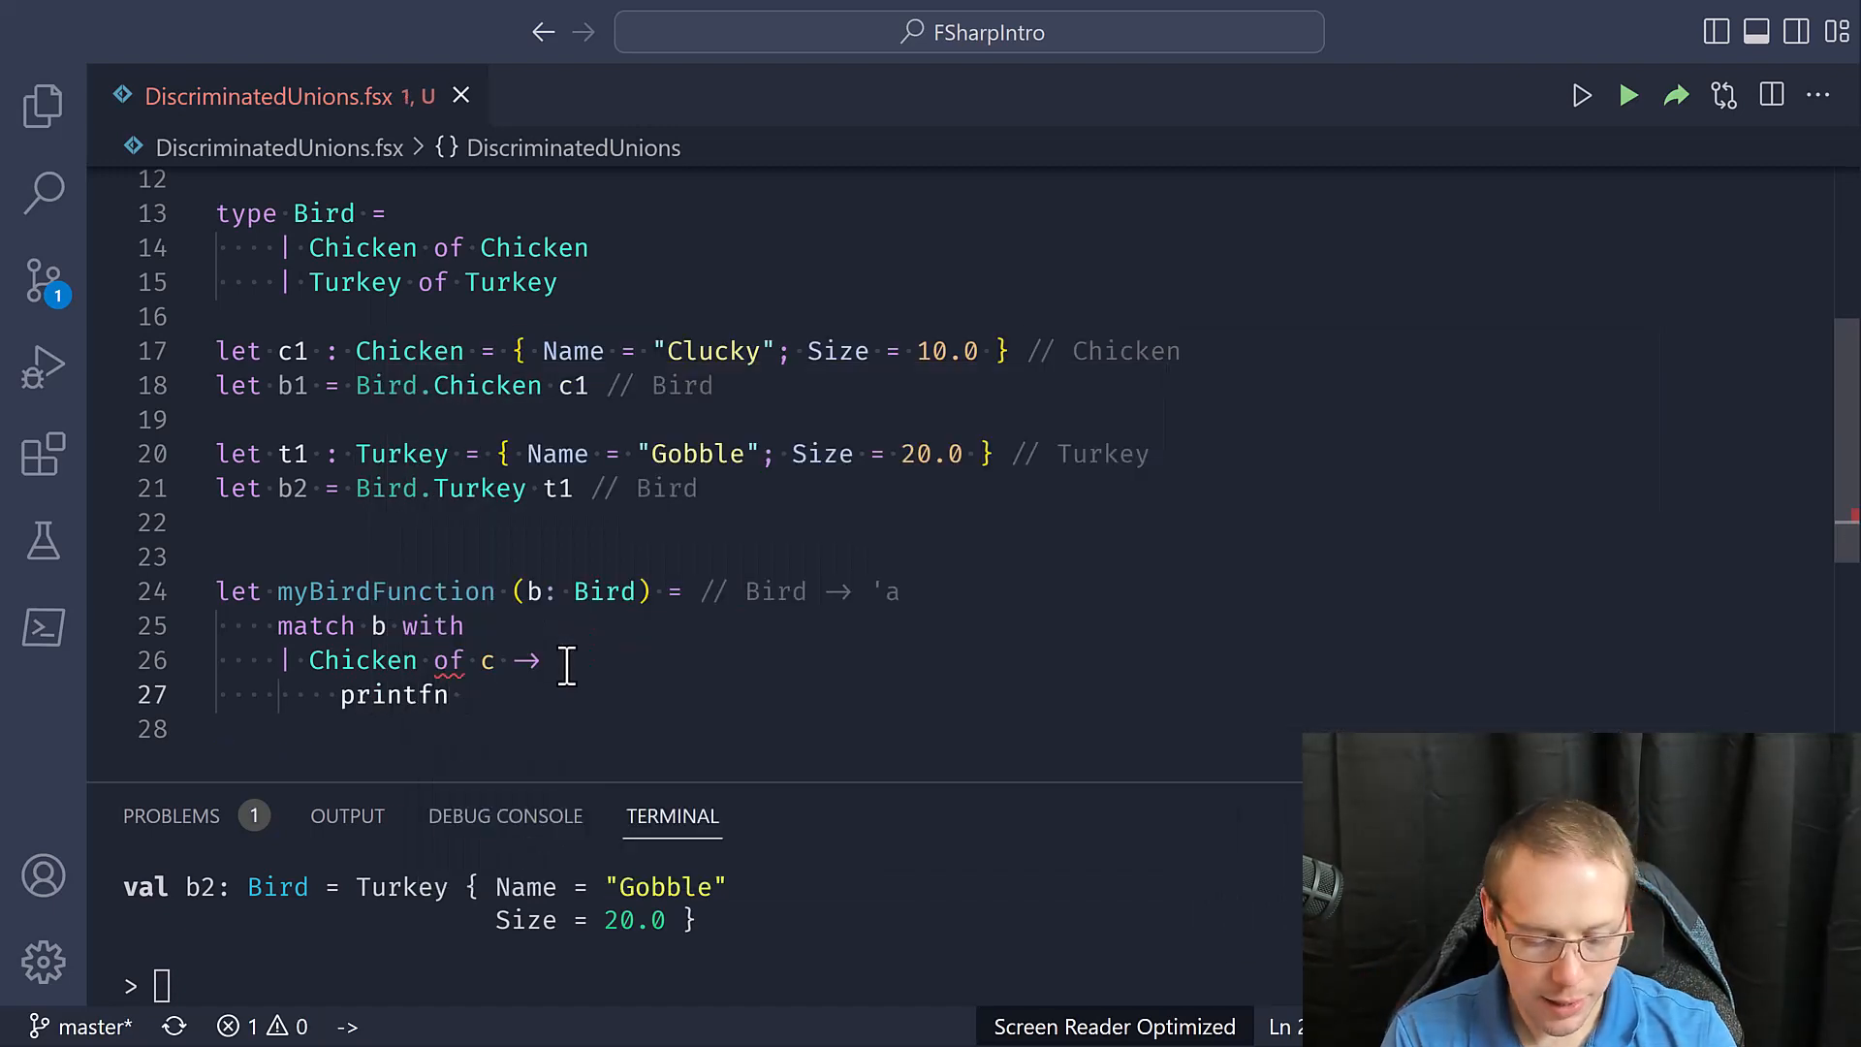
pyautogui.write('$"Chicken:')
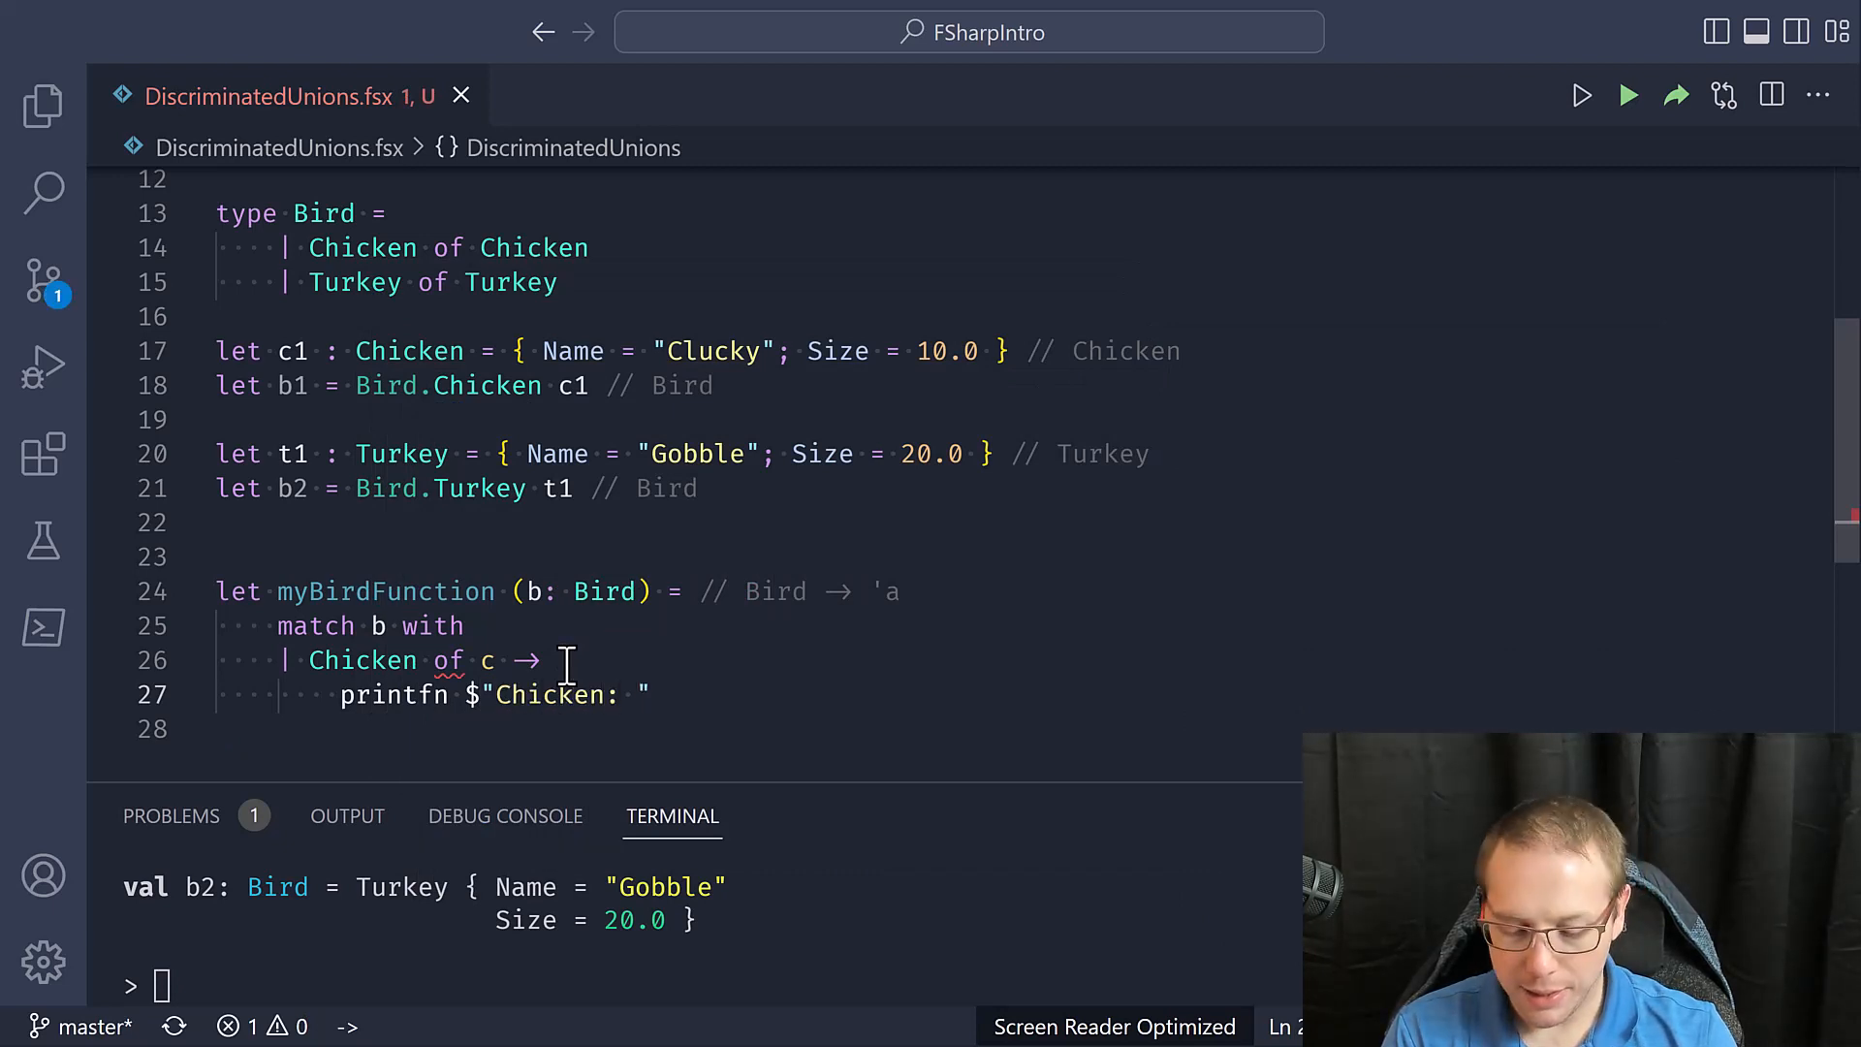
pyautogui.write('{c.}')
pyautogui.write('| Turkey t')
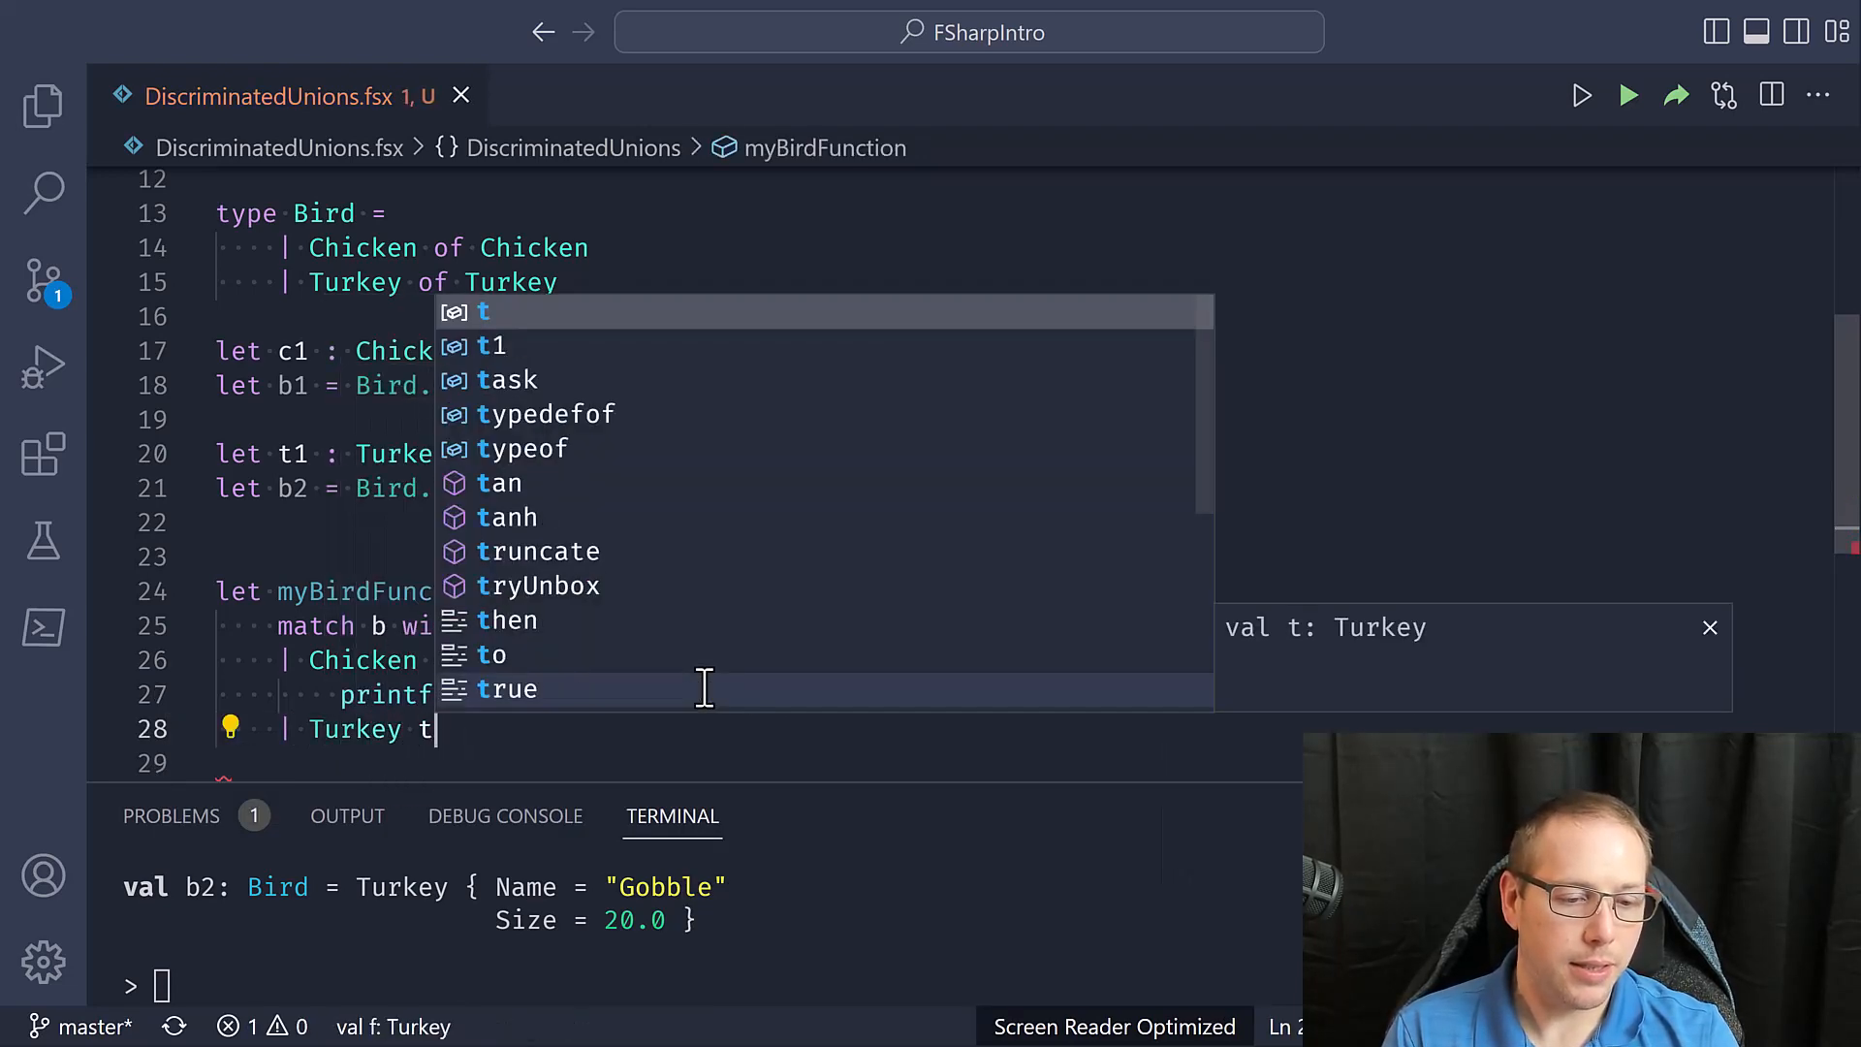
# Begin the Turkey t branch body with printfn $"
pyautogui.press('Enter')
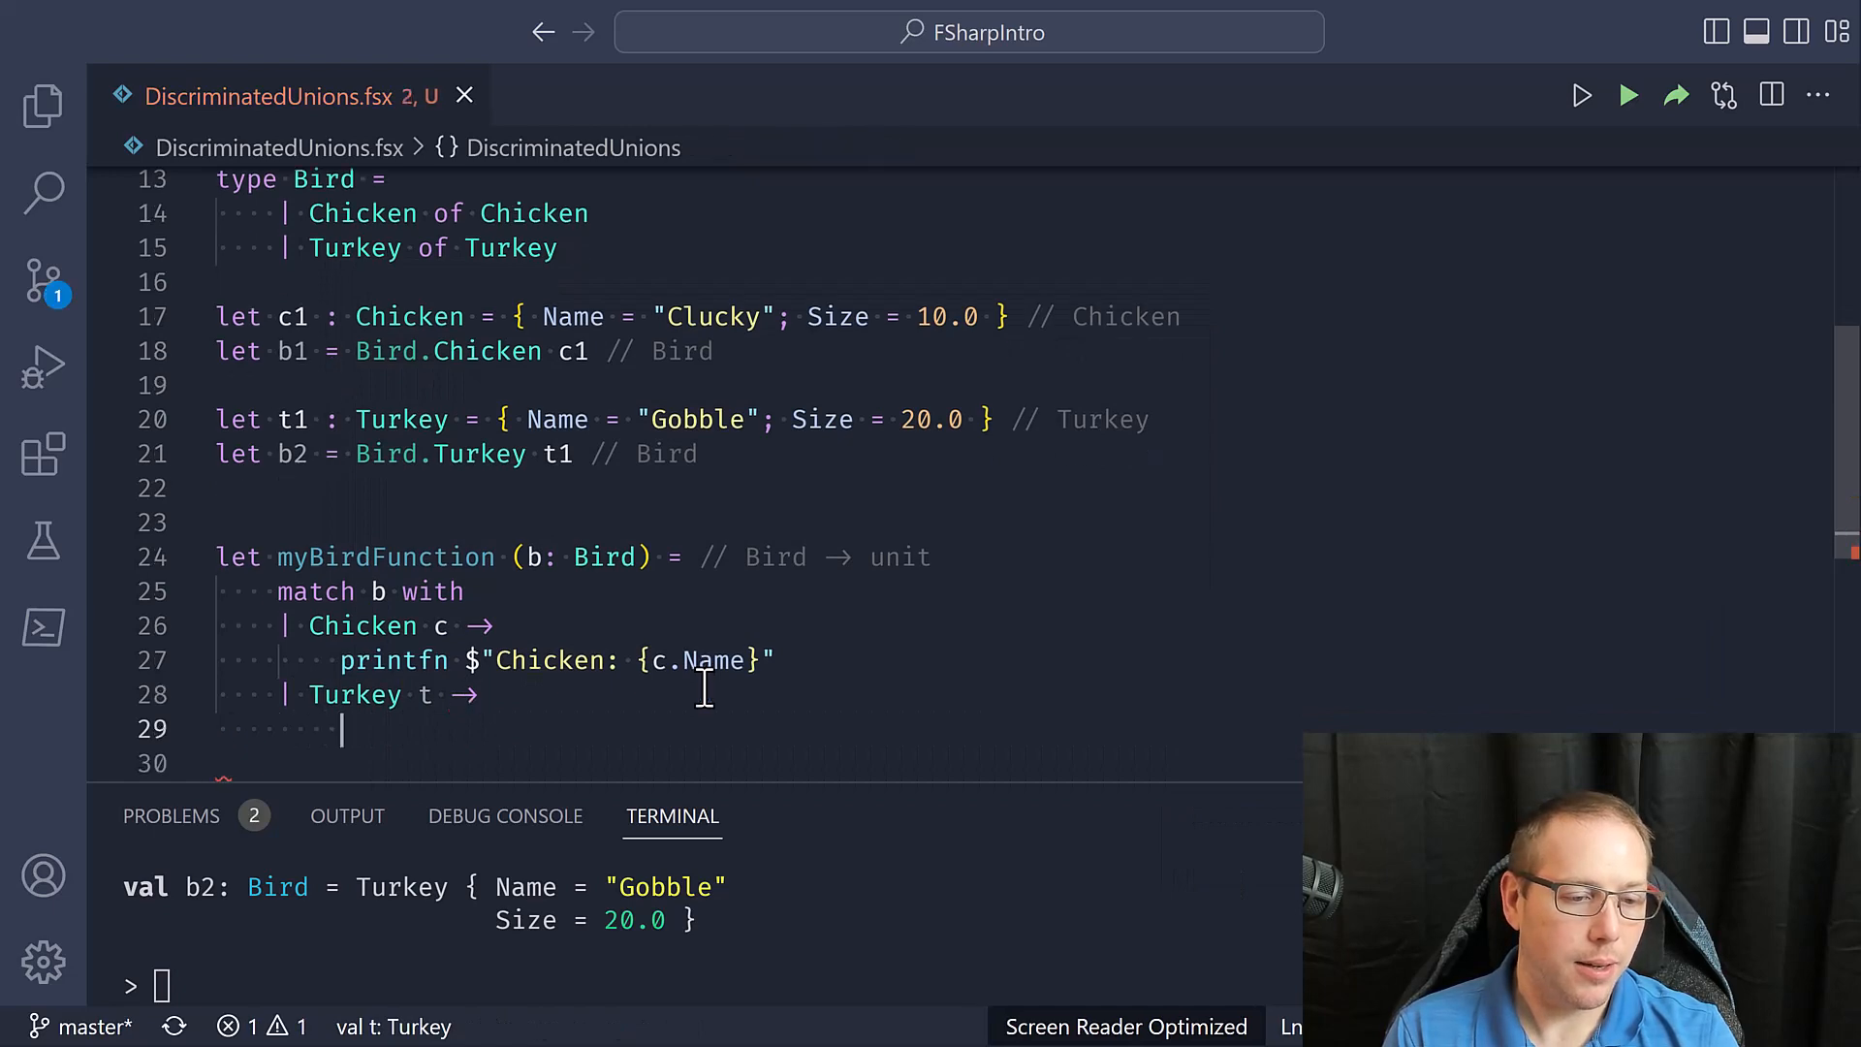
pyautogui.write('printfn $"')
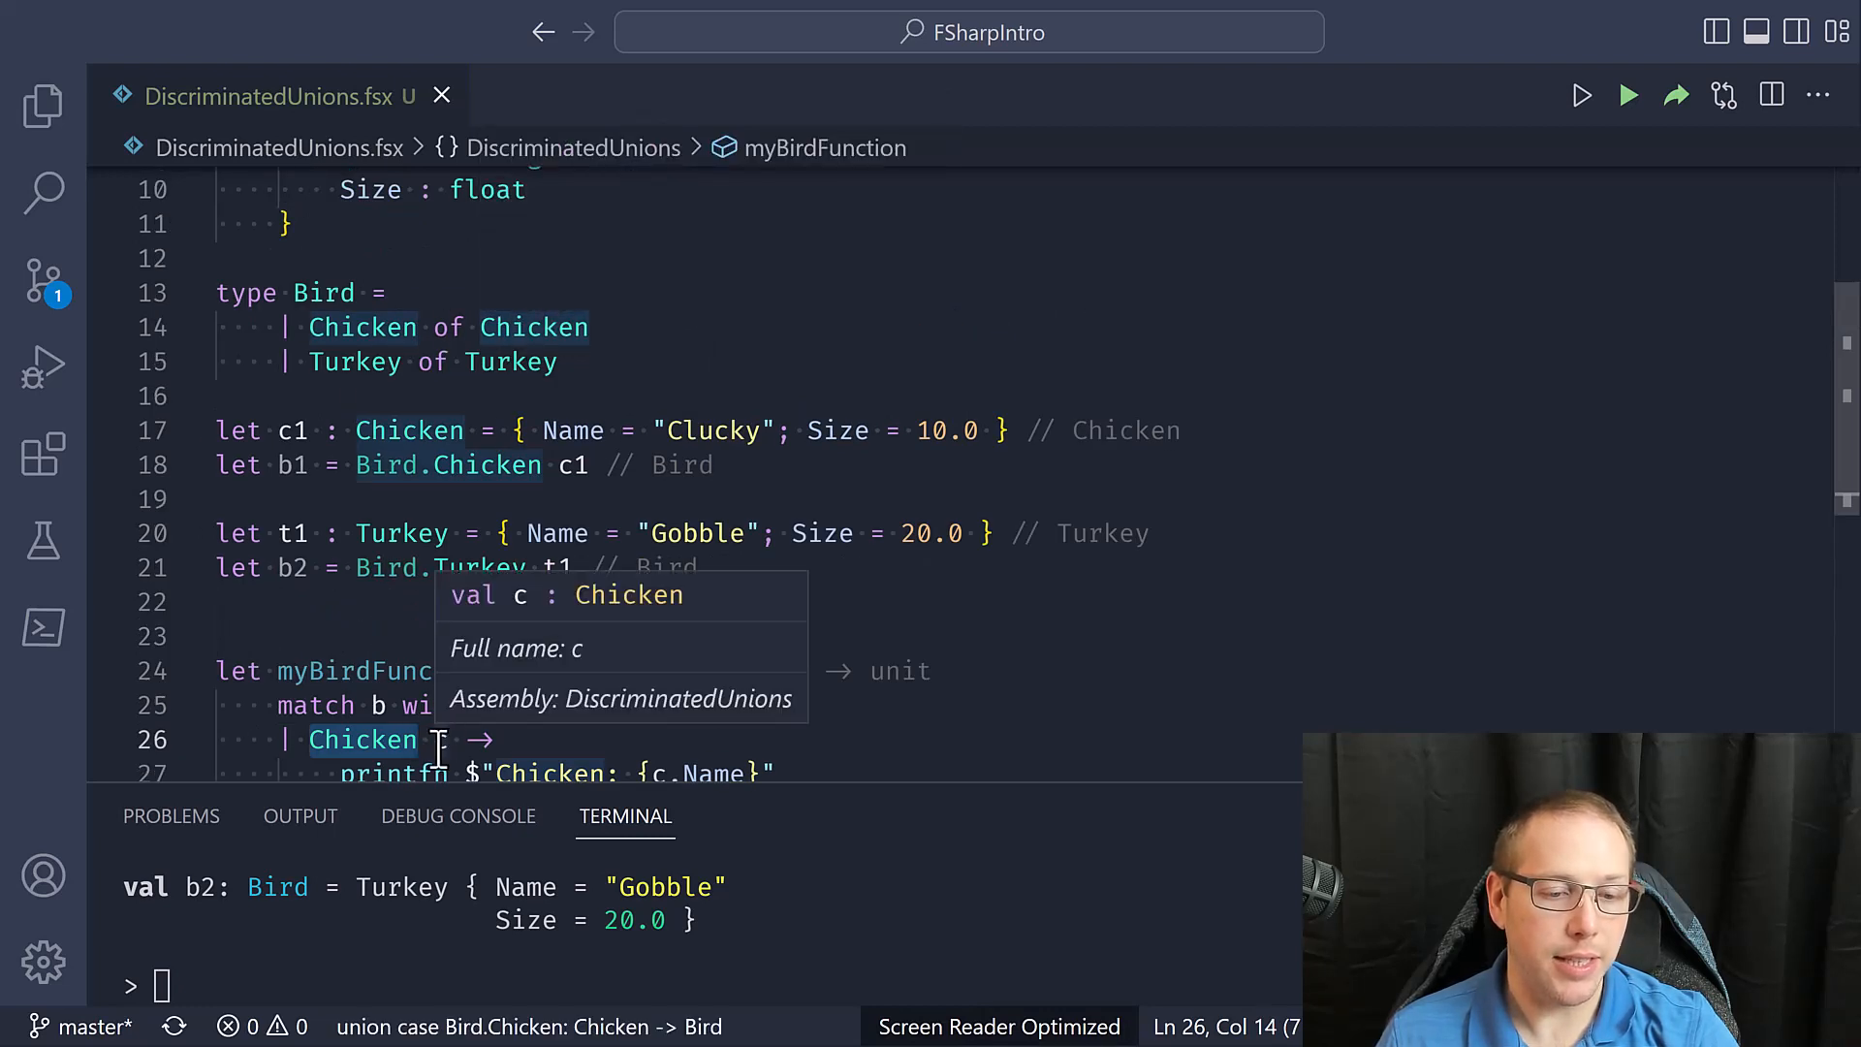
pyautogui.moveTo(500, 265)
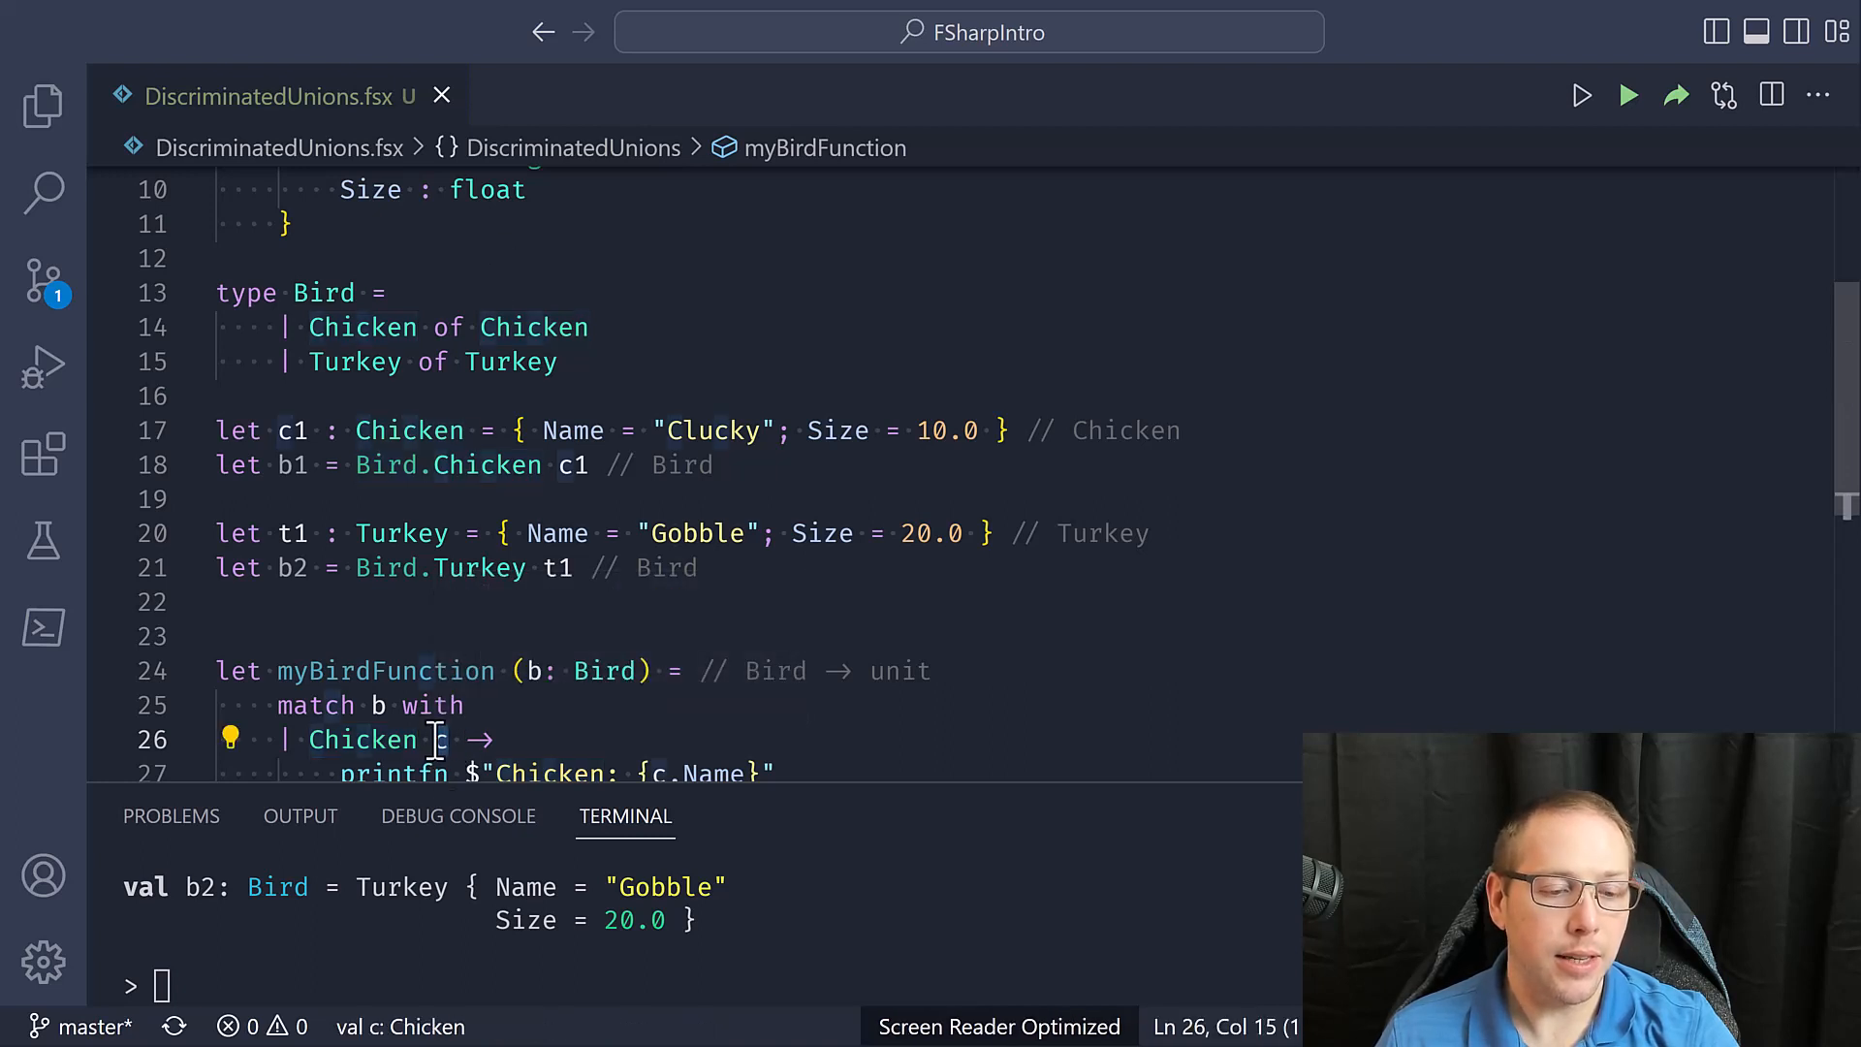
pyautogui.moveTo(440, 739)
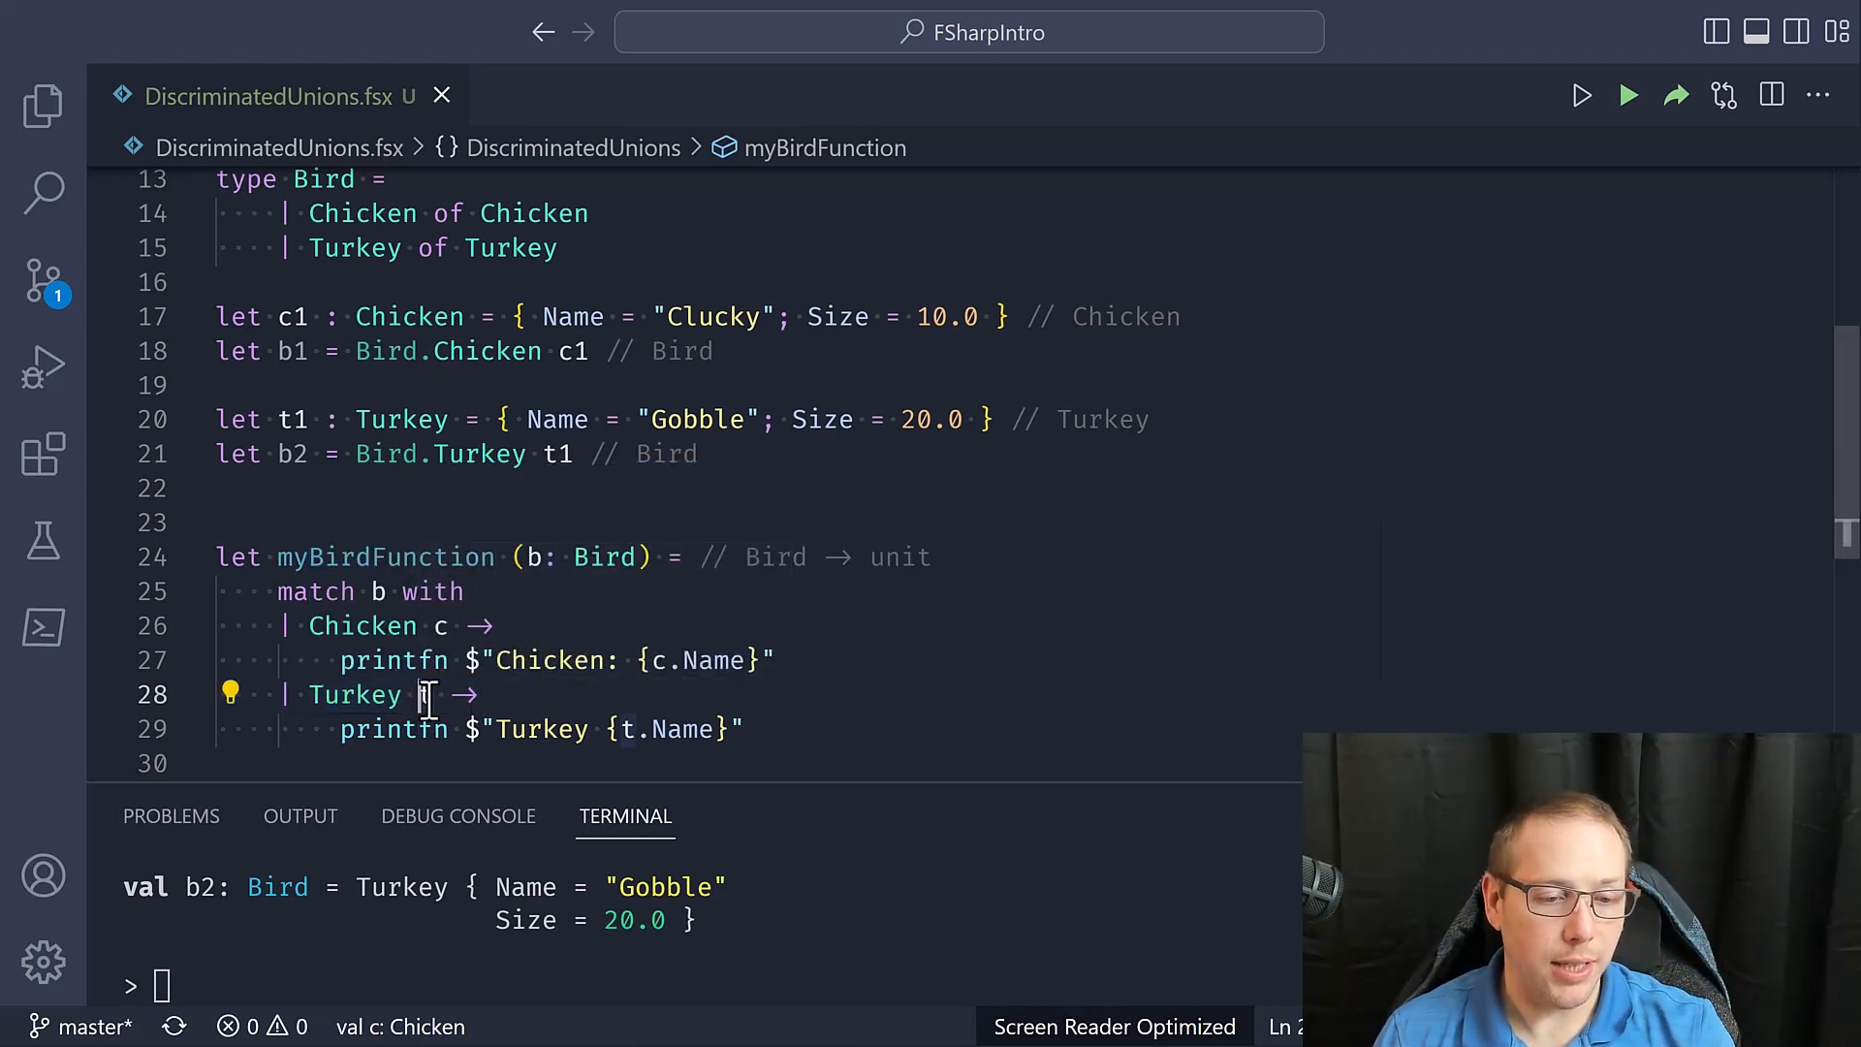
# Complete the Turkey branch so it prints $"Turkey {t.Name}"
pyautogui.write('t')
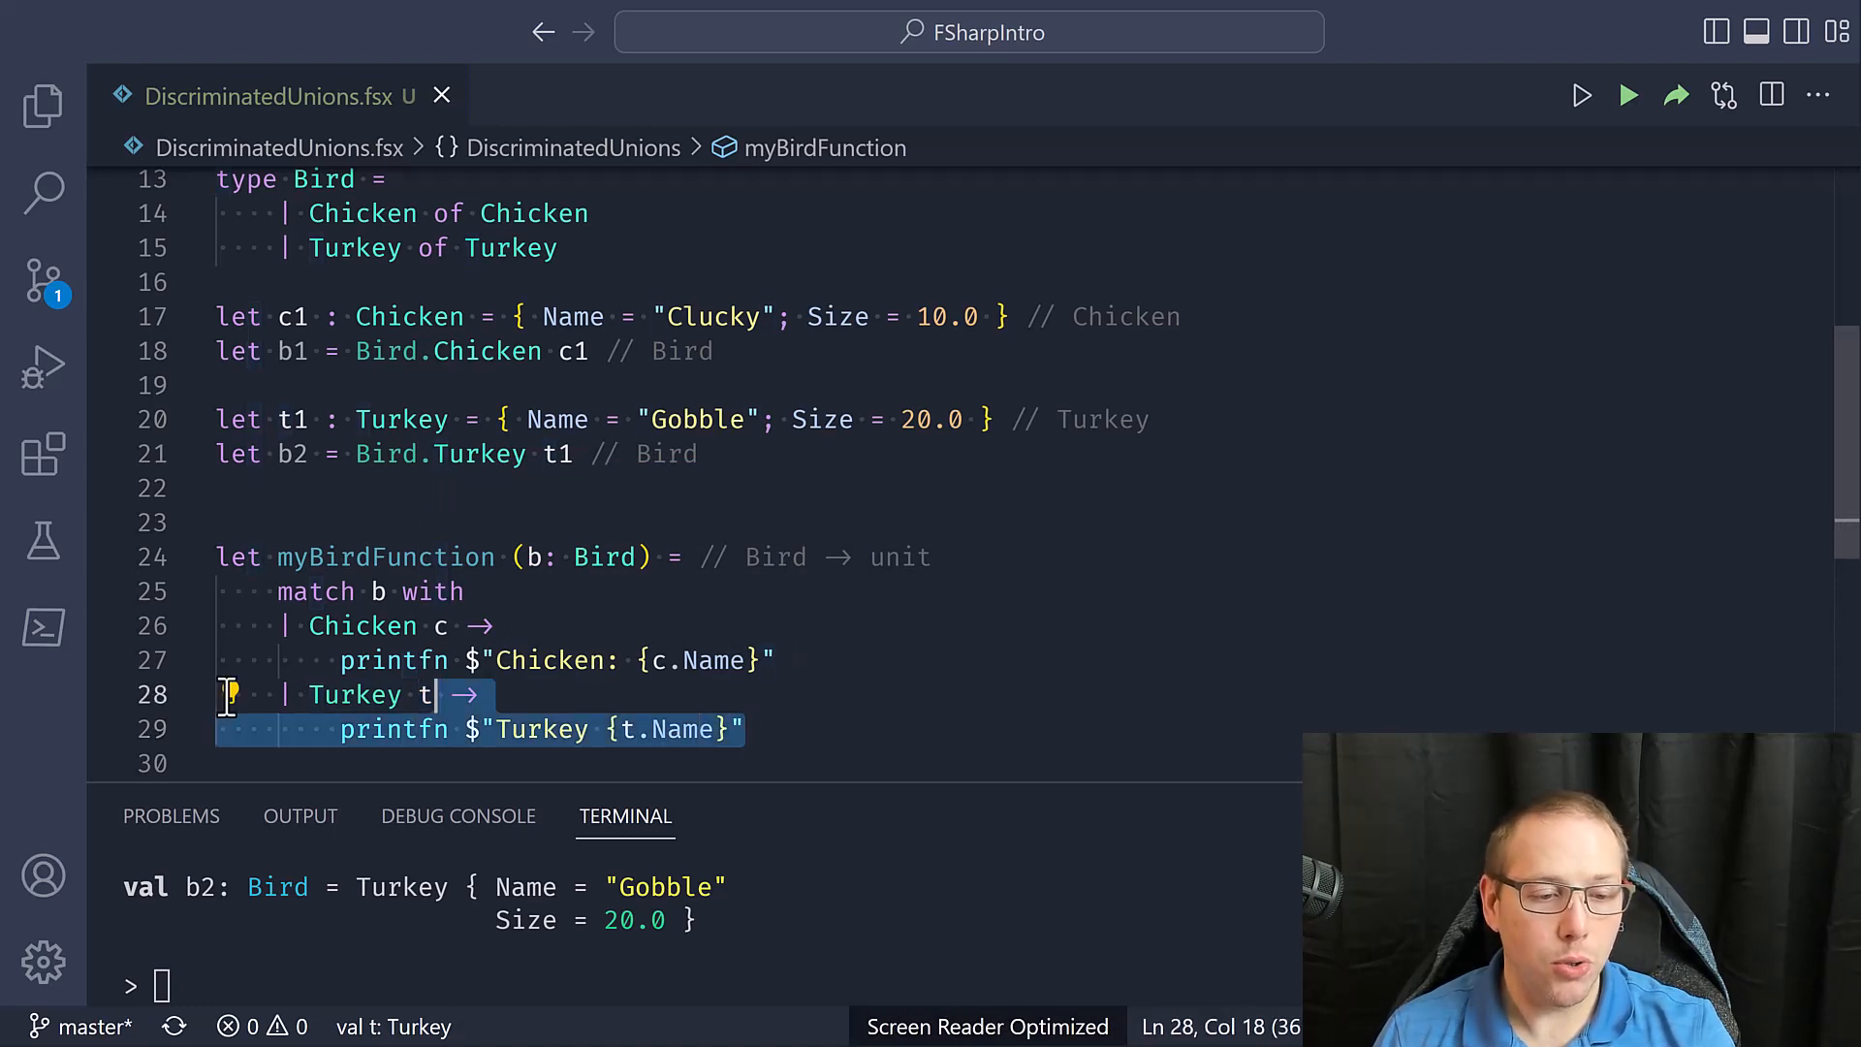
# Comment out the Turkey branch with Ctrl+/, leaving an incomplete match warning
pyautogui.press('ctrl+/')
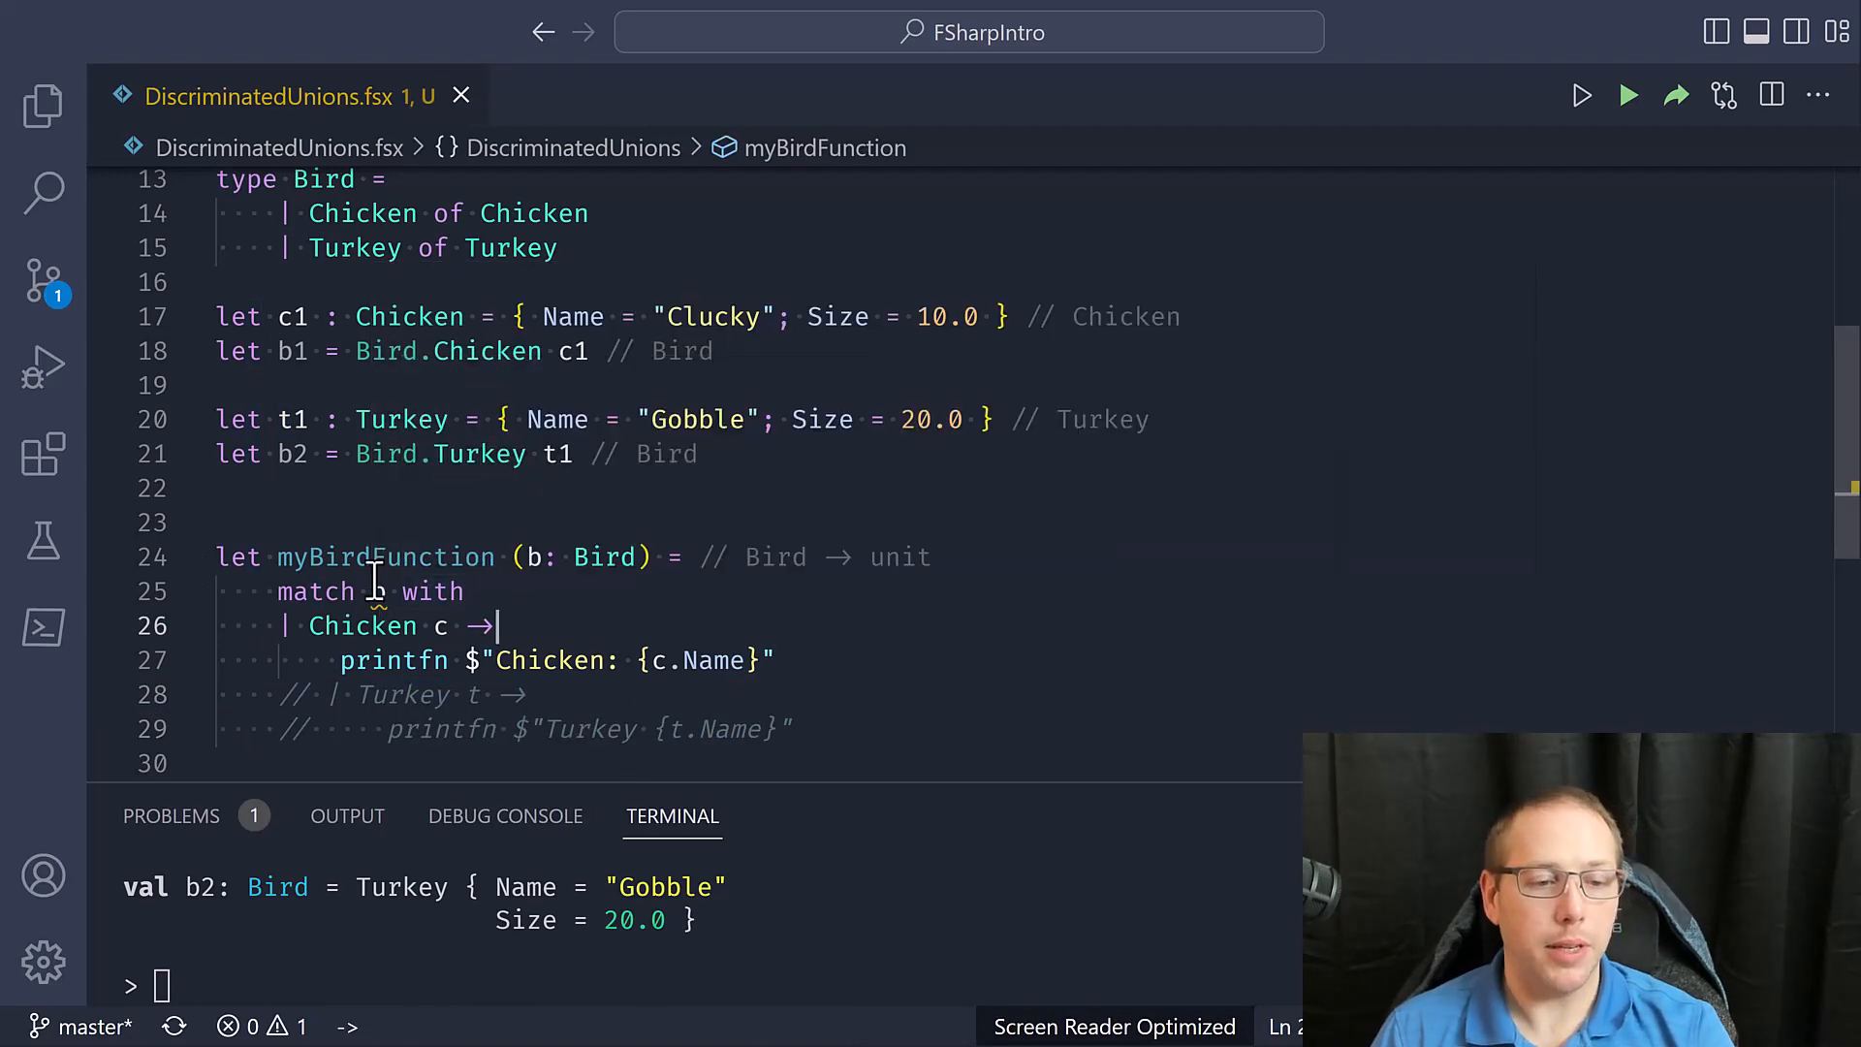
pyautogui.moveTo(378, 592)
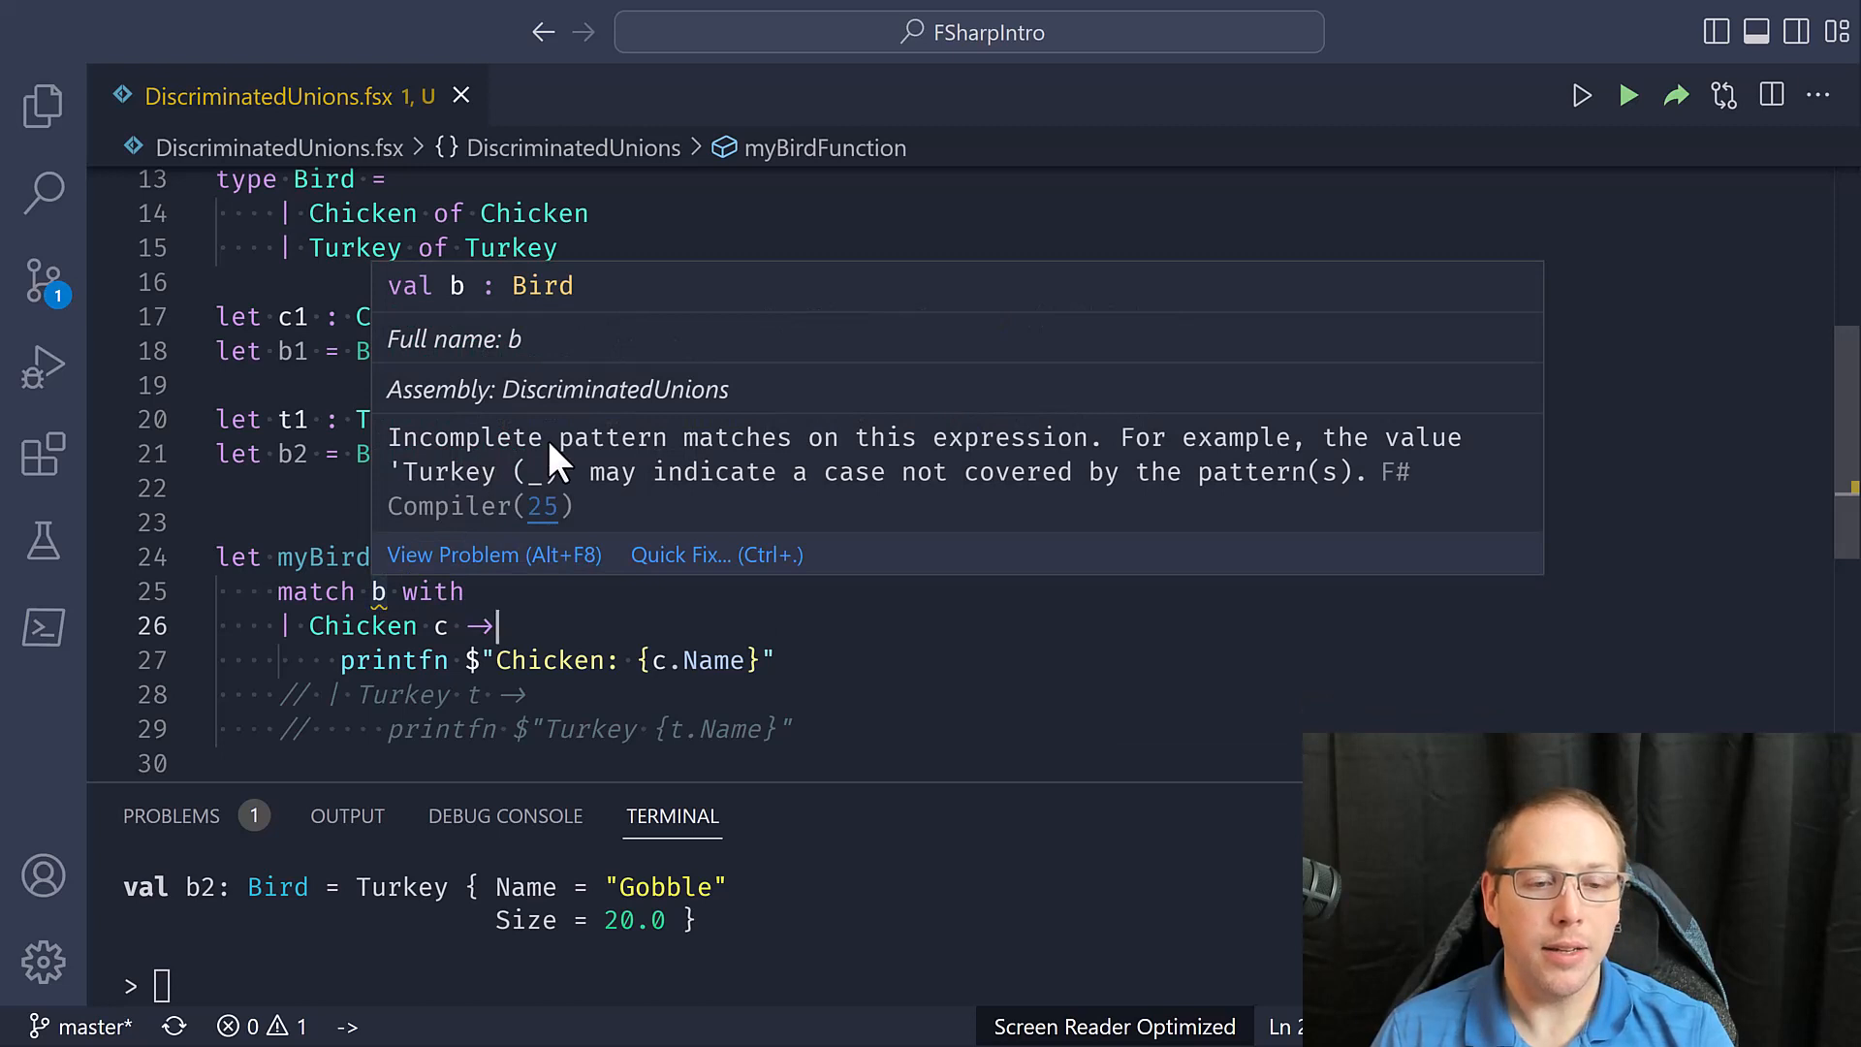
pyautogui.moveTo(813, 461)
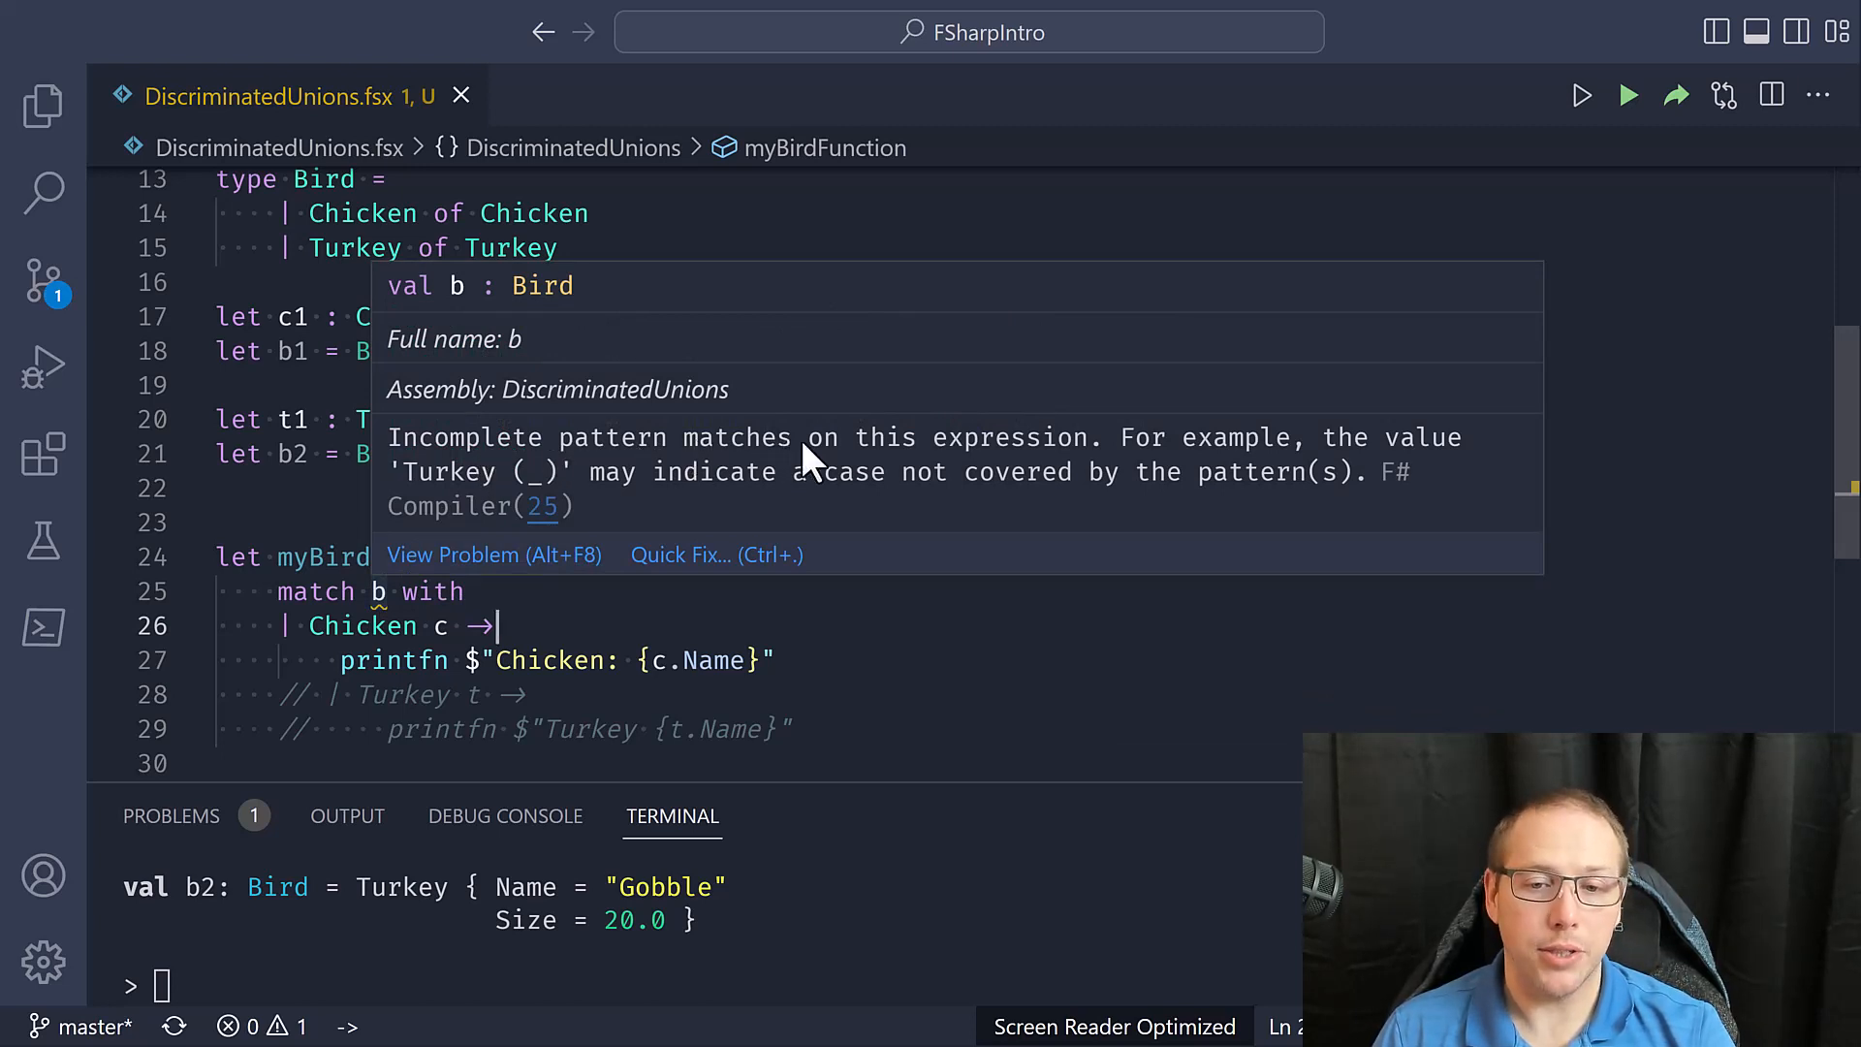
pyautogui.moveTo(510, 486)
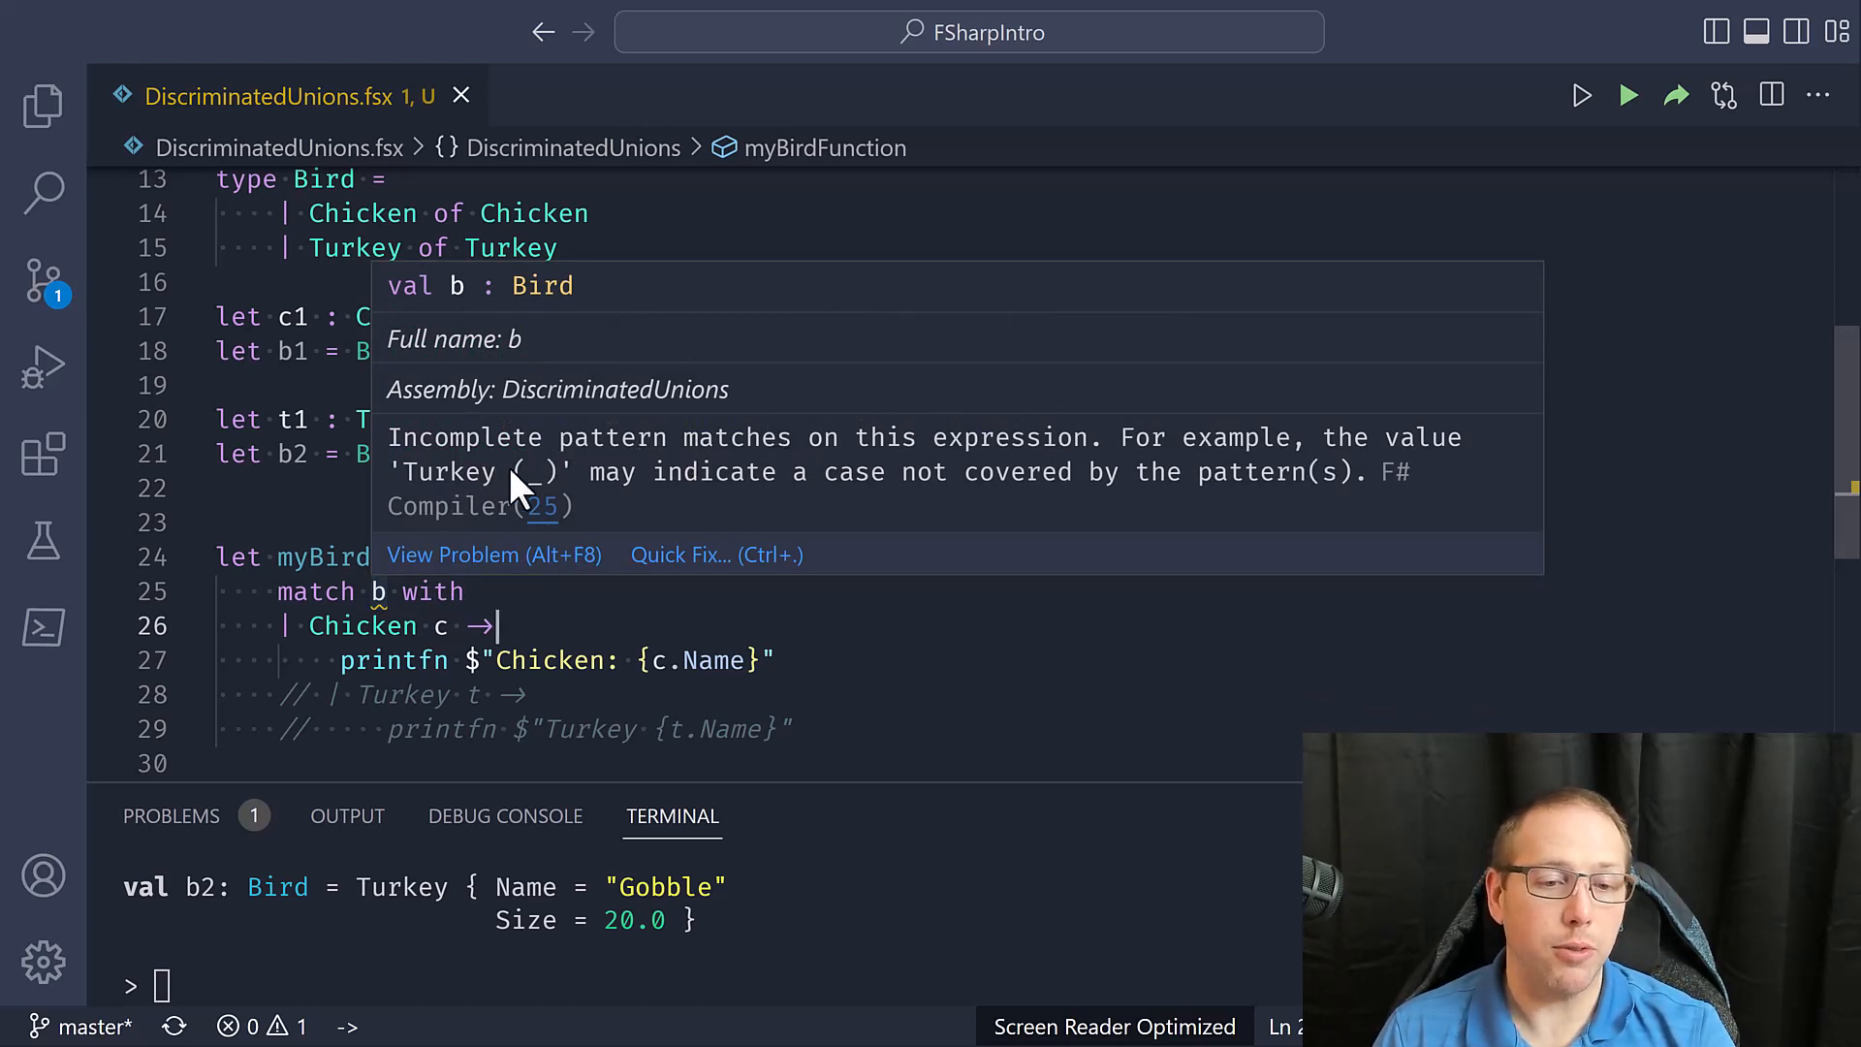
pyautogui.moveTo(1252, 499)
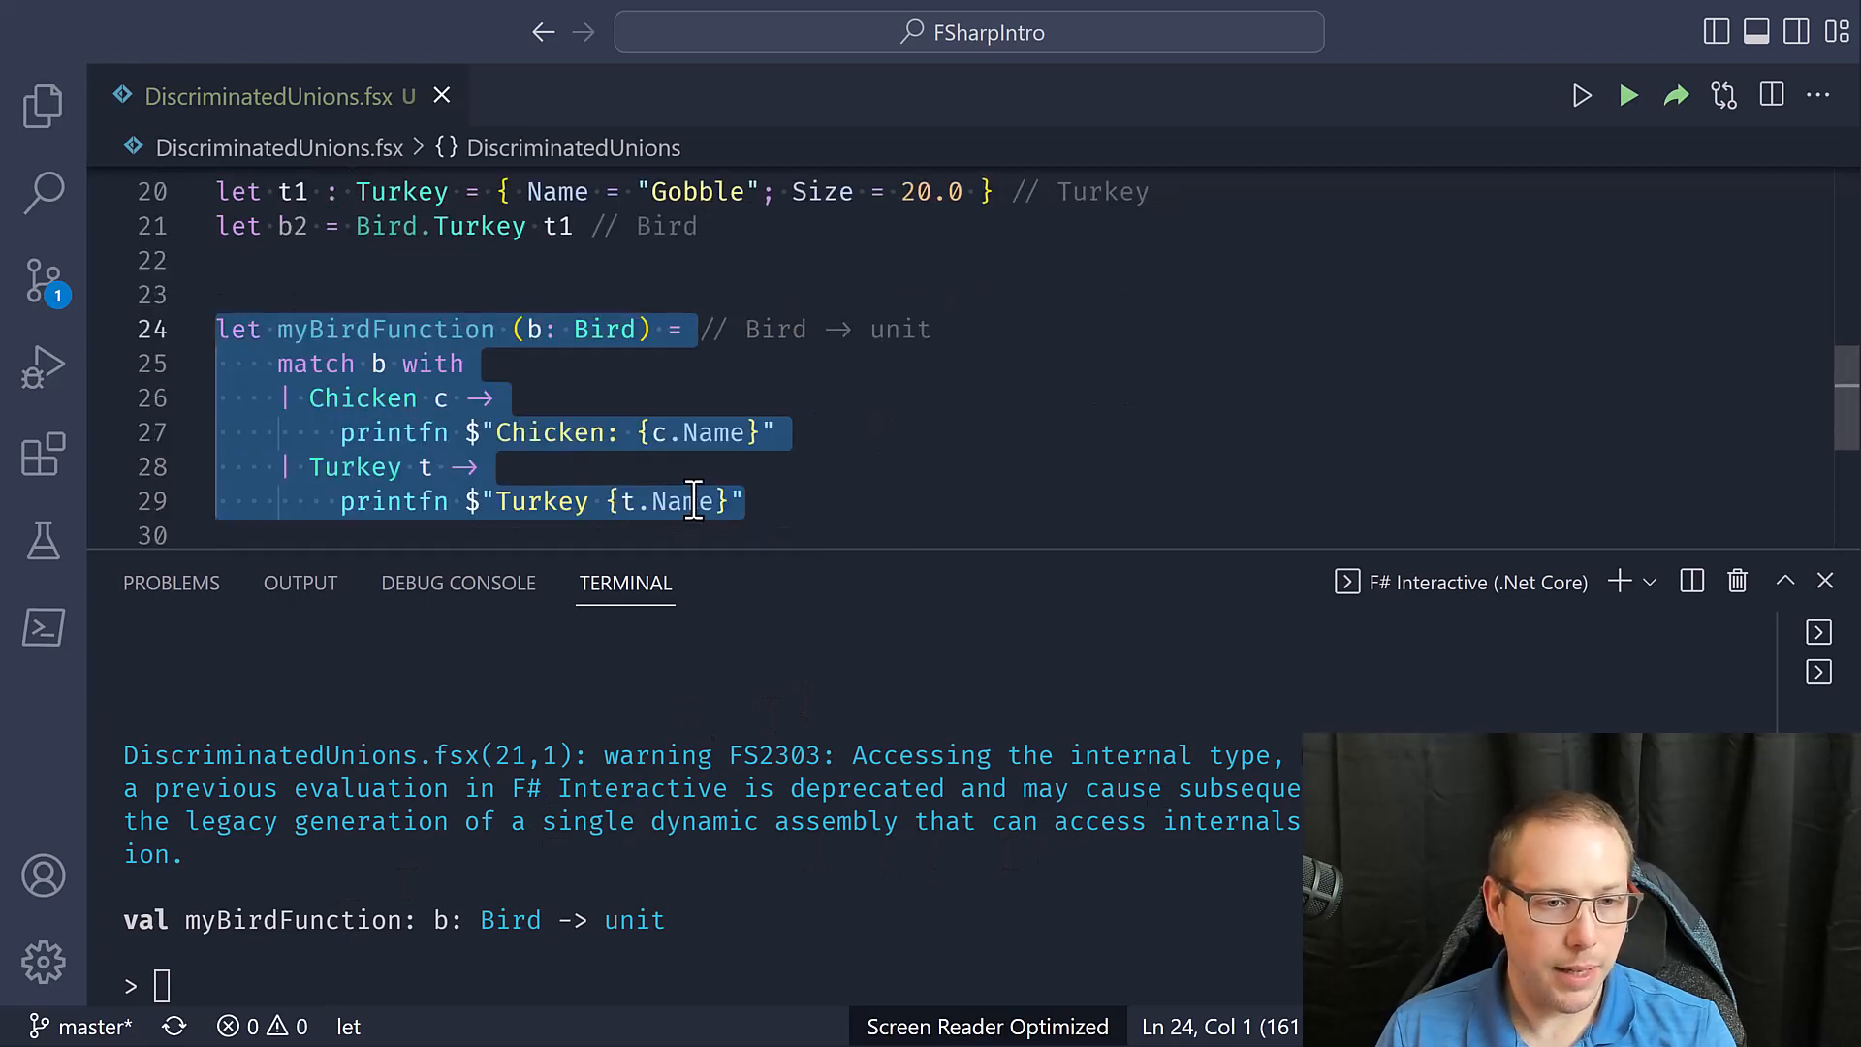
pyautogui.moveTo(399, 694)
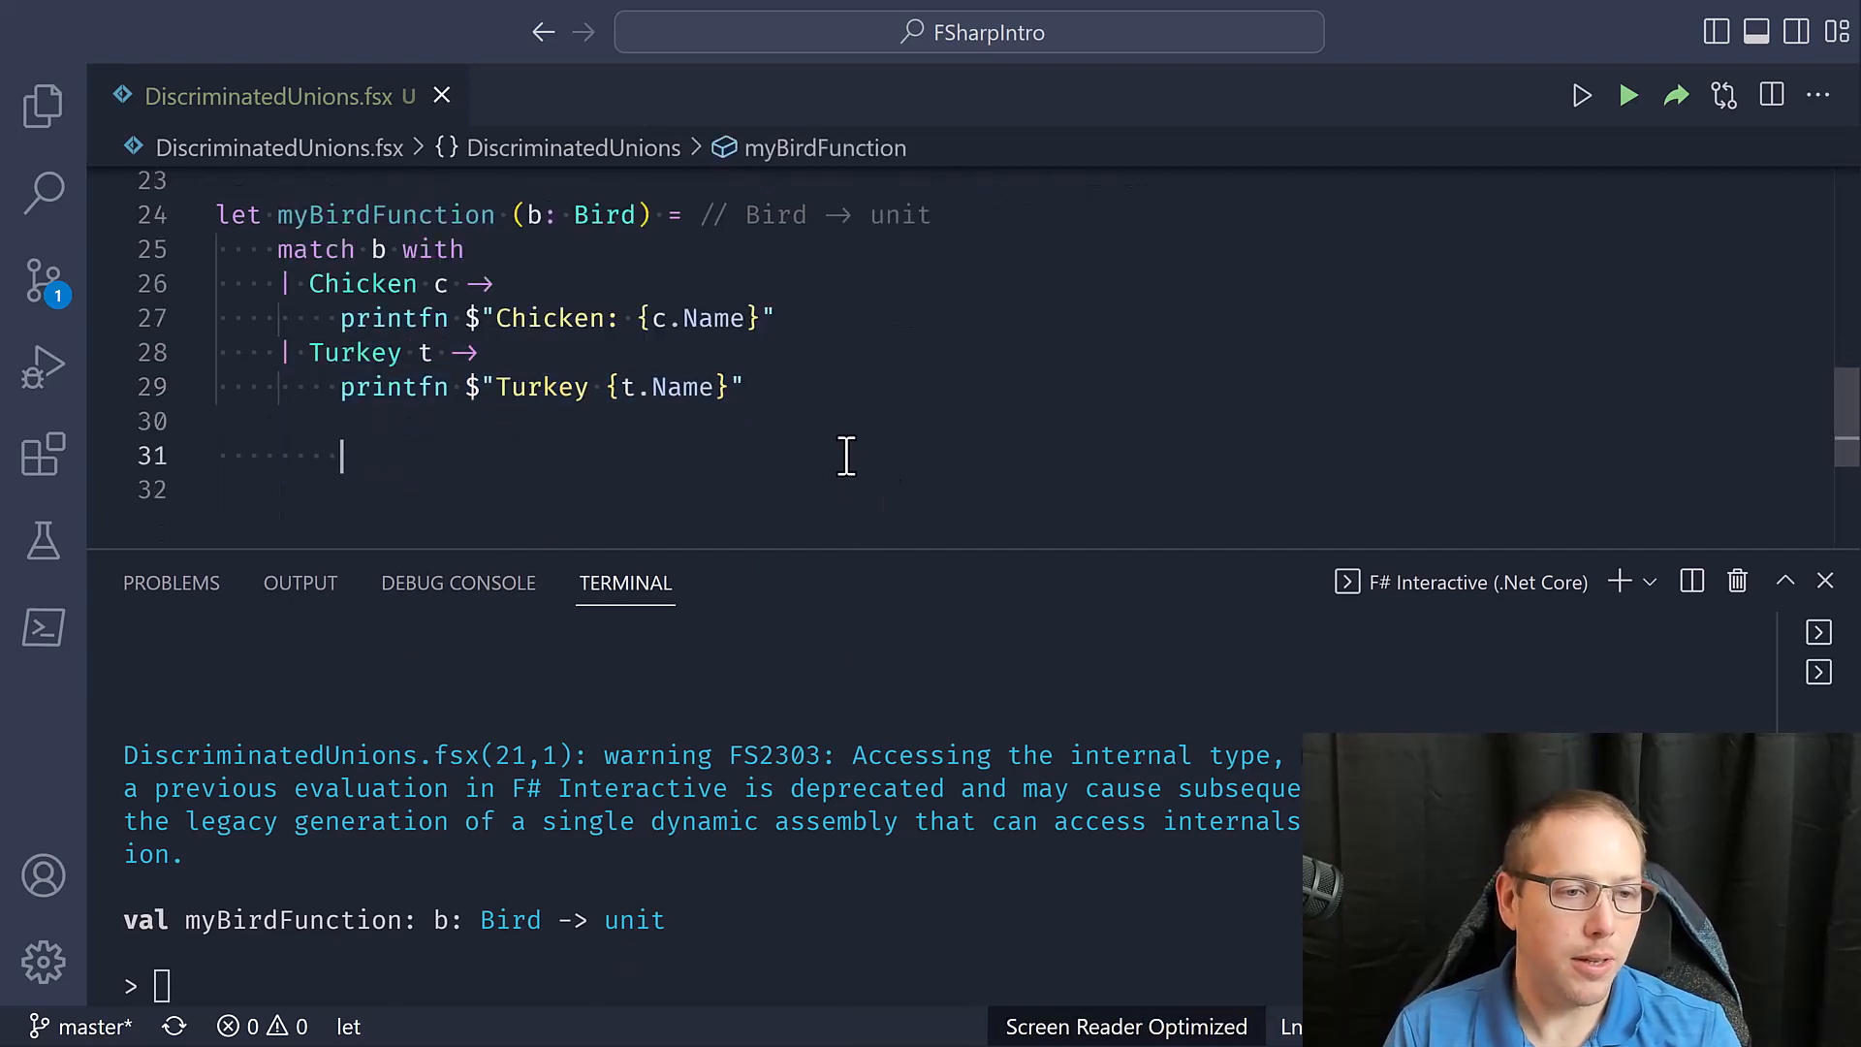
# Call myBirdFunction b1 in F# Interactive, printing Chicken: Clucky
pyautogui.write('myBirdFunction')
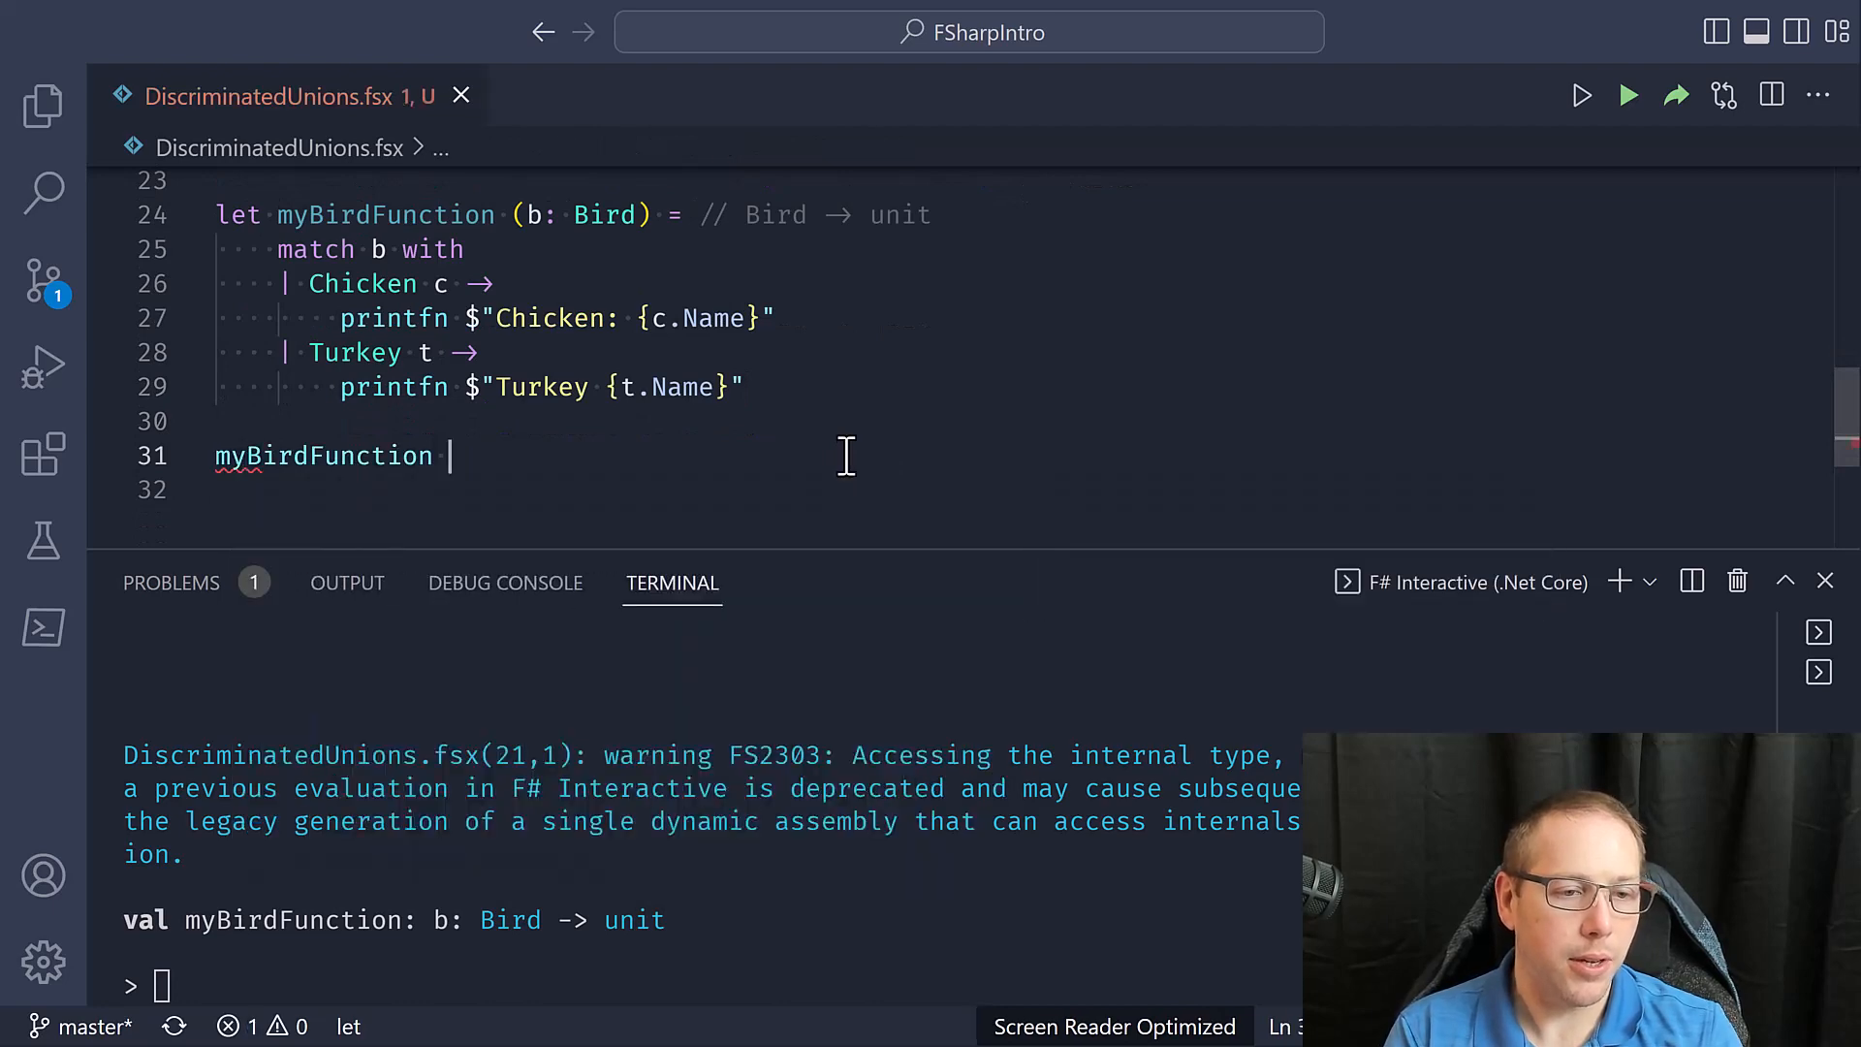
pyautogui.write('b1')
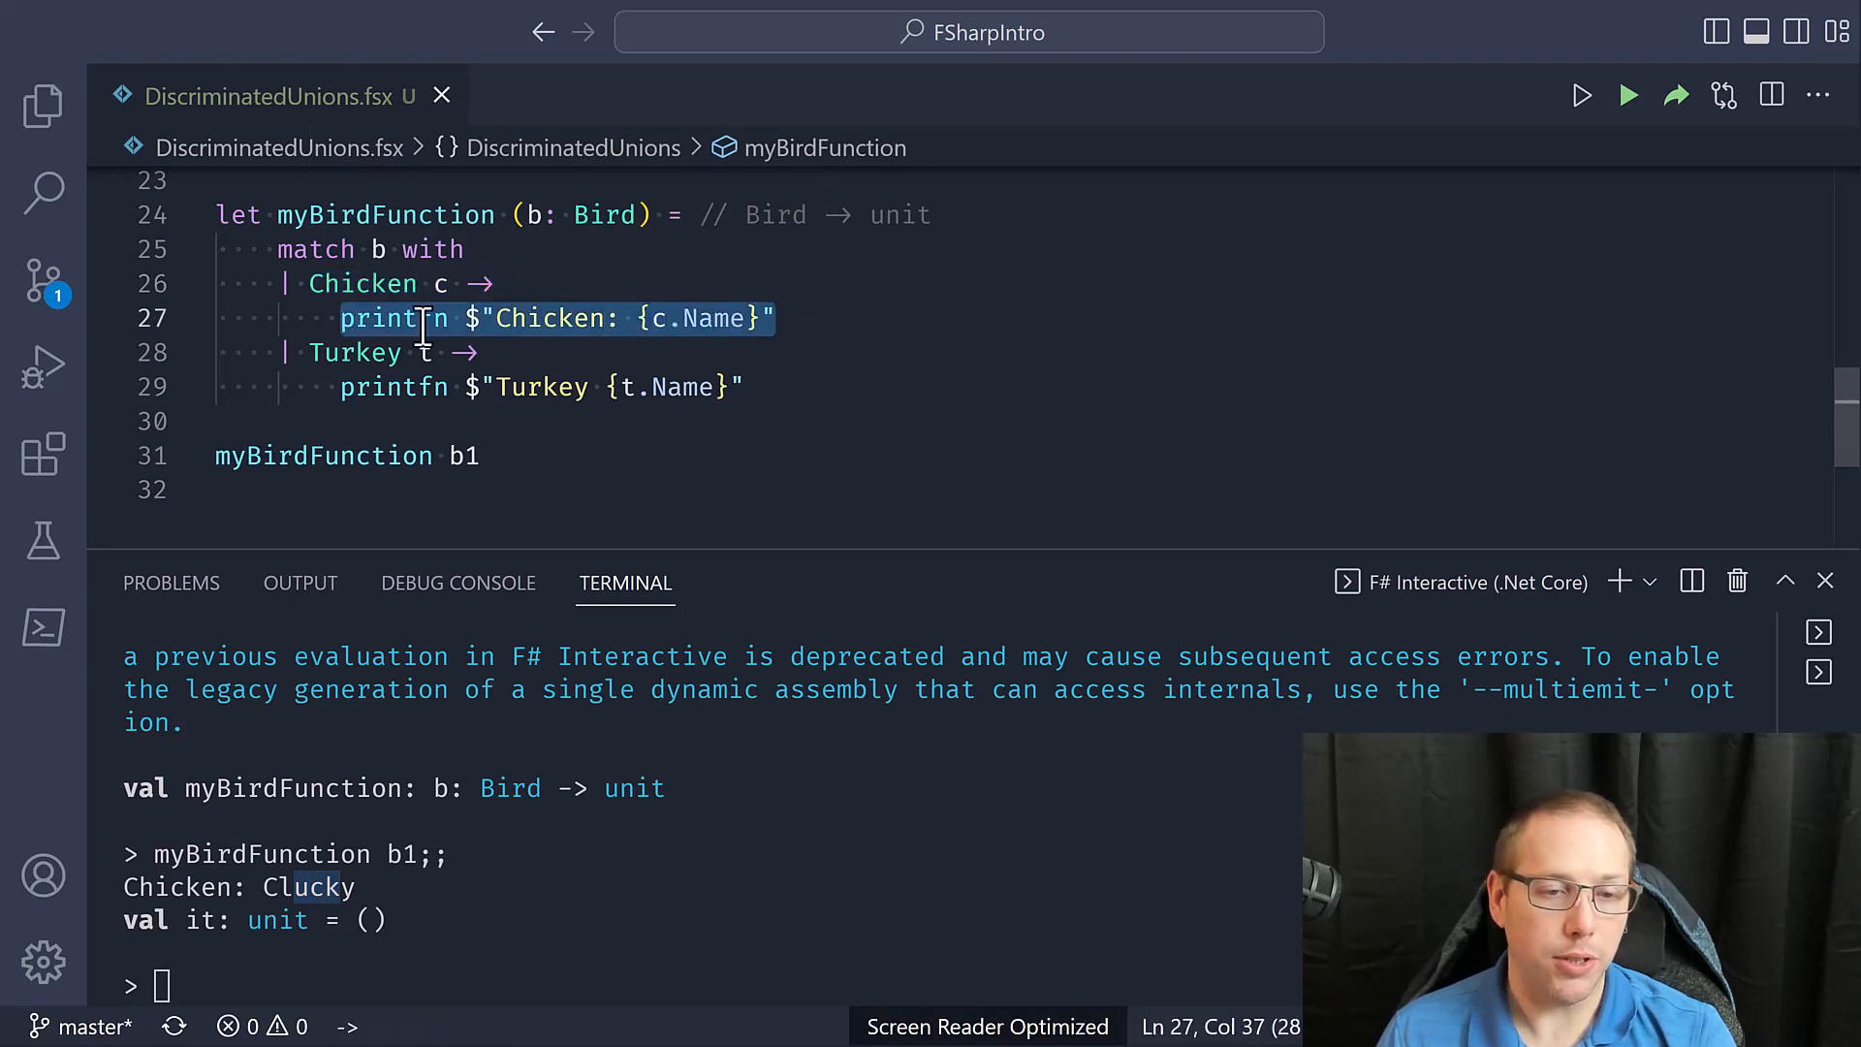
pyautogui.moveTo(616, 320)
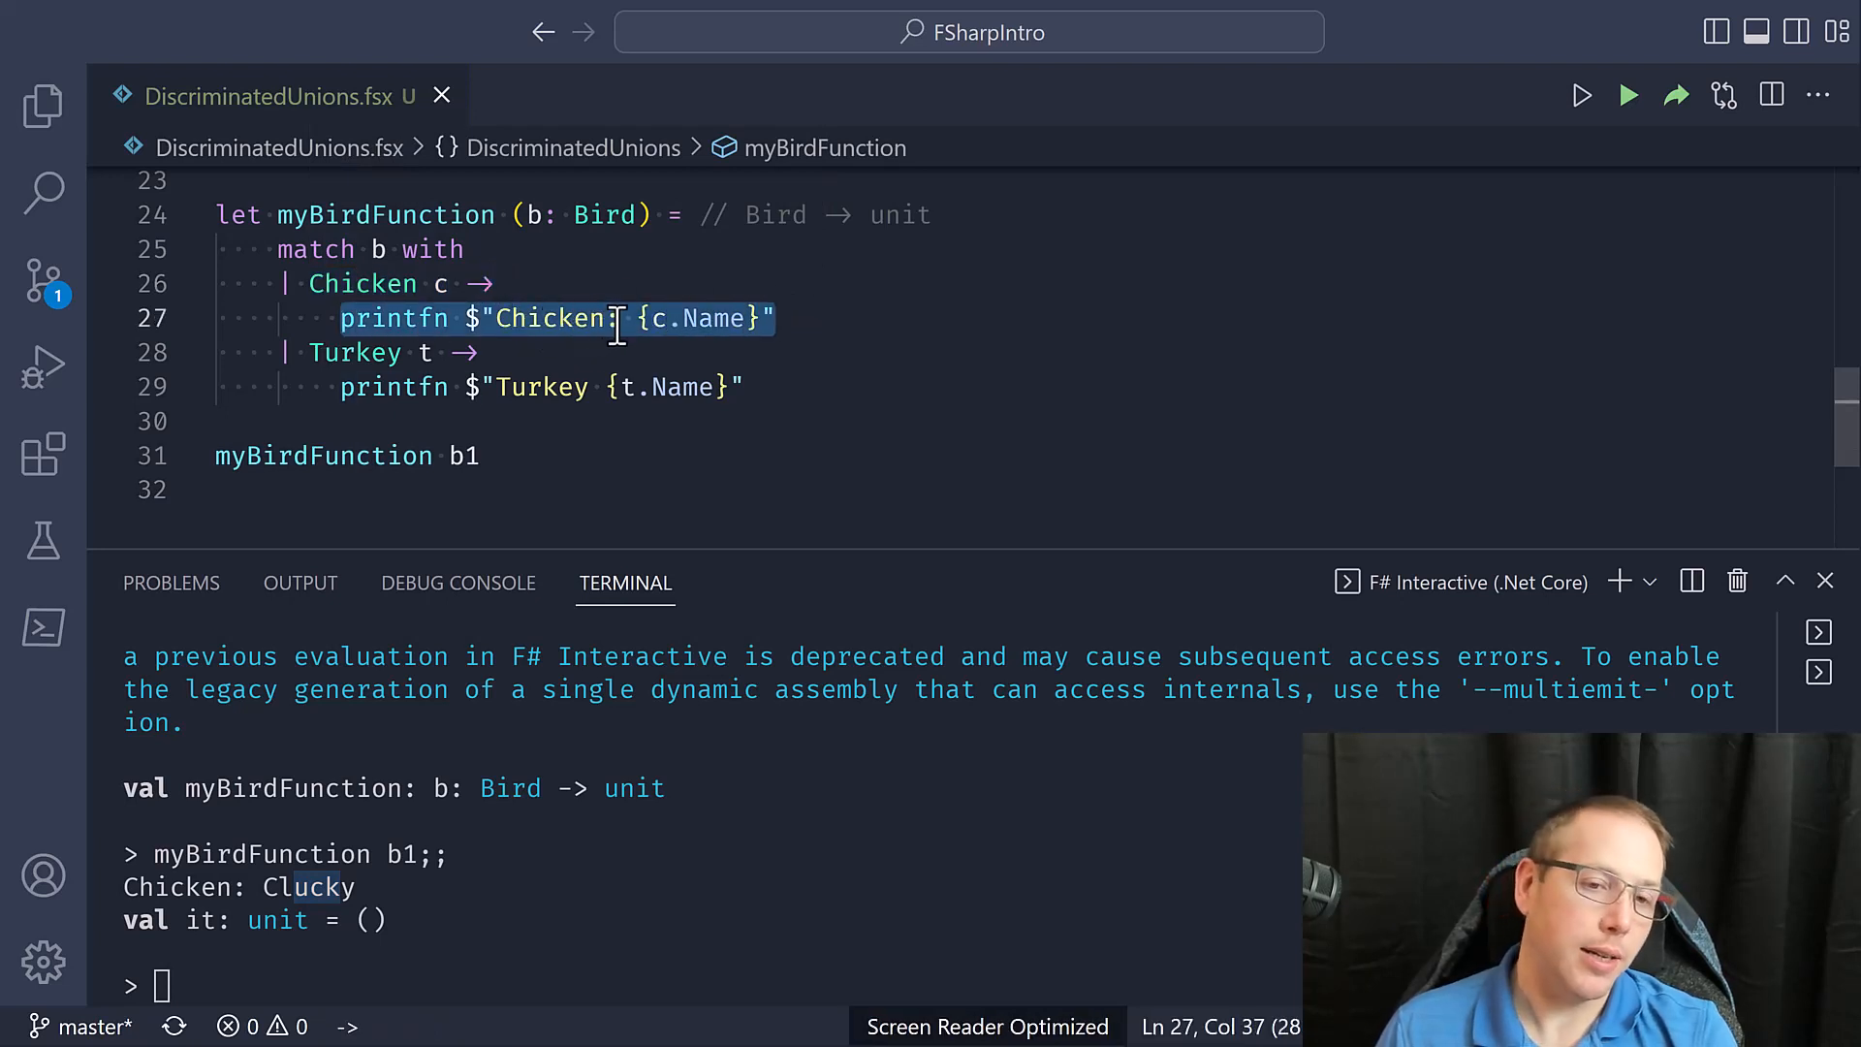
# Add a colon to the Turkey message and run myBirdFunction b2, printing Turkey: Gobble
pyautogui.click(834, 425)
pyautogui.write(':')
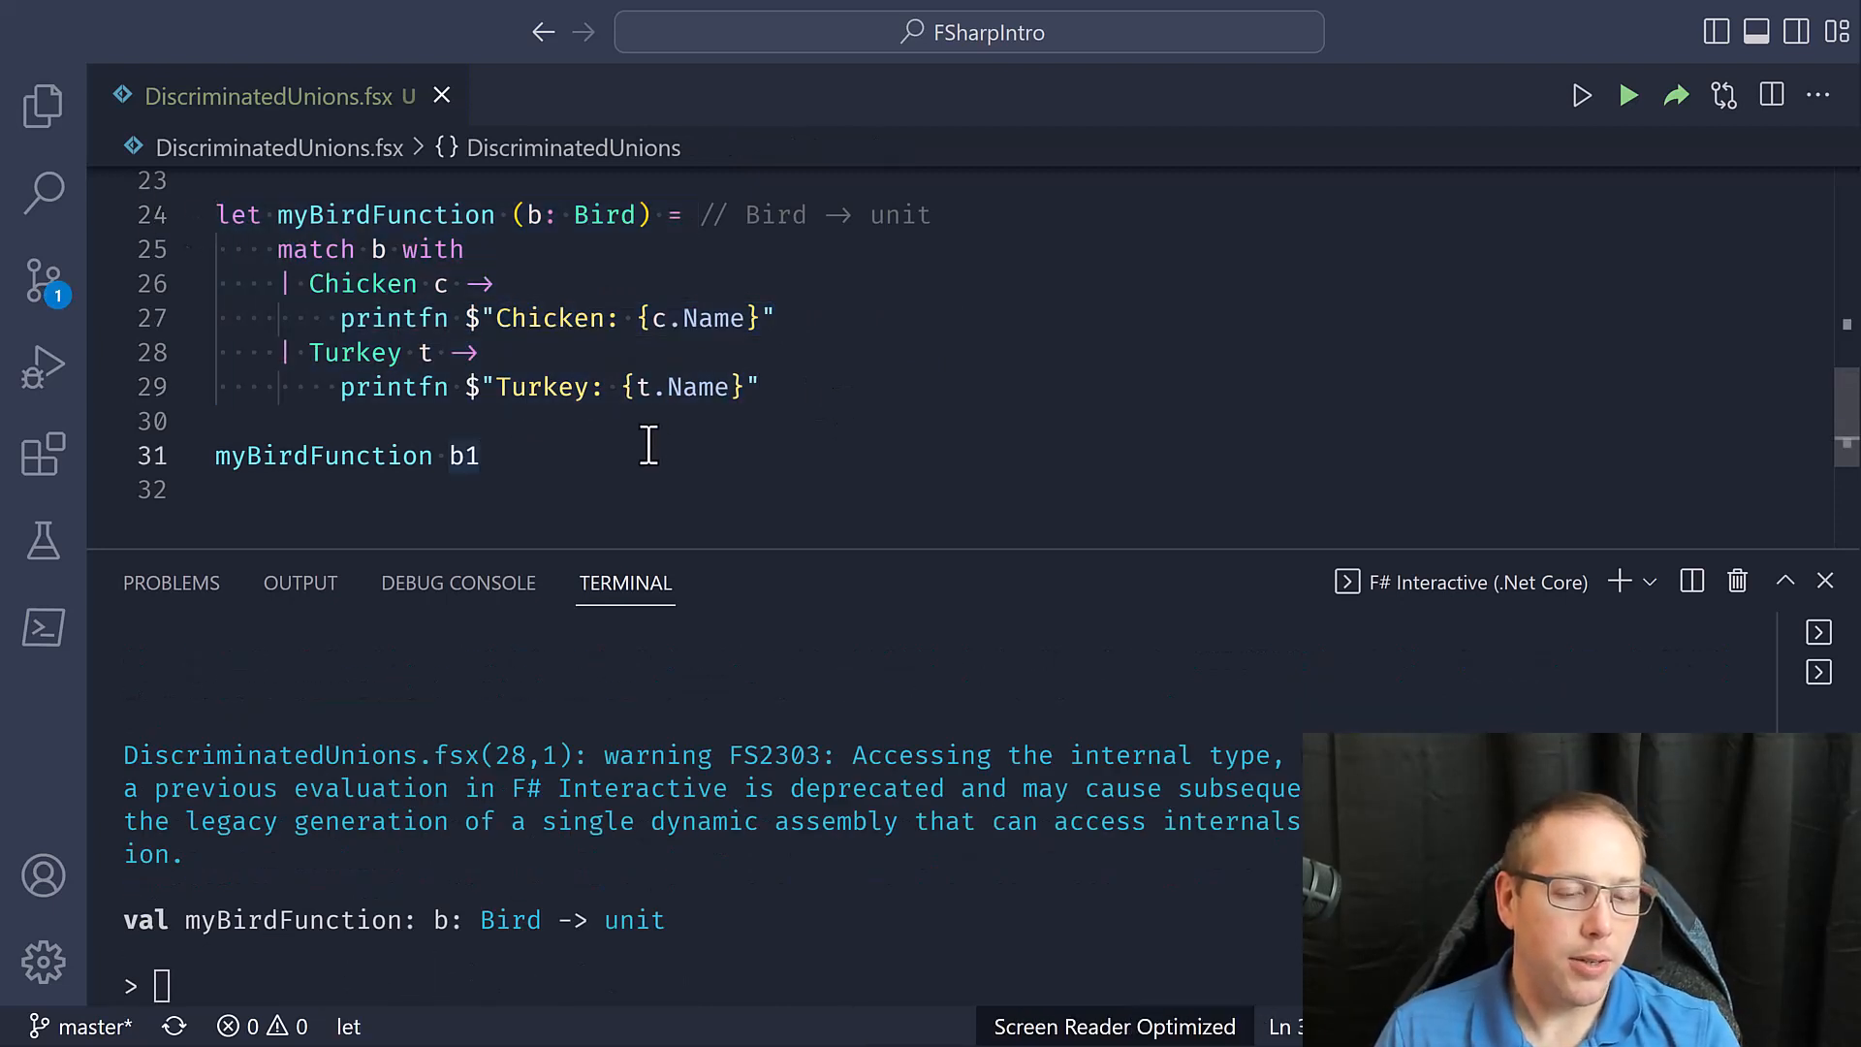
pyautogui.write('2;;')
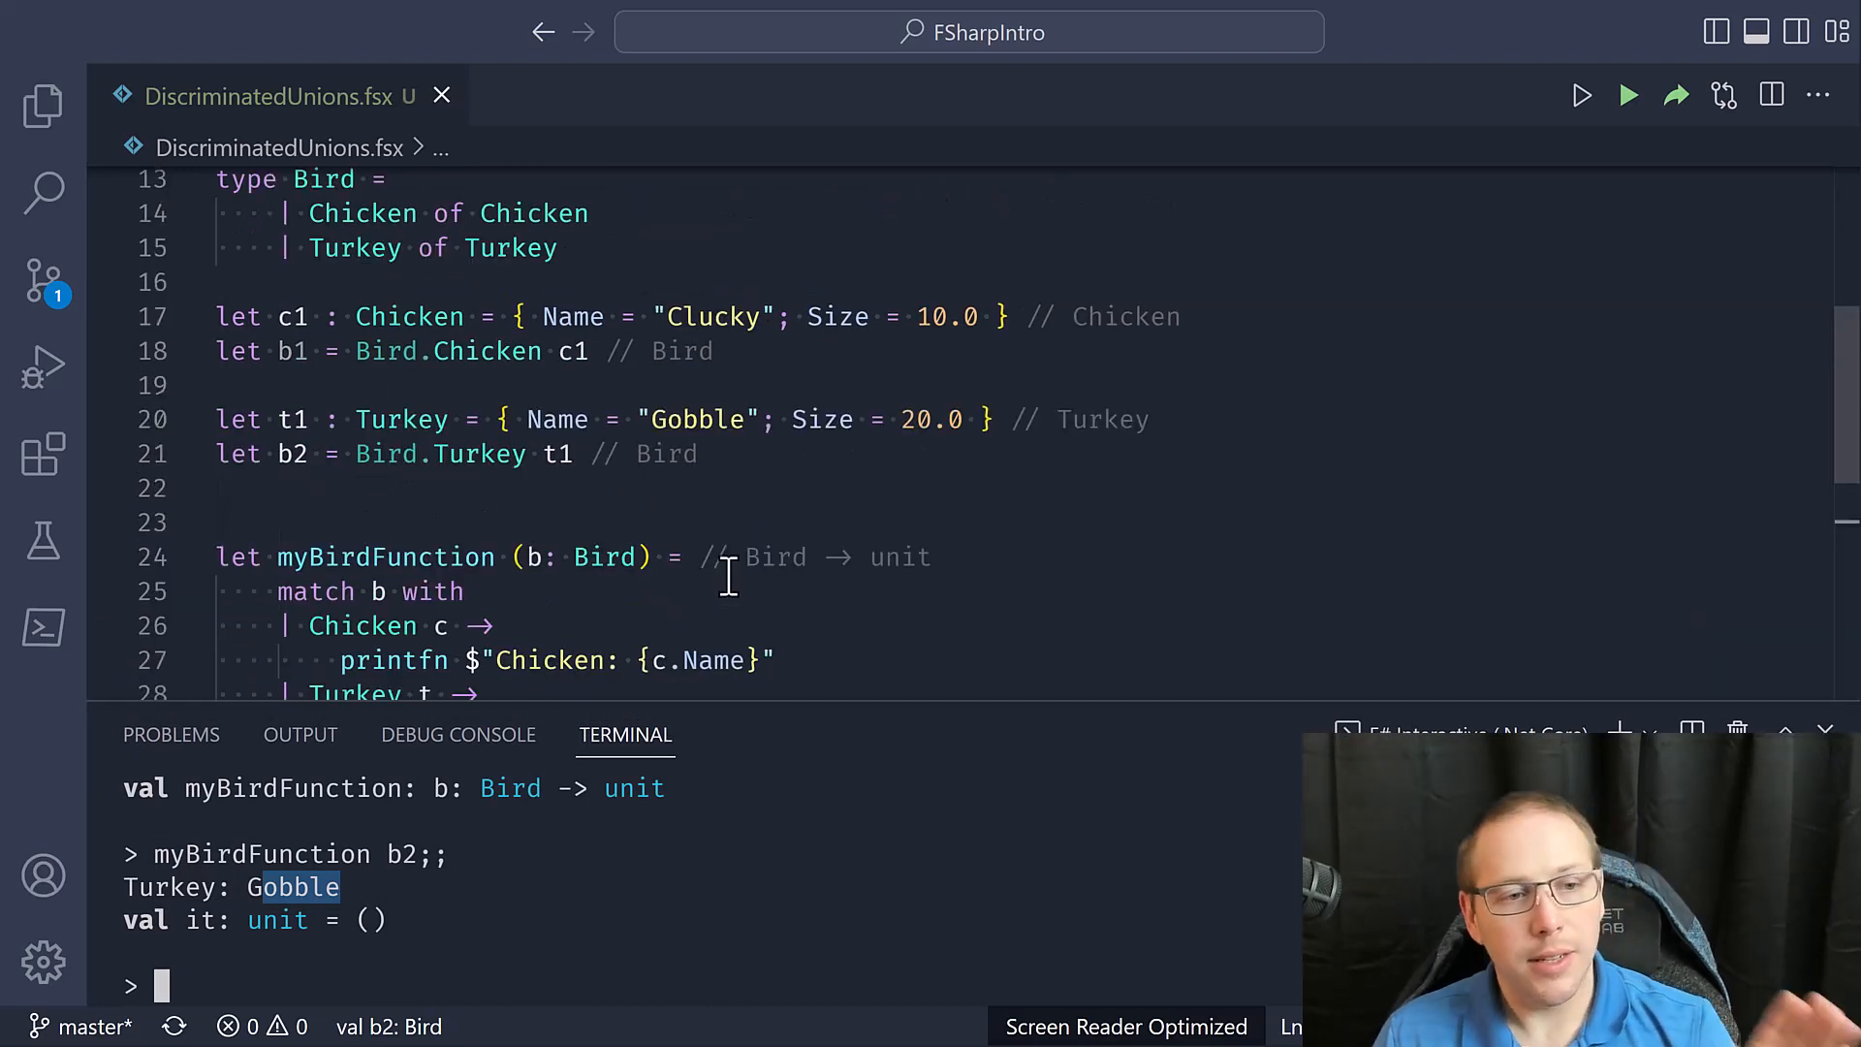
pyautogui.moveTo(768, 454)
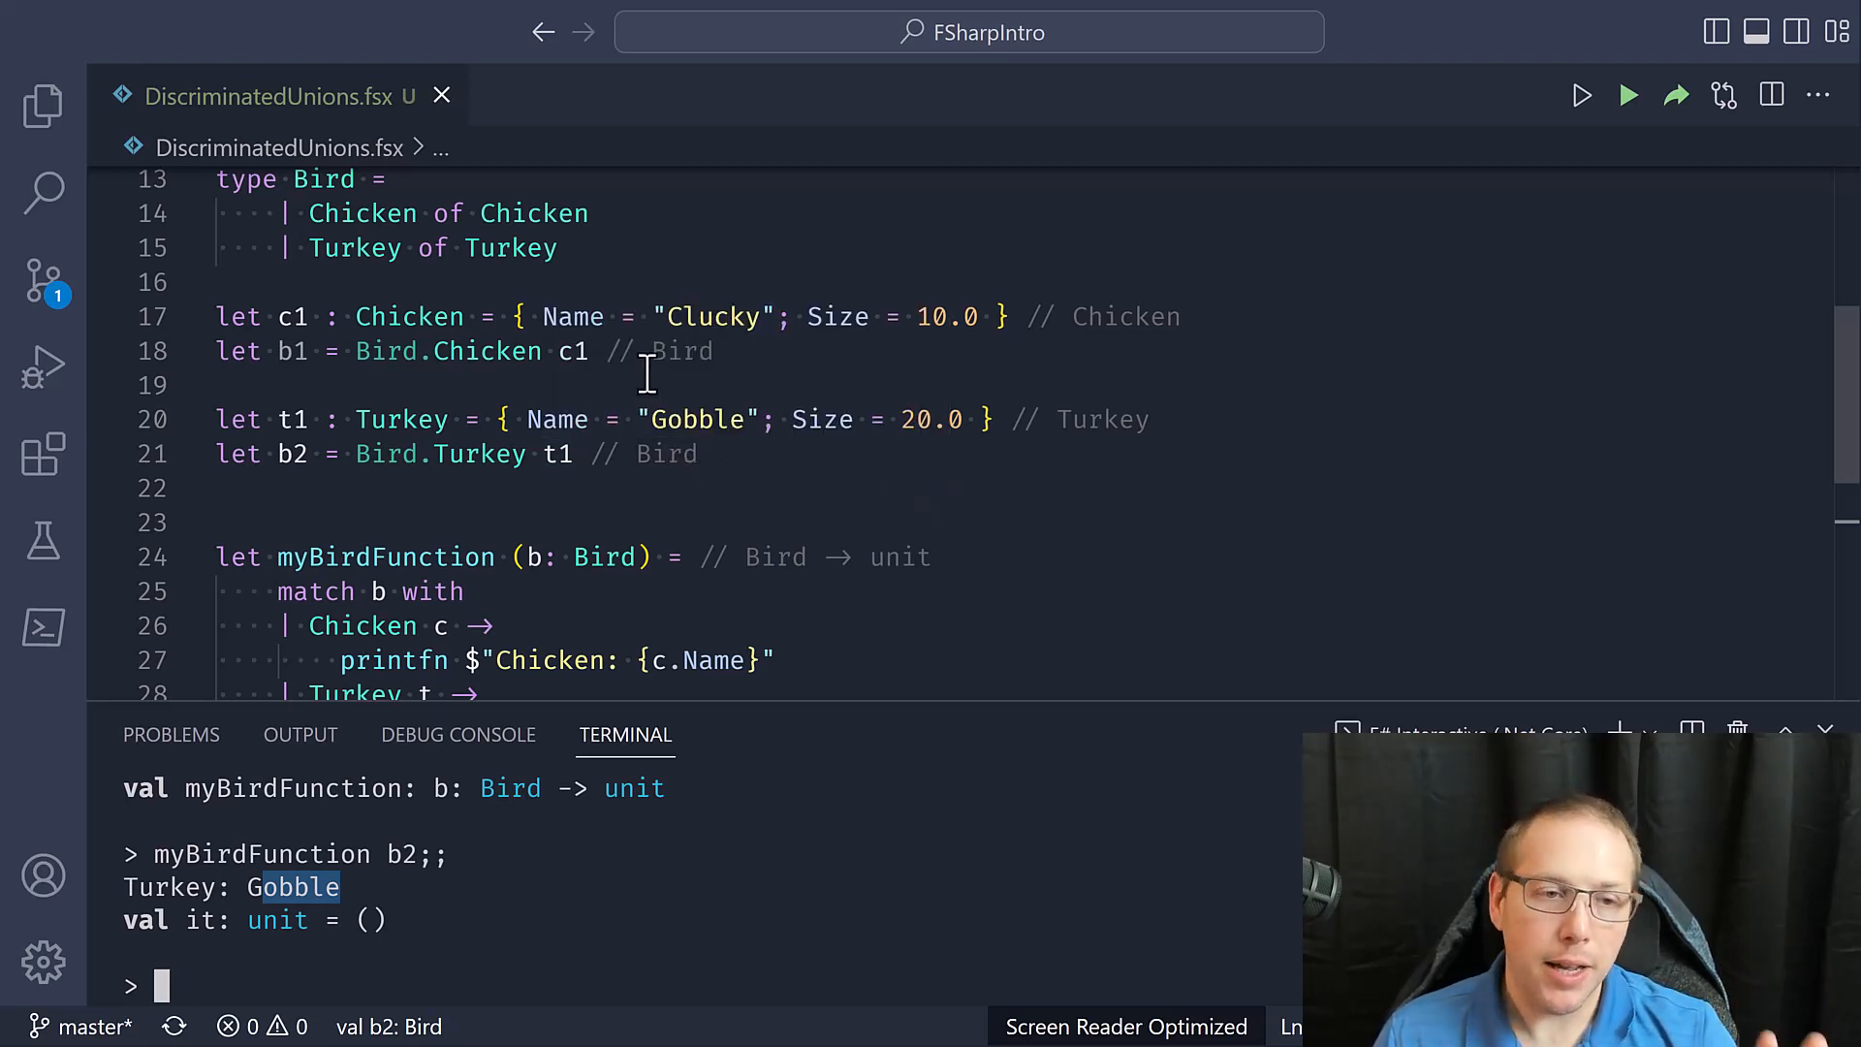
pyautogui.moveTo(929, 380)
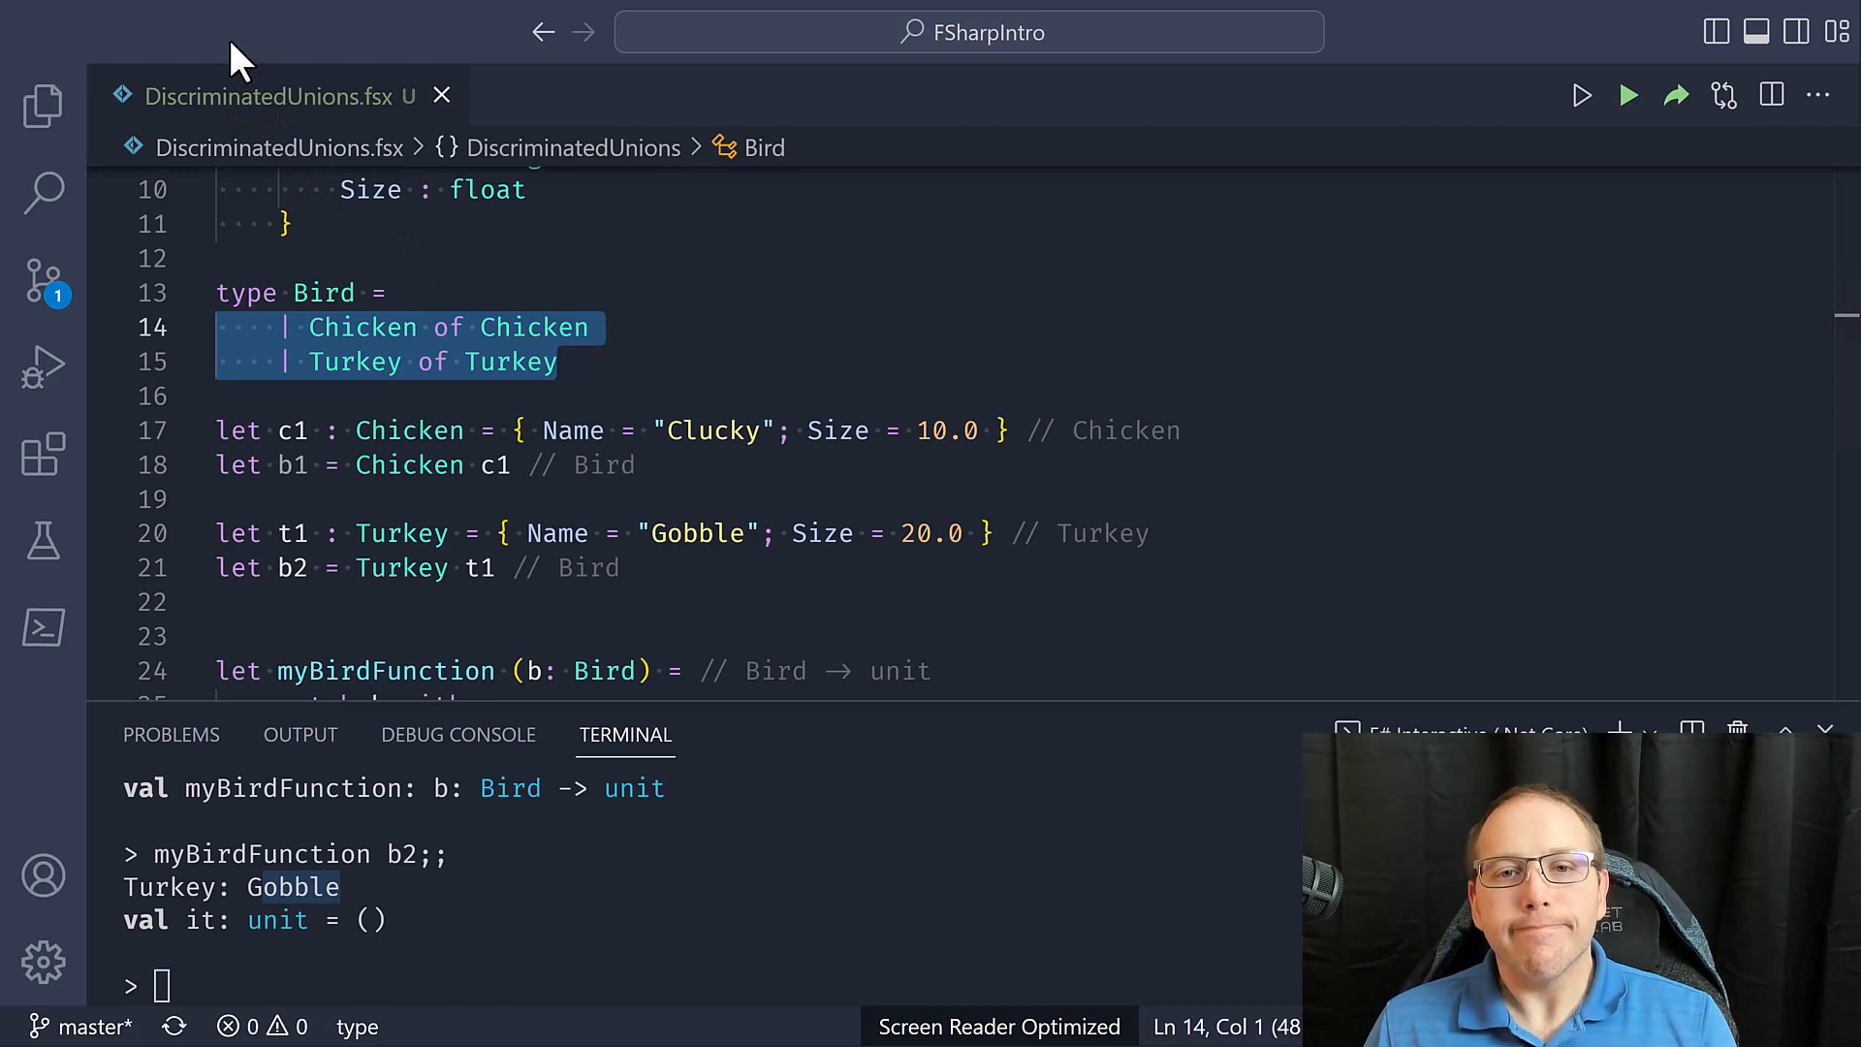
pyautogui.moveTo(256, 178)
pyautogui.write('[')
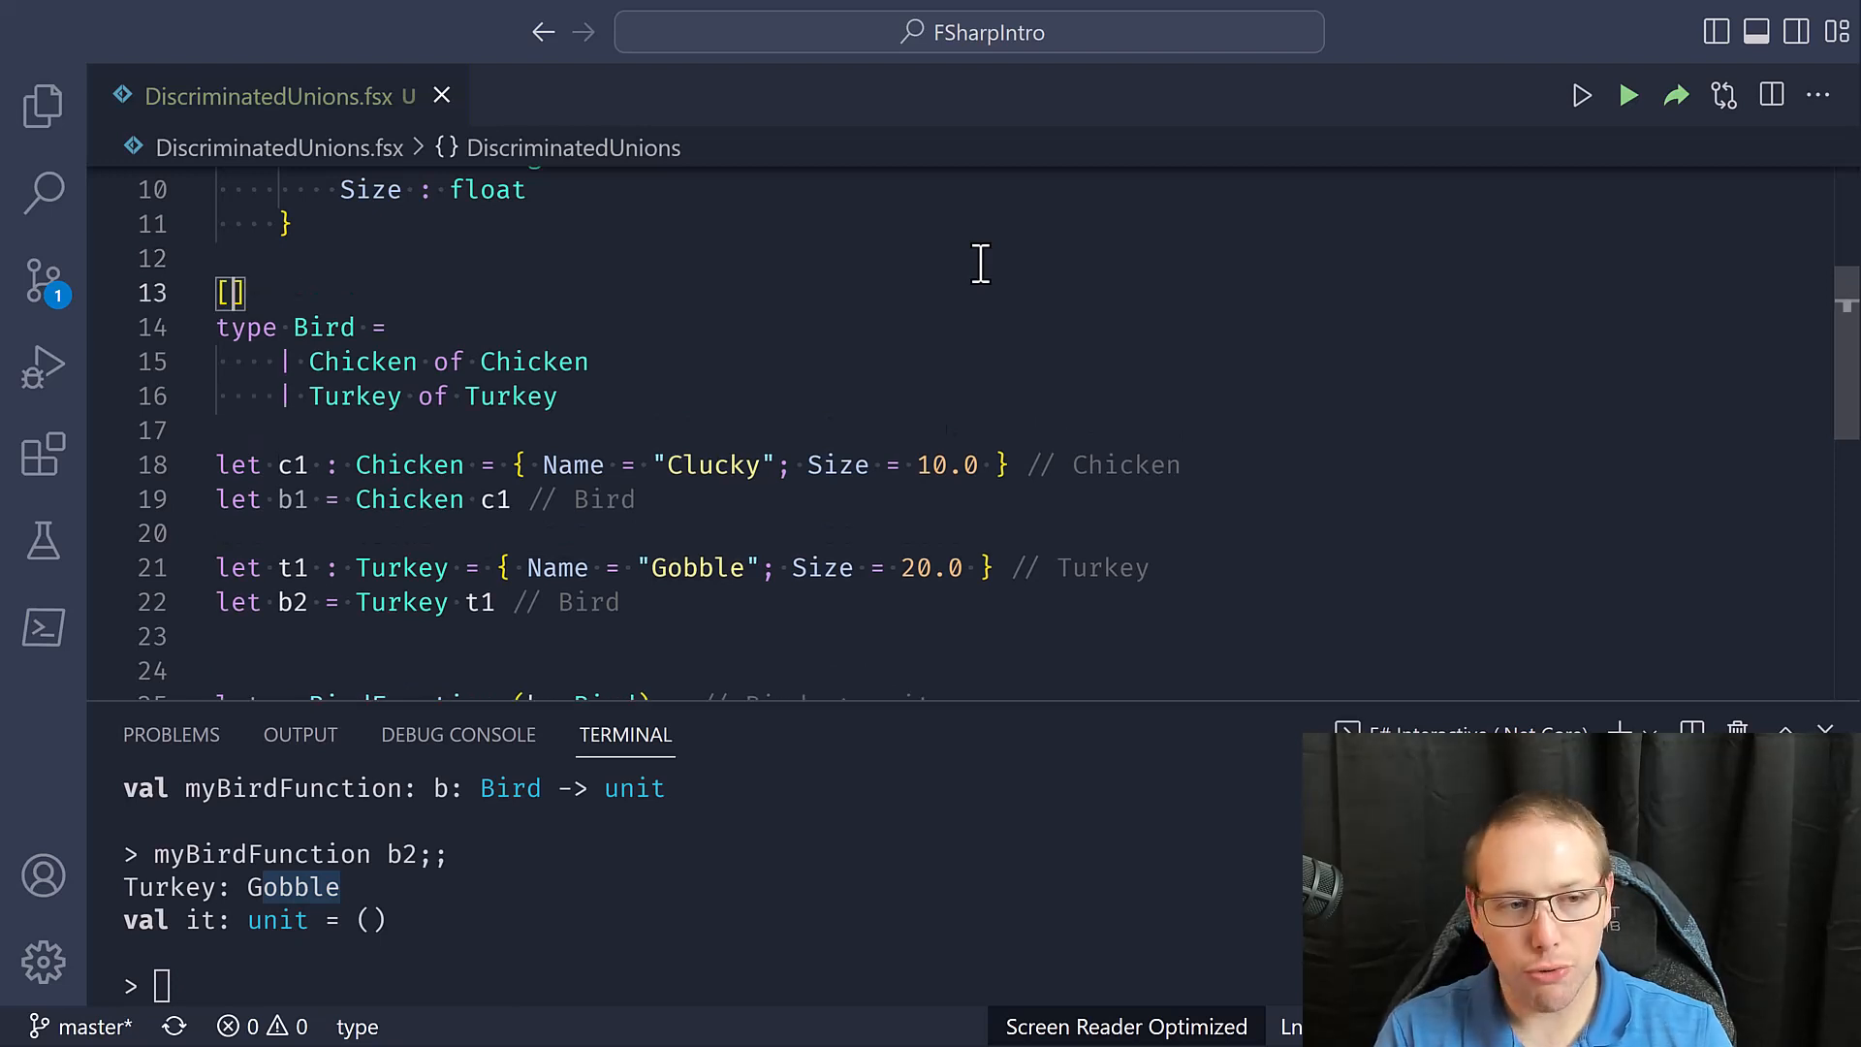
# Add the RequireQualifiedAccess attribute to the Bird union
pyautogui.write('Require>')
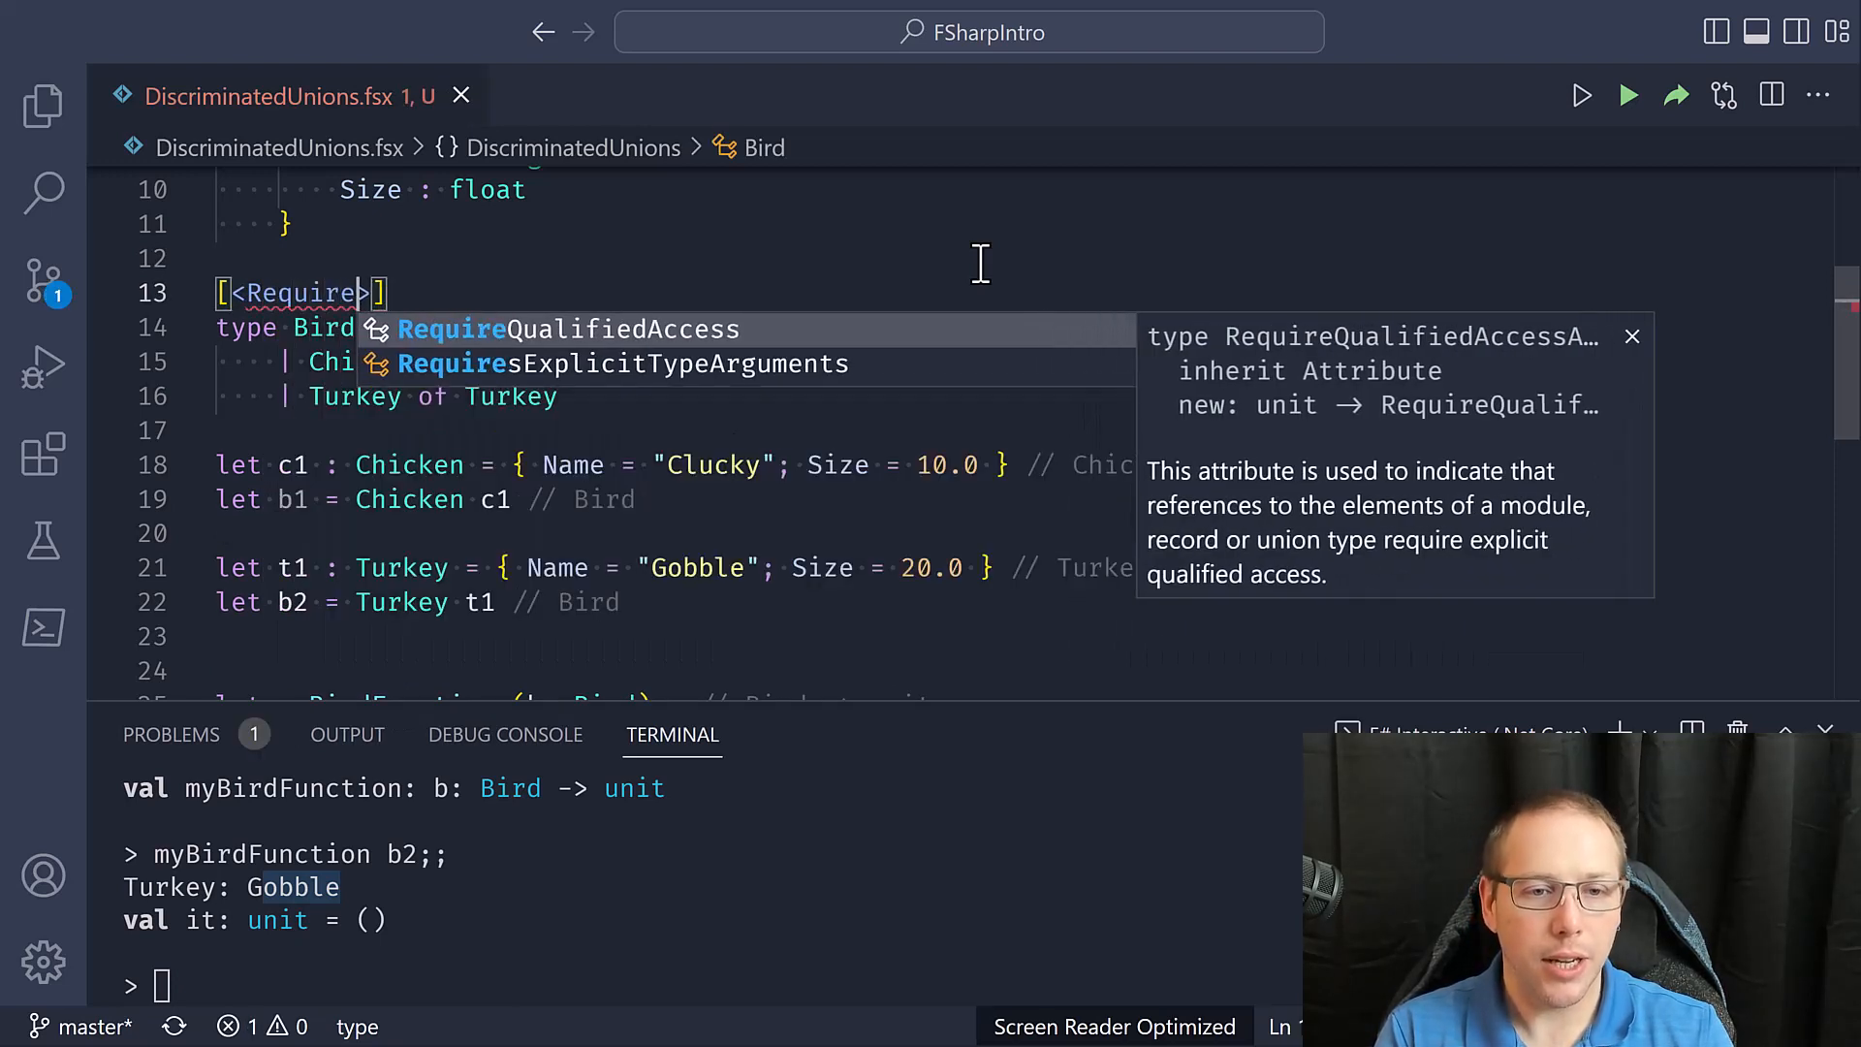
pyautogui.press('Tab')
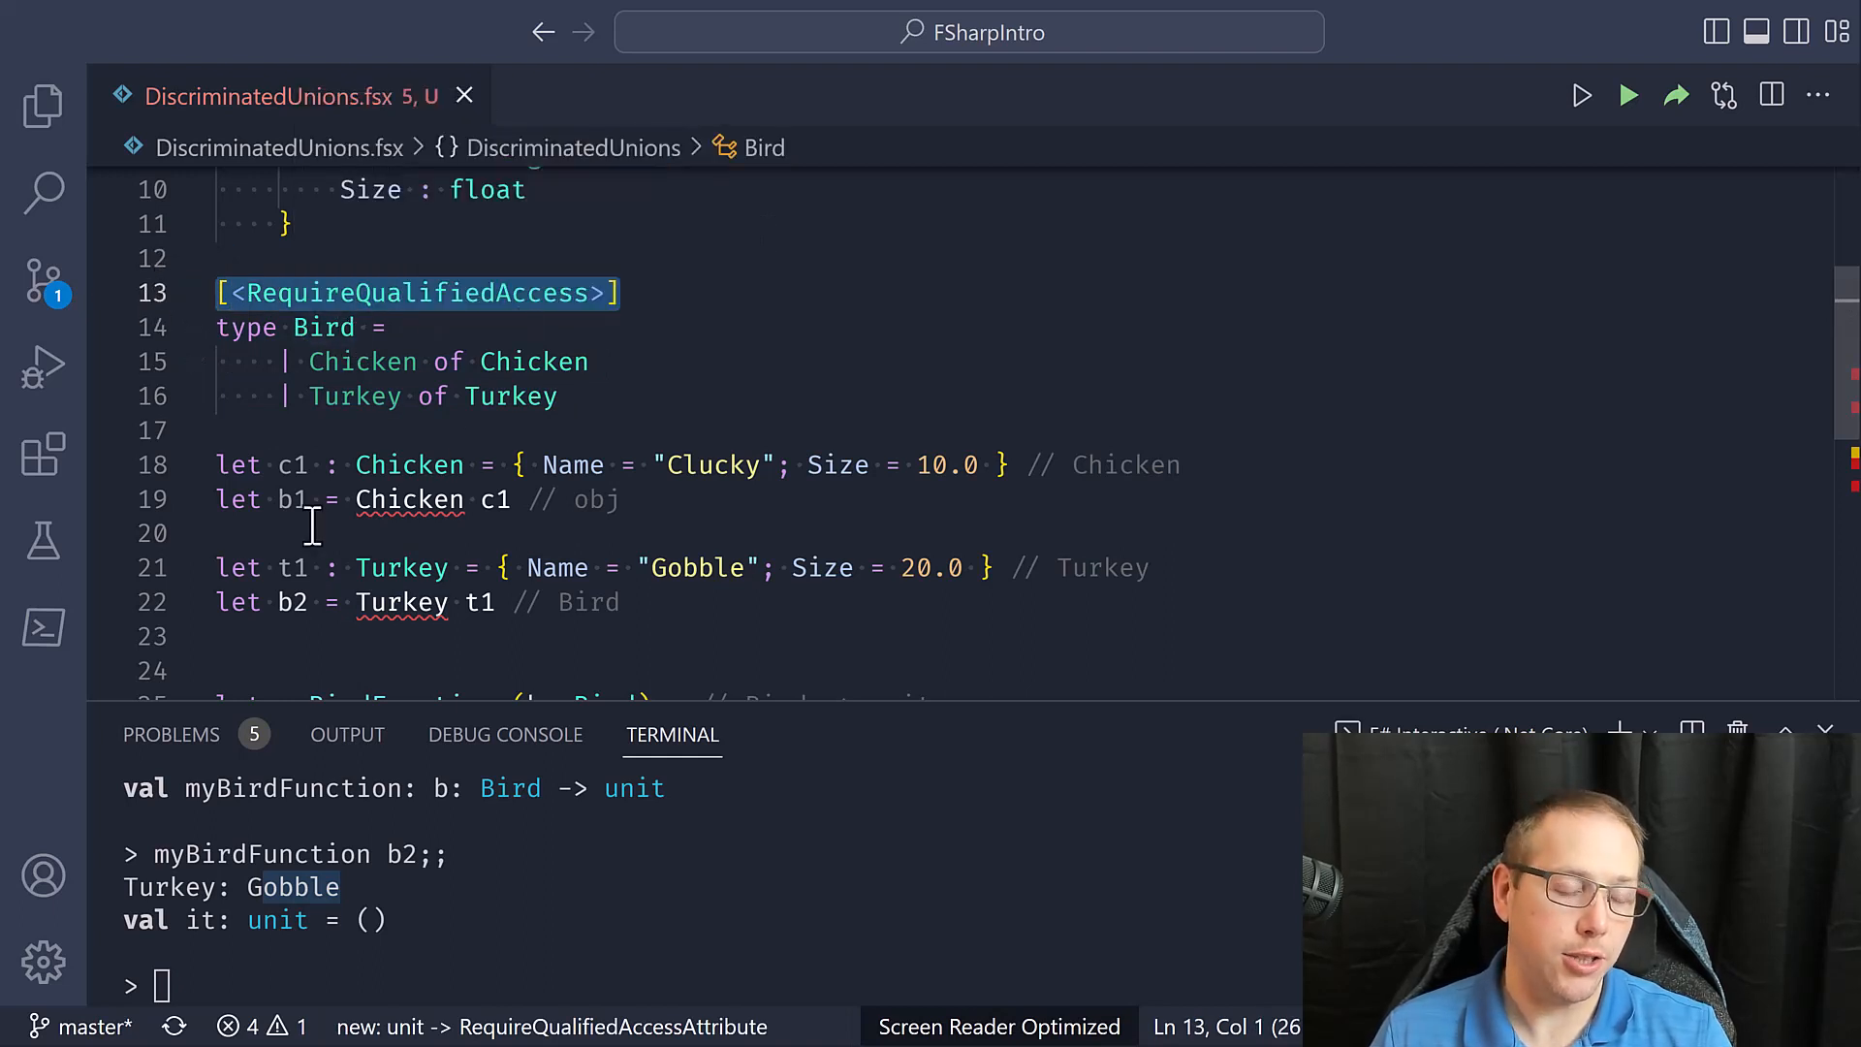
# Qualify b1 and b2 as Bird.Chicken and Bird.Turkey
pyautogui.click(357, 498)
pyautogui.write('Bird.')
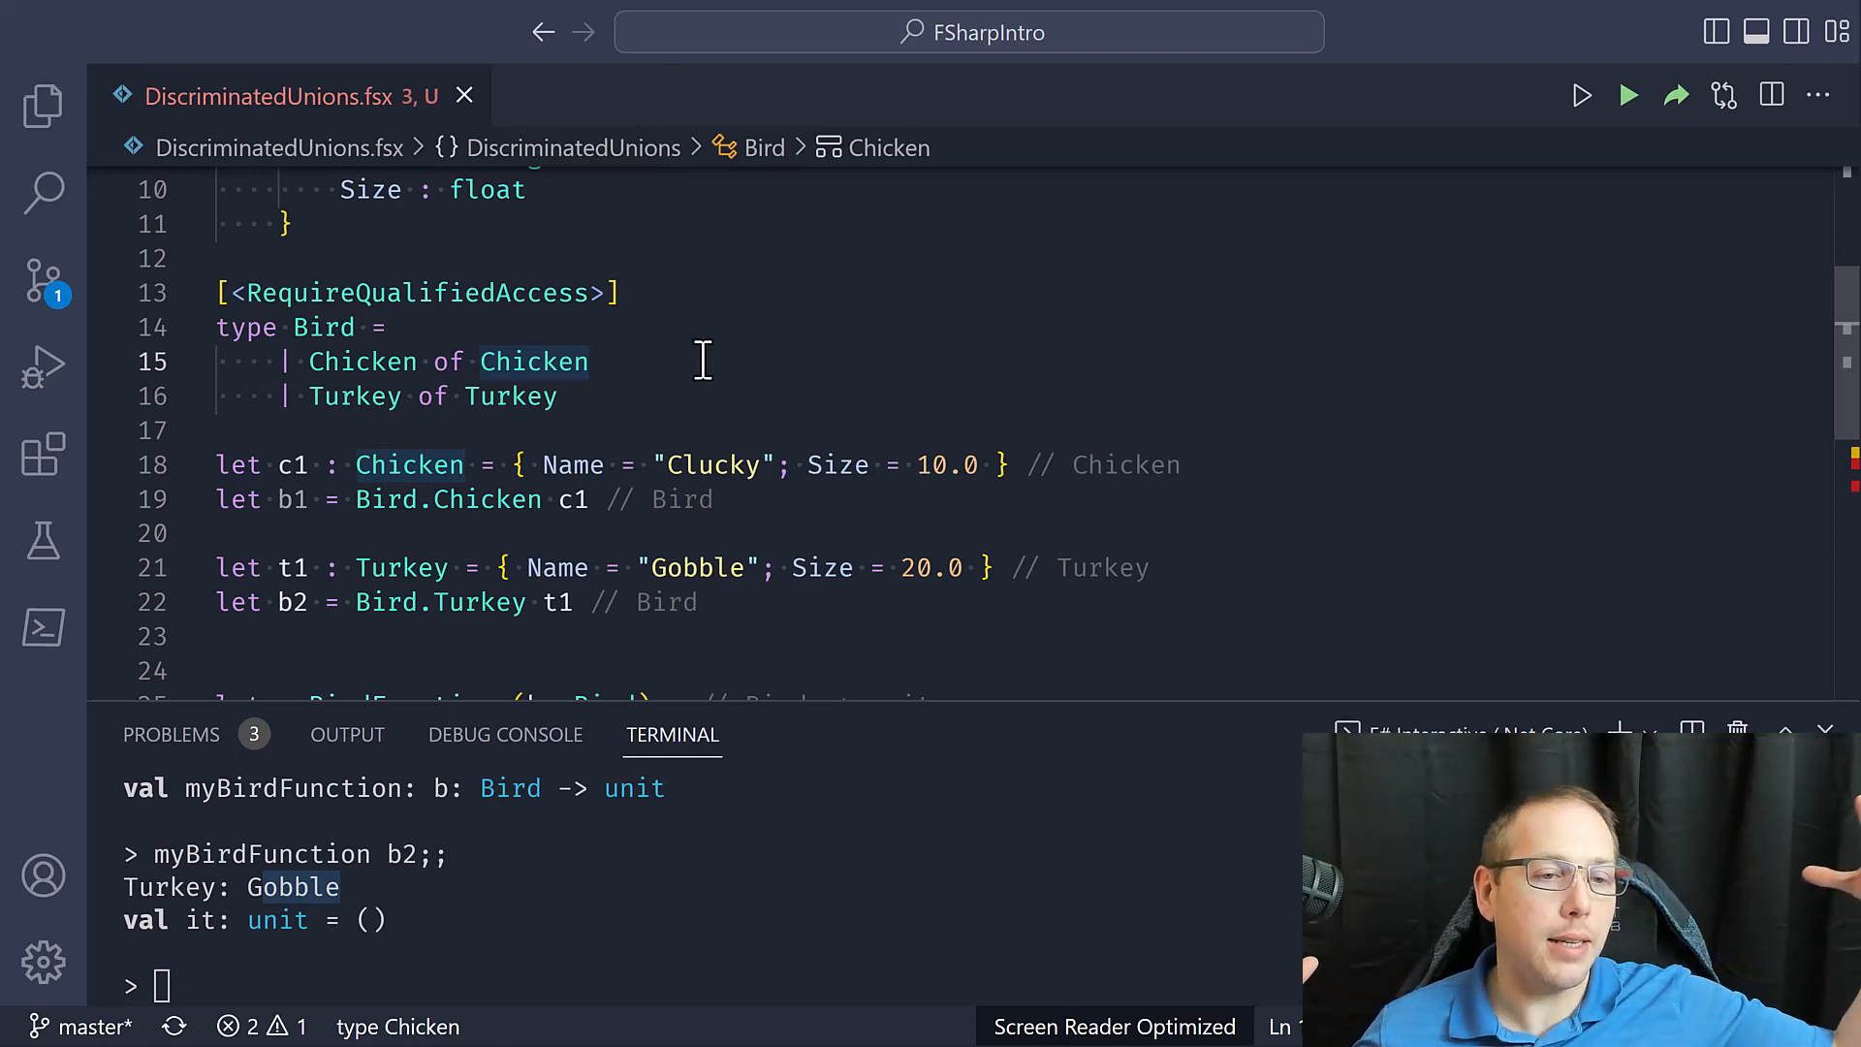
pyautogui.click(320, 363)
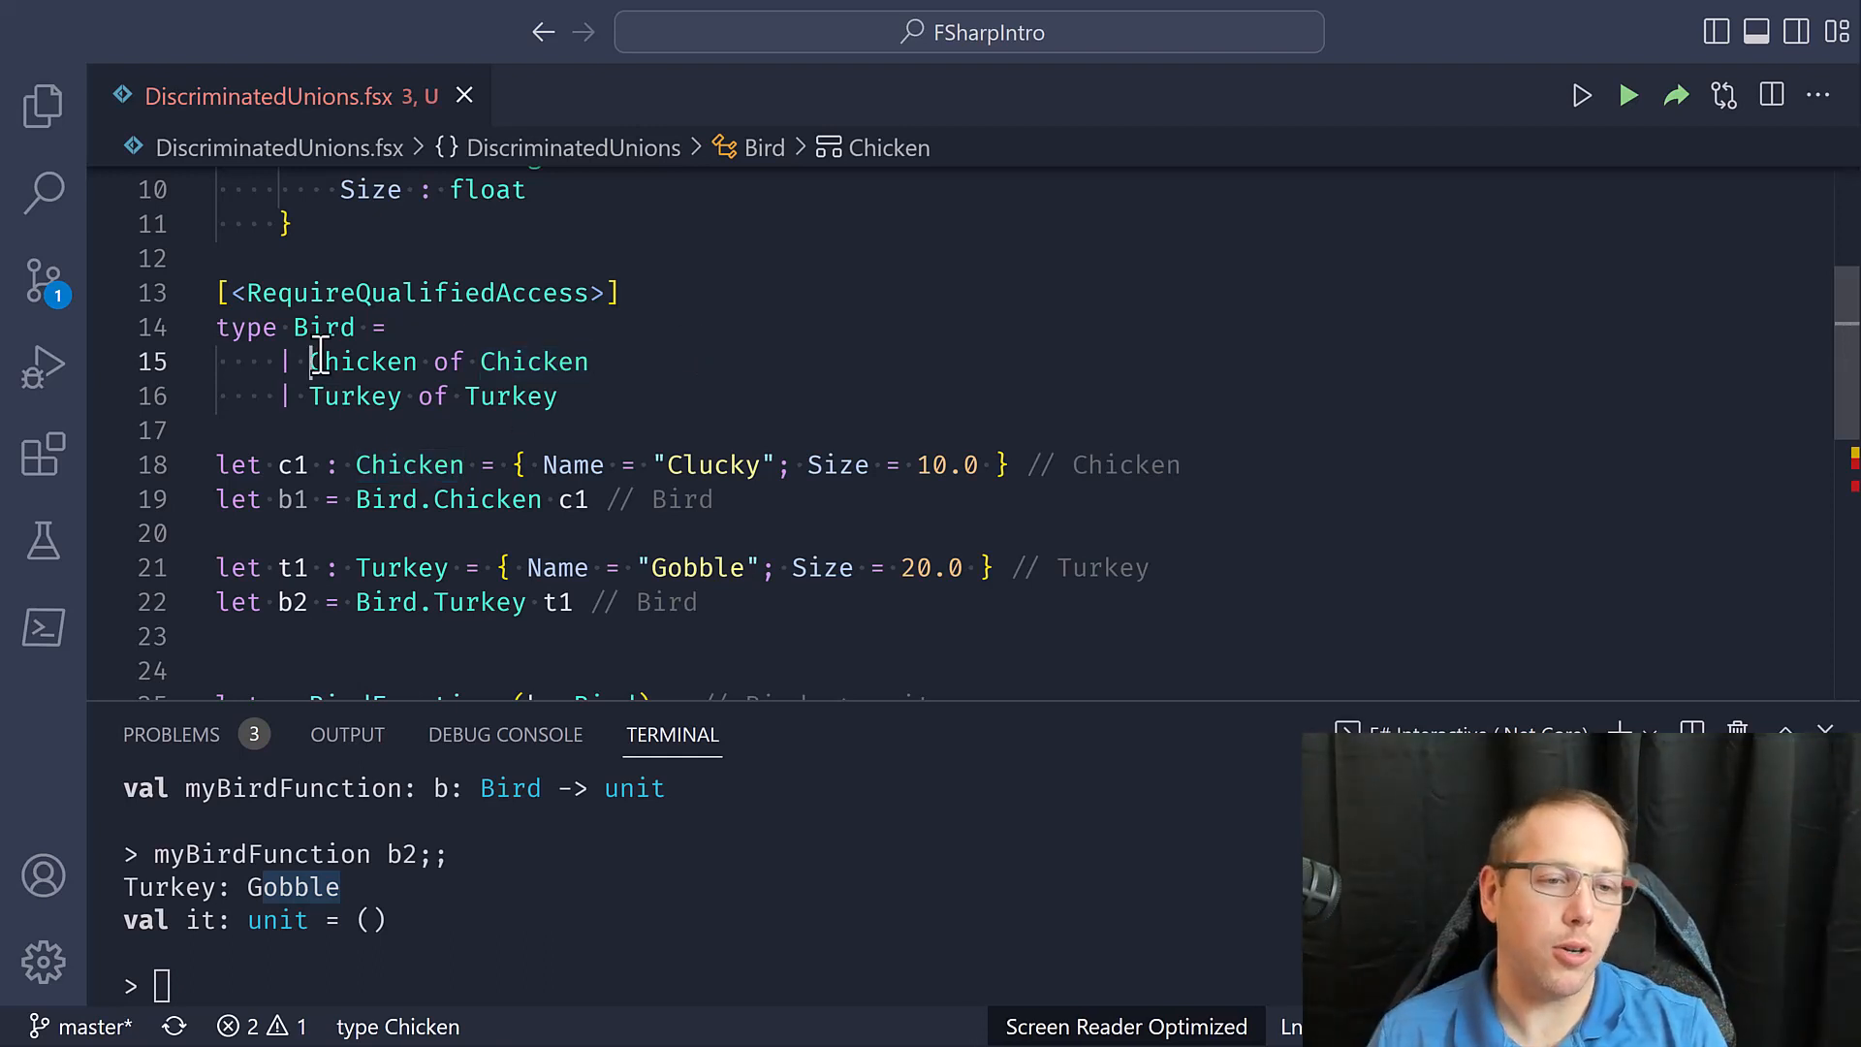
pyautogui.doubleClick(362, 361)
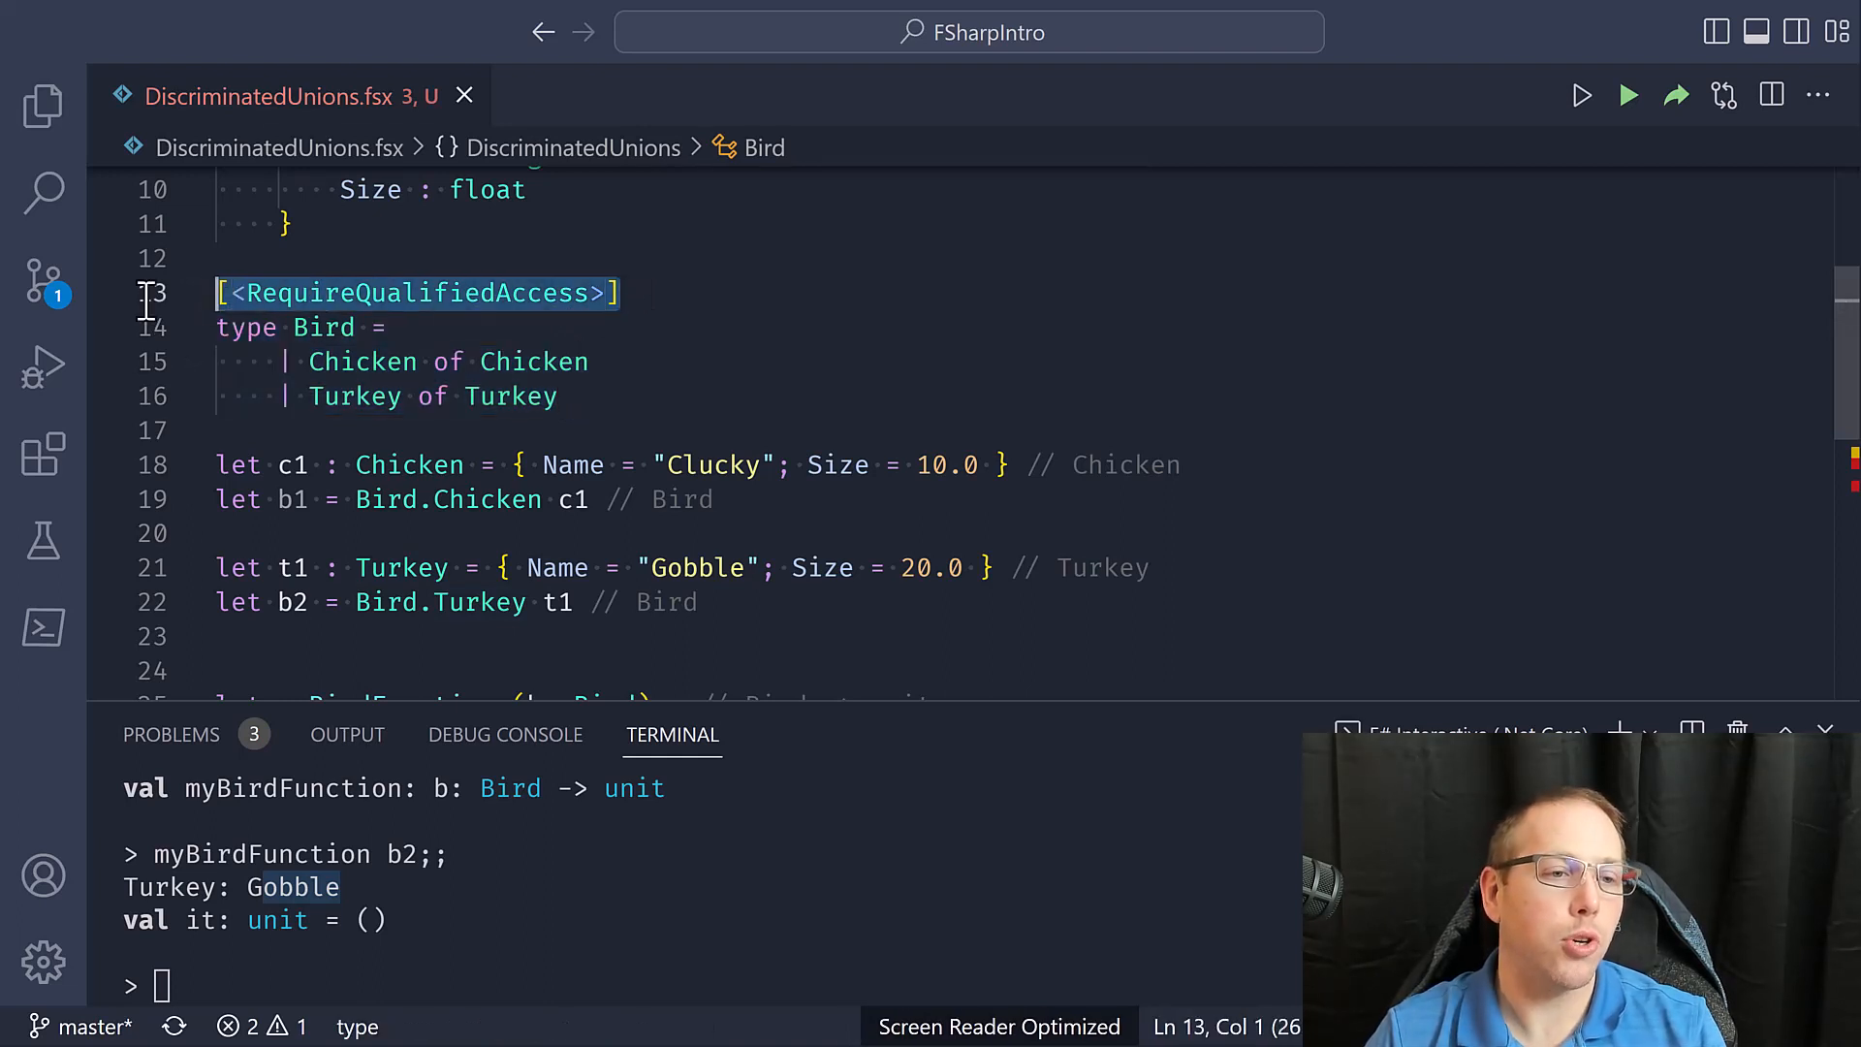
pyautogui.moveTo(500, 320)
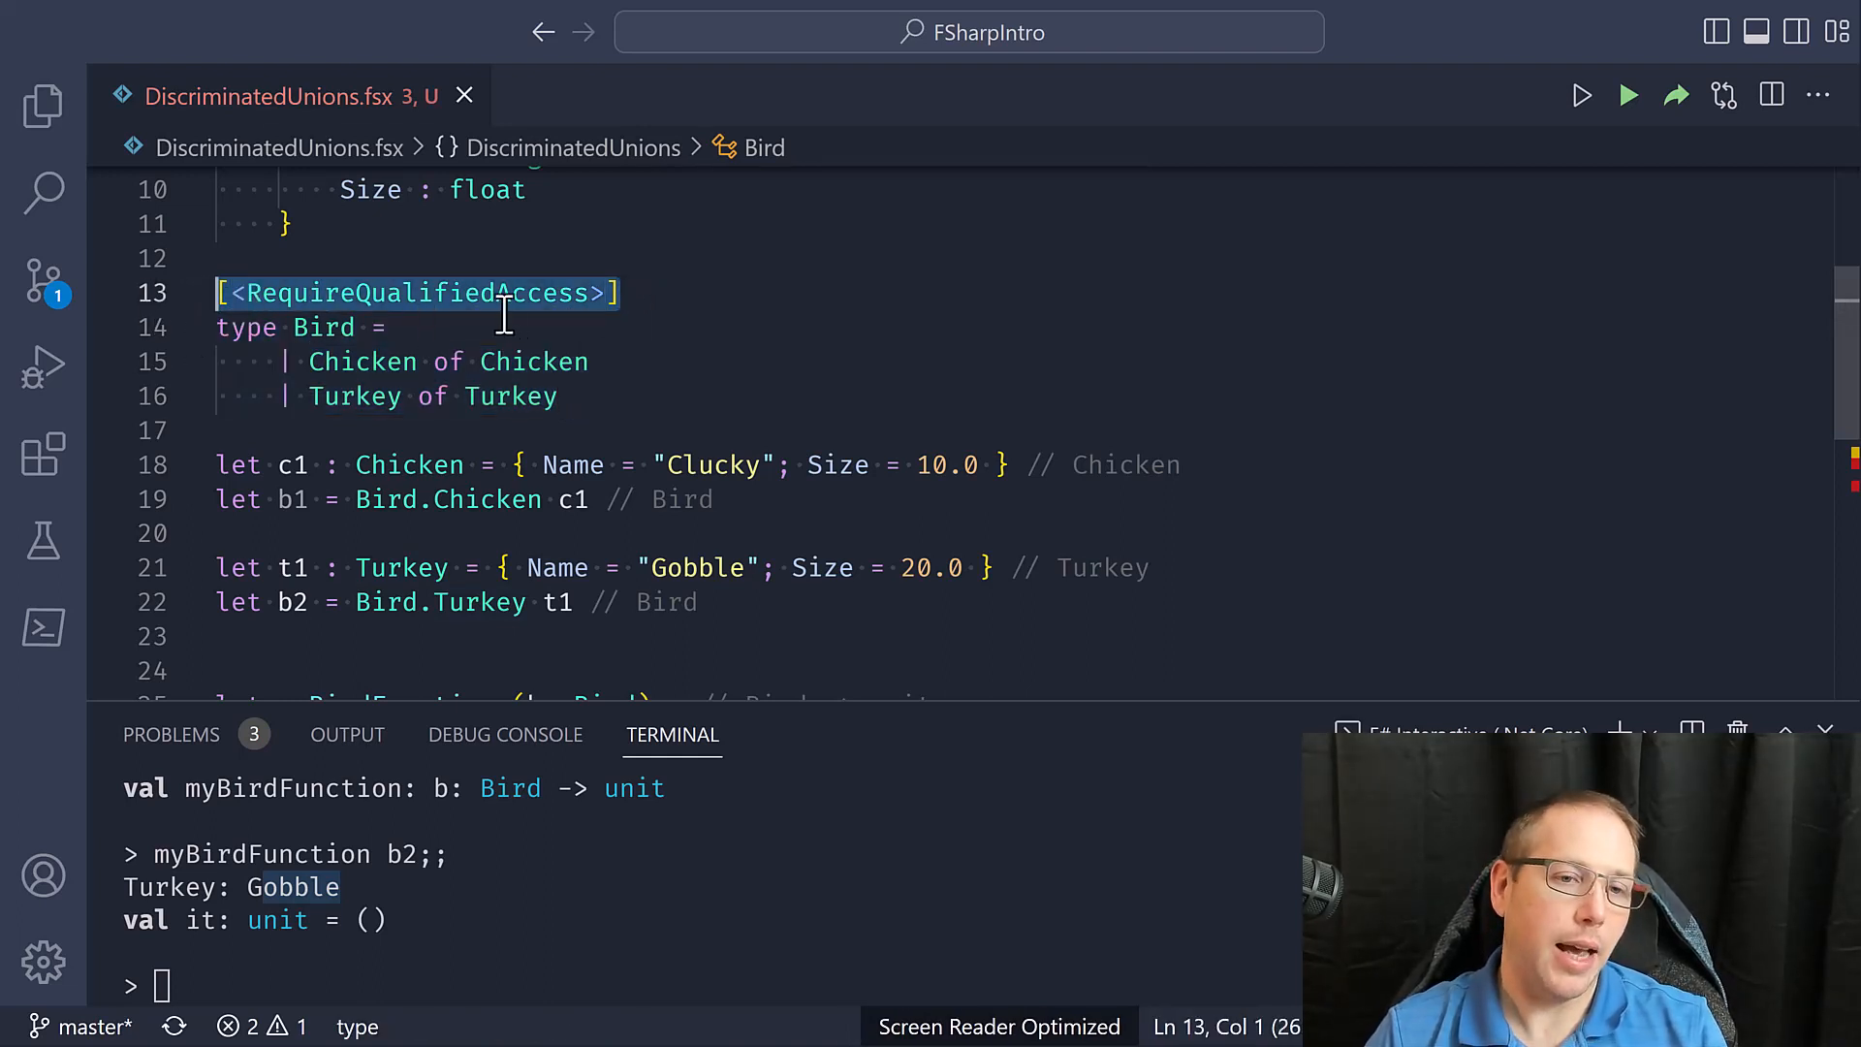